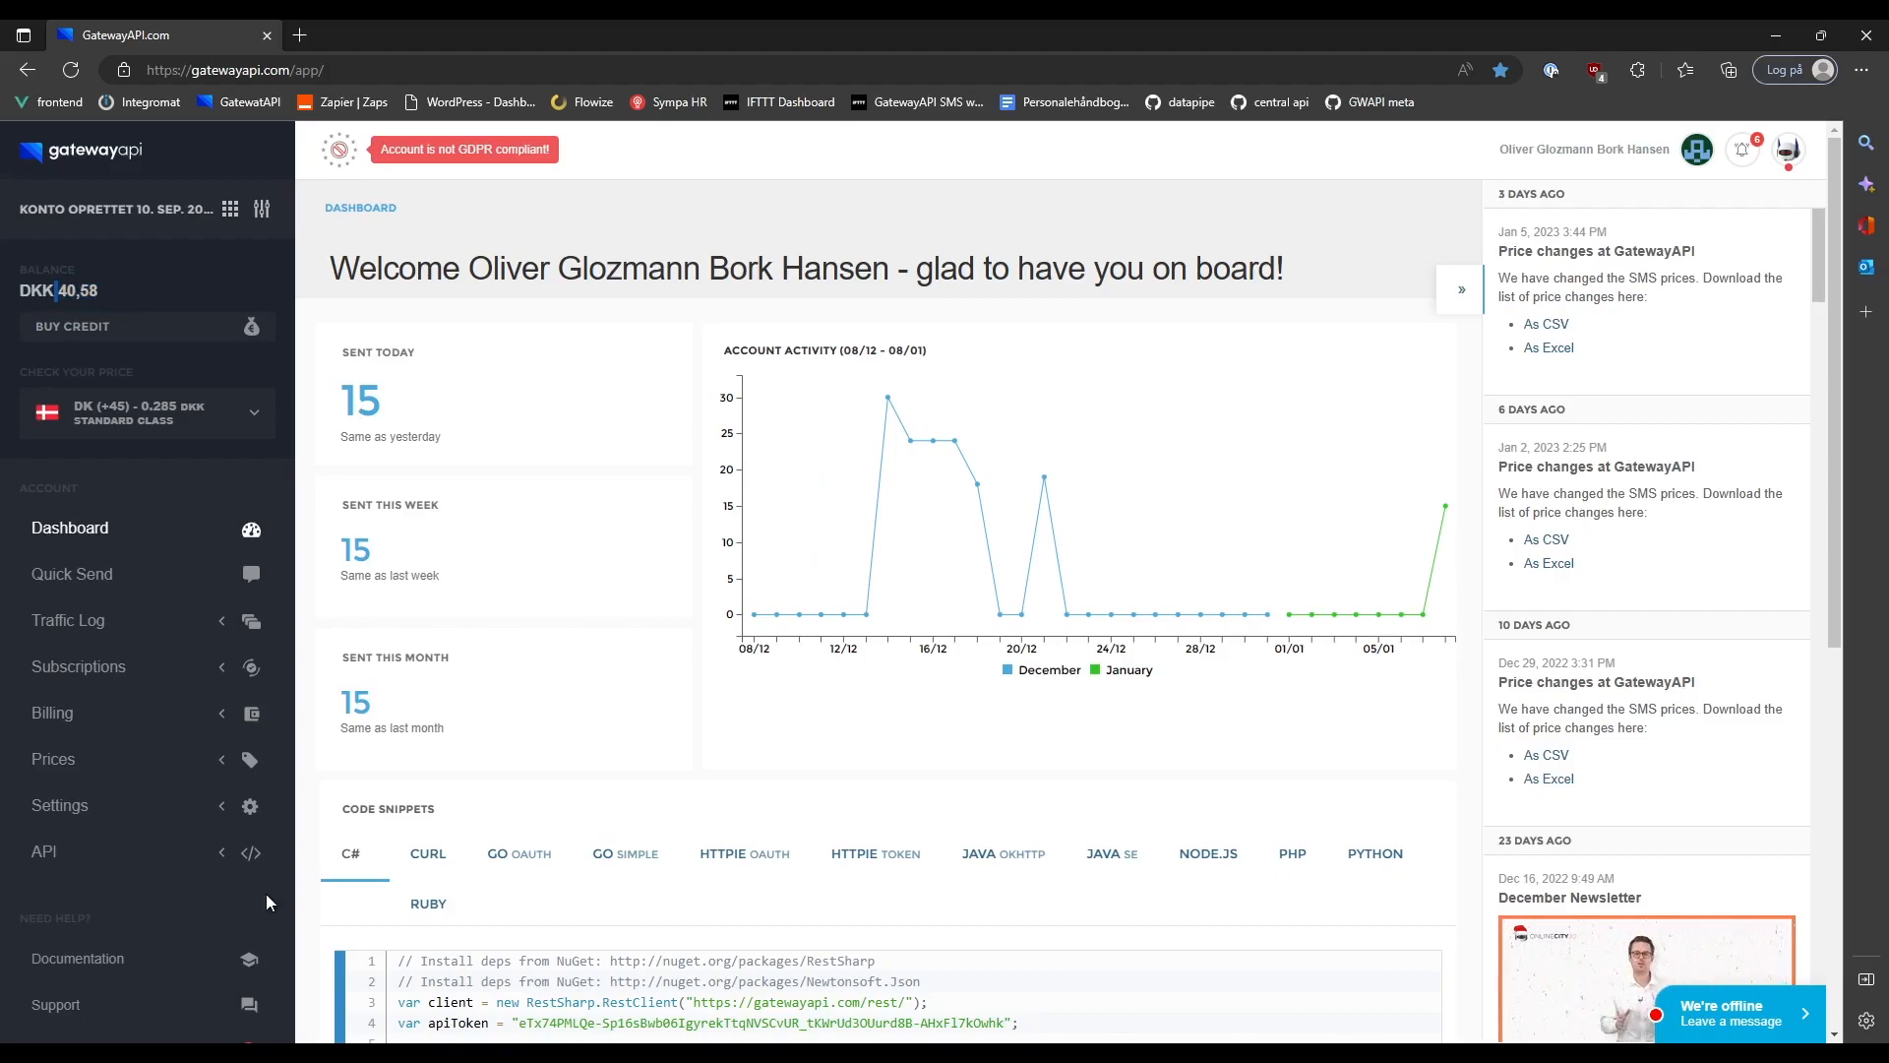
- Reveal the TMP API key's OAuth key, secret and token, and select the token
{"action": "left_click", "coordinate": [43, 852]}
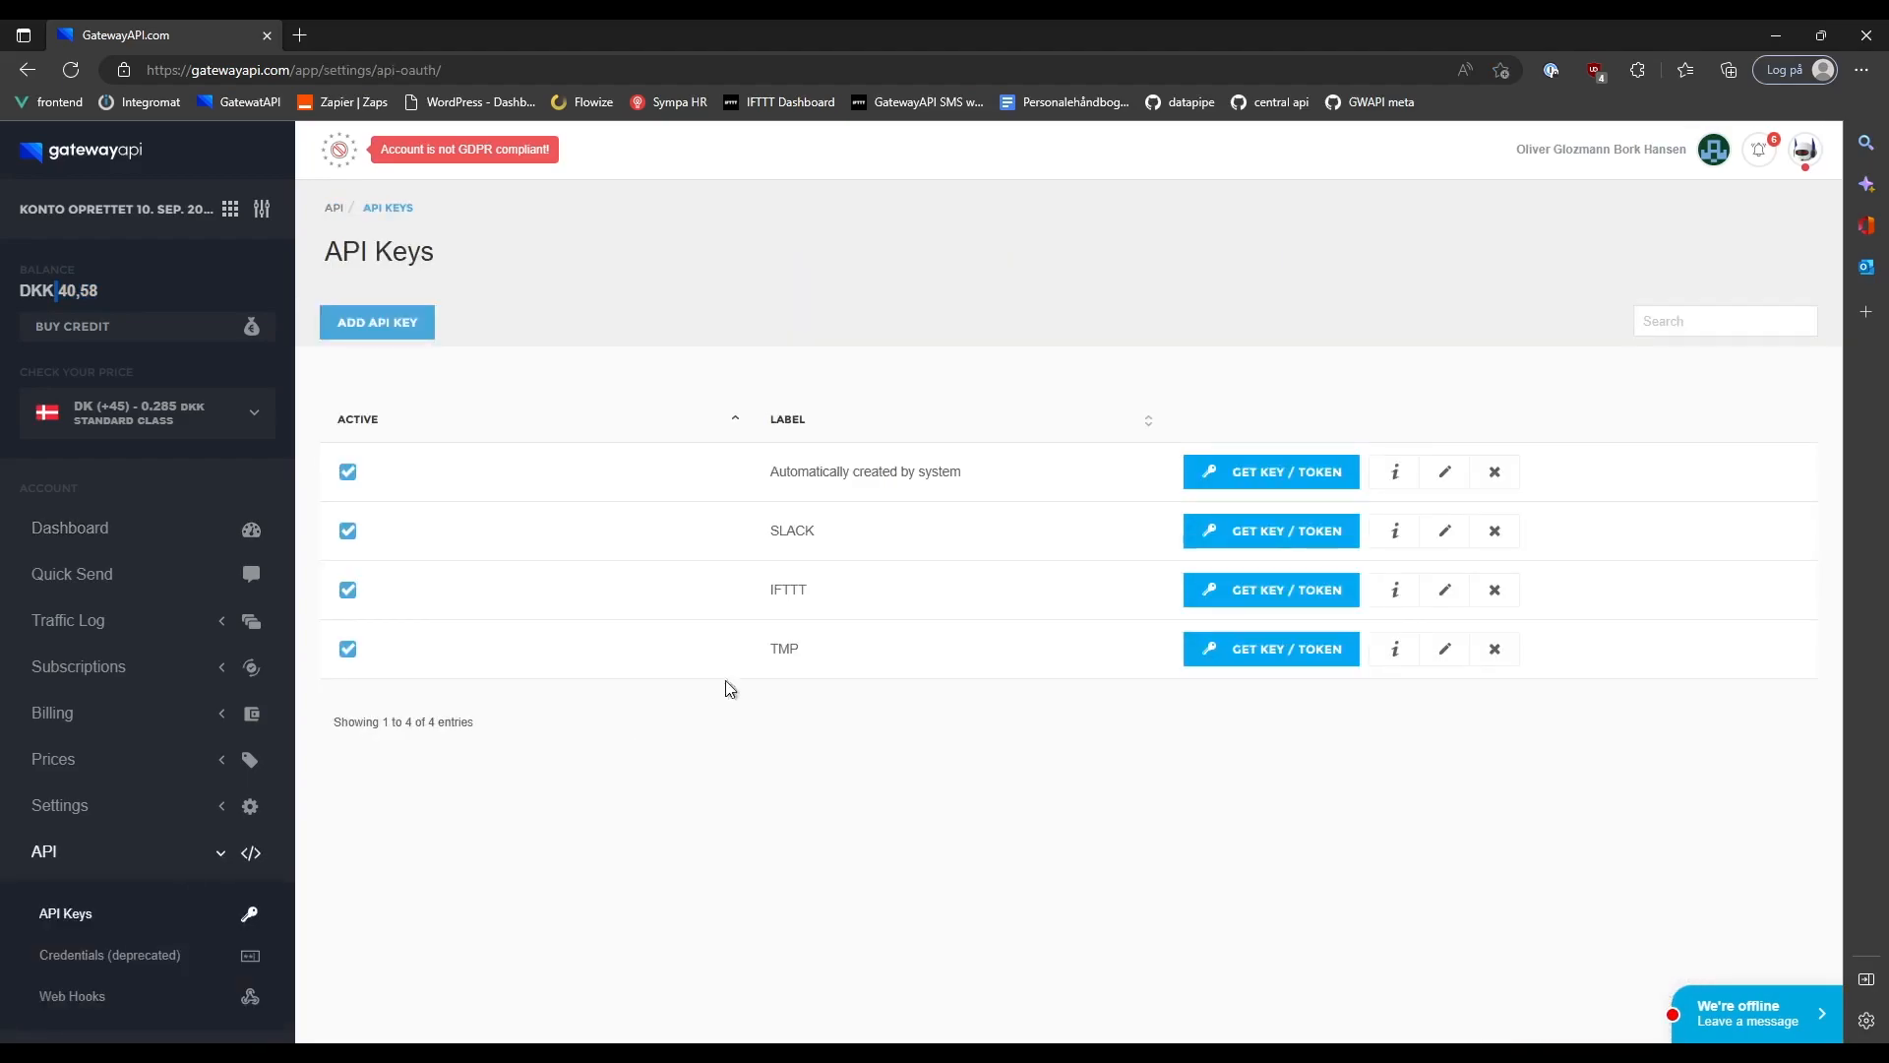
{"action": "mouse_move", "coordinate": [1299, 662]}
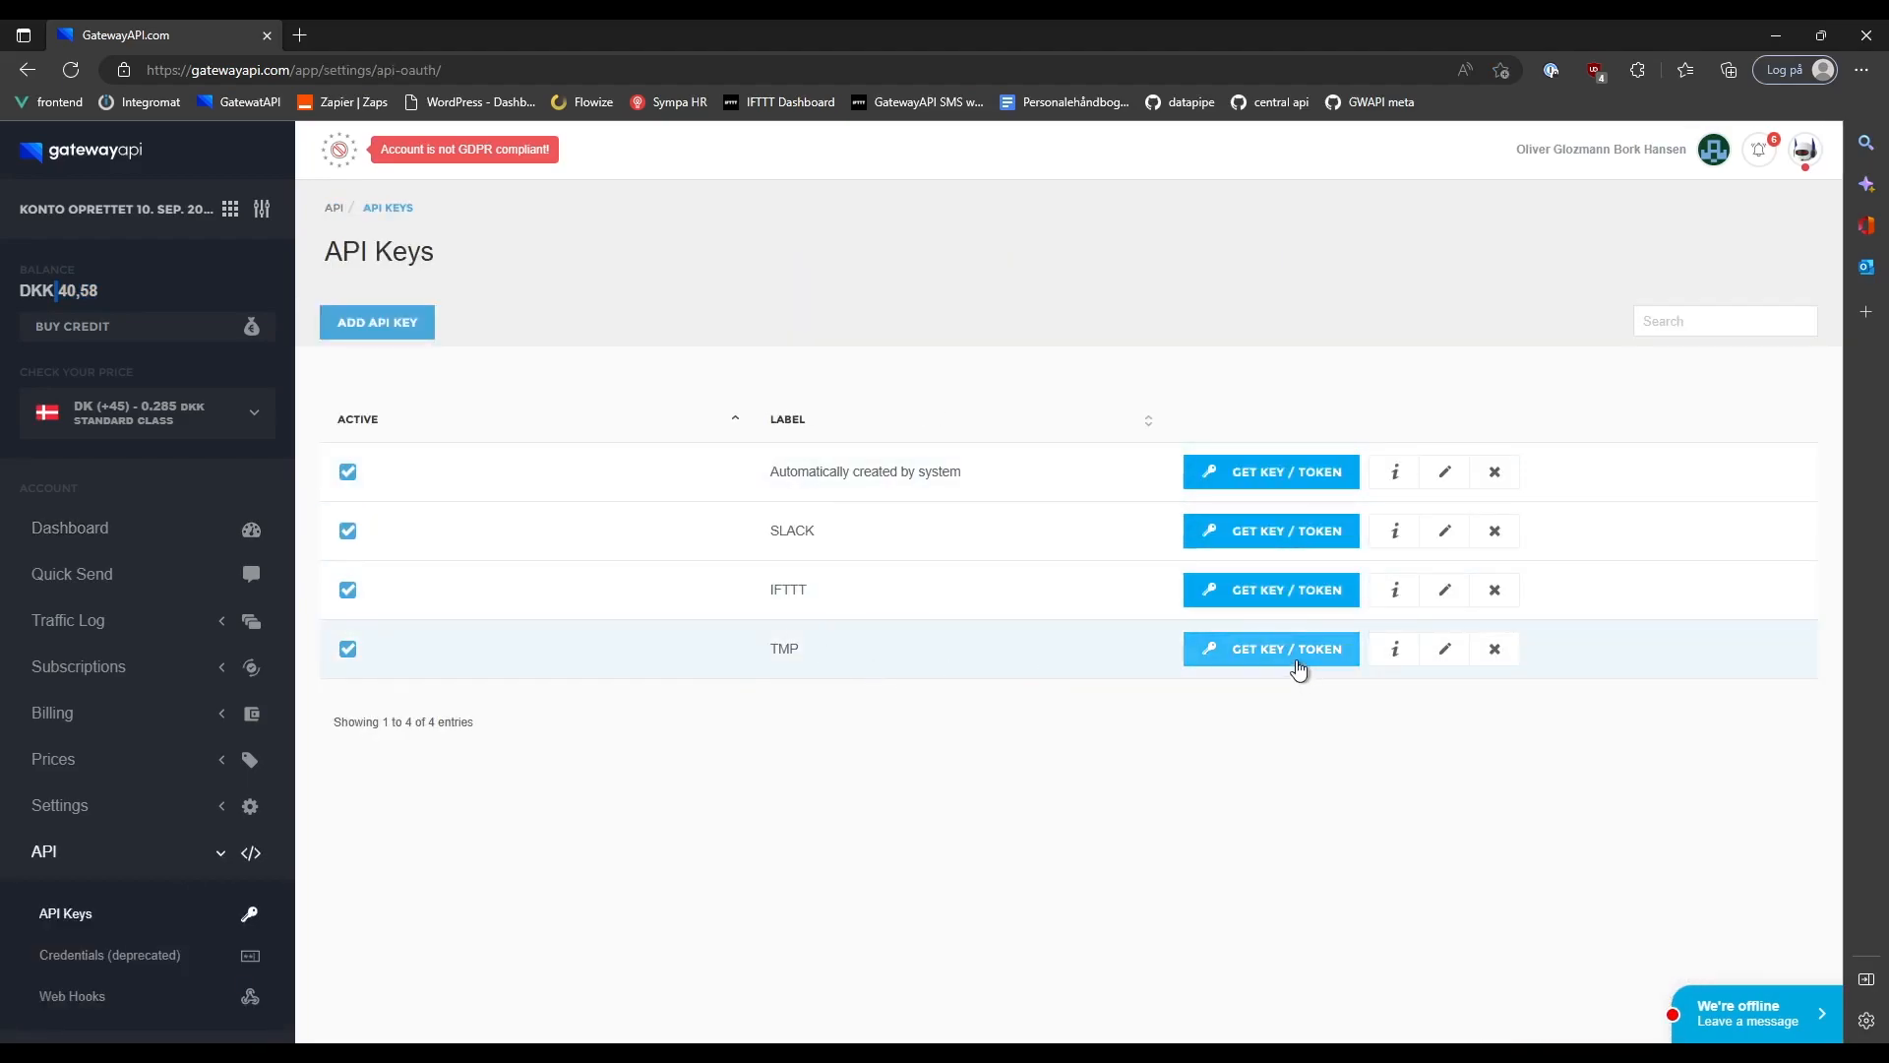
{"action": "left_click", "coordinate": [1269, 648]}
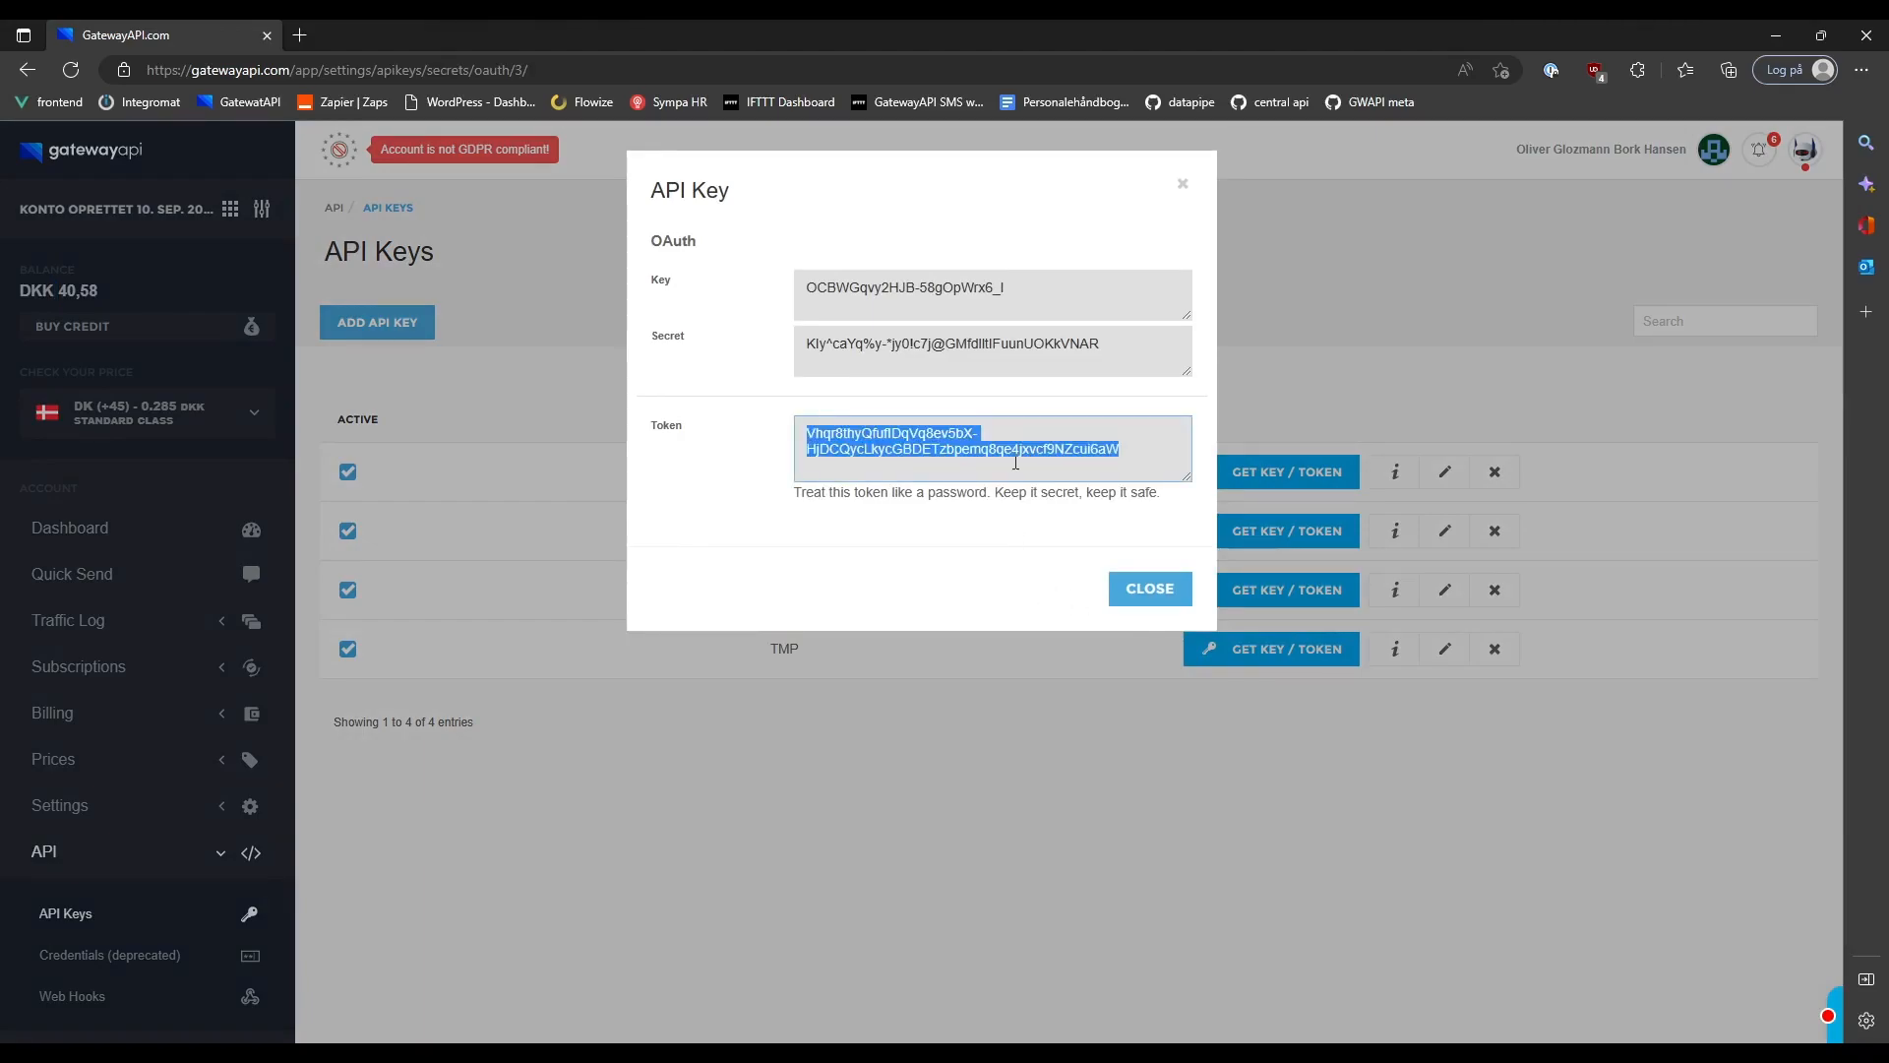
{"action": "left_click", "coordinate": [1147, 590]}
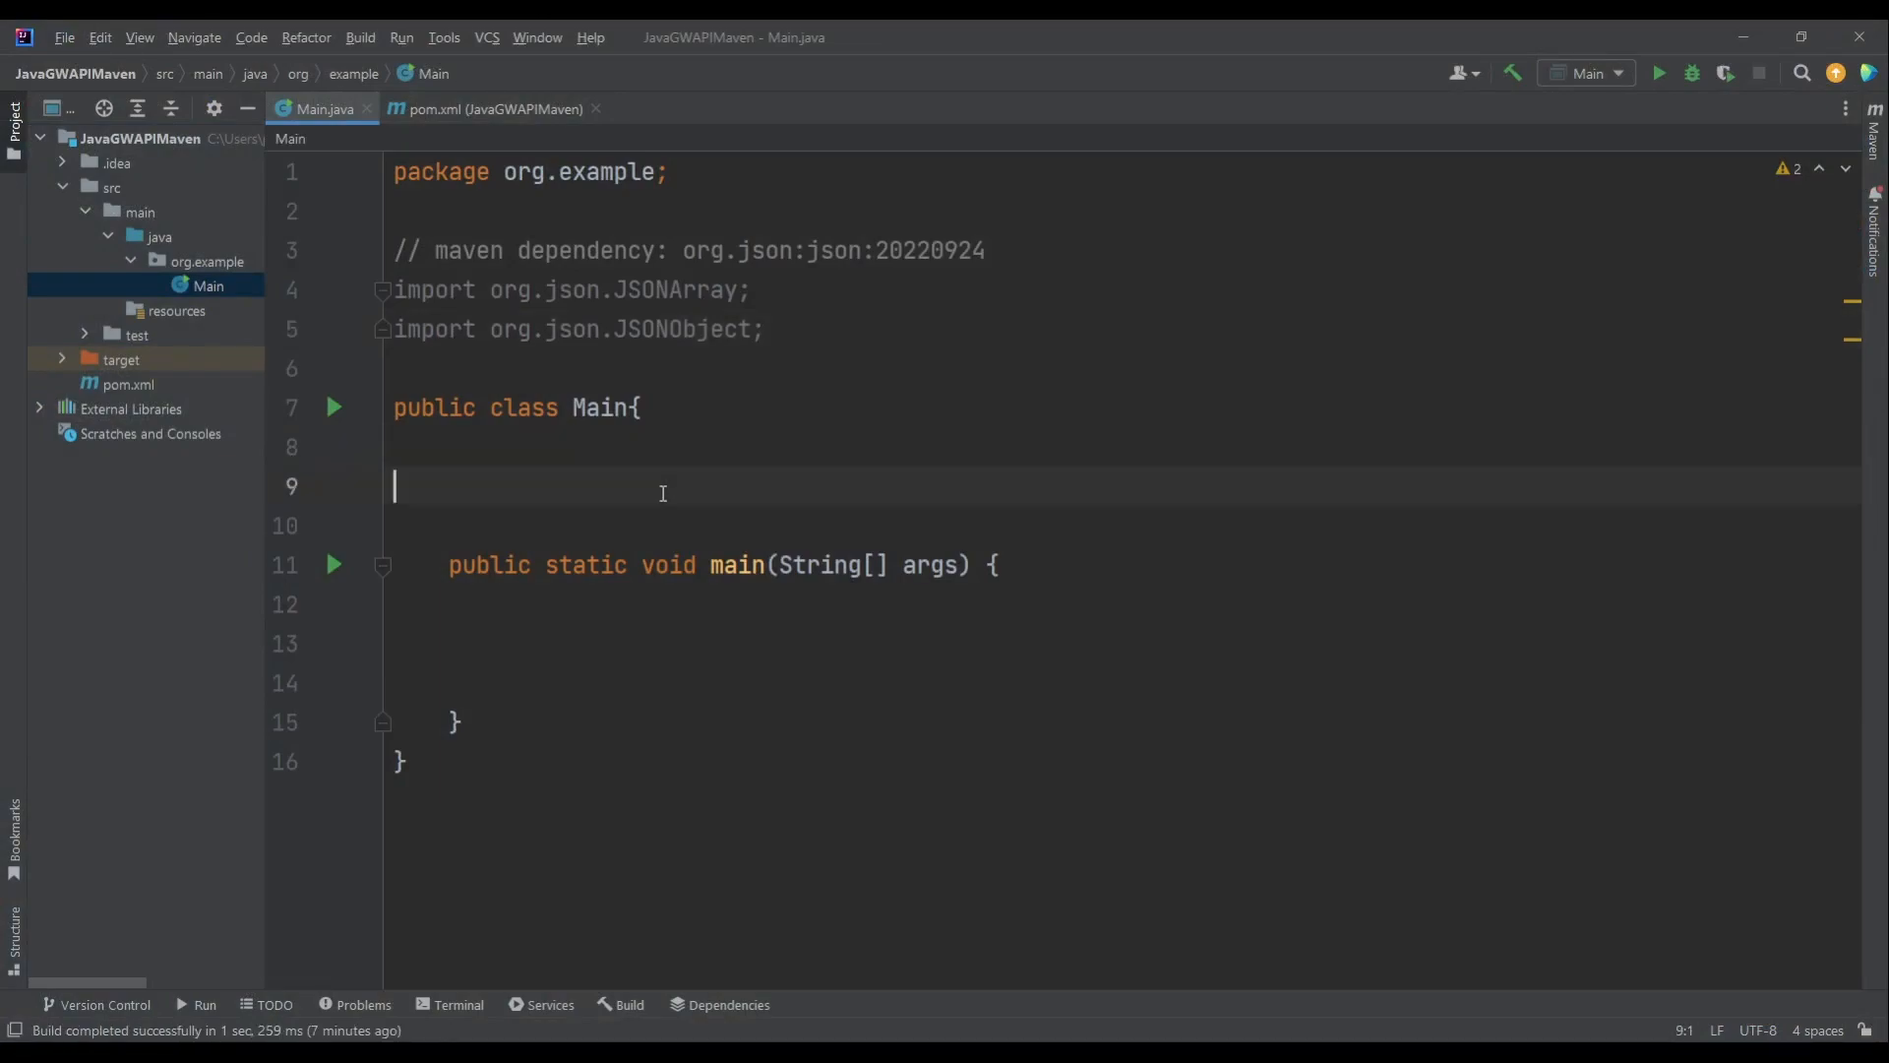
{"action": "type", "text": "private sta"}
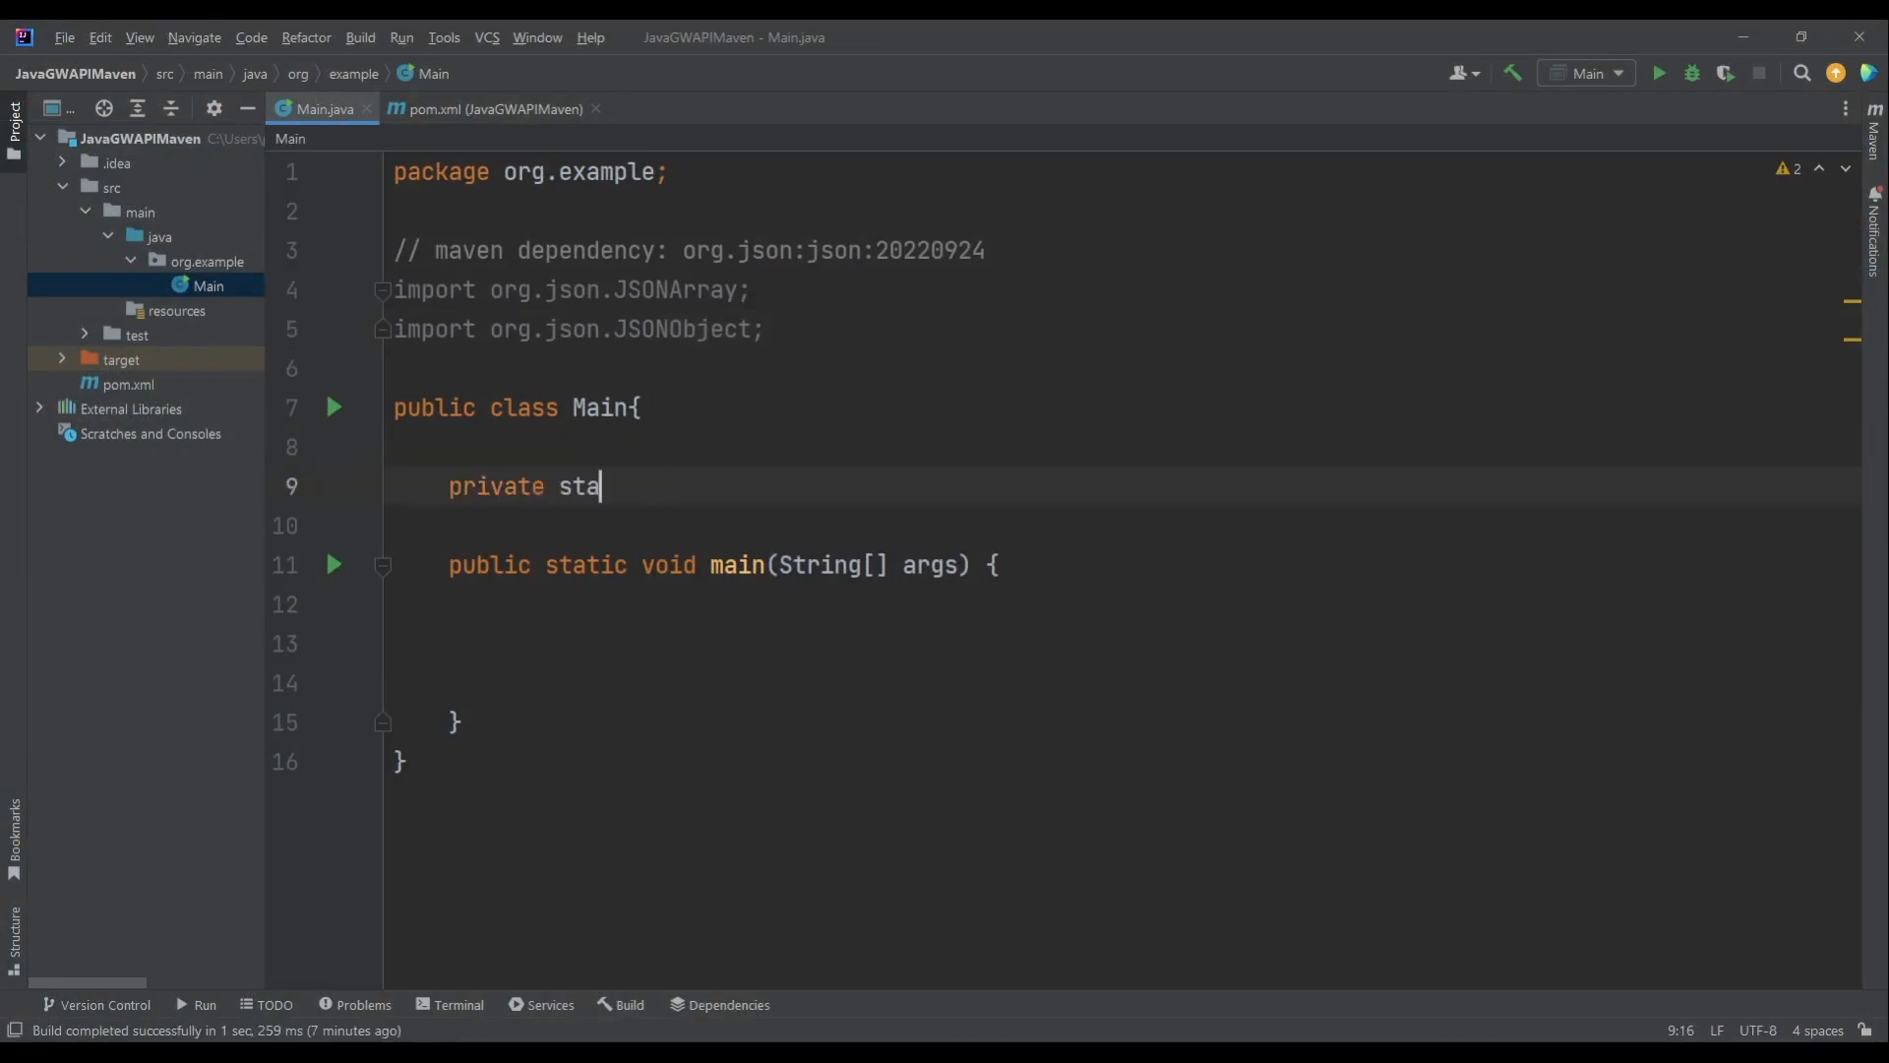
{"action": "type", "text": "tic String t"}
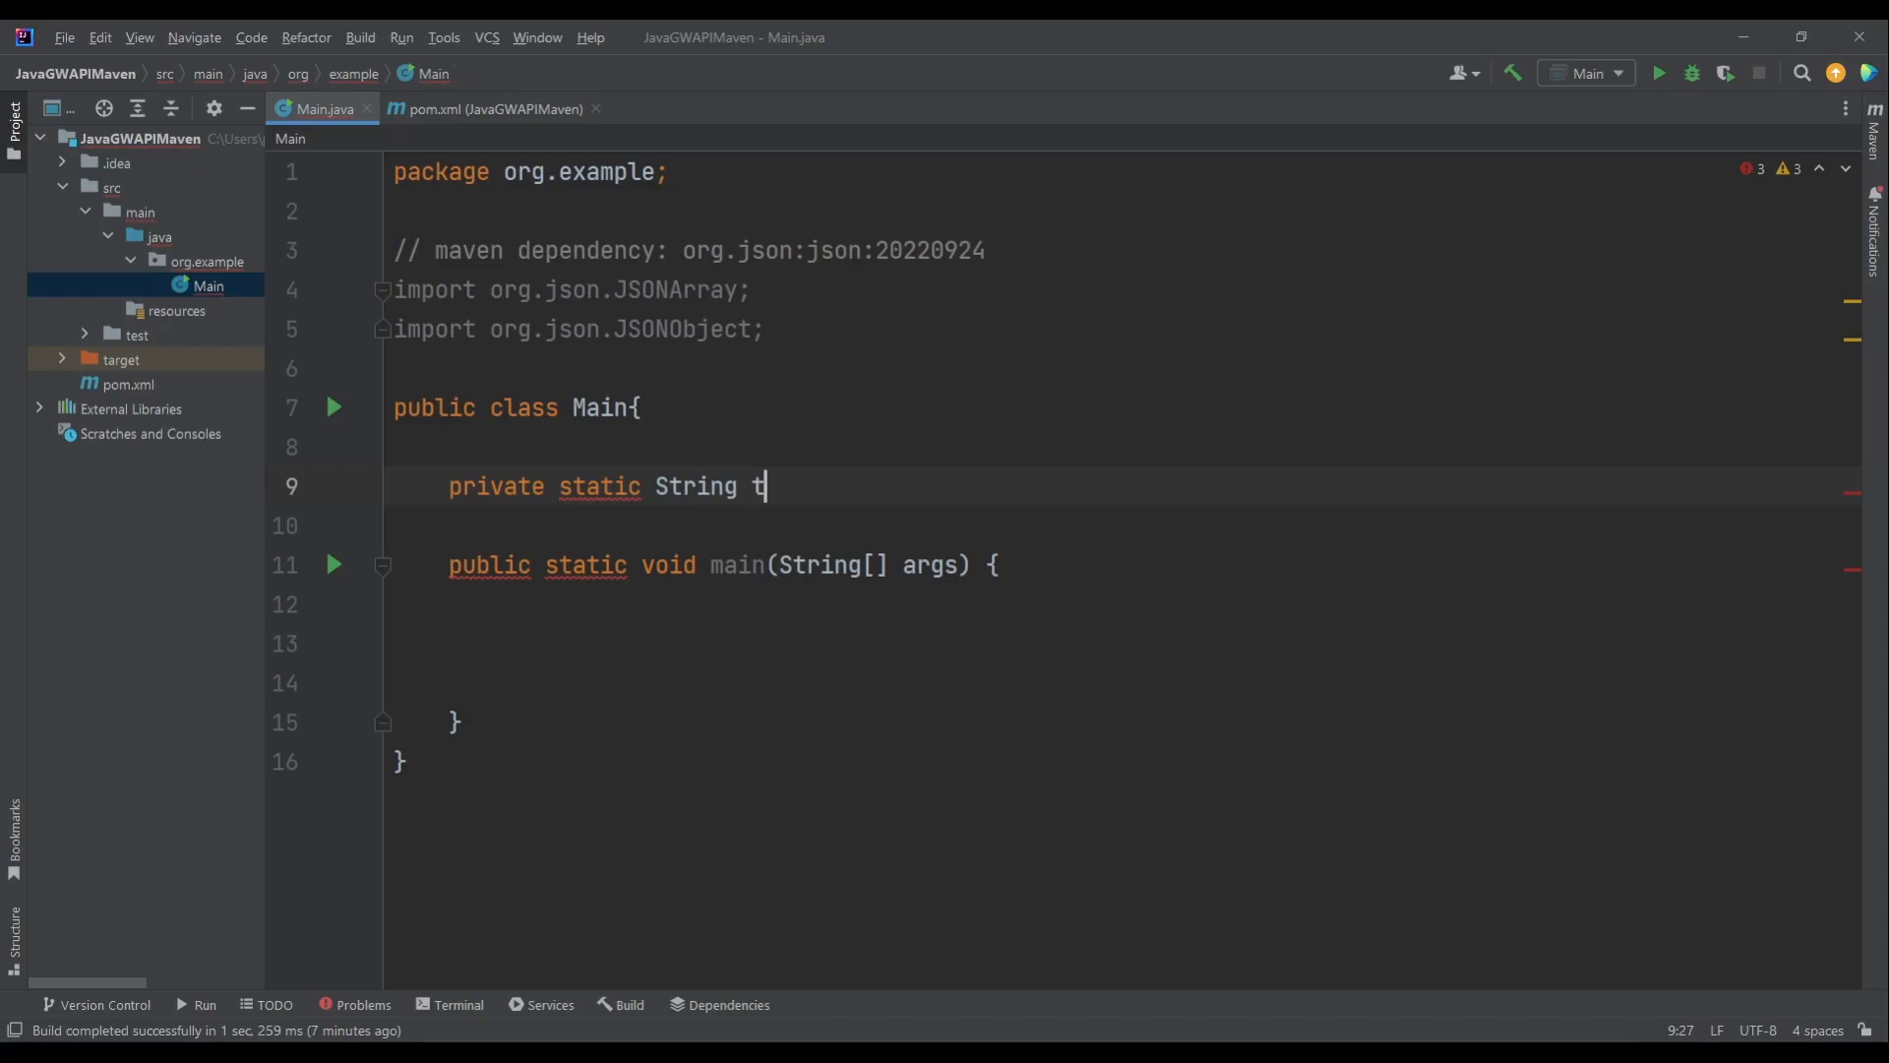
{"action": "type", "text": "oken = Vhqr8thyQfufIDqVq8ev5bX-HjDCQycLkycGBDETzbpemq8qe4jxvcf9NZcui6aW\""}
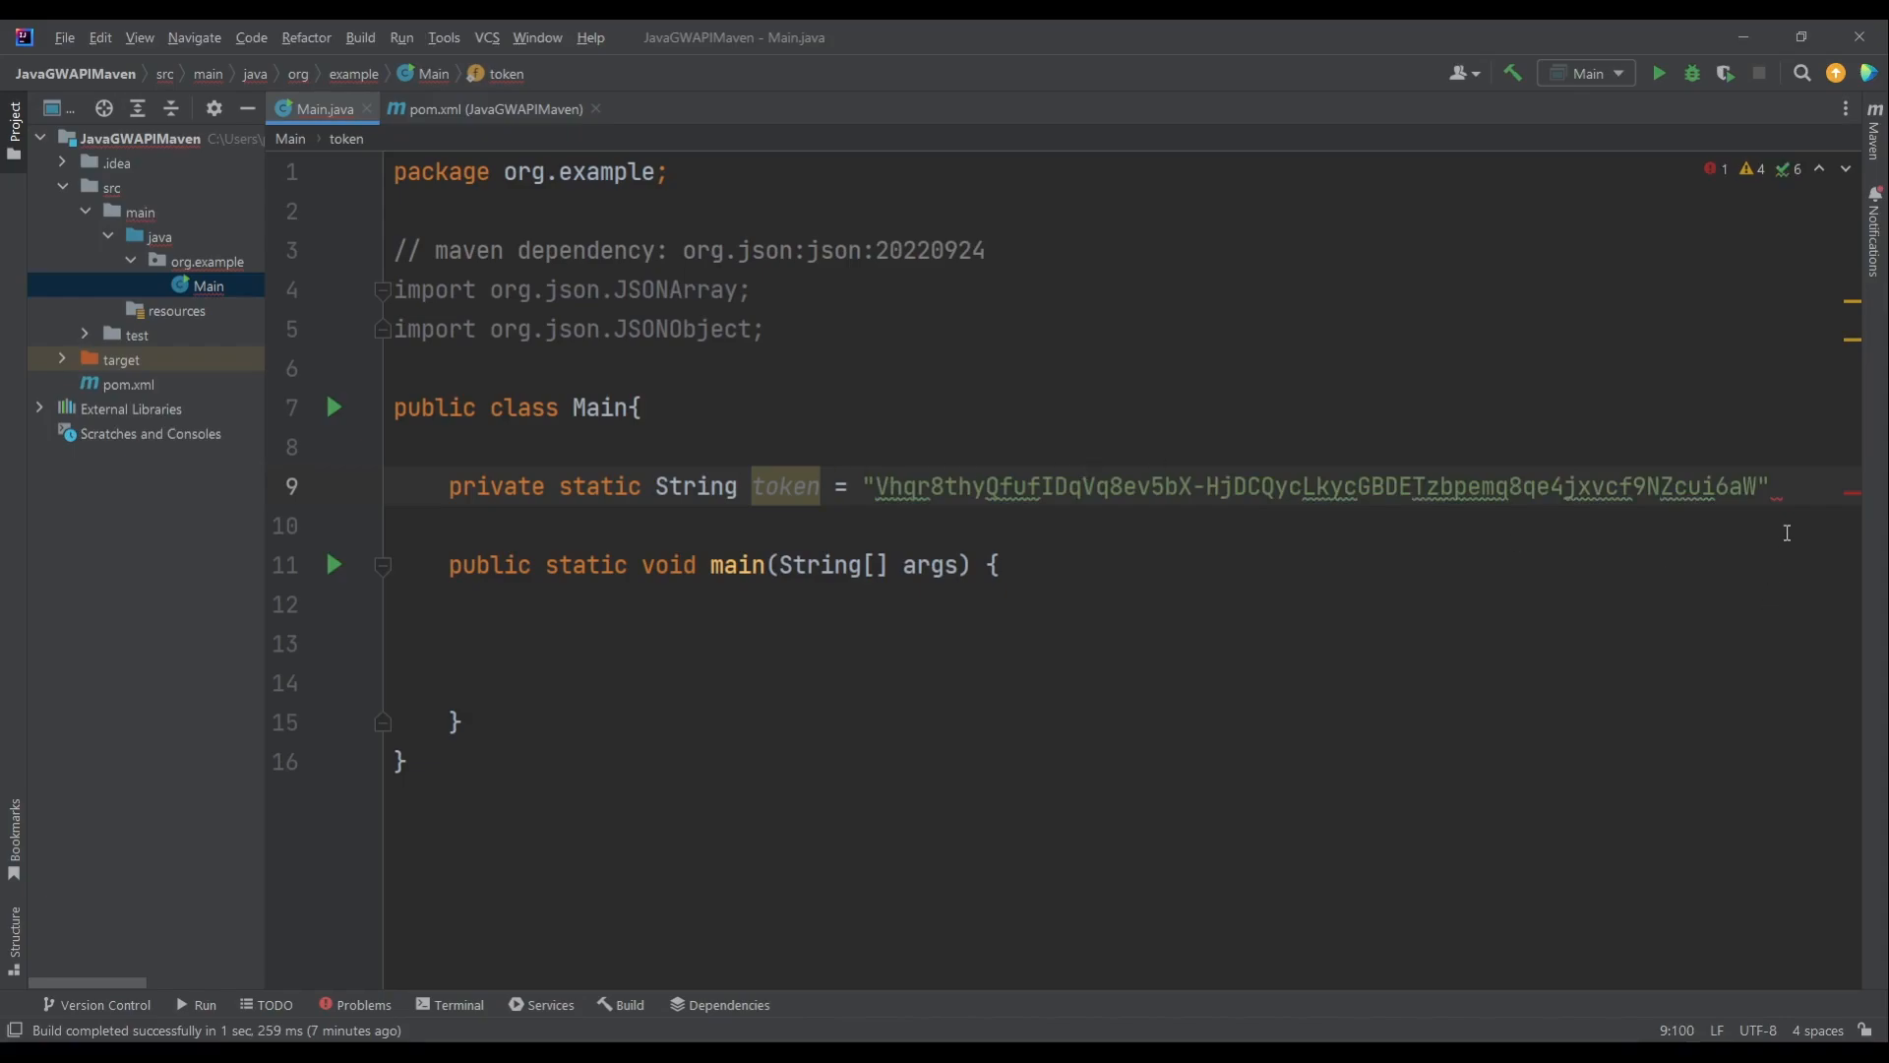
{"action": "type", "text": ";"}
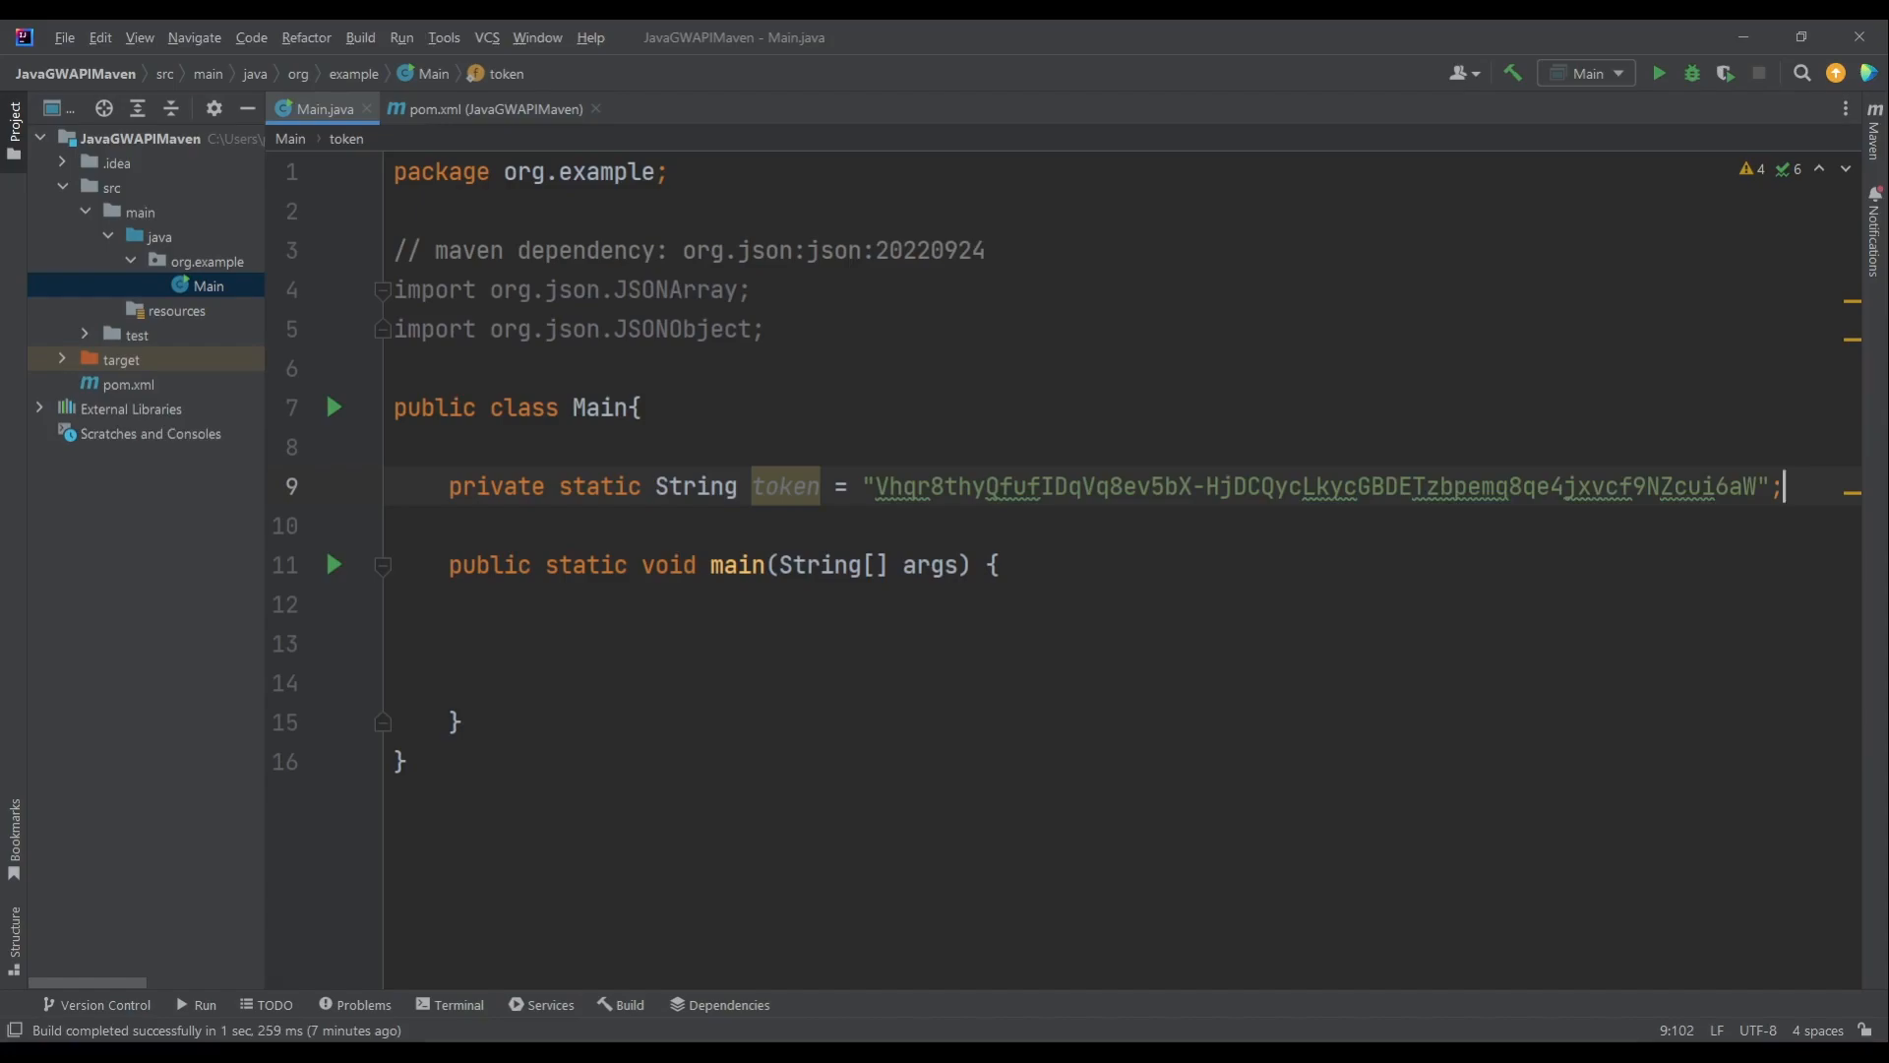
{"action": "left_click", "coordinate": [392, 682]}
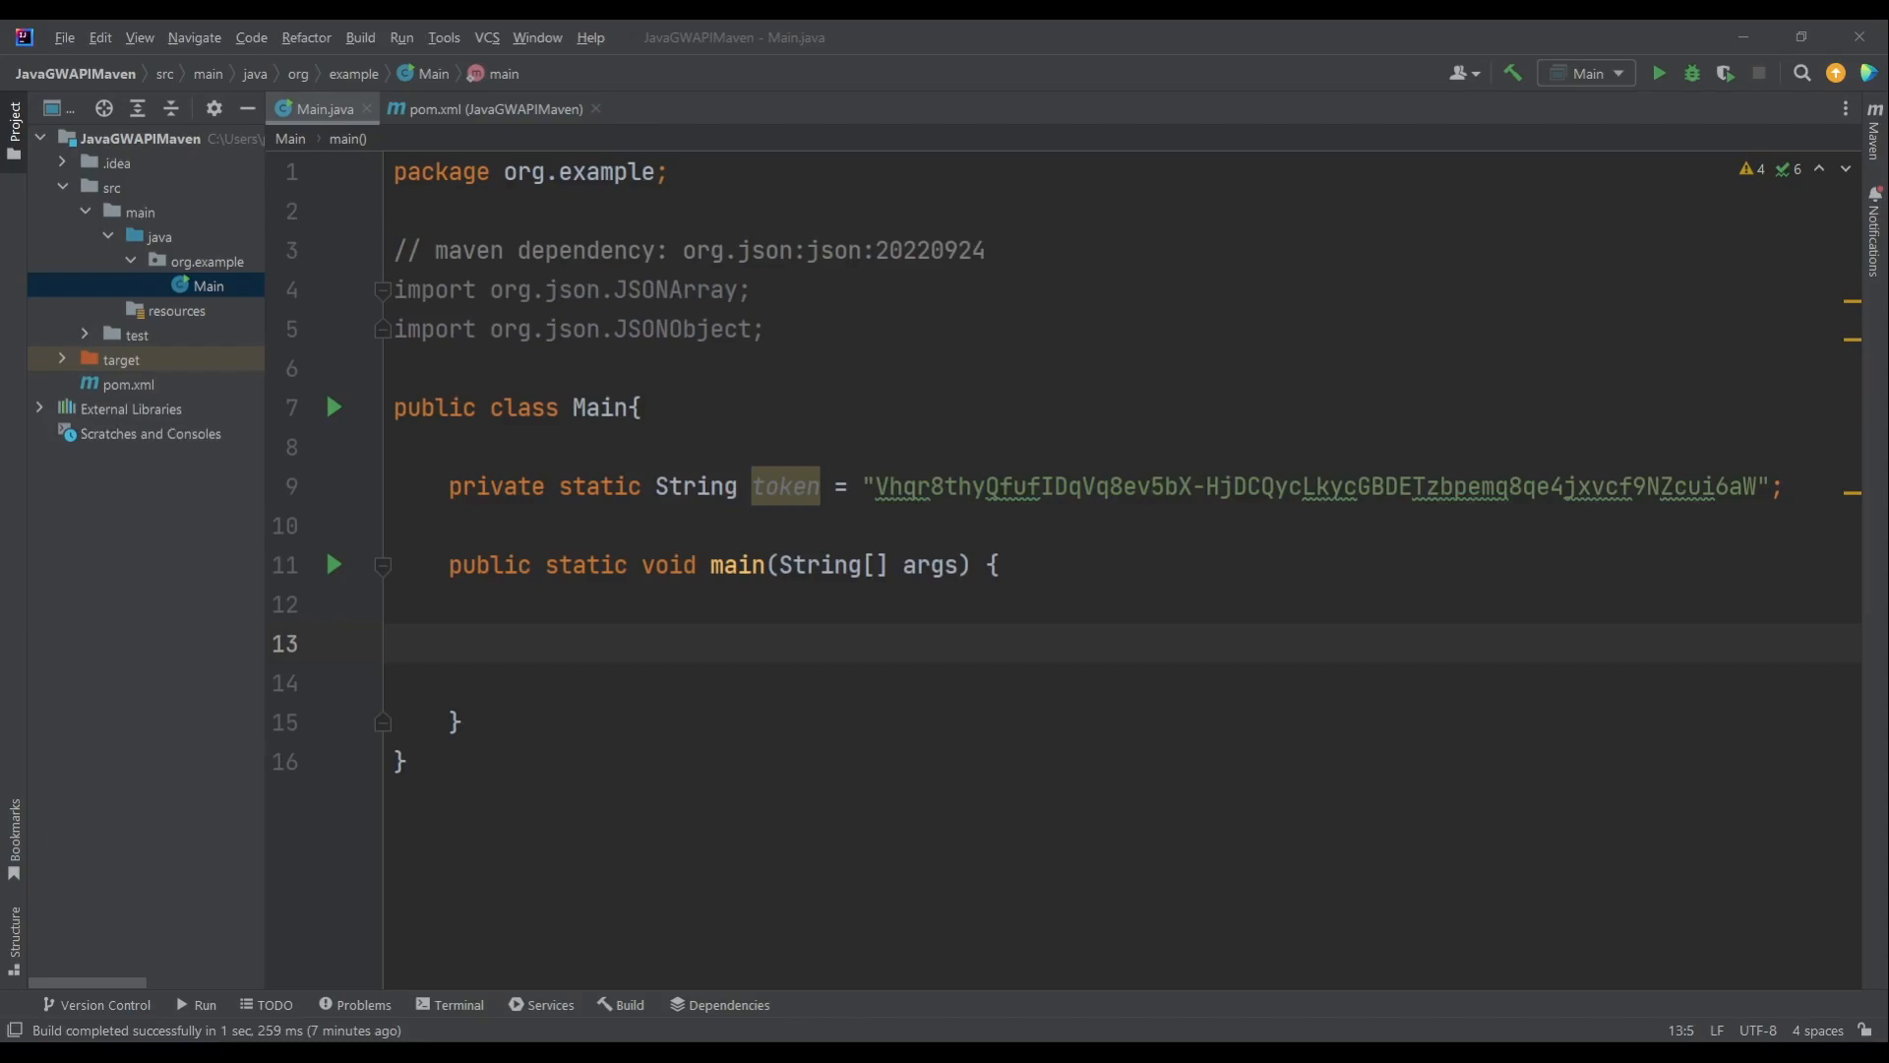
- Build String AuthHeader = "Basic " + Base64-encoded (token + ":") inside main
{"action": "left_click", "coordinate": [463, 643]}
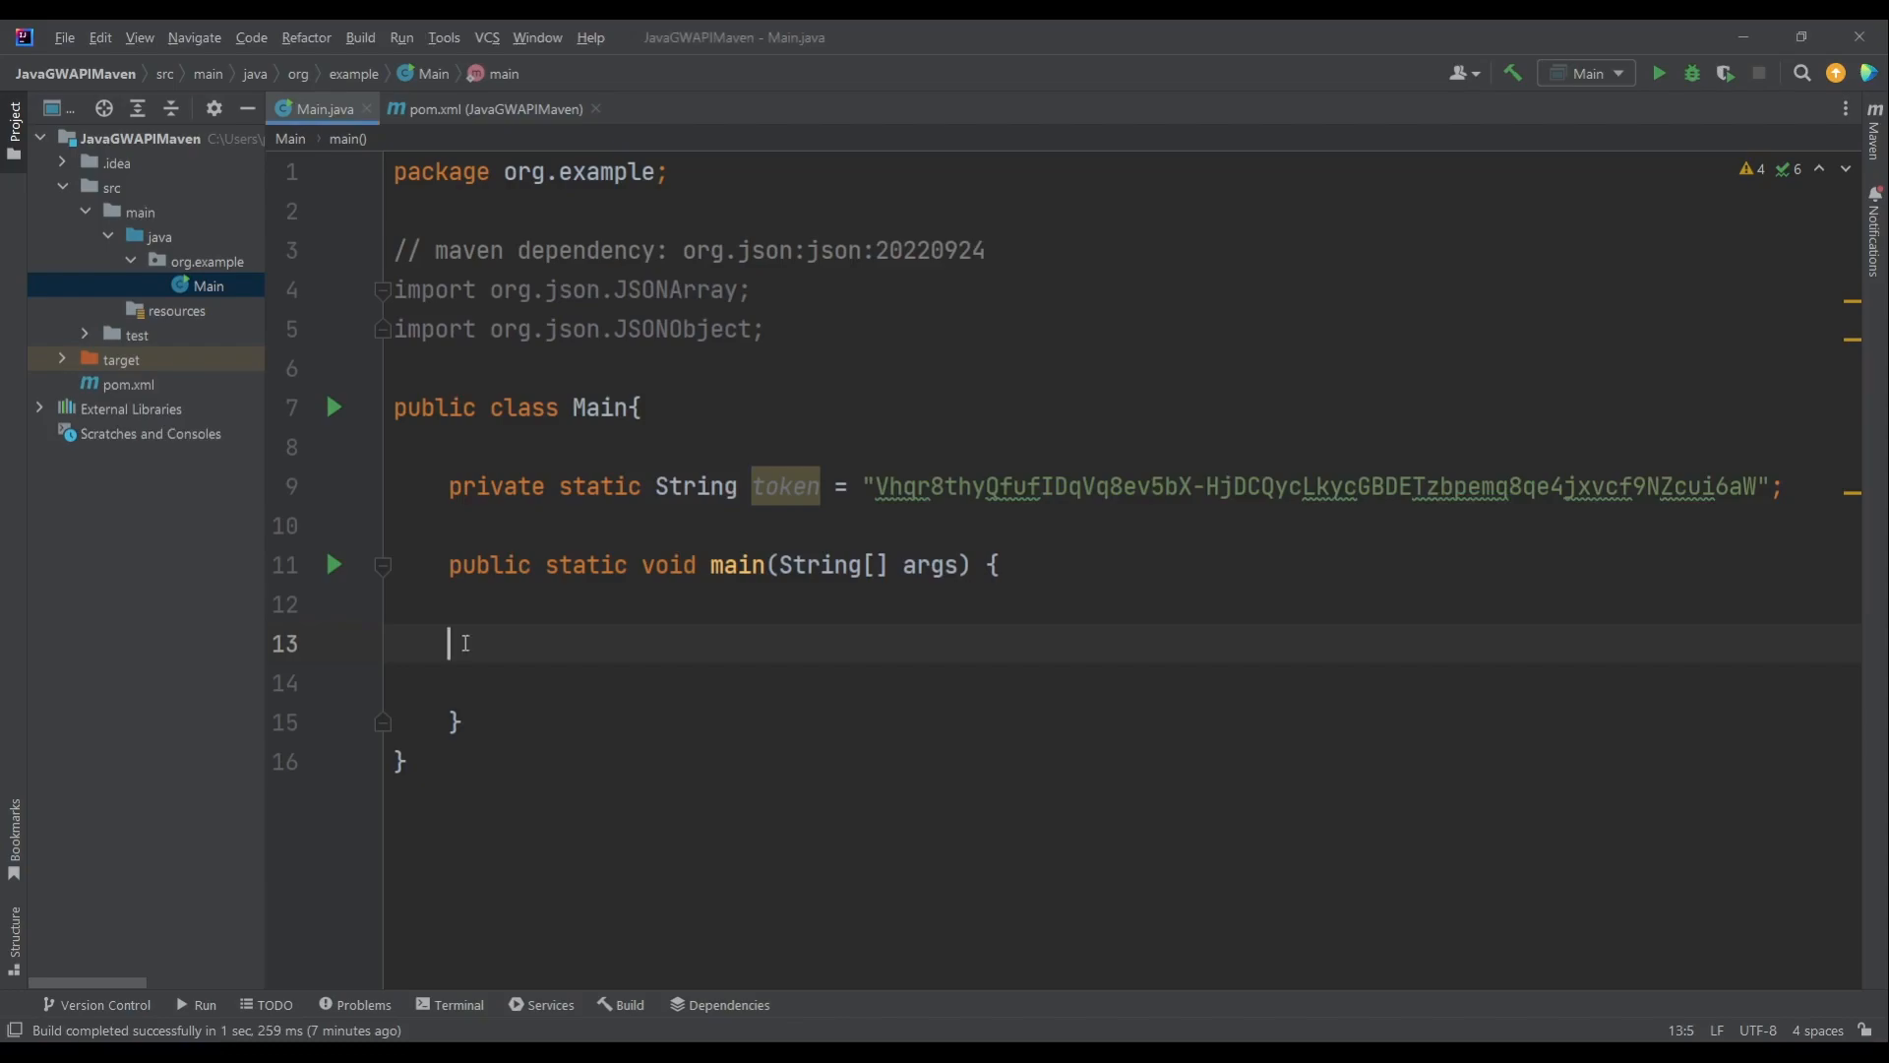
{"action": "type", "text": "\"Basic \" + Base64.getEncoder().encodeToString(valueToEncode.getBytes());"}
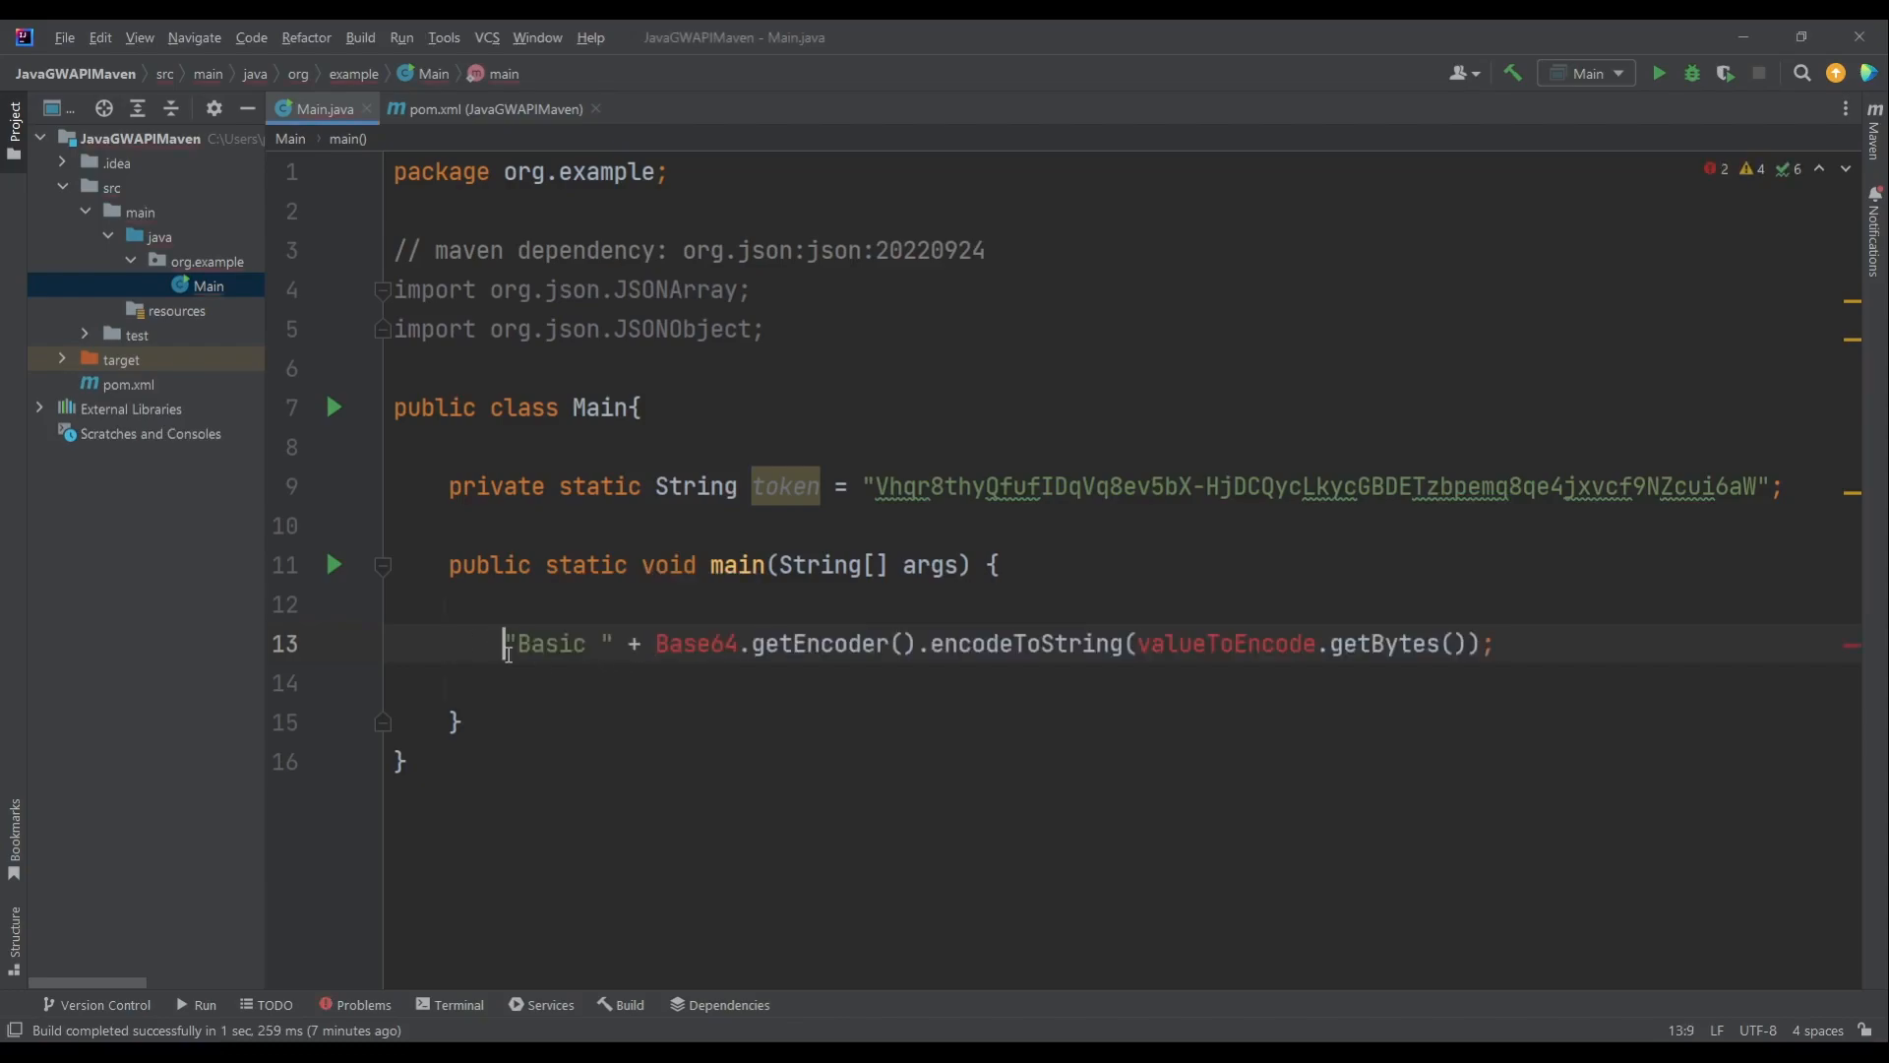
{"action": "type", "text": "String AuthHeader ="}
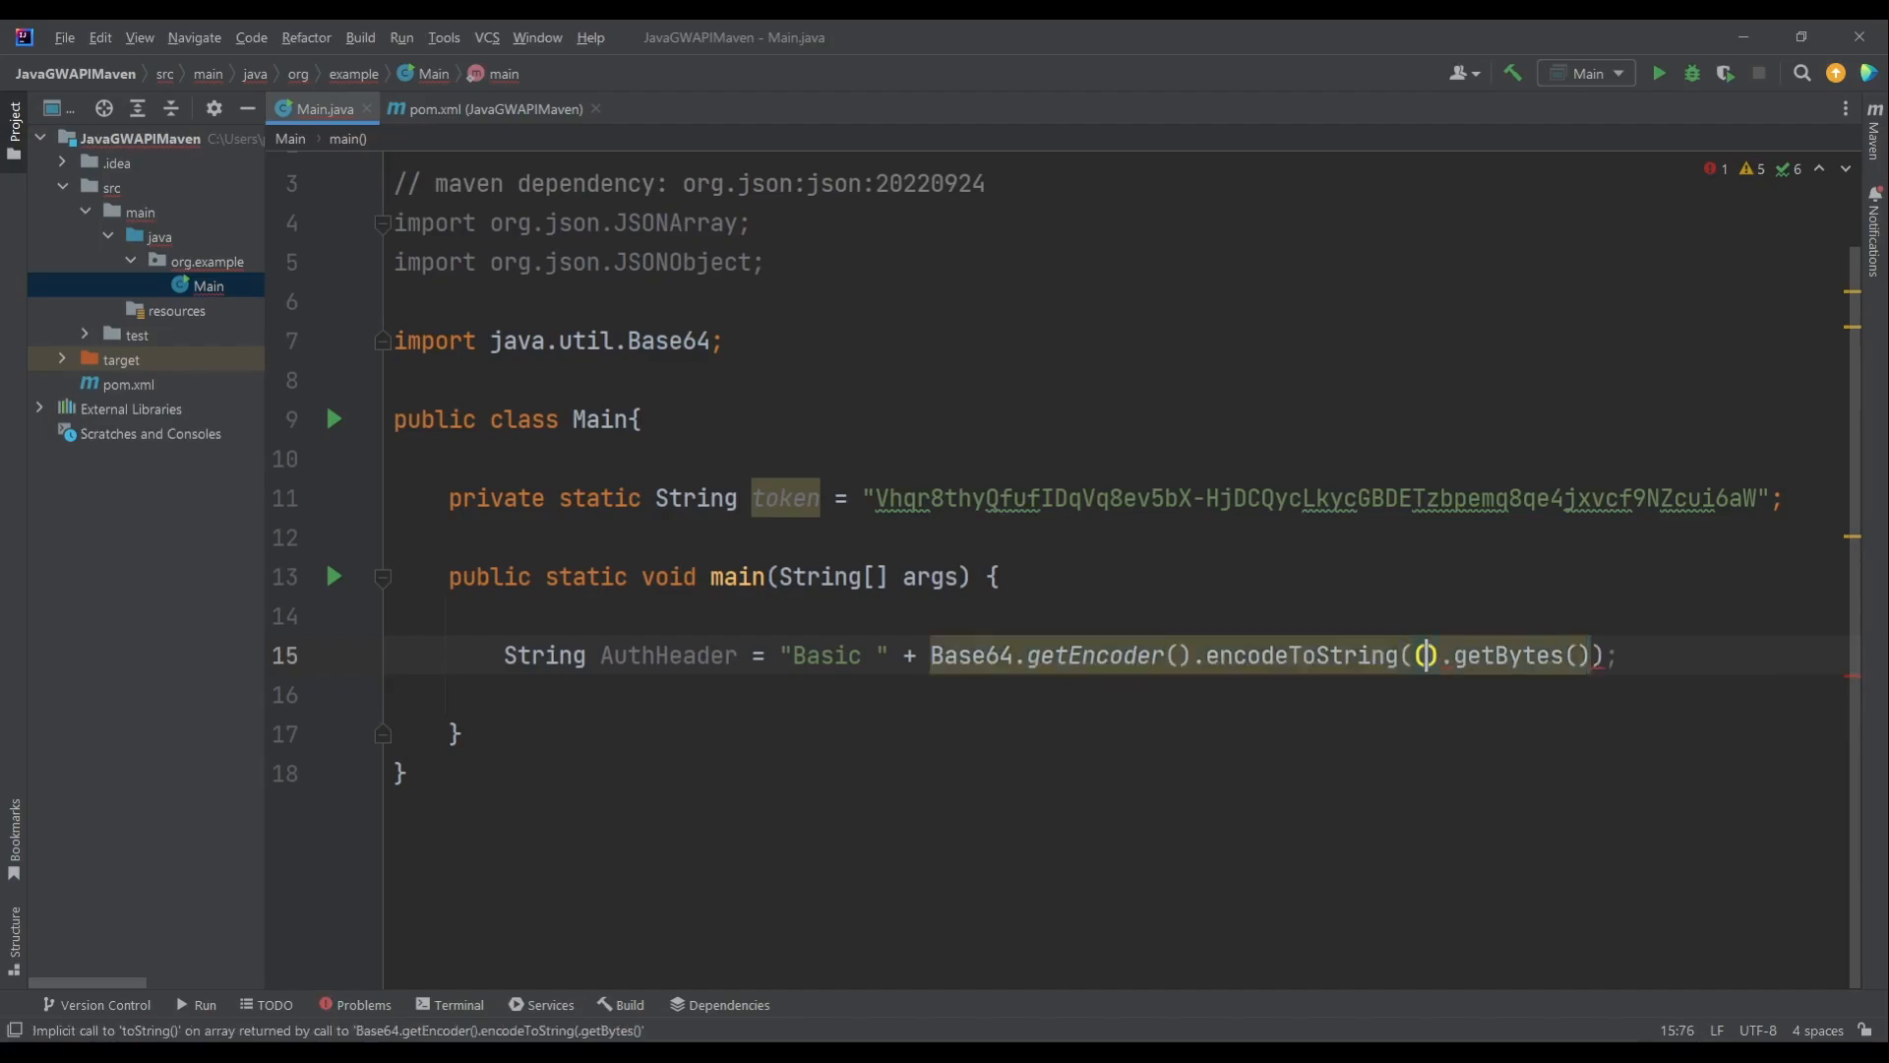
{"action": "type", "text": "token"}
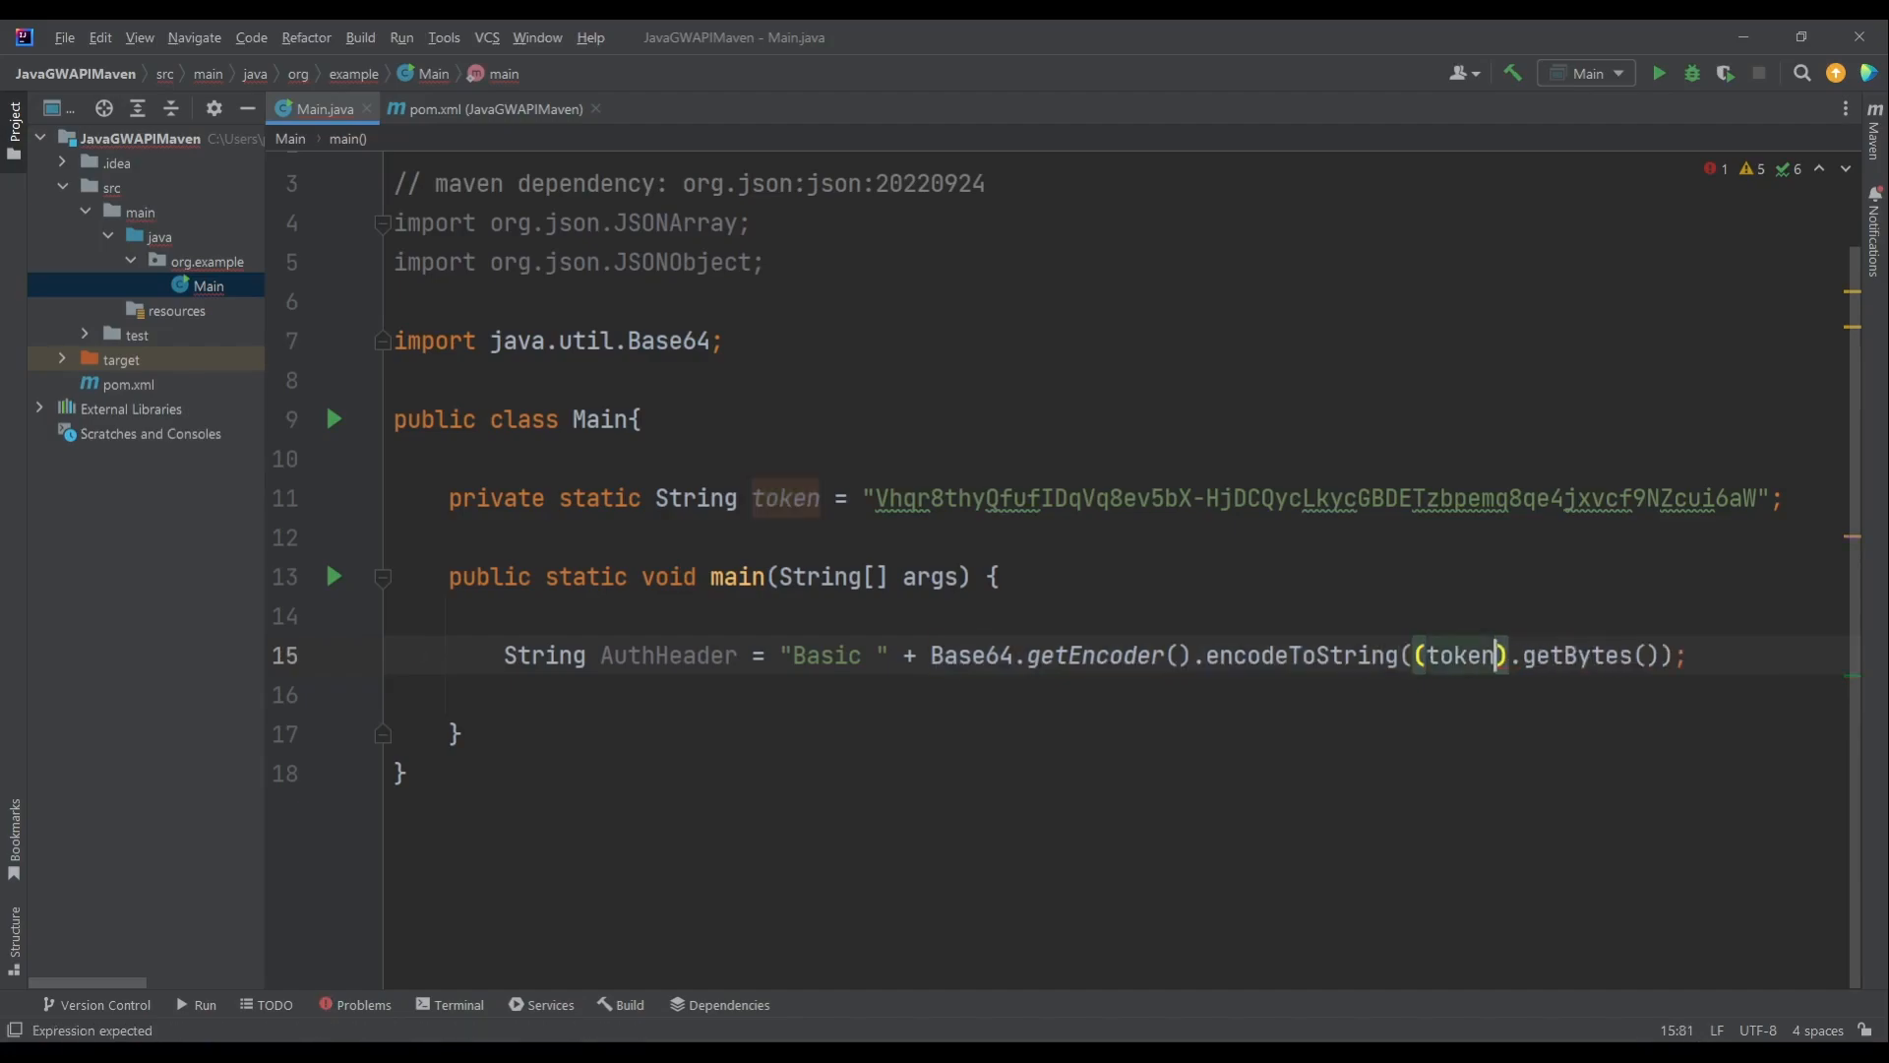
{"action": "type", "text": "+\"\""}
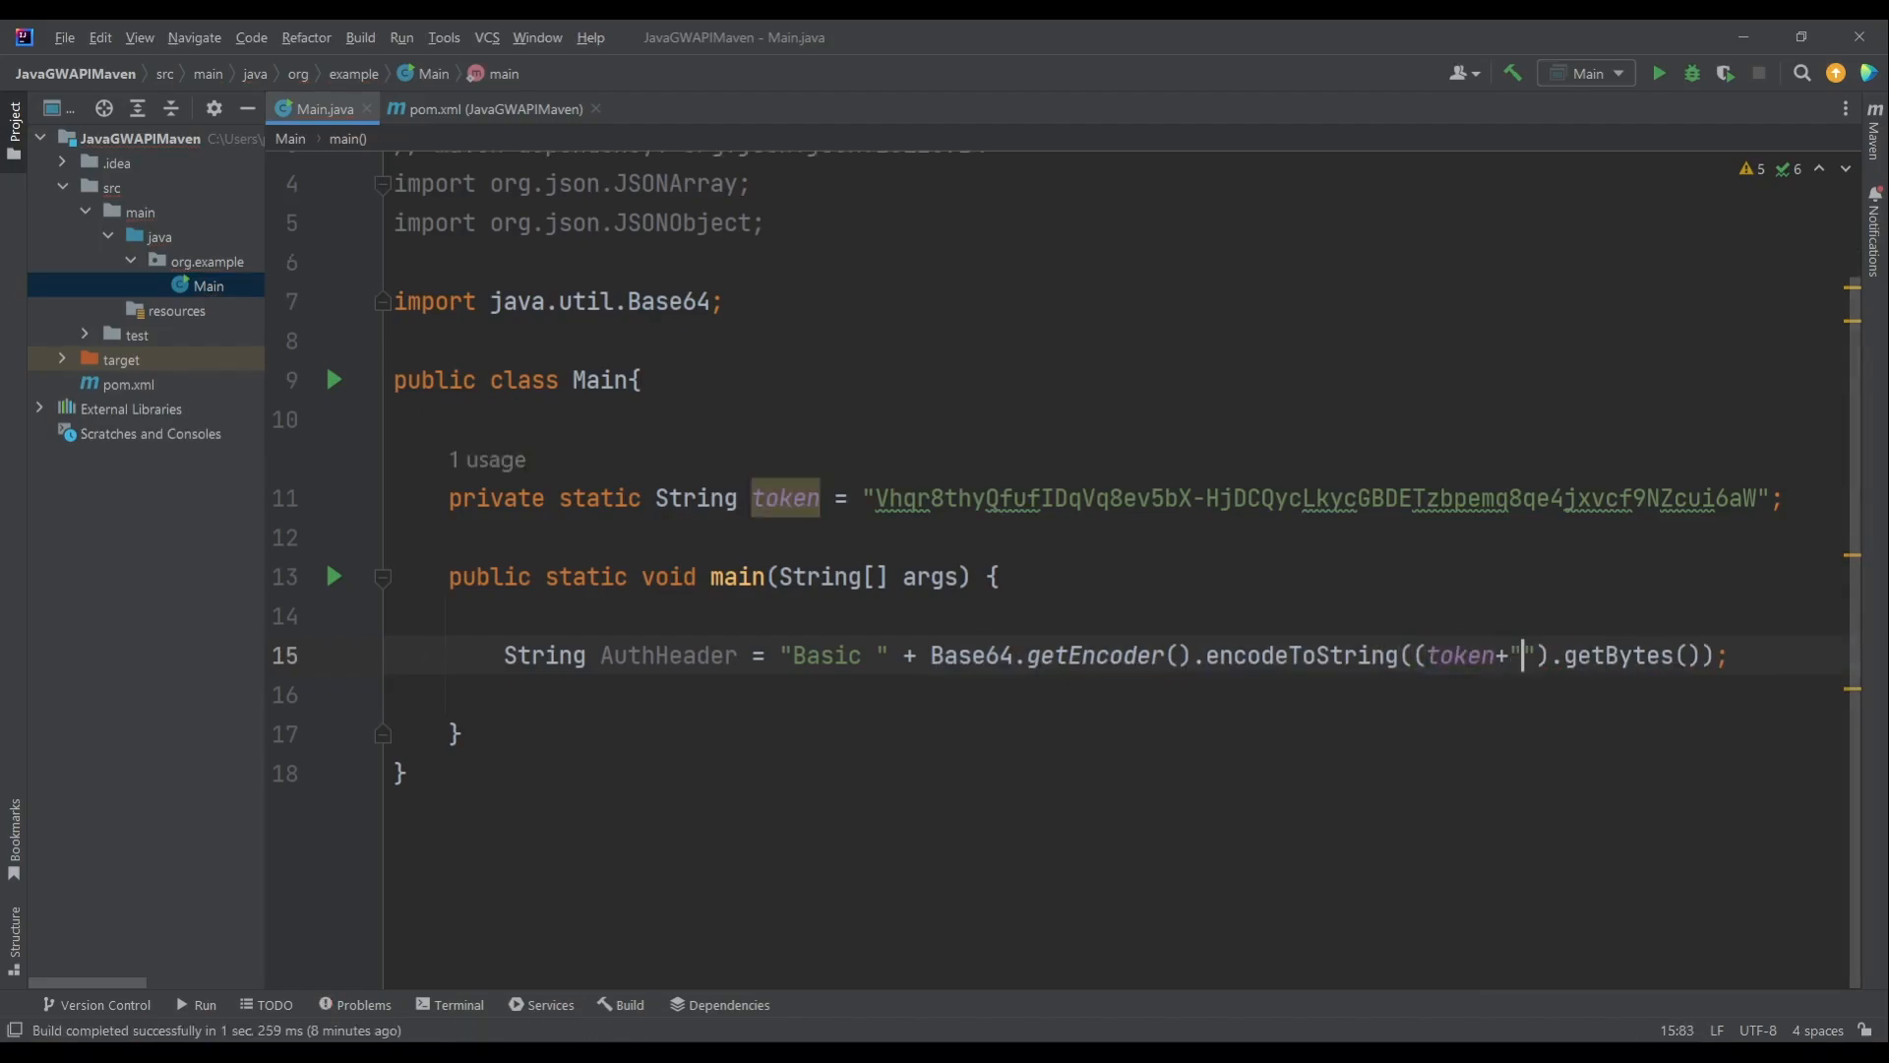
{"action": "type", "text": ":"}
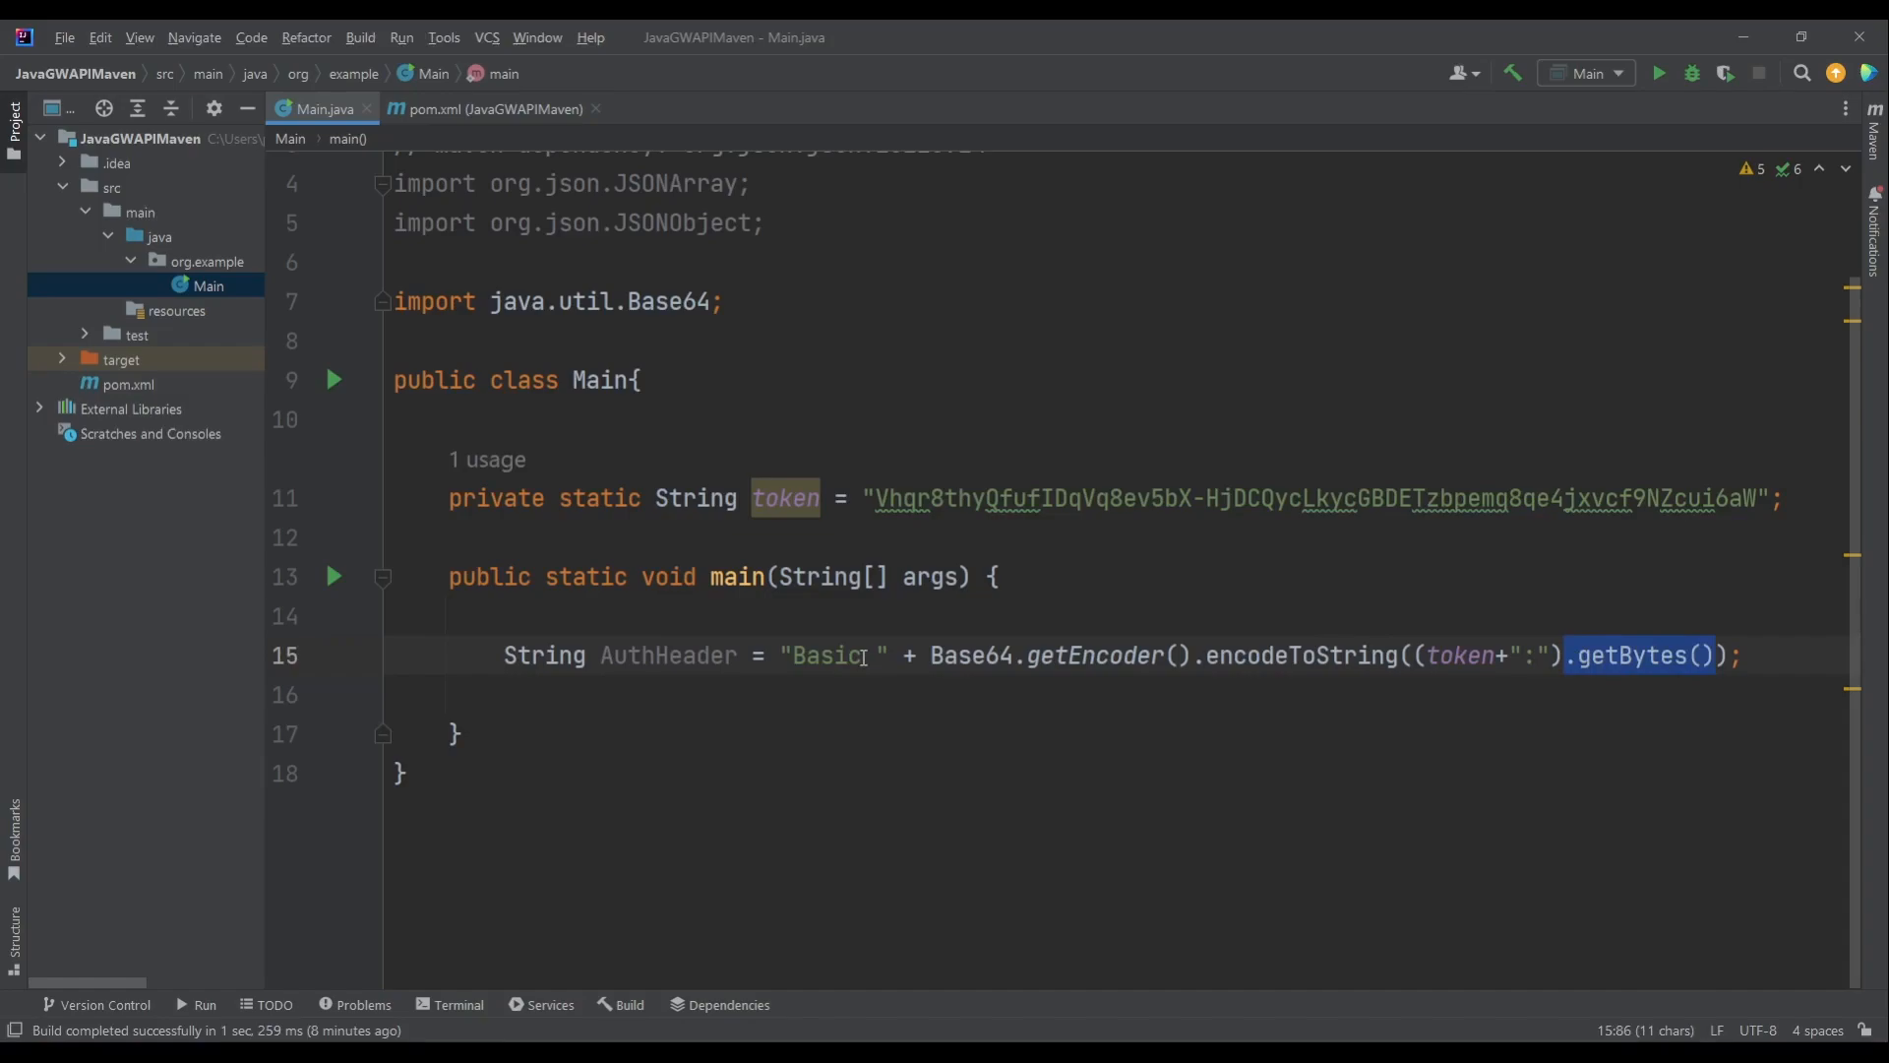
- Add a // Authorization Header comment above the AuthHeader line
{"action": "double_click", "coordinate": [666, 655]}
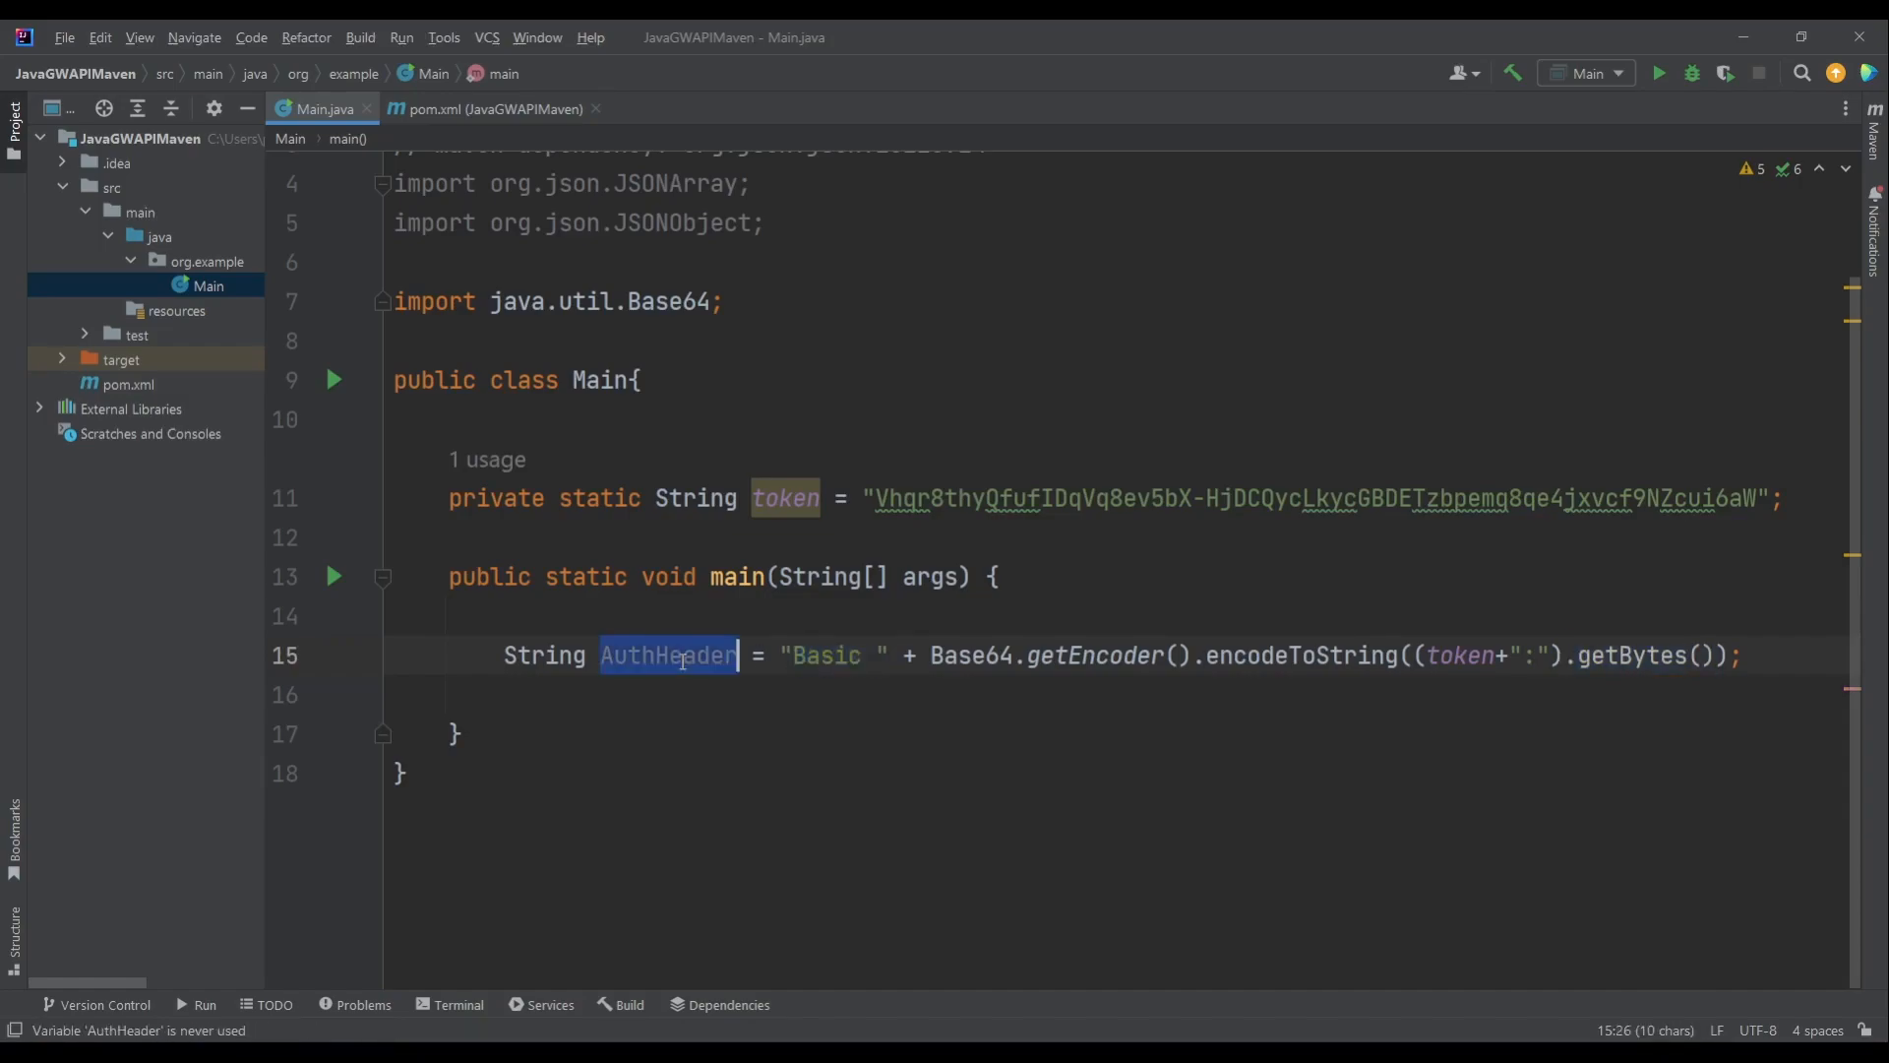
{"action": "mouse_move", "coordinate": [1788, 675]}
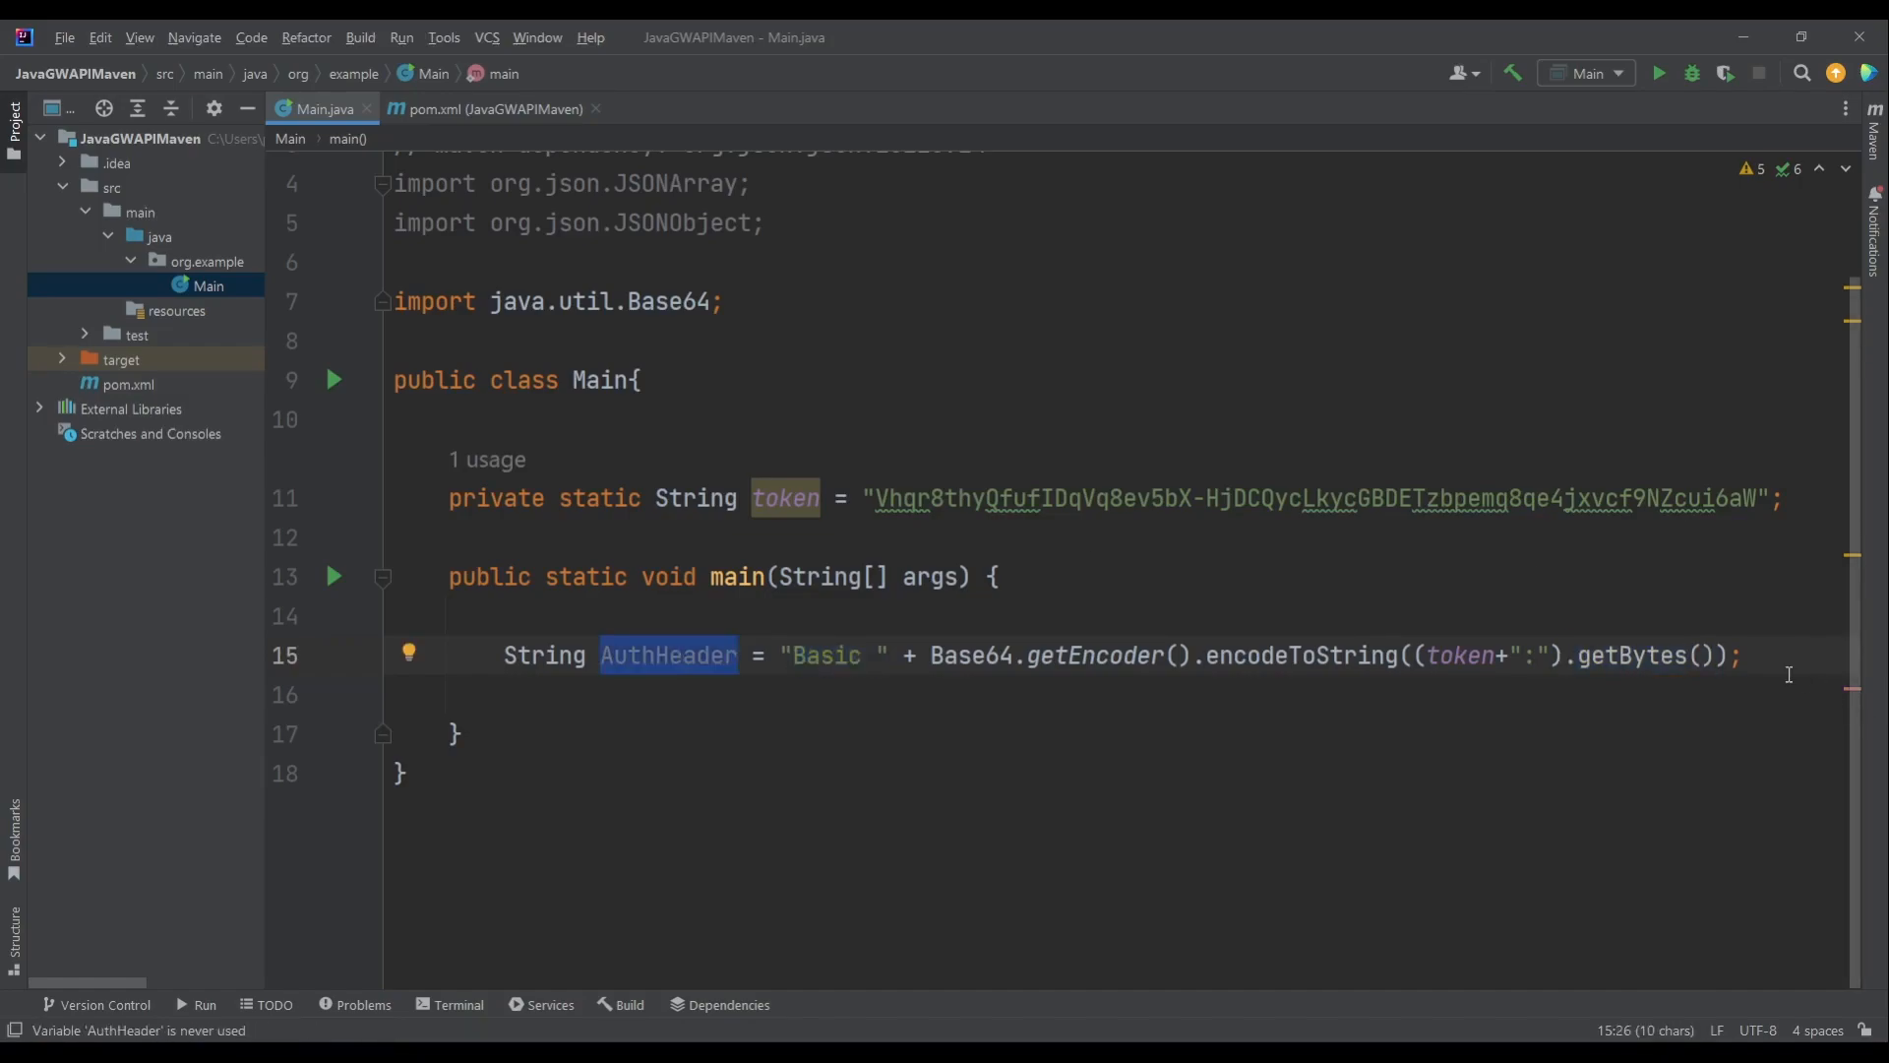
{"action": "key", "text": "Enter"}
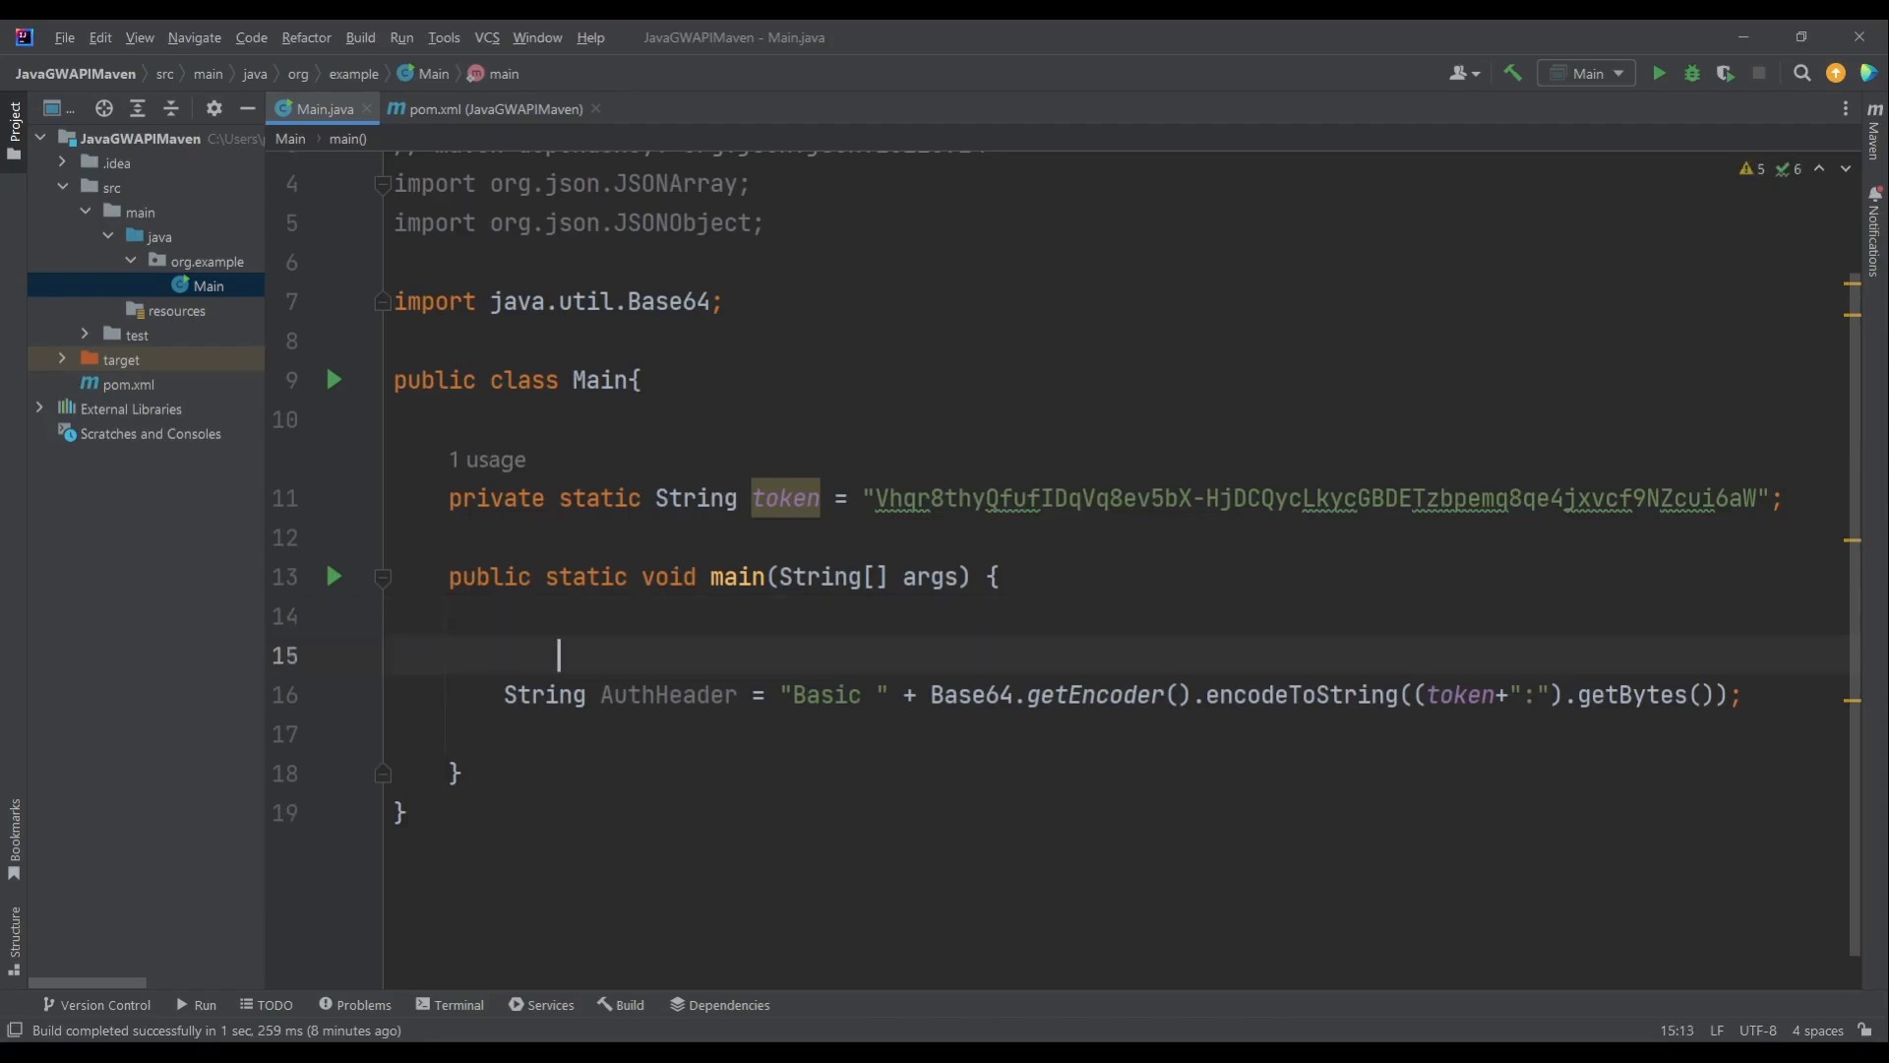
{"action": "type", "text": "// Autho"}
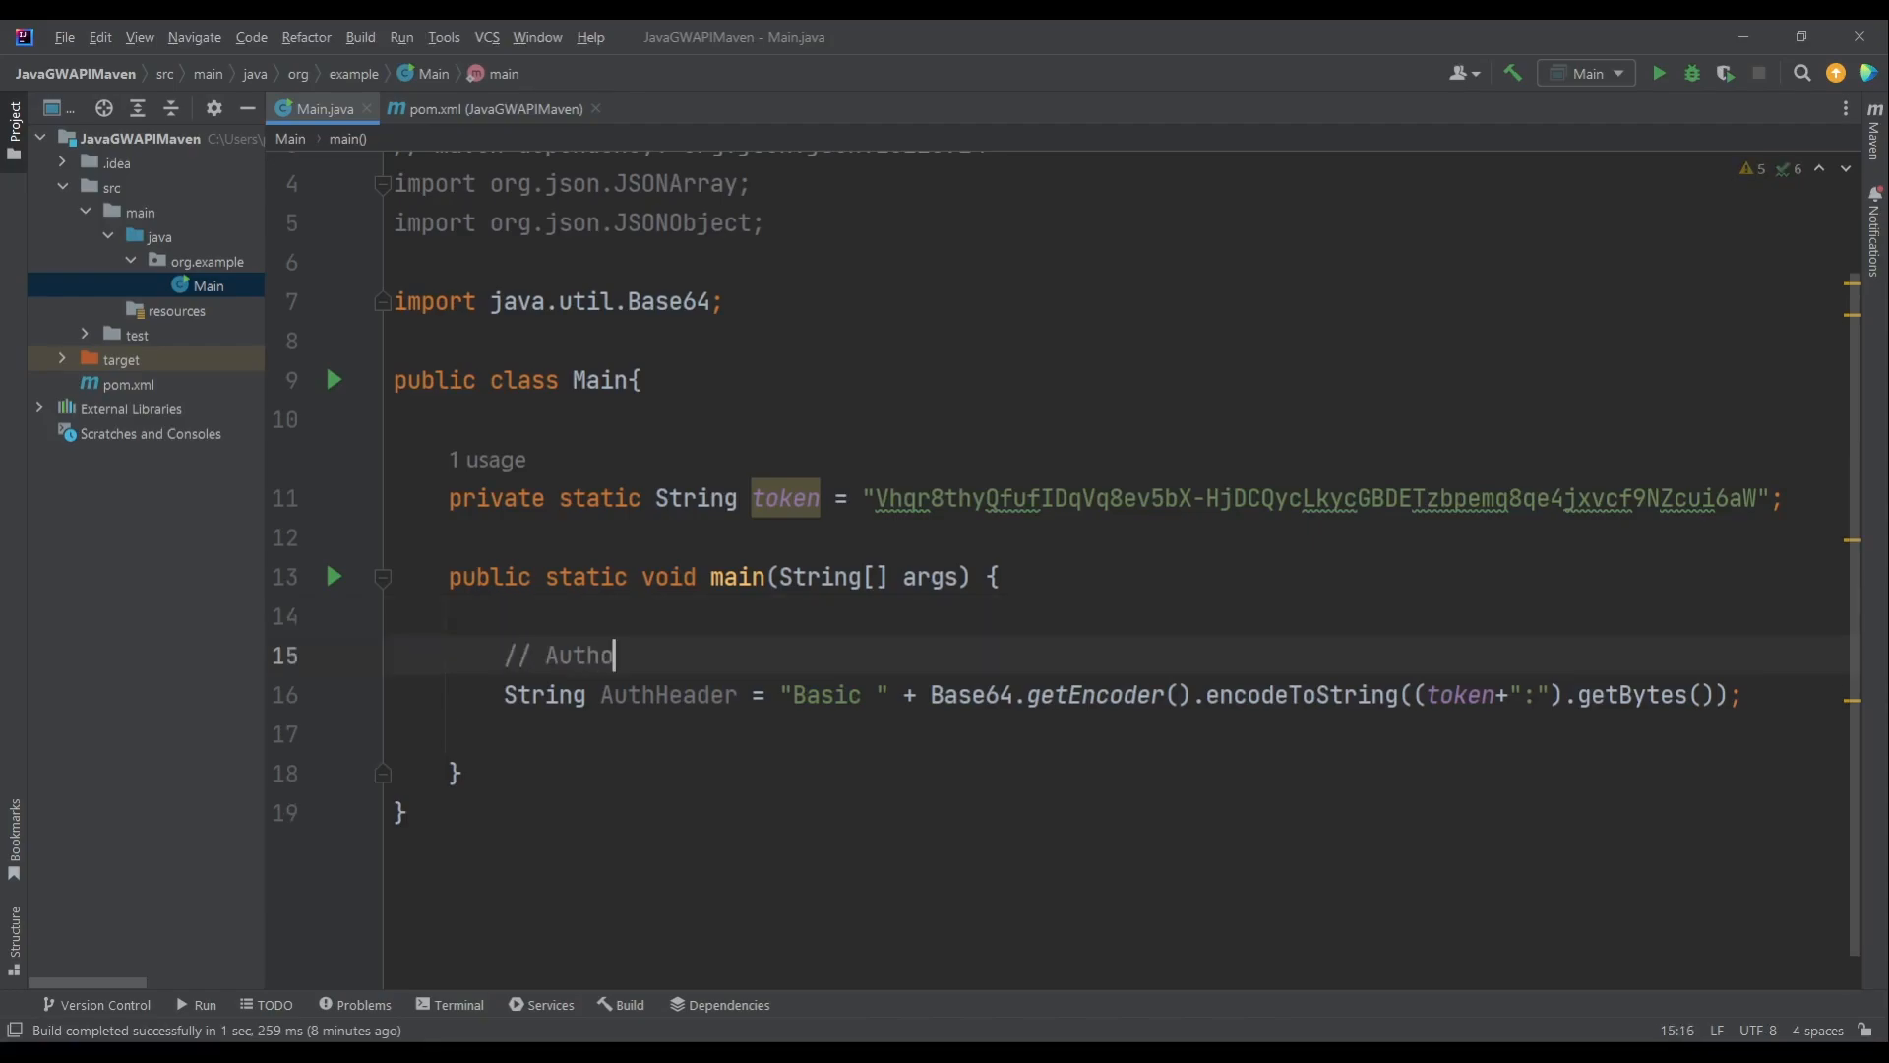
{"action": "type", "text": "rization Header"}
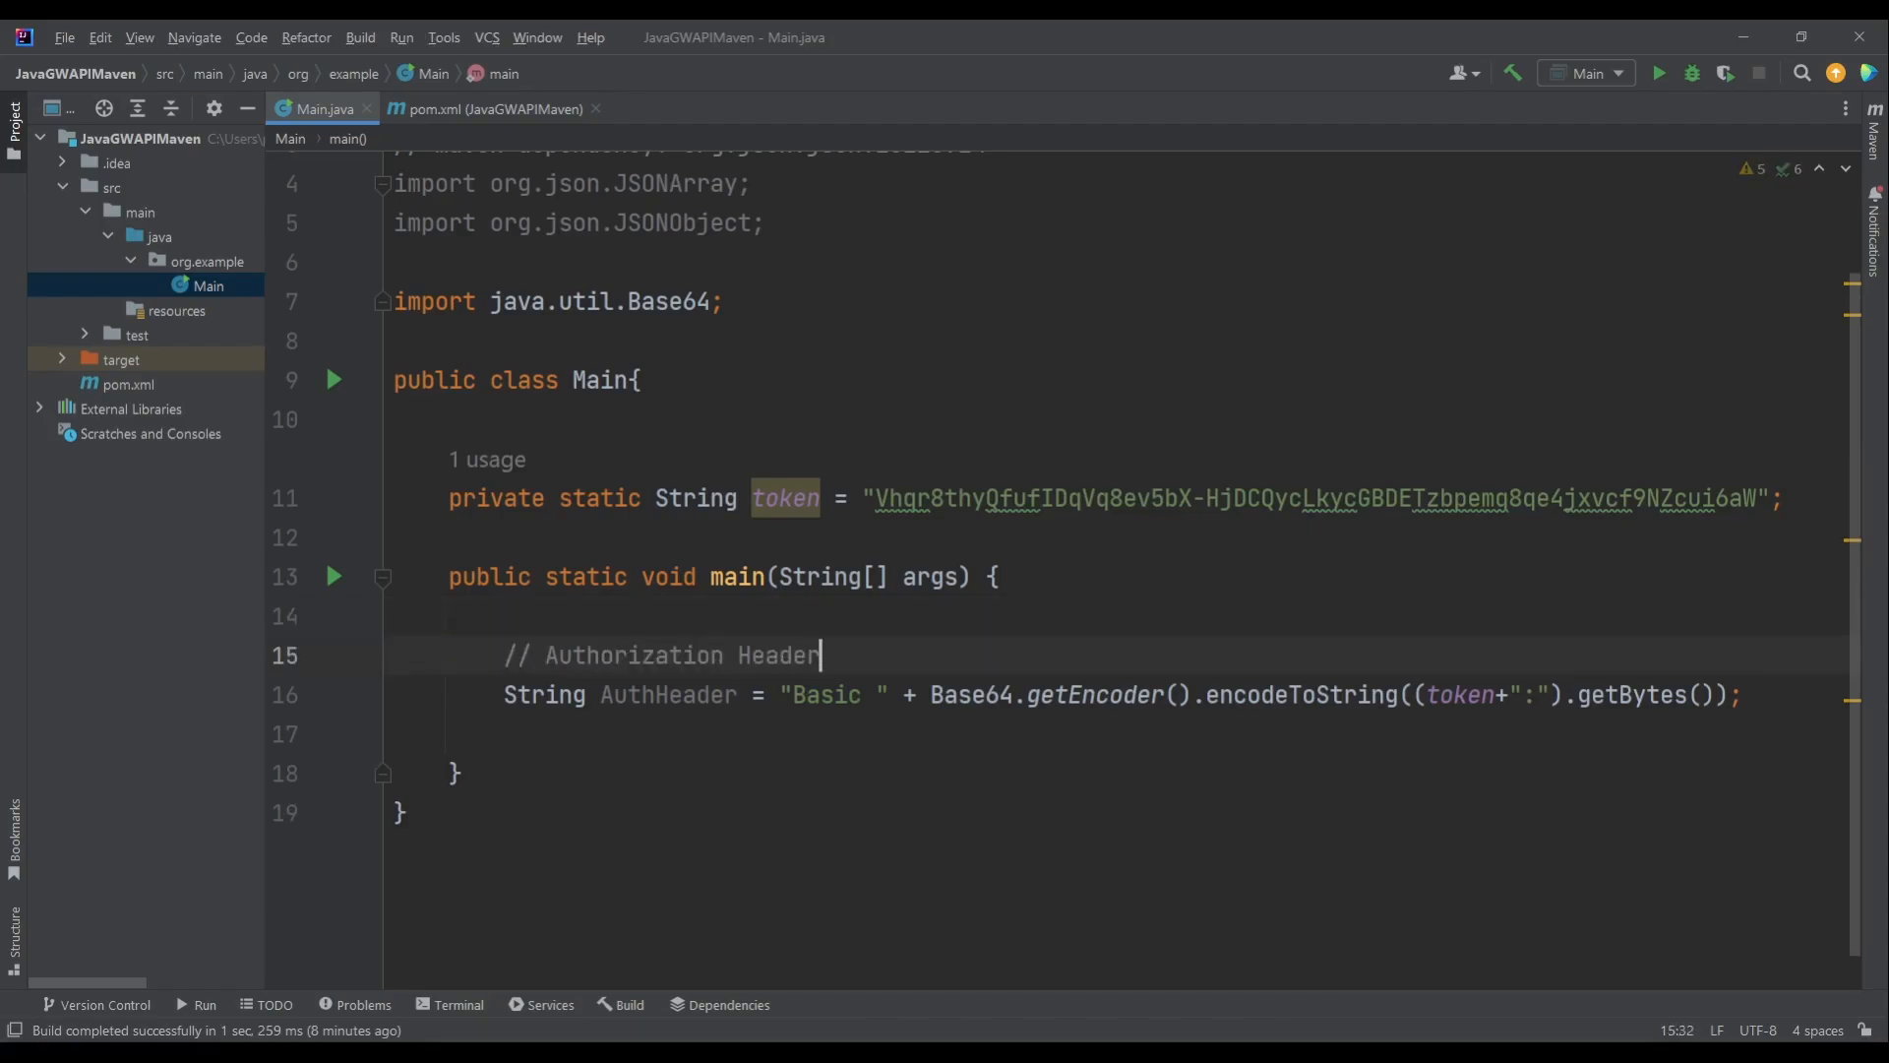
{"action": "key", "text": "Enter"}
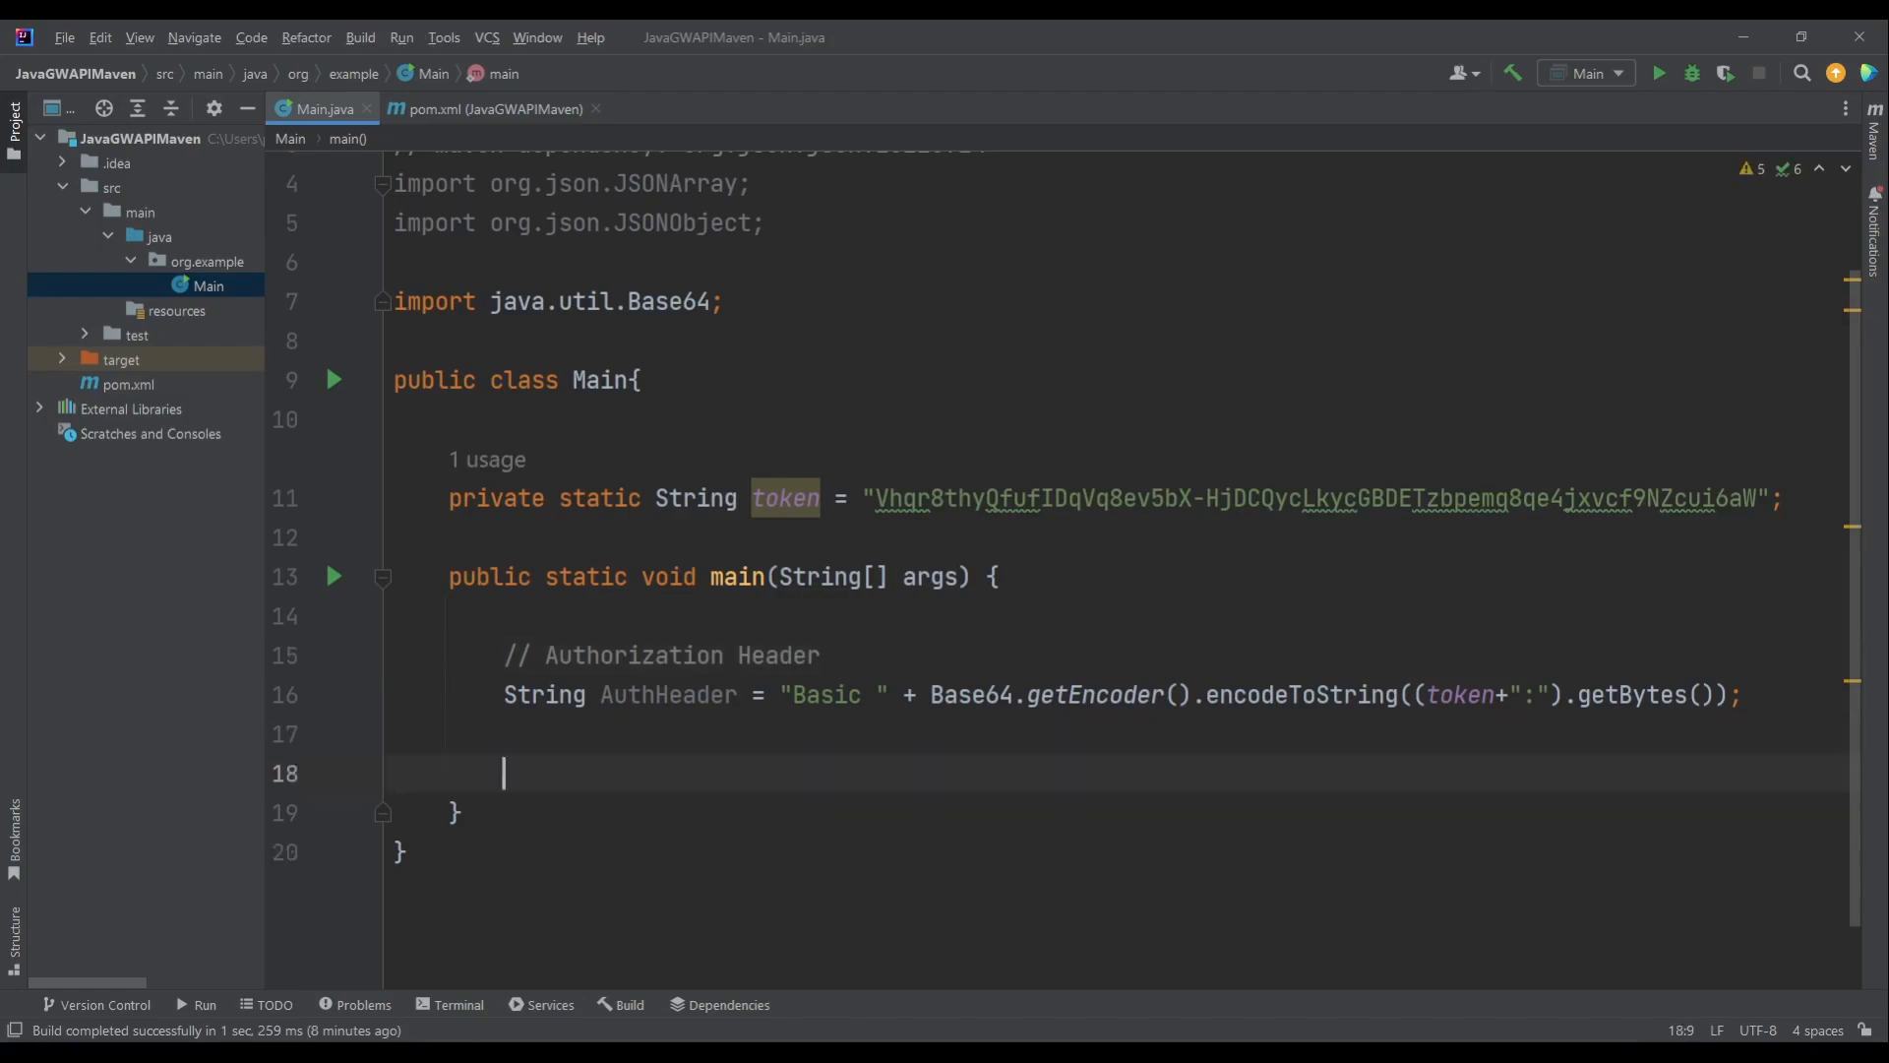
- Add a // JSON body comment and create JSONObject body = new JSONObject()
{"action": "type", "text": "// JSON body"}
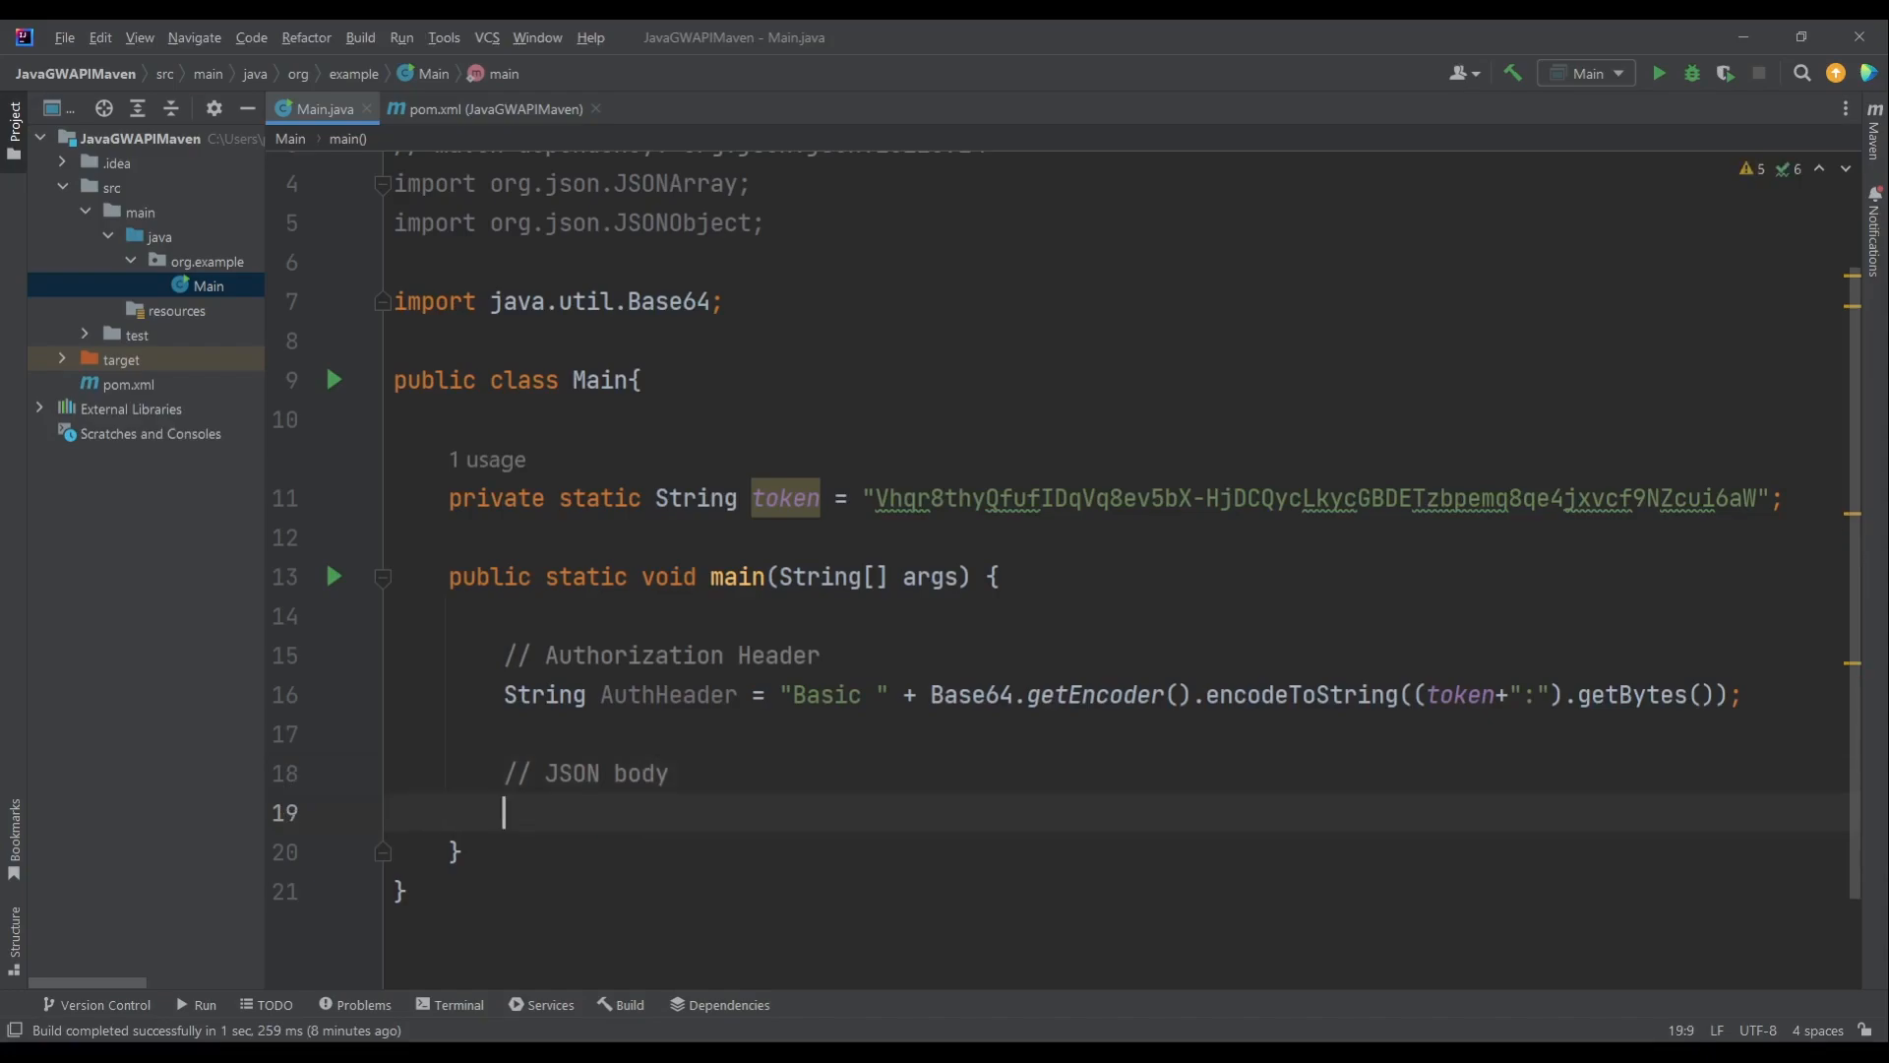
{"action": "type", "text": "JSONObject åar"}
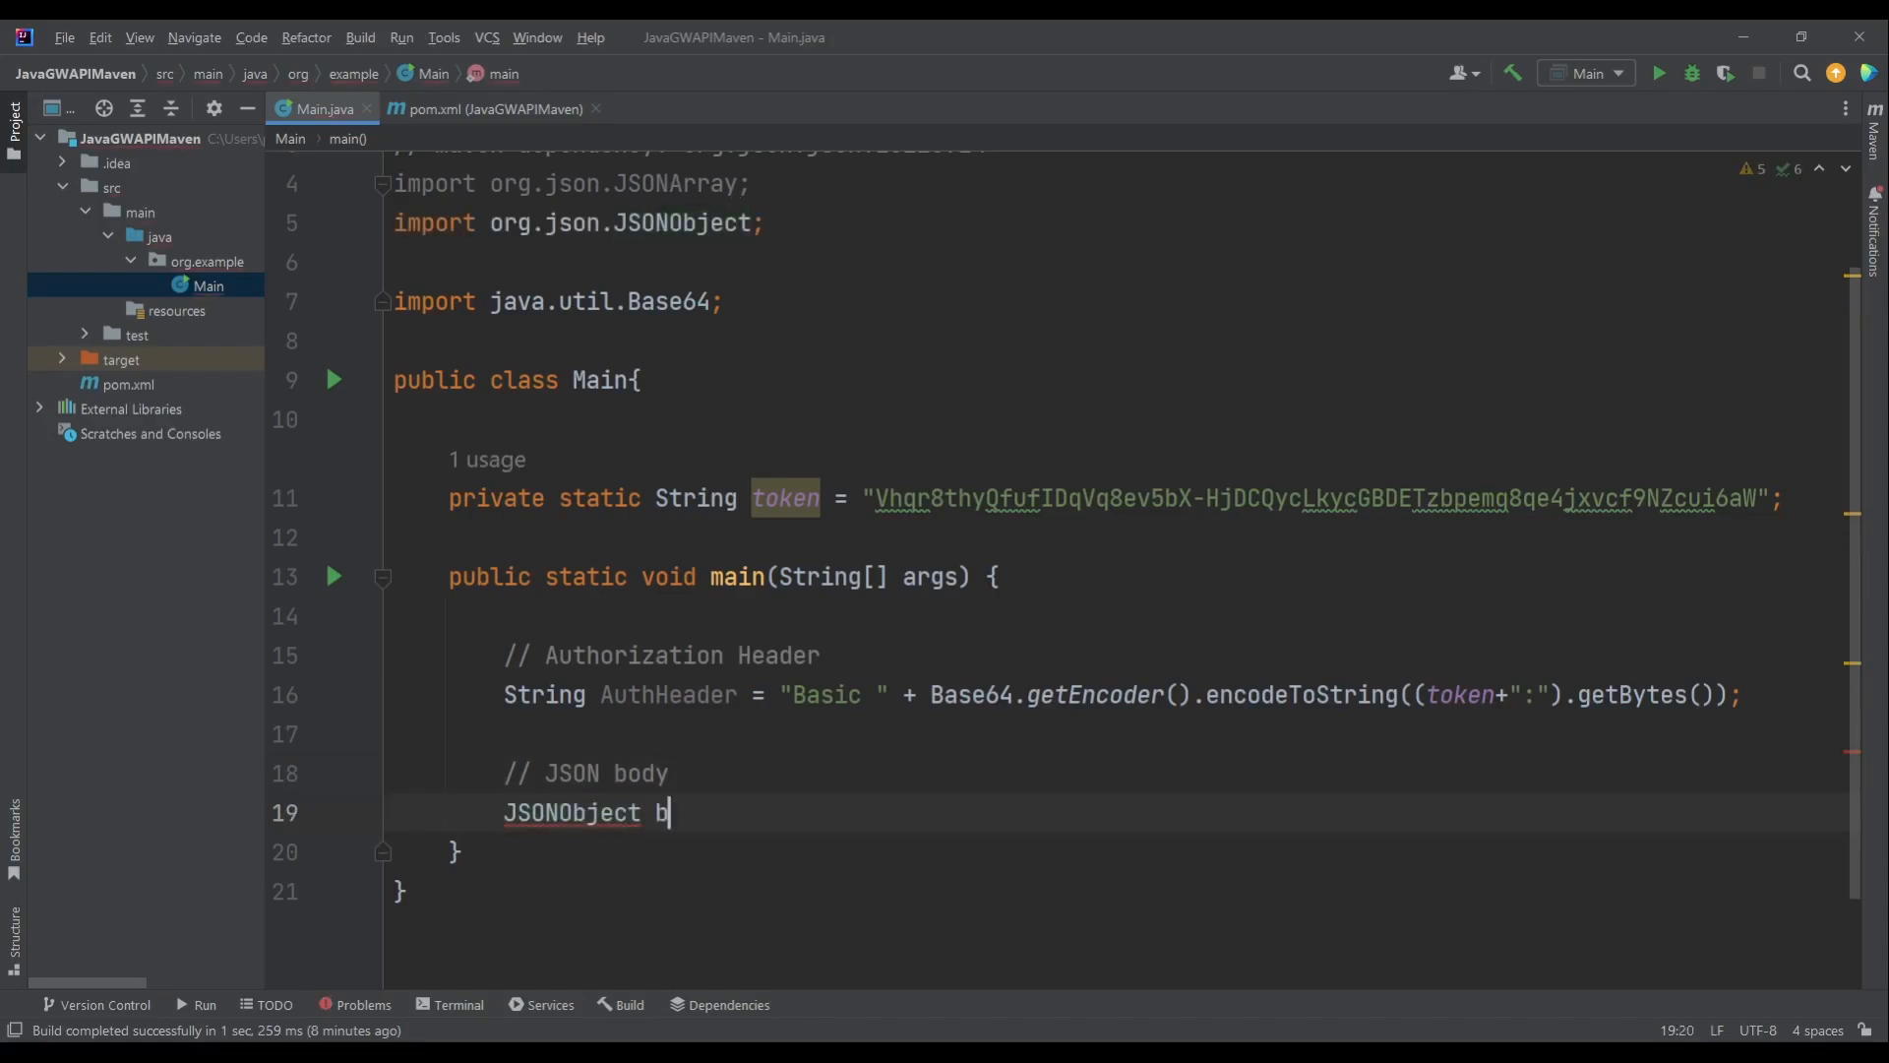
{"action": "type", "text": "ody ="}
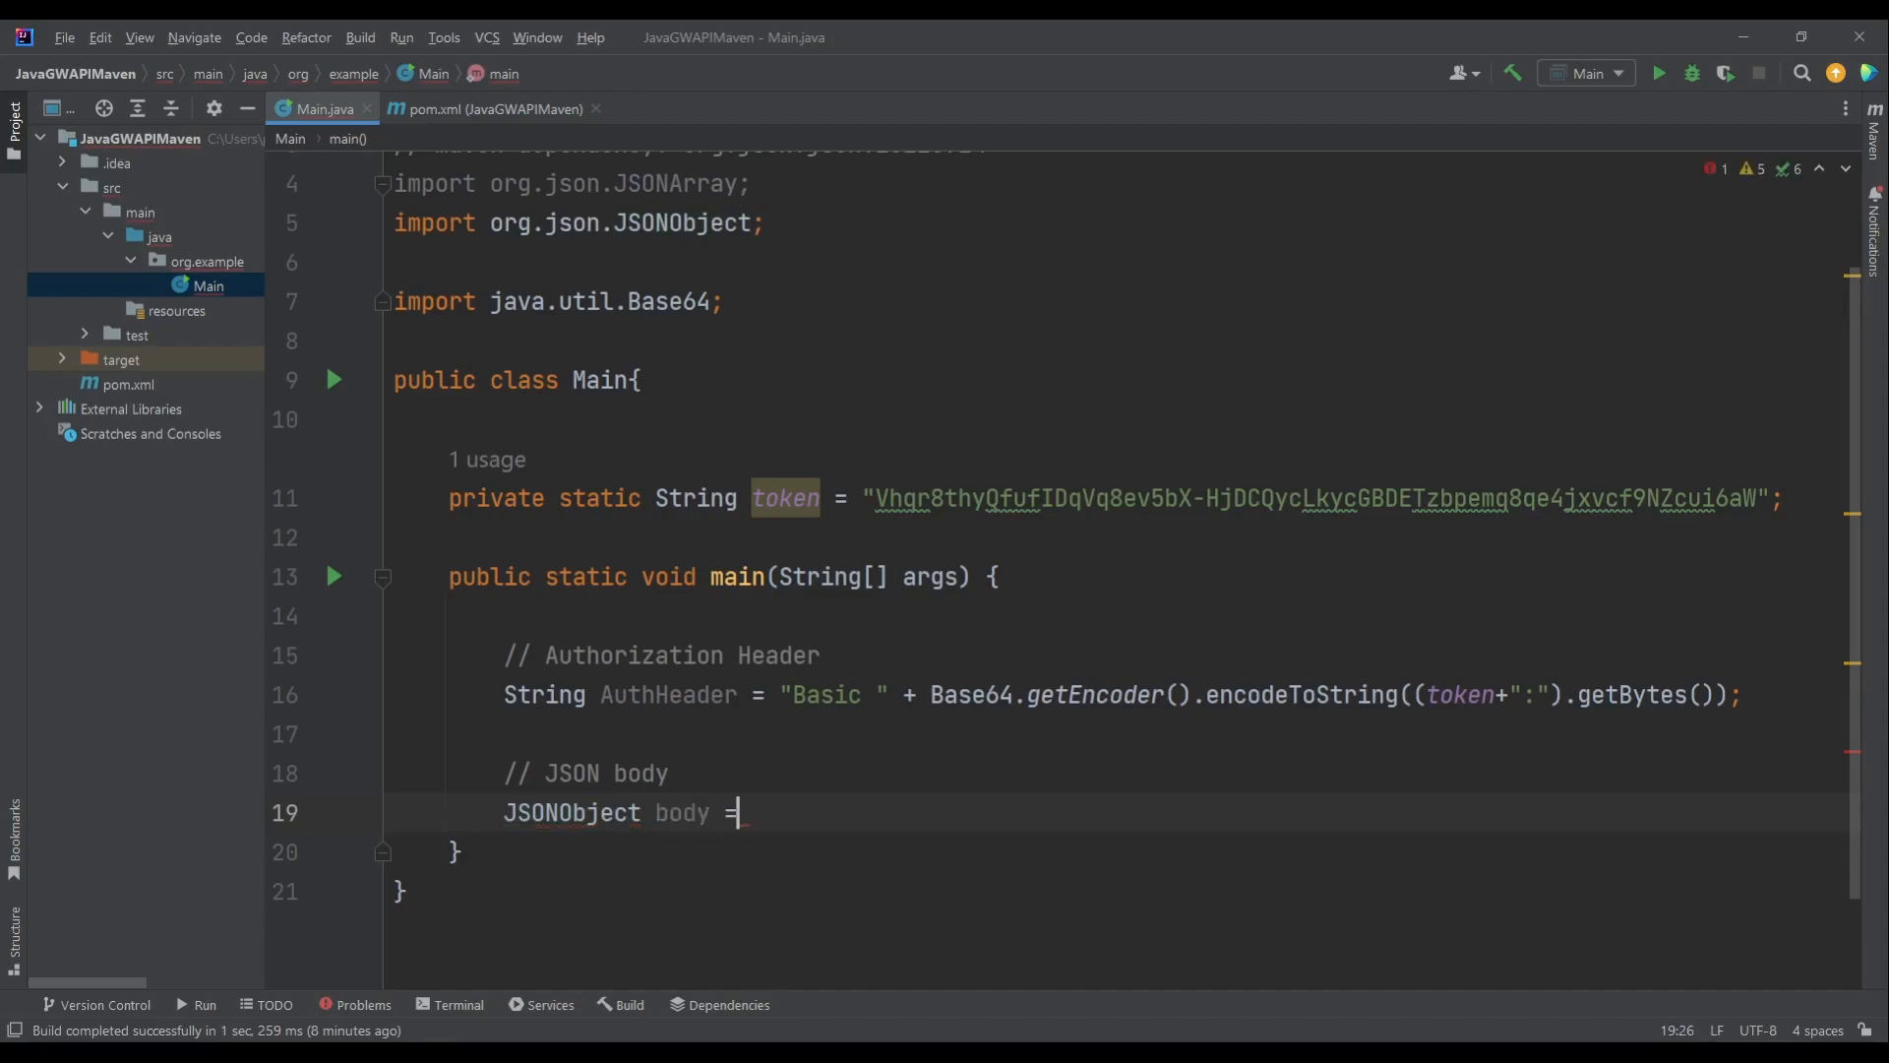
{"action": "type", "text": "new JSONObject()"}
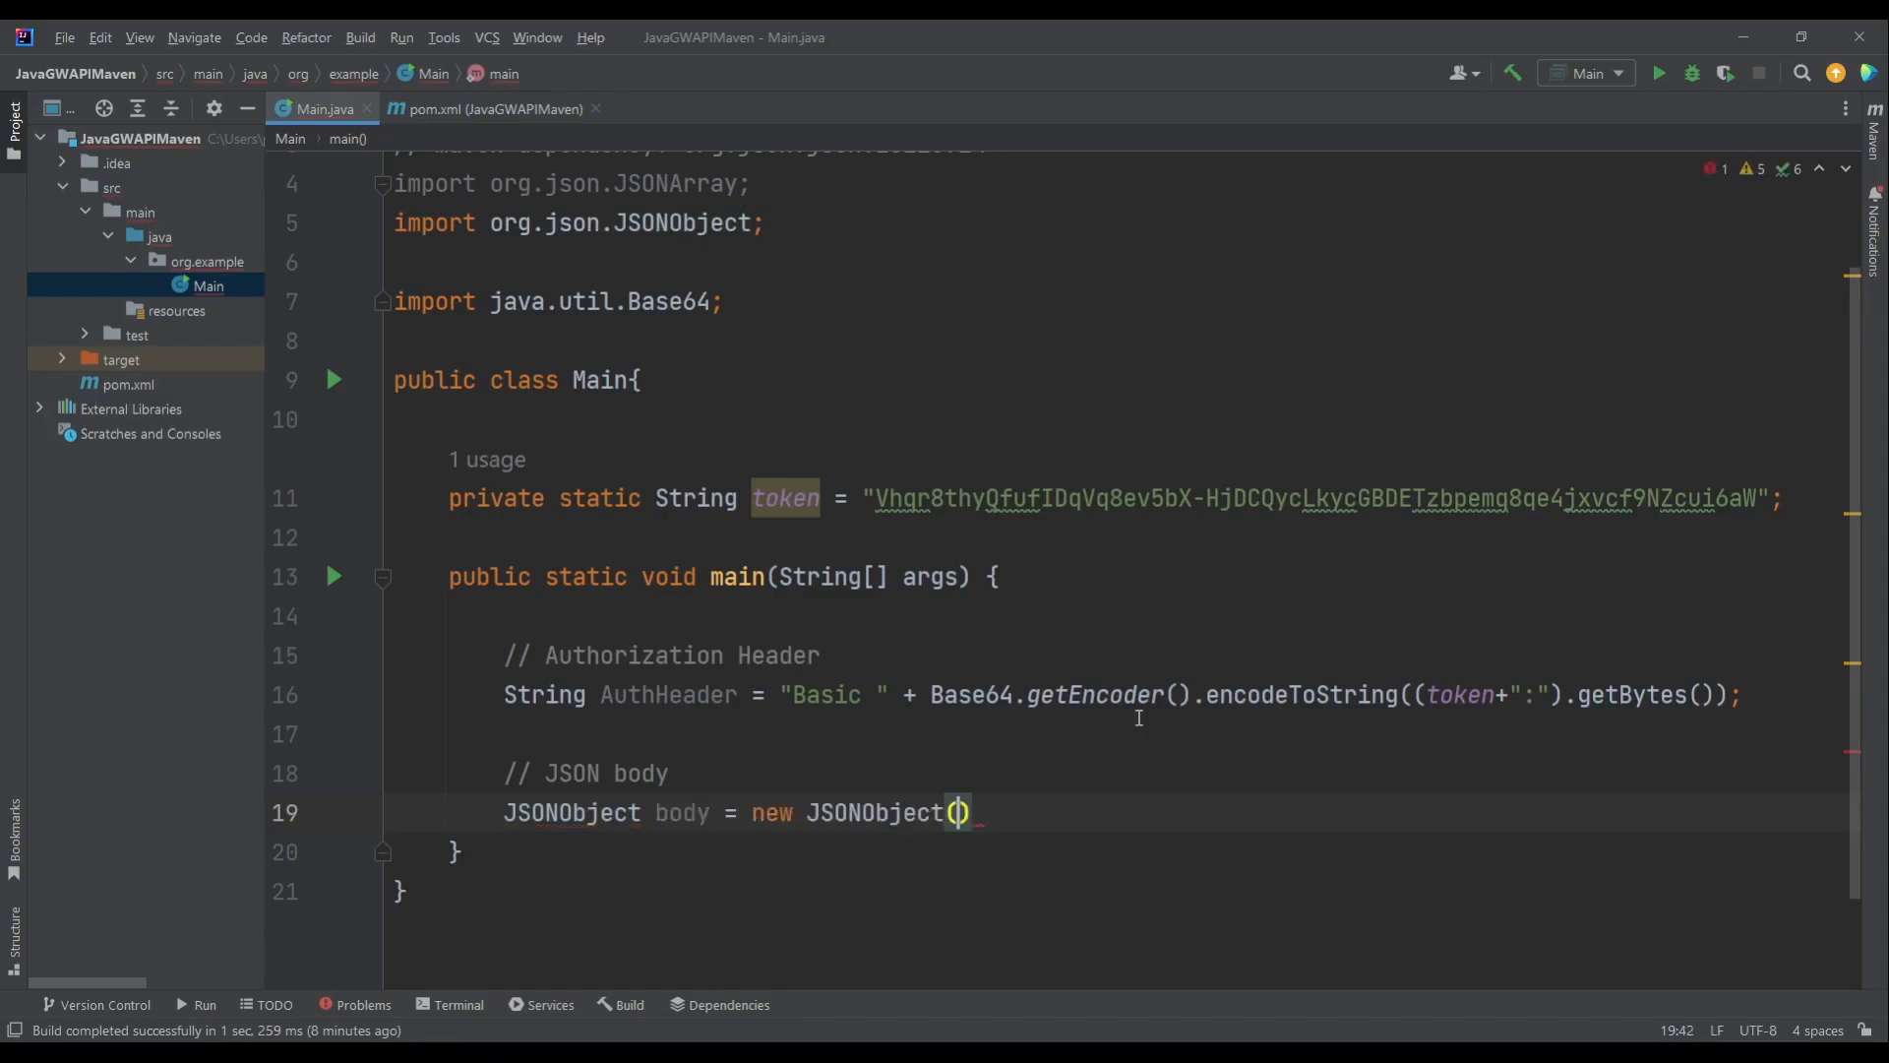
{"action": "key", "text": "Enter"}
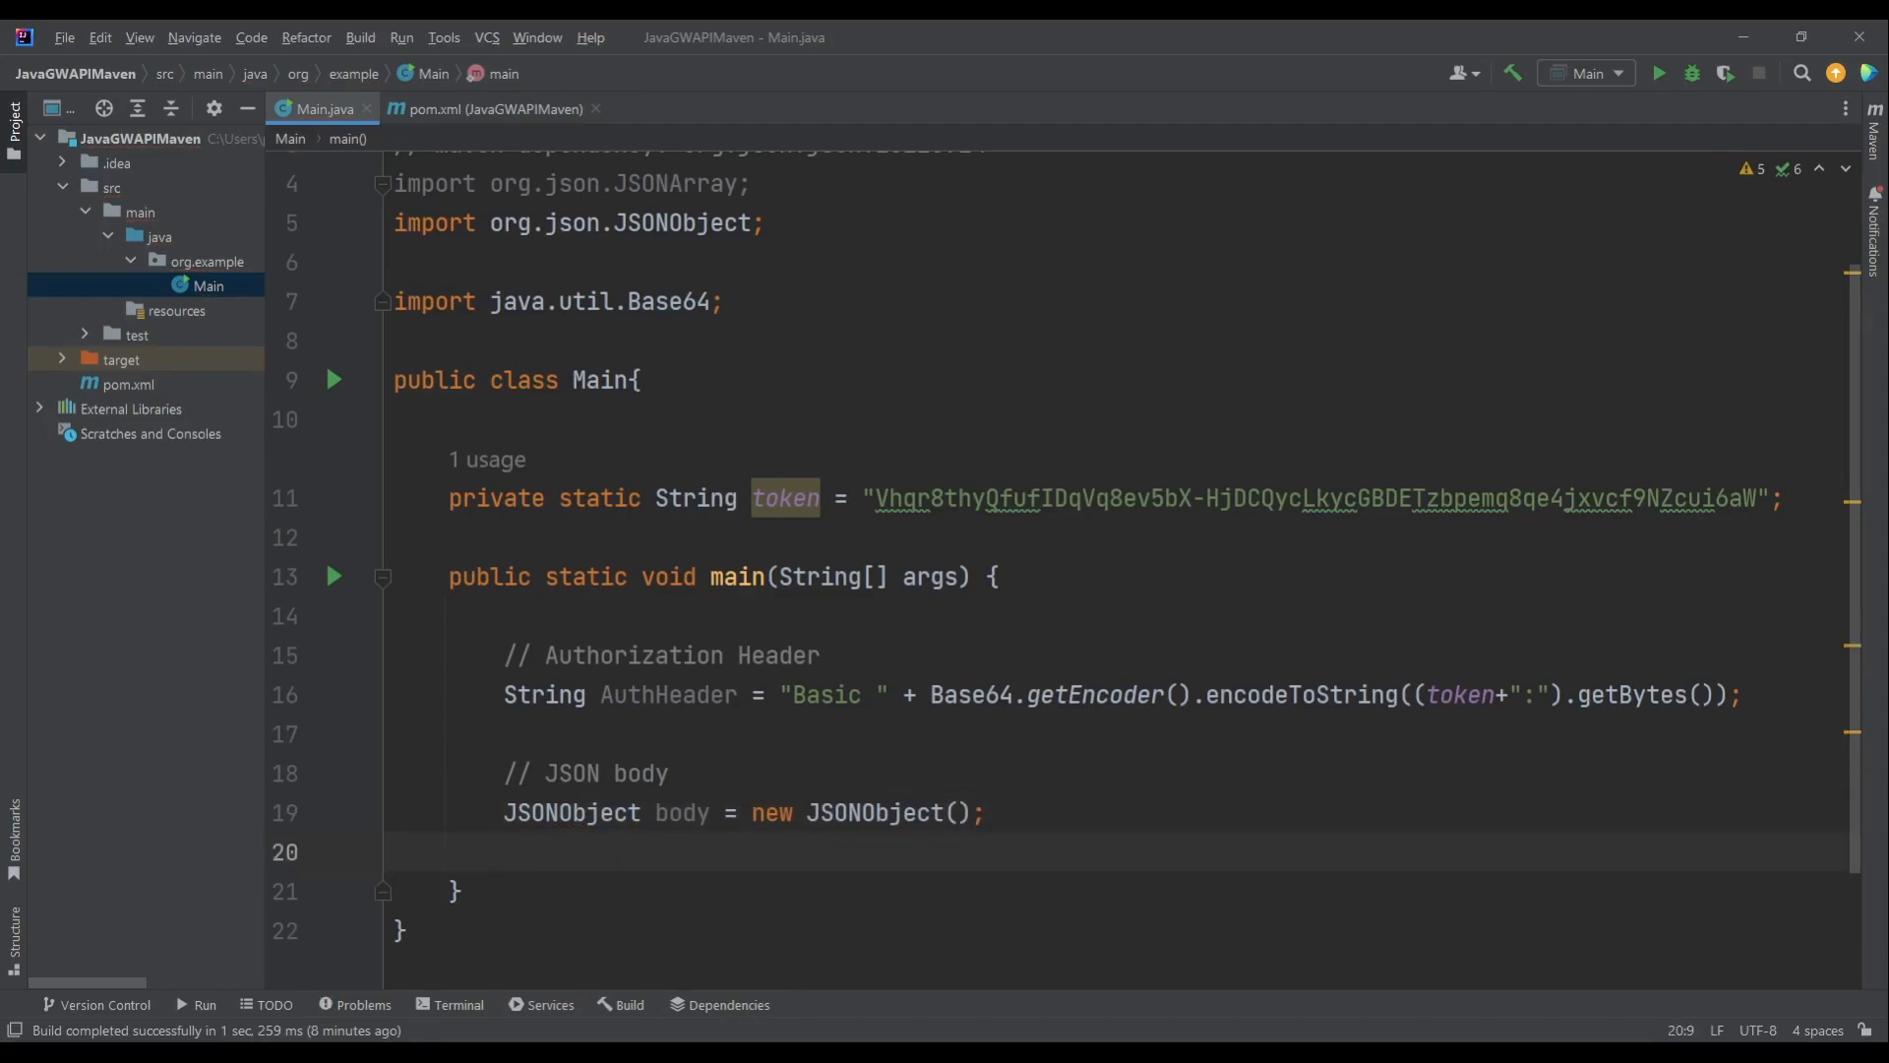
- Put sender "Java" and message "Example from Java!" into the body
{"action": "left_click", "coordinate": [505, 852]}
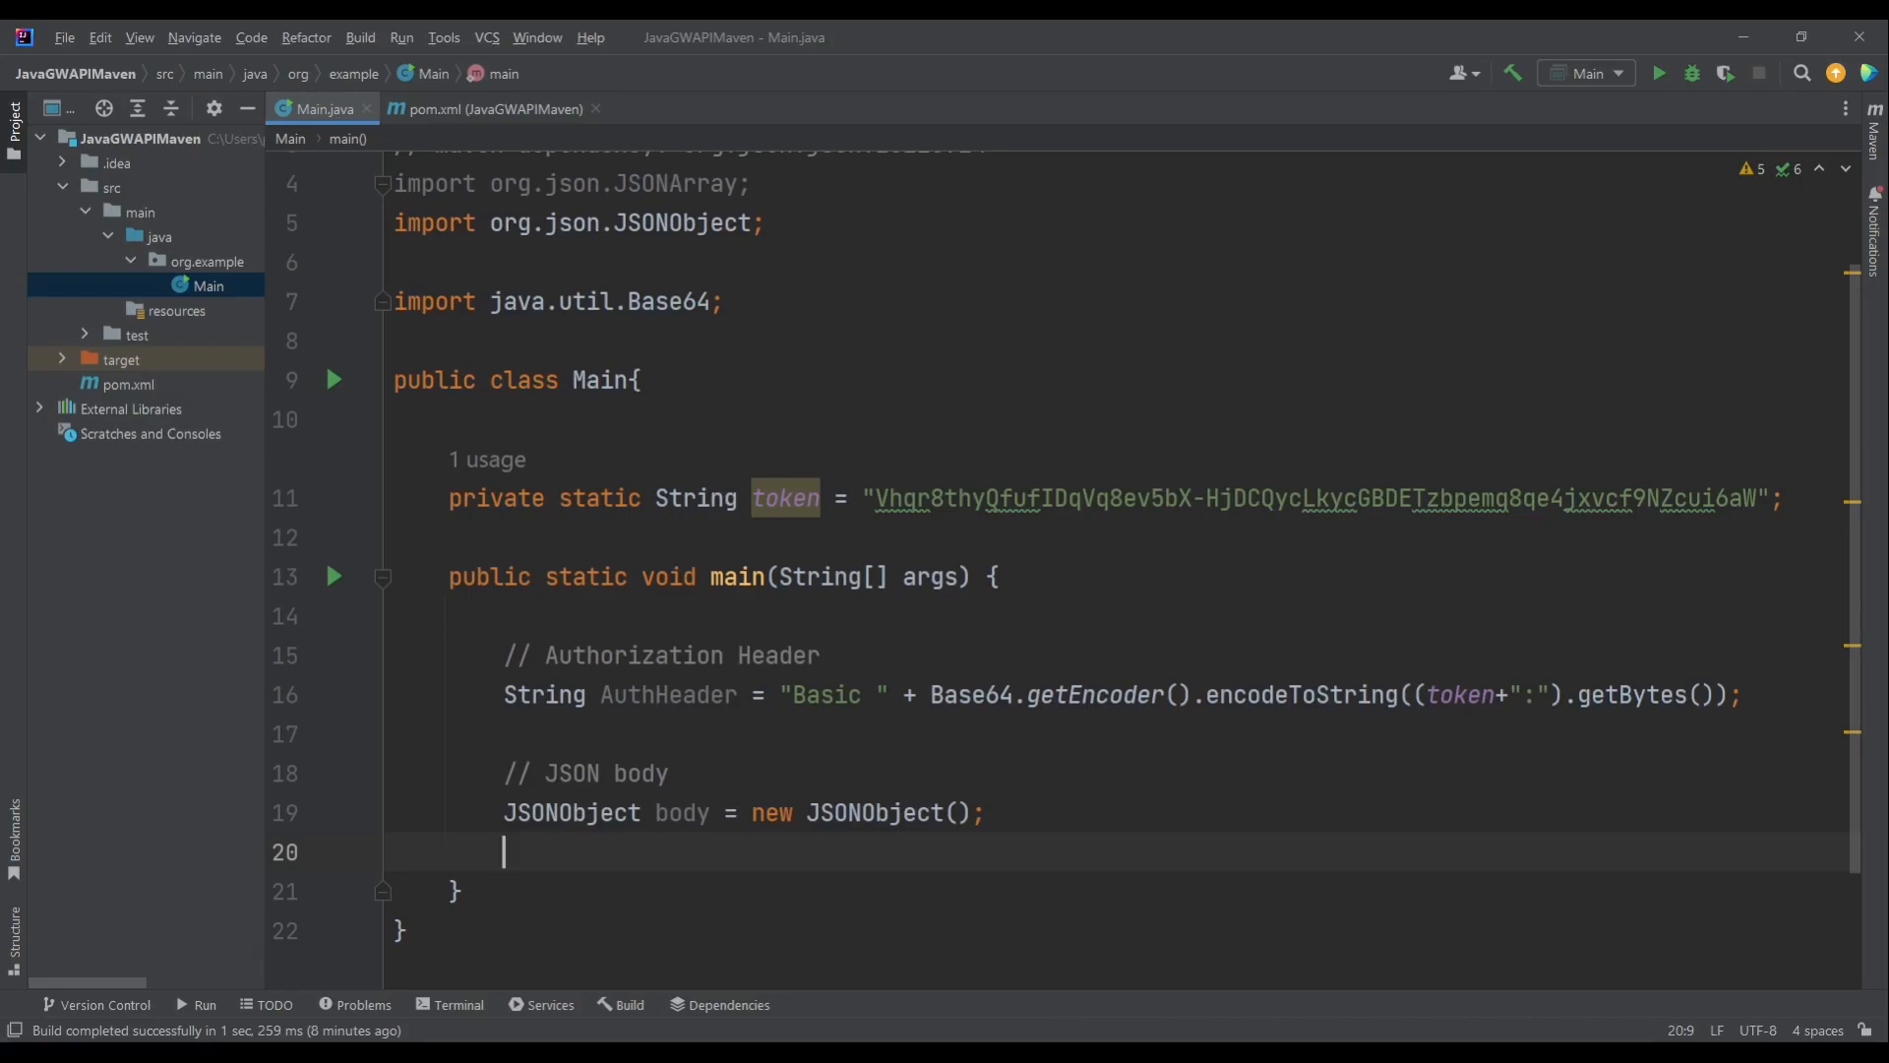
{"action": "type", "text": "body.put(\"sender\", \""}
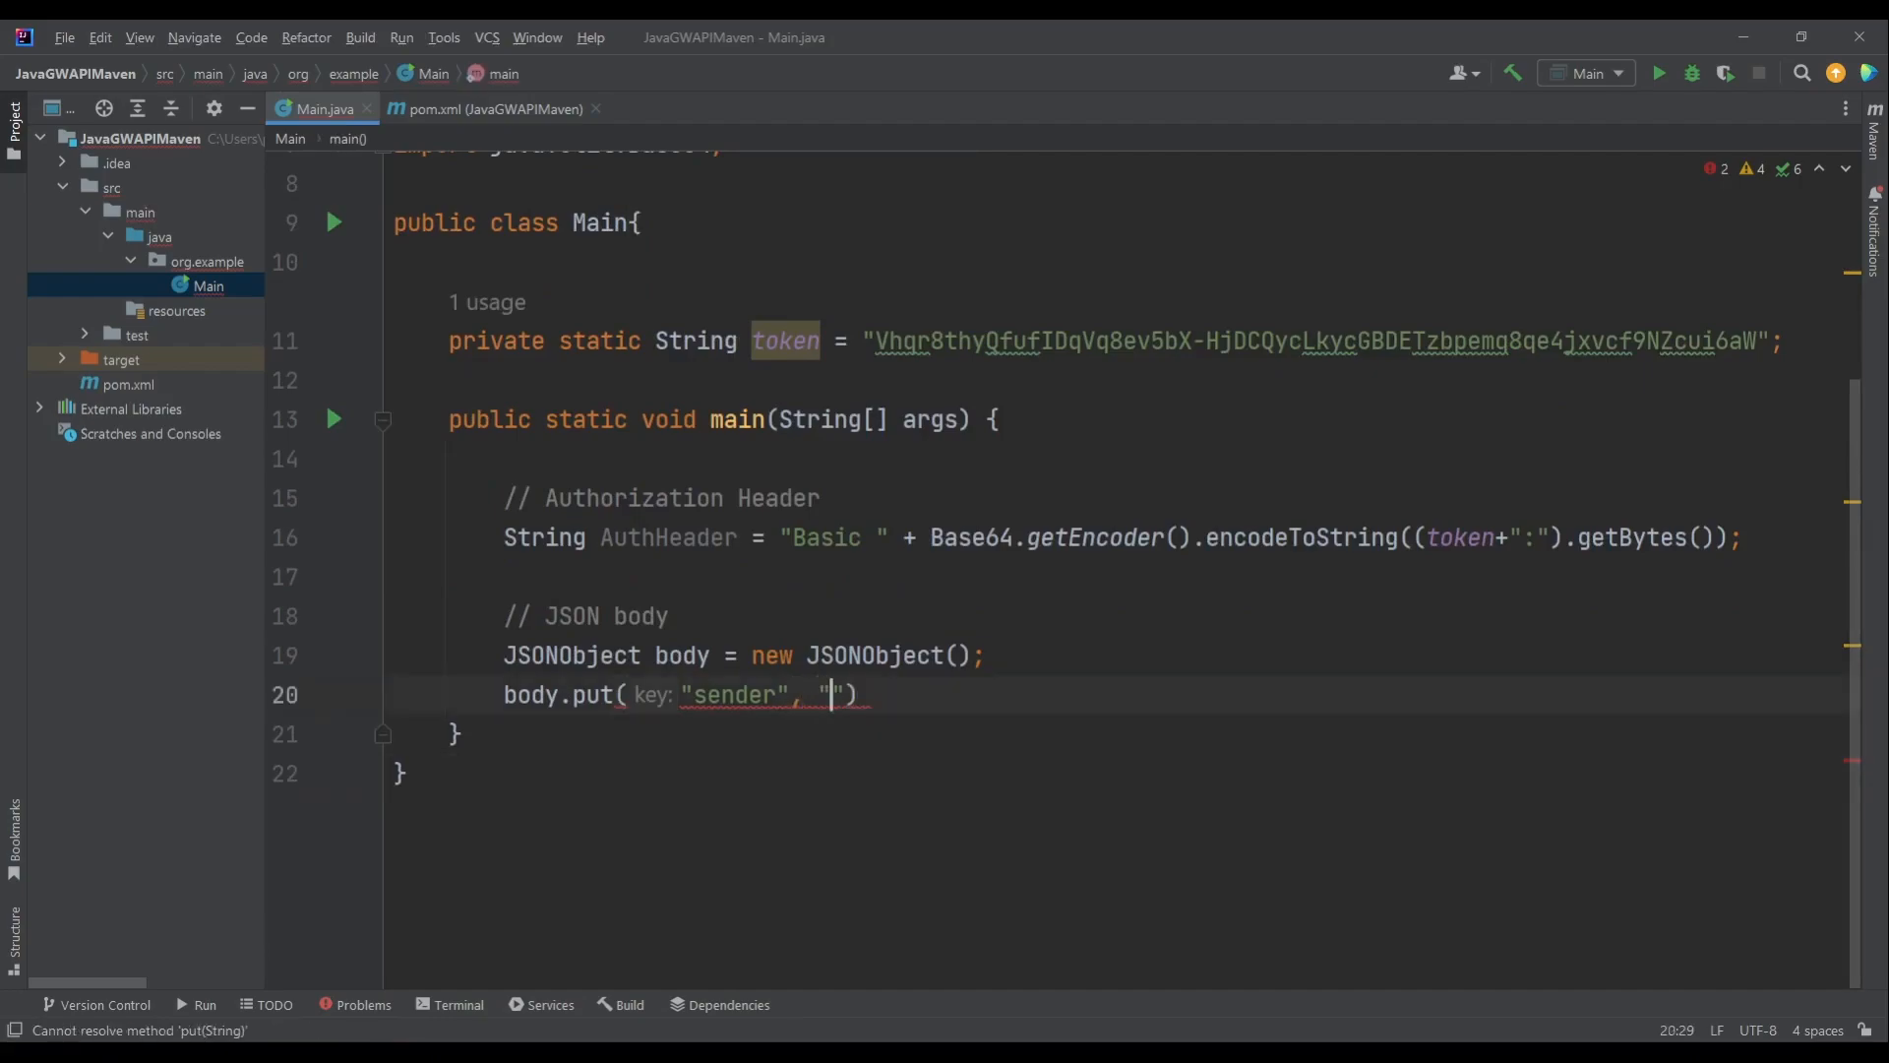
{"action": "type", "text": "Java"}
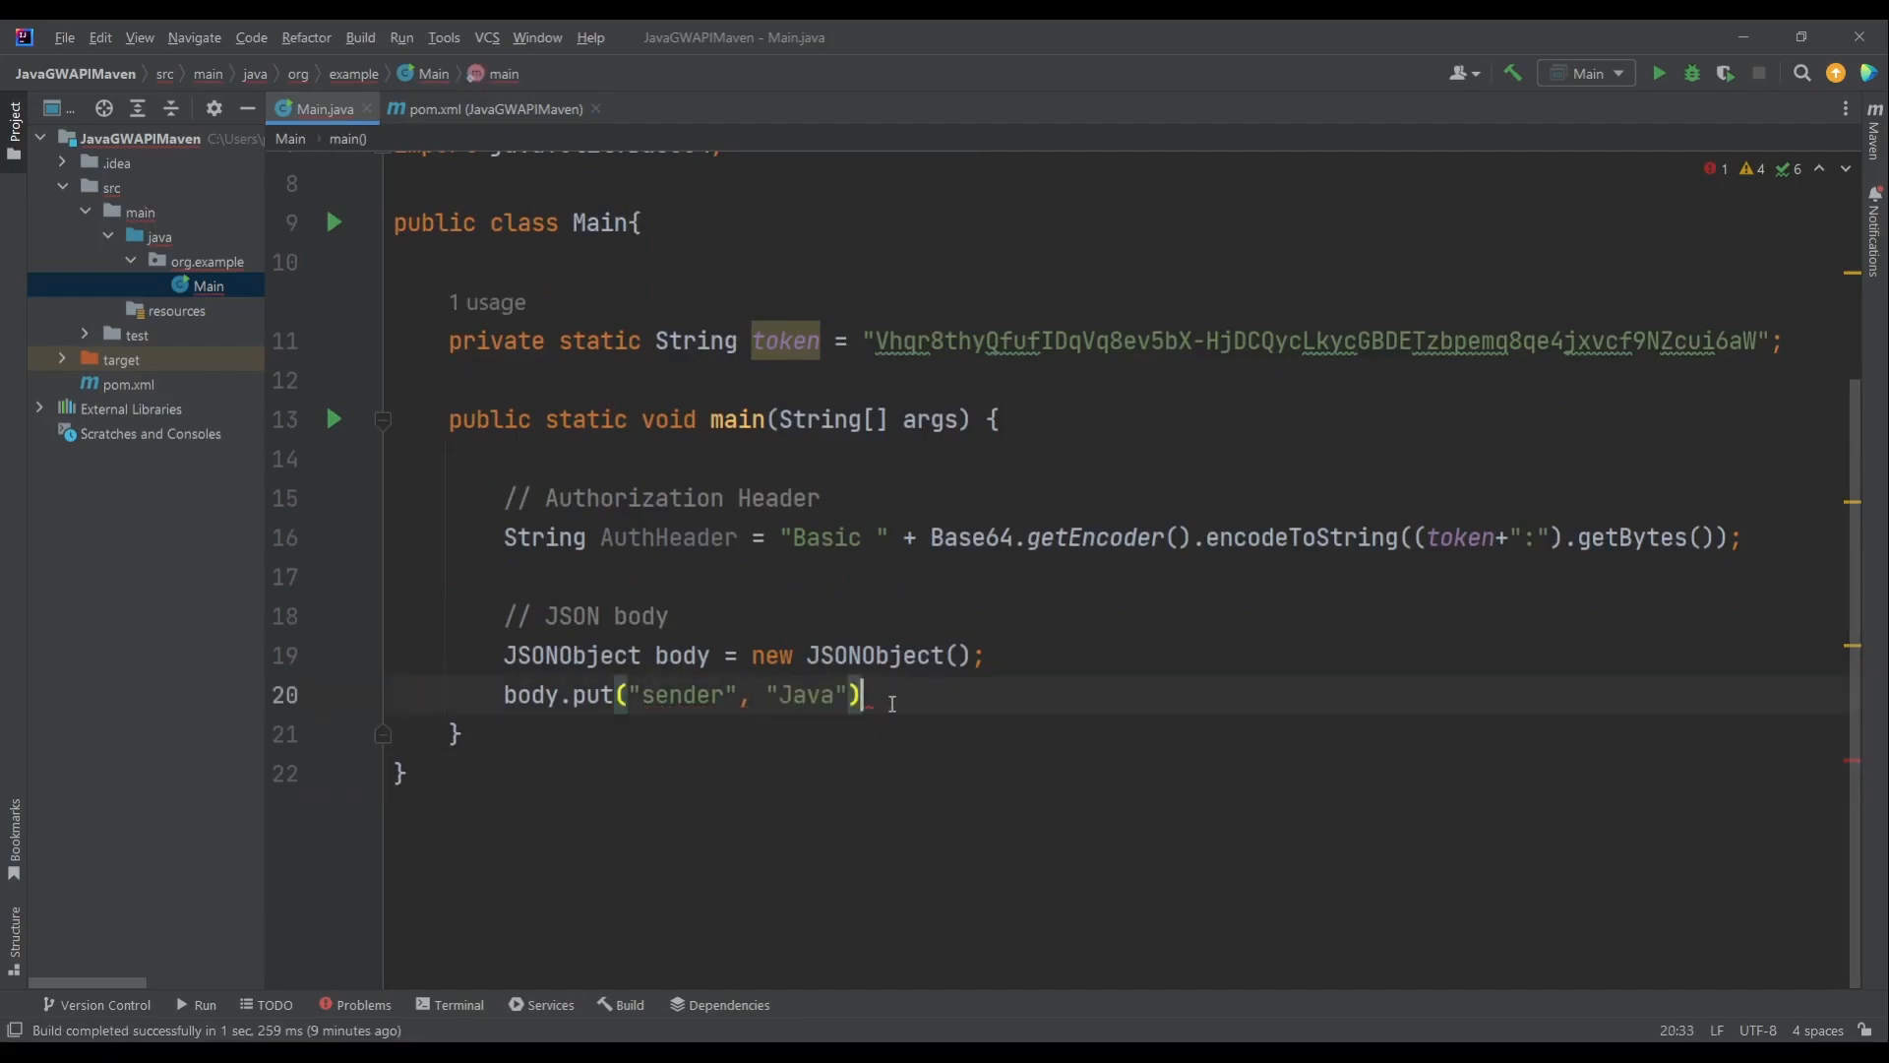
{"action": "type", "text": ";"}
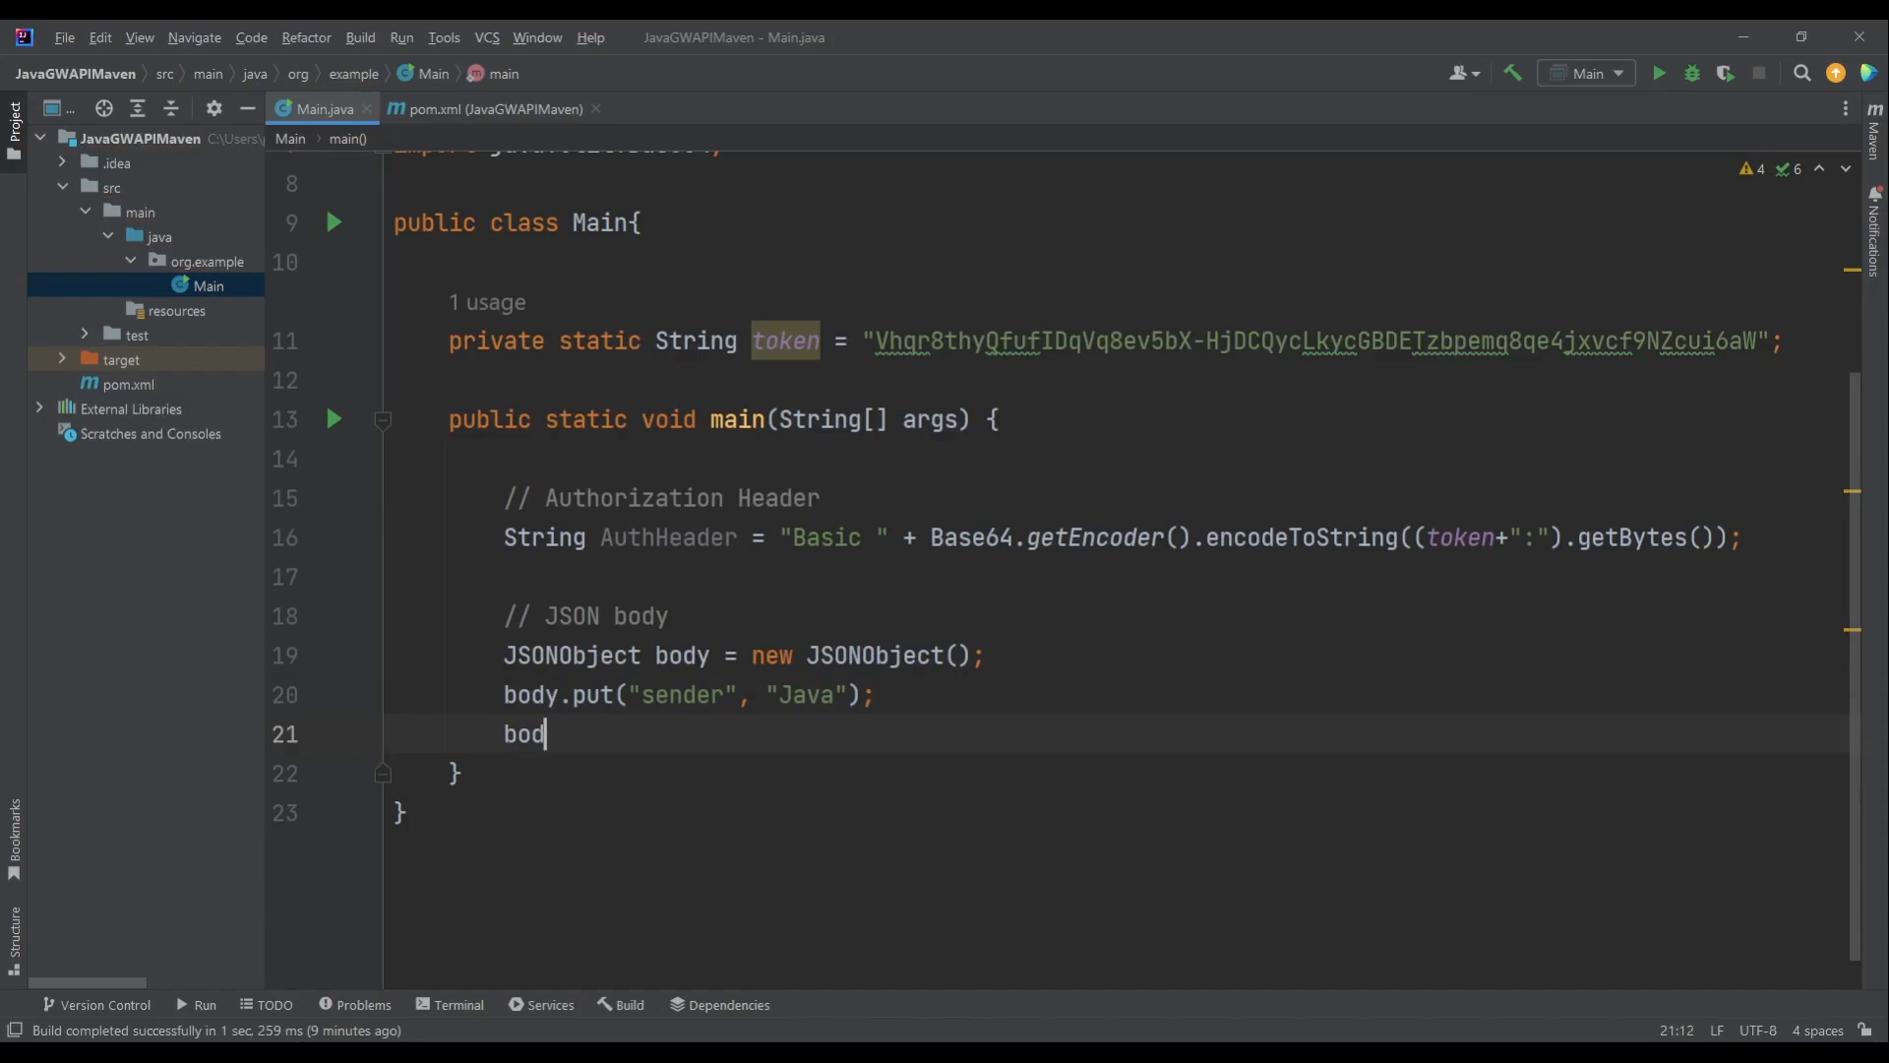
{"action": "type", "text": "y.put(\"M\")"}
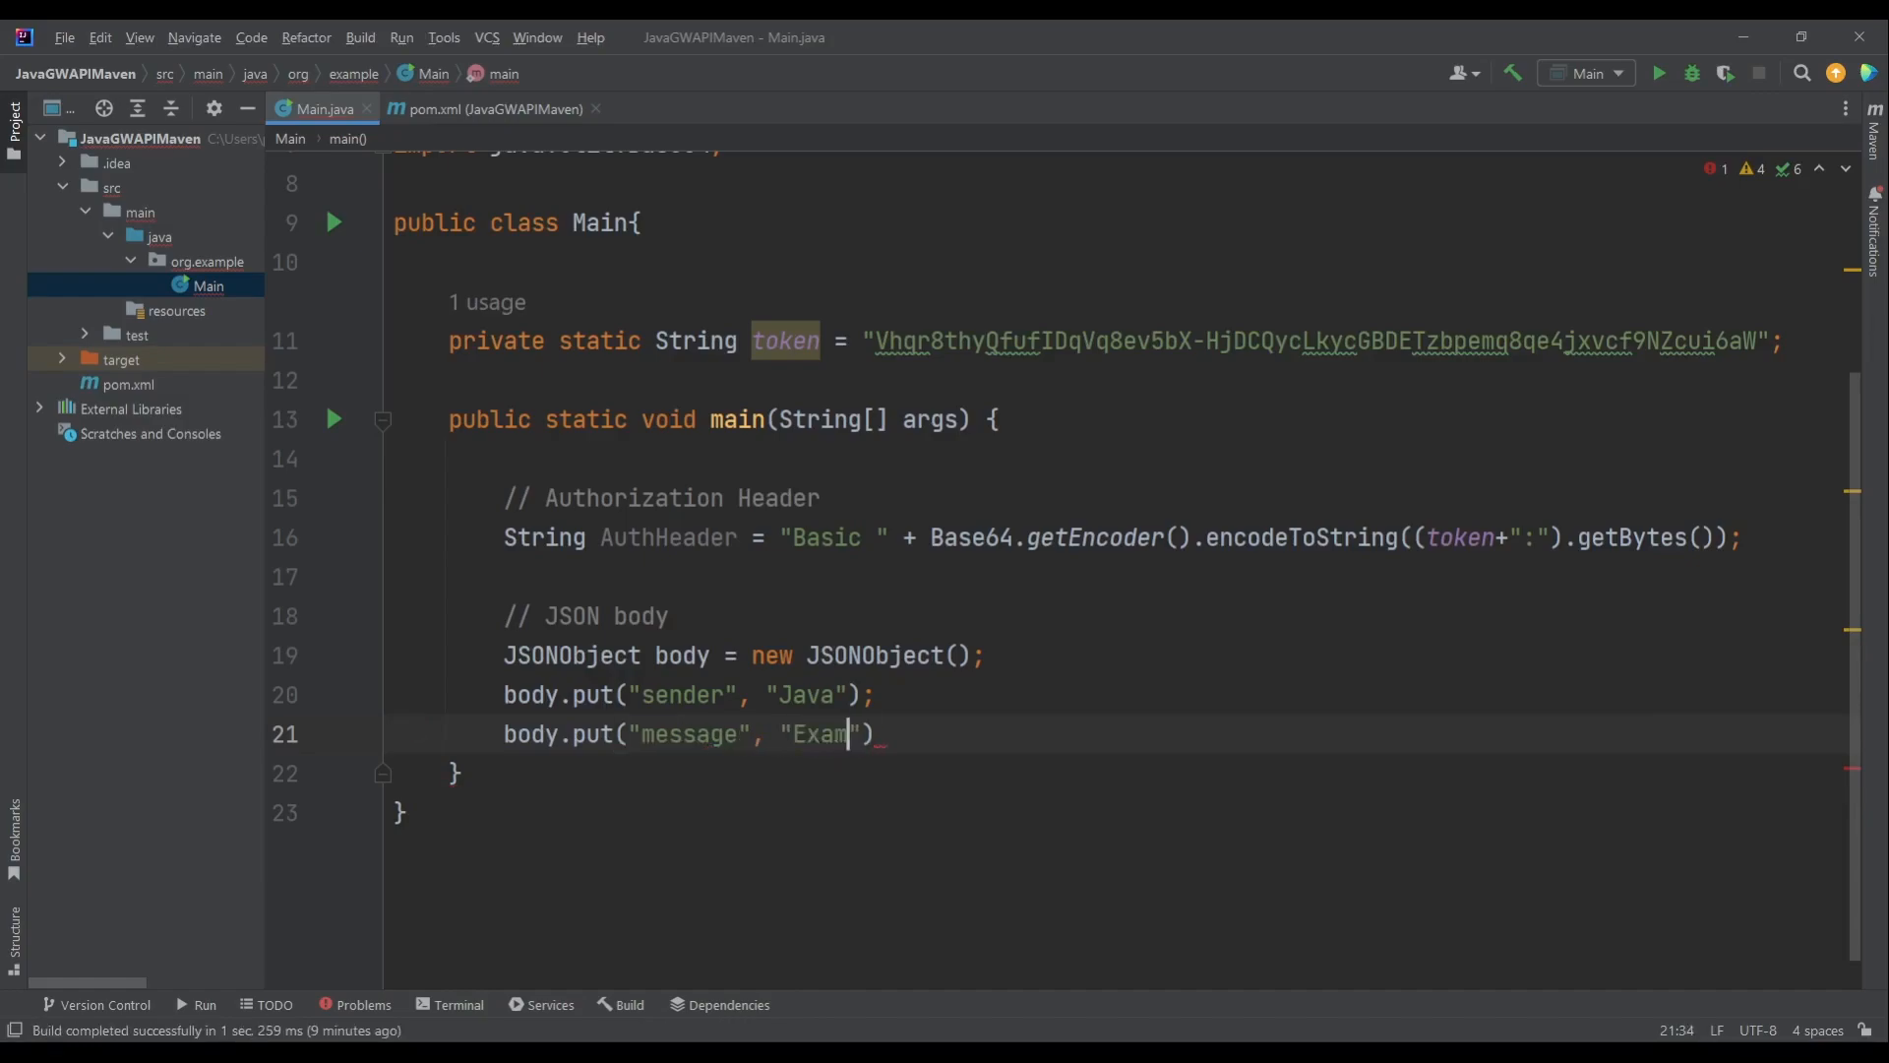
{"action": "type", "text": "ple from Java!"}
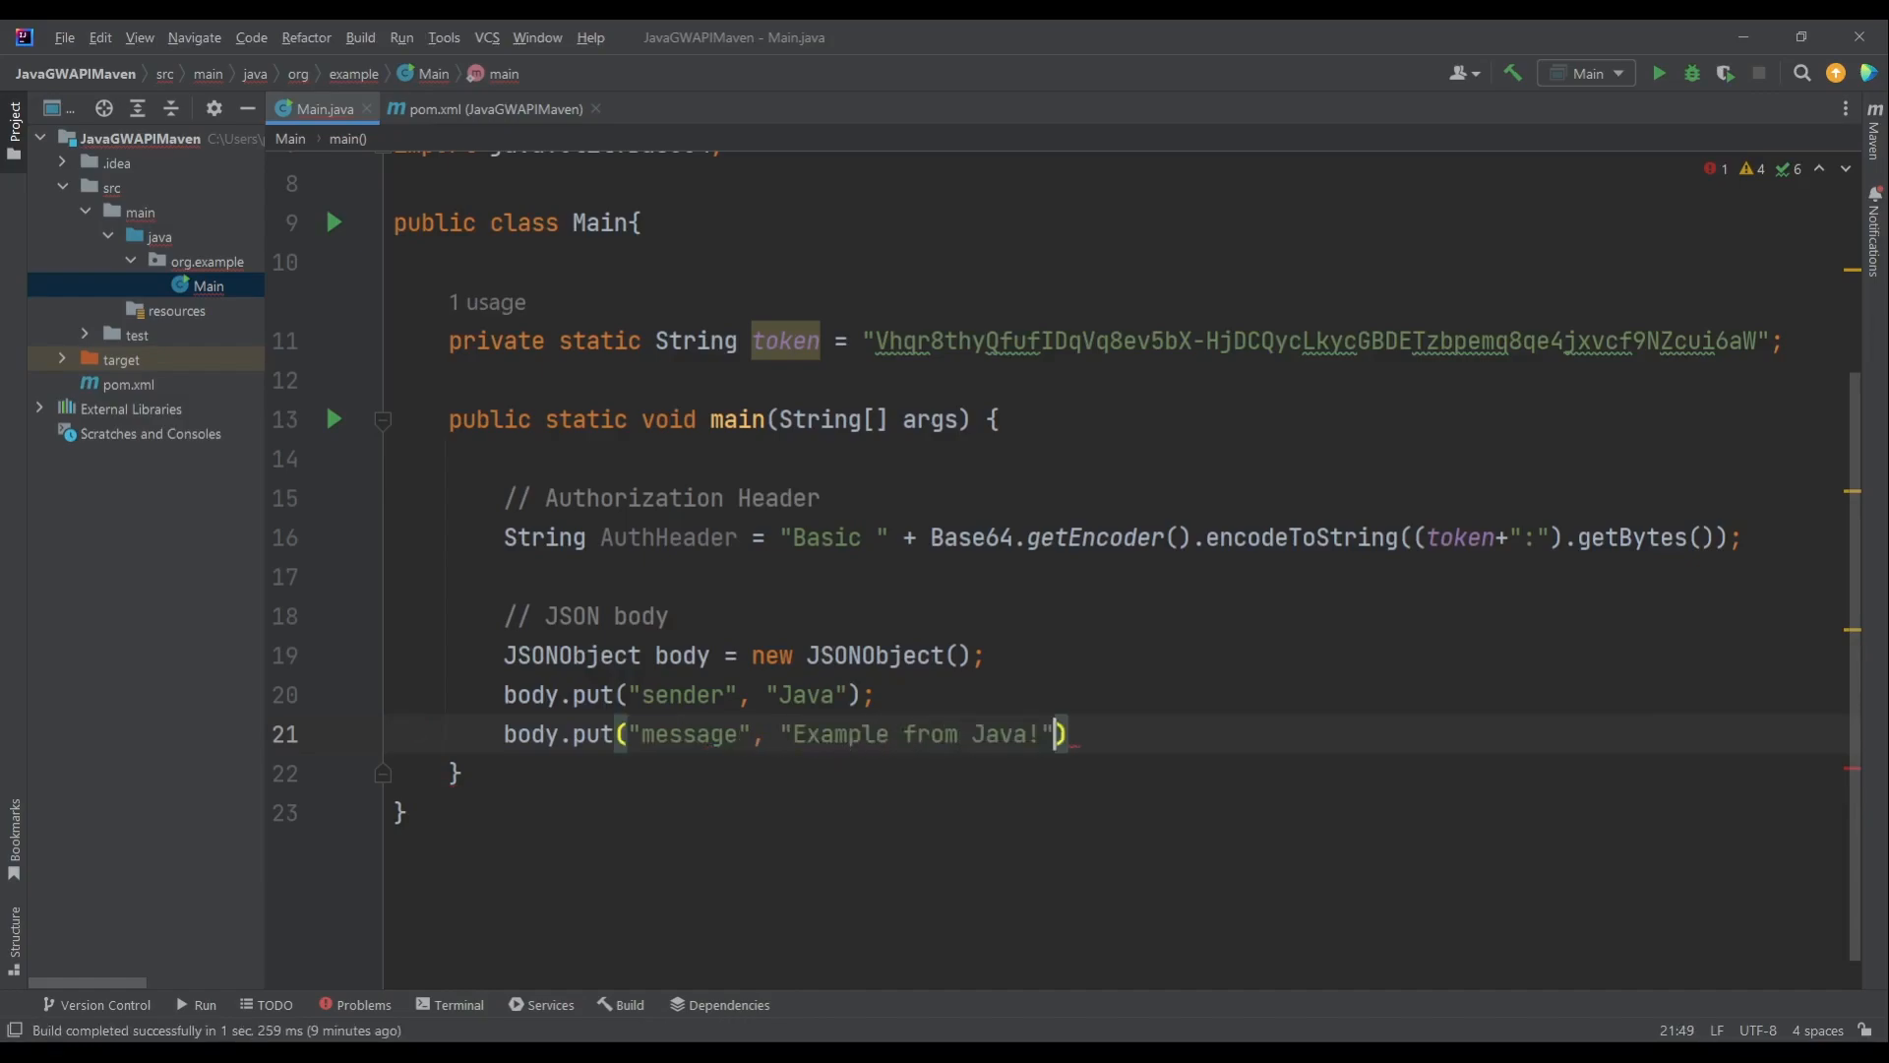
{"action": "type", "text": ";"}
{"action": "type", "text": "body.put("}
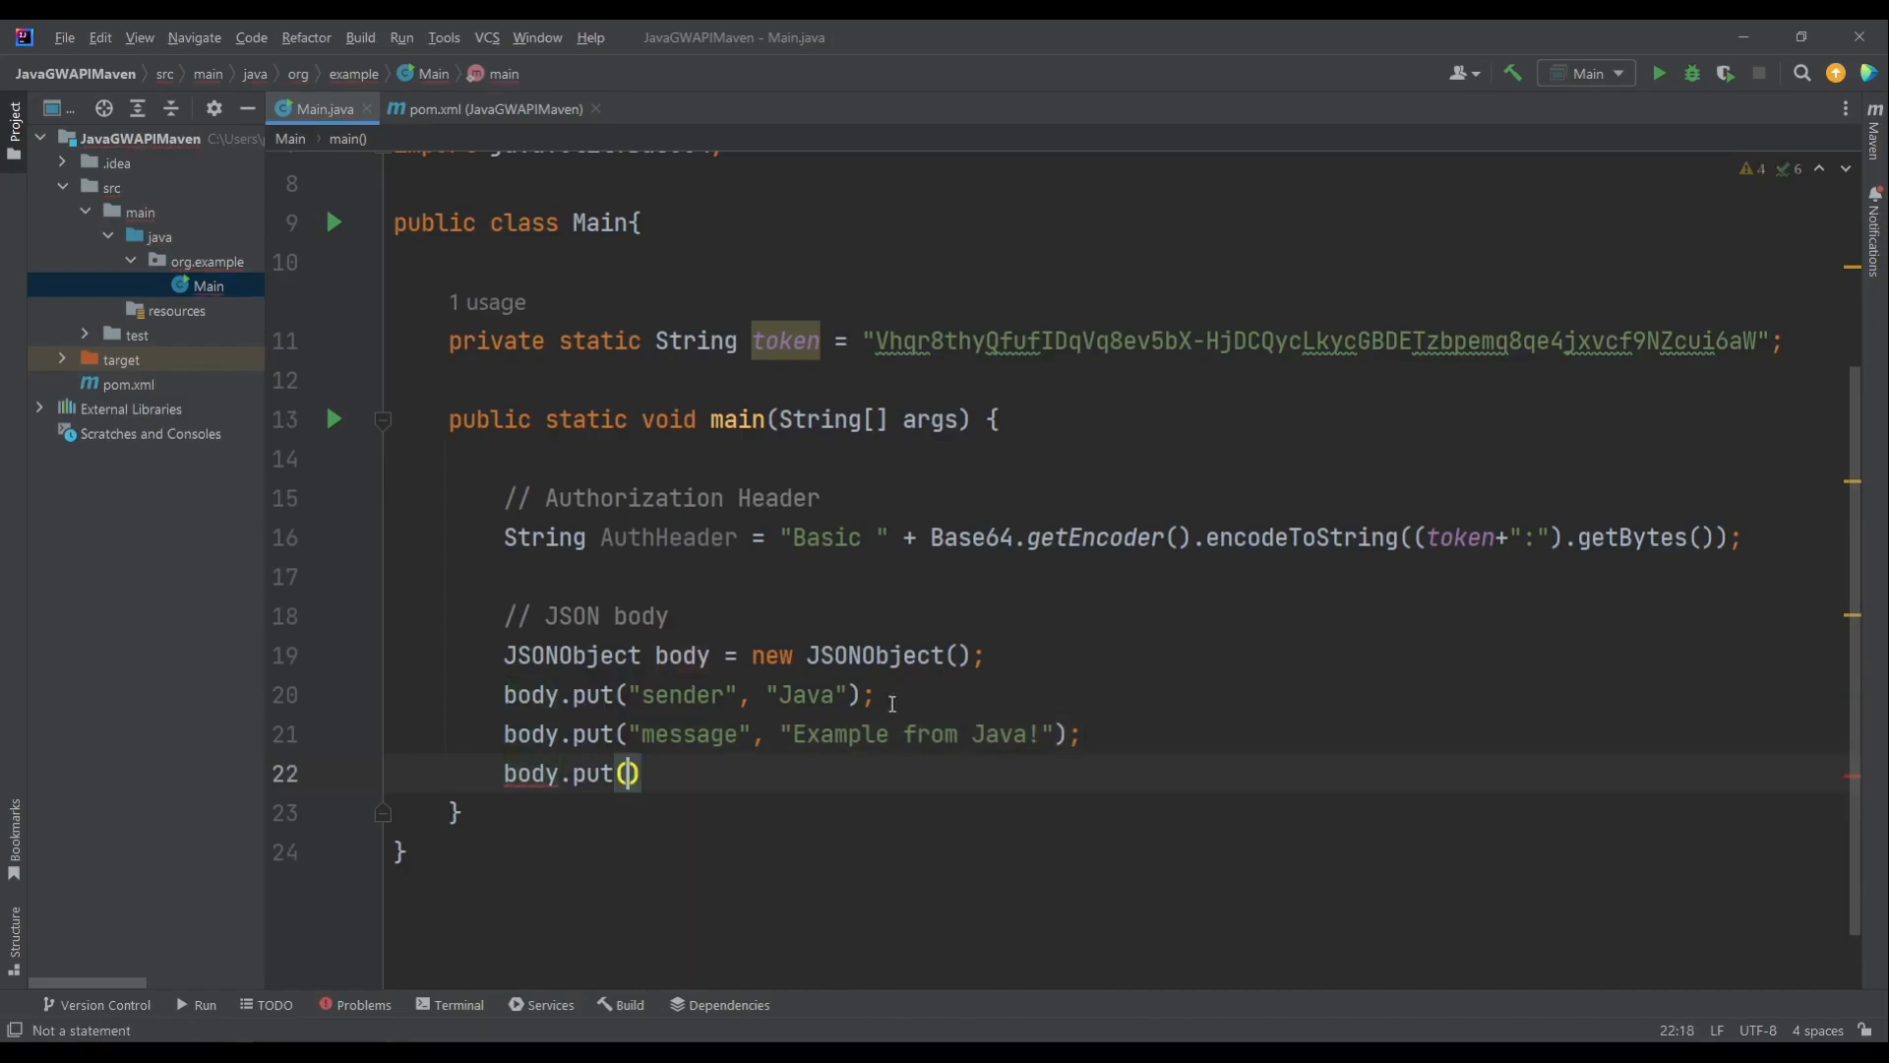
{"action": "type", "text": "\"recipients\","}
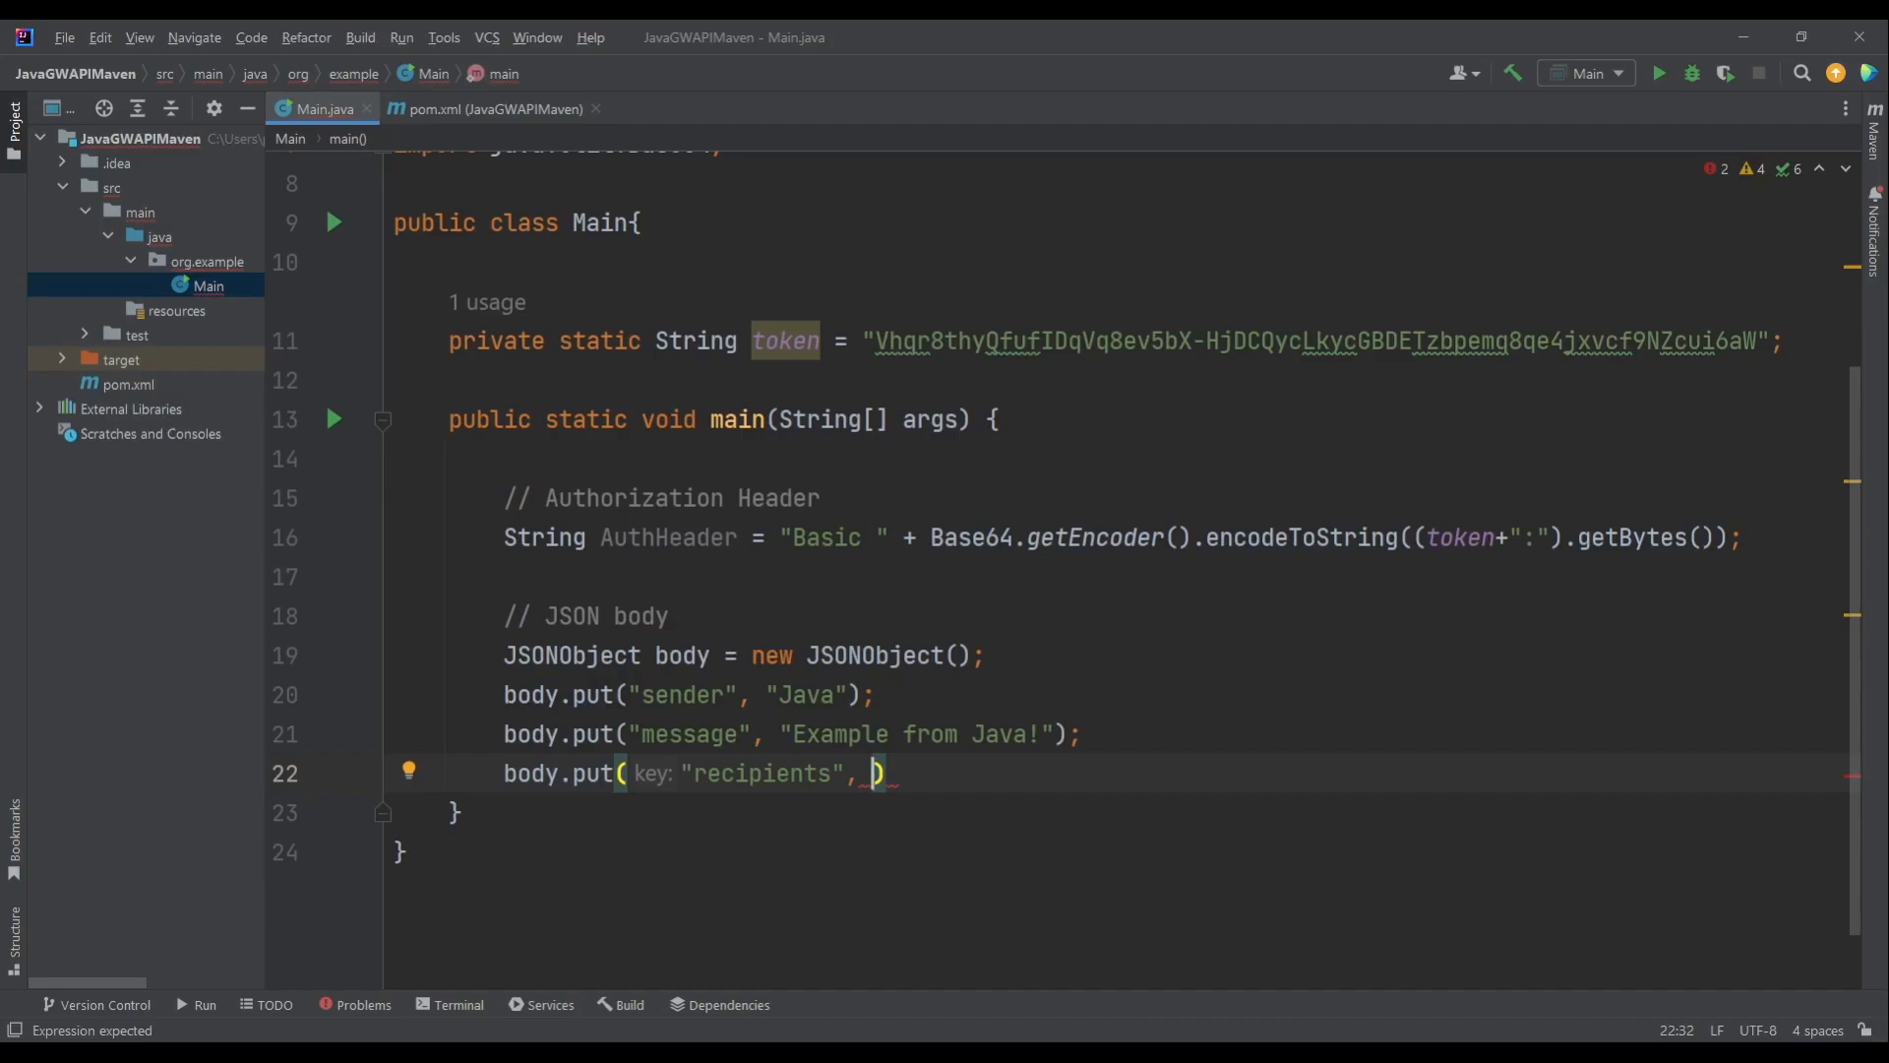
{"action": "type", "text": "new JSONArray("}
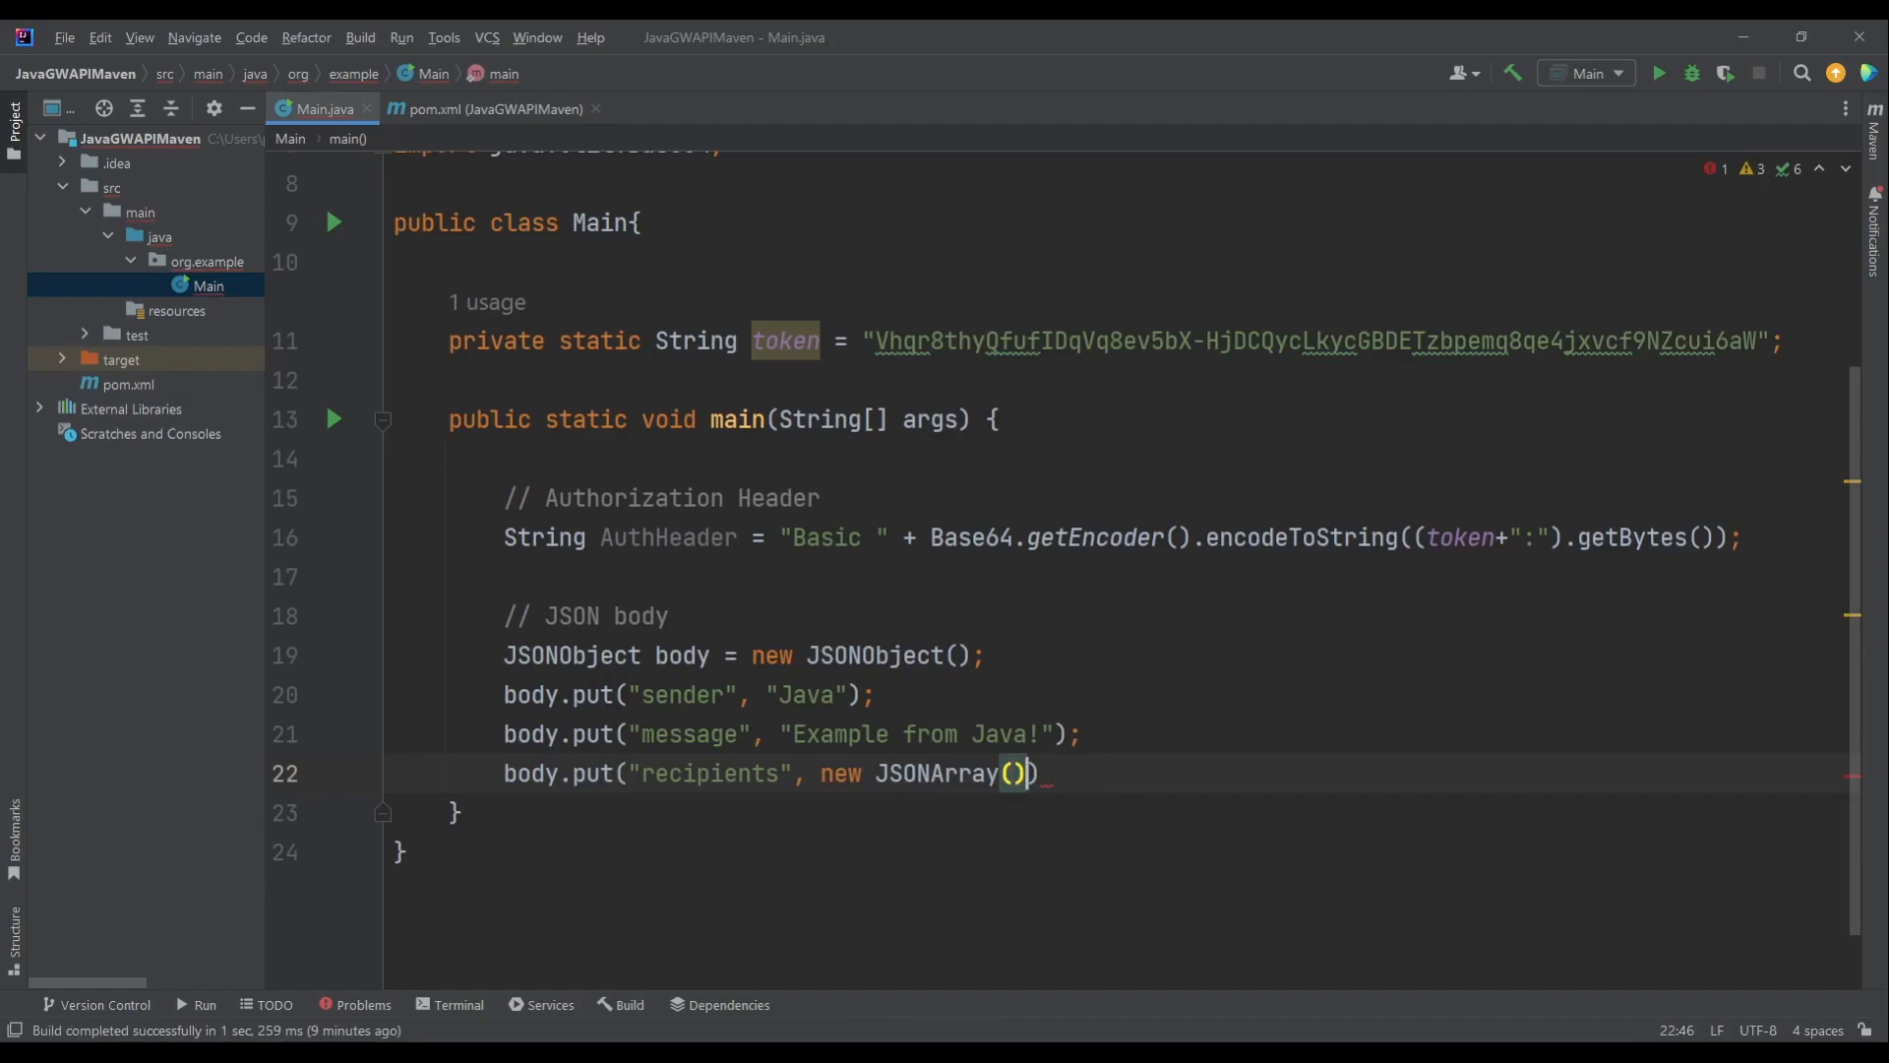
{"action": "type", "text": ".p"}
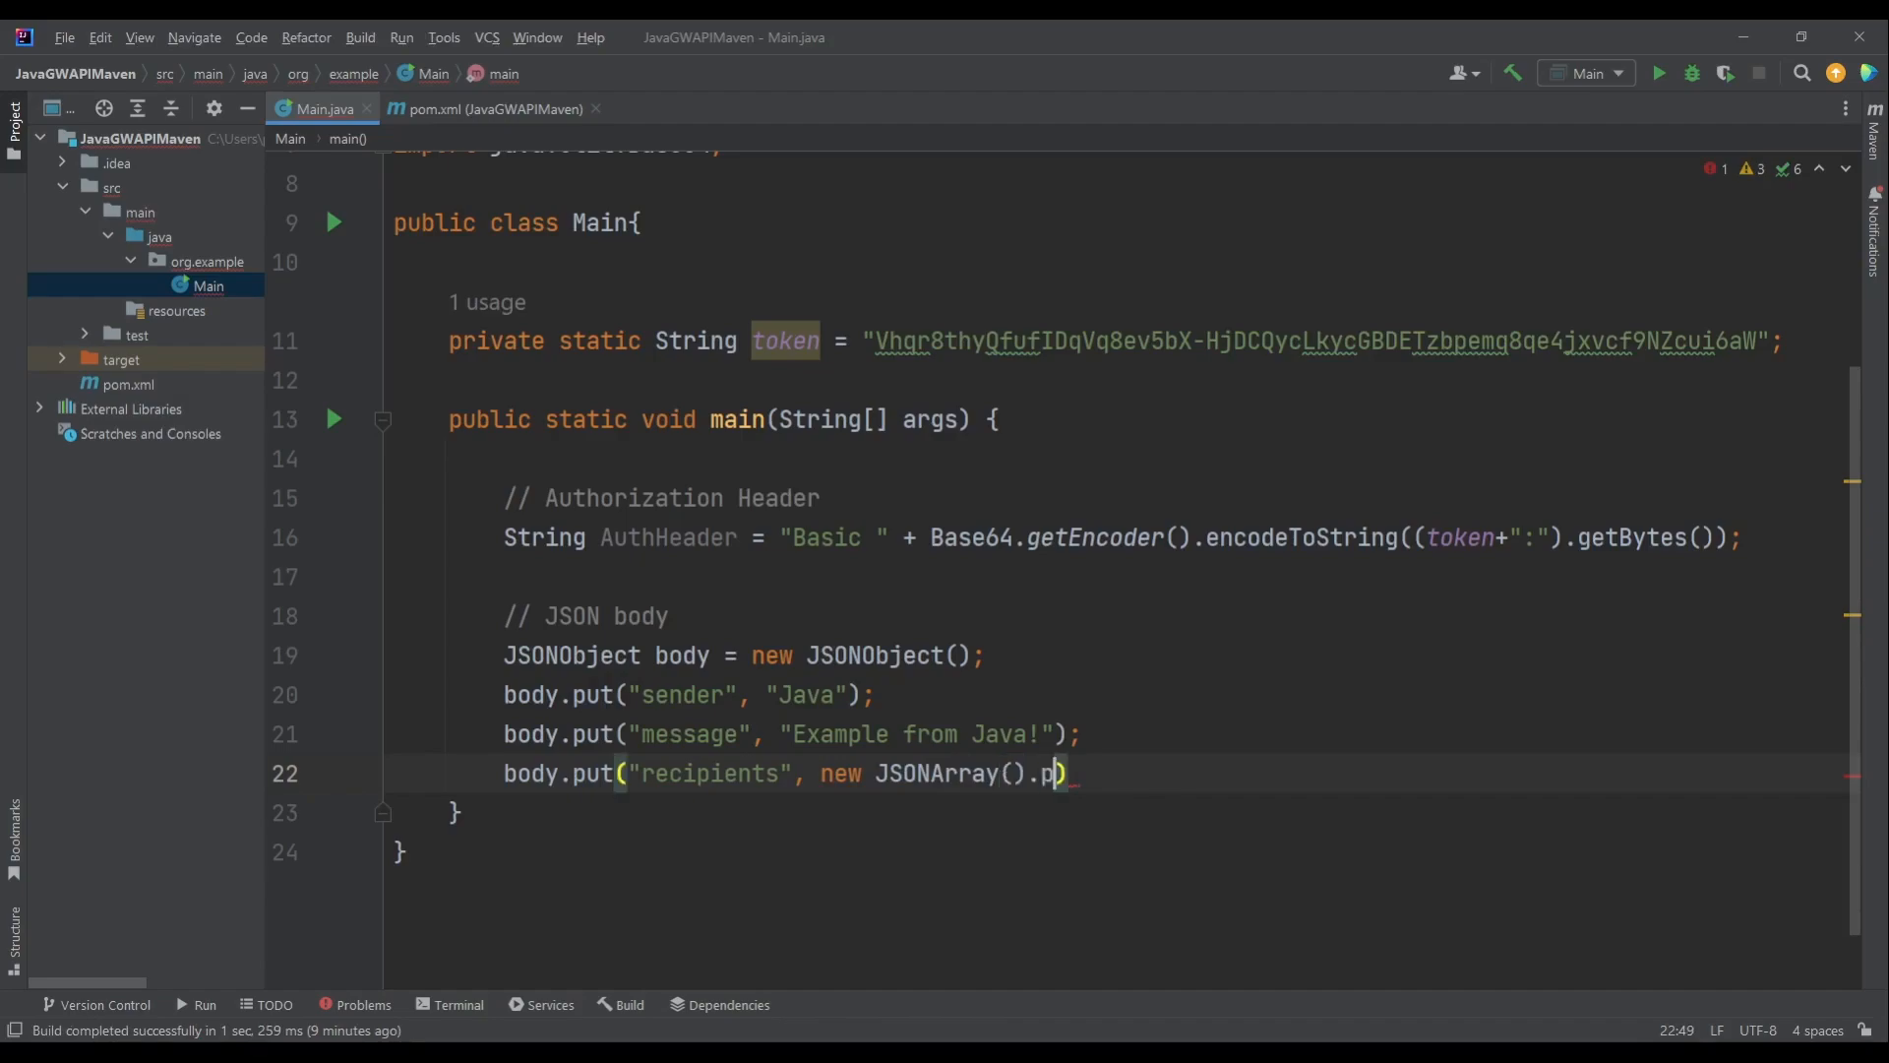
{"action": "type", "text": "ut("}
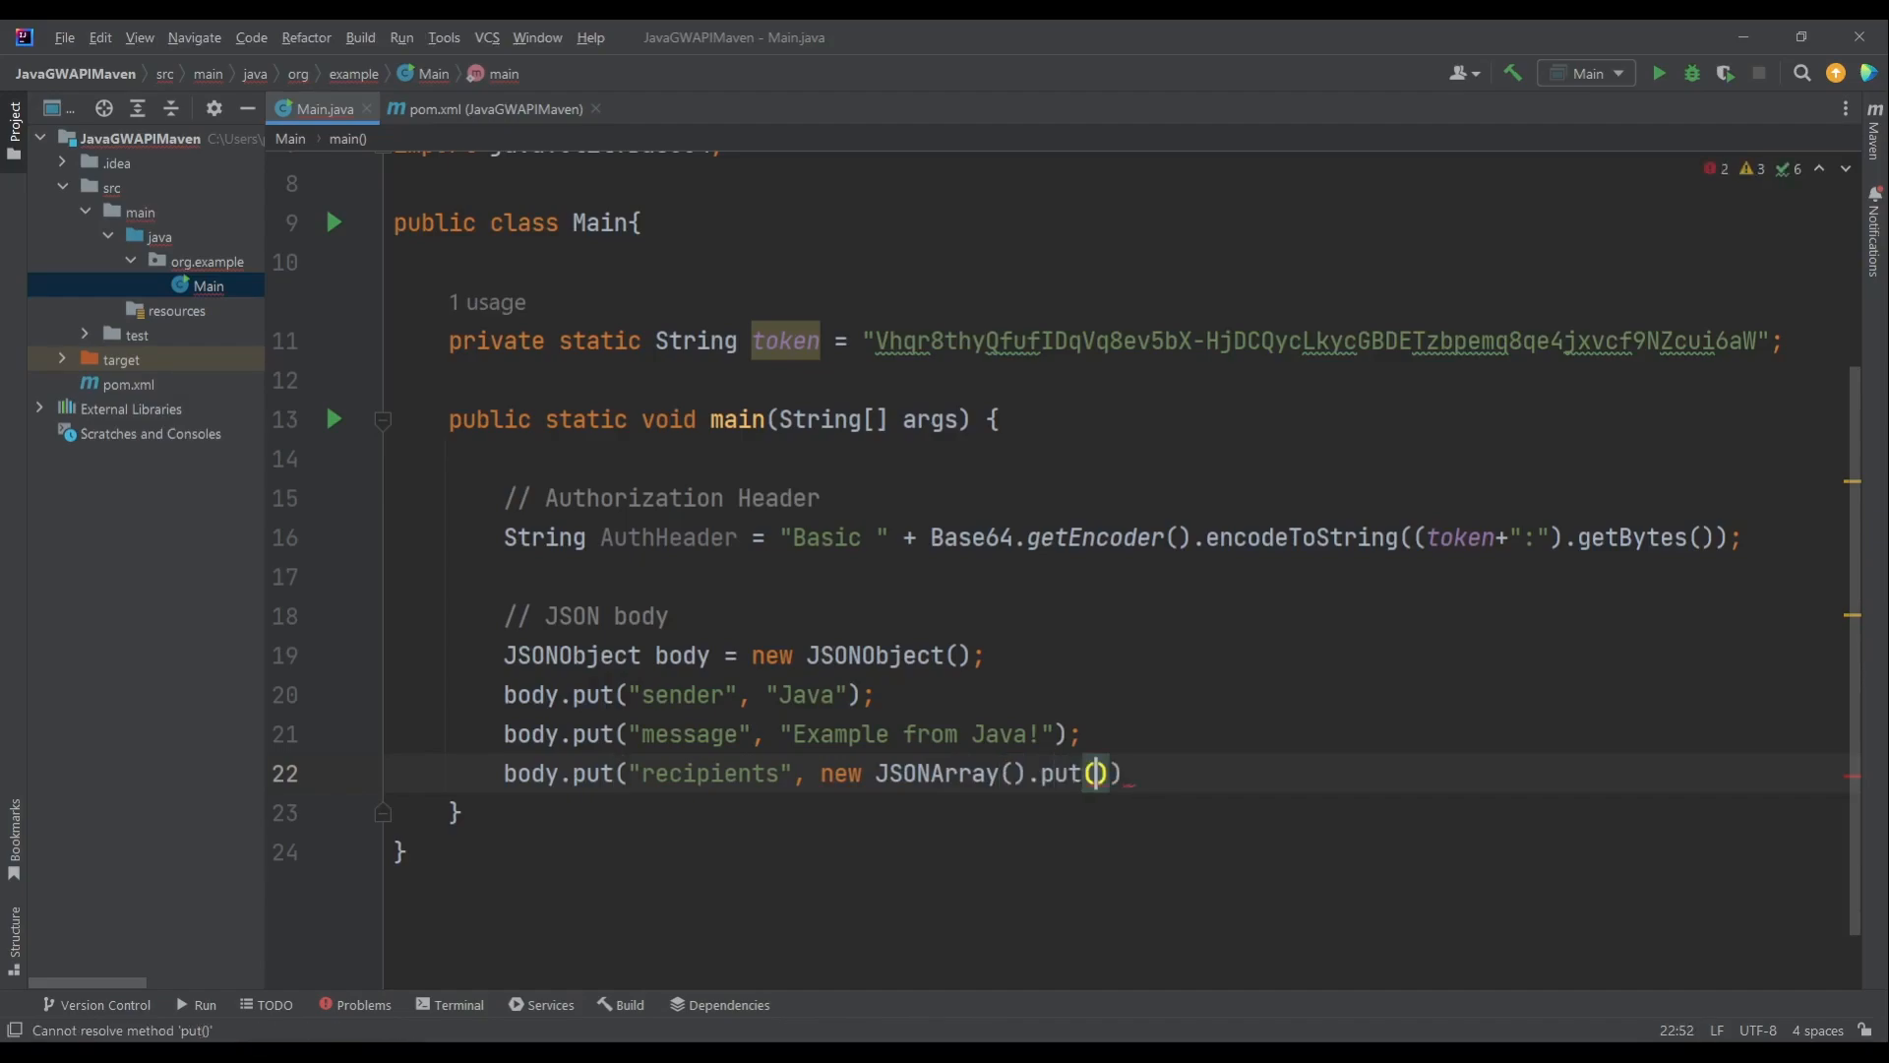
{"action": "type", "text": "JSO"}
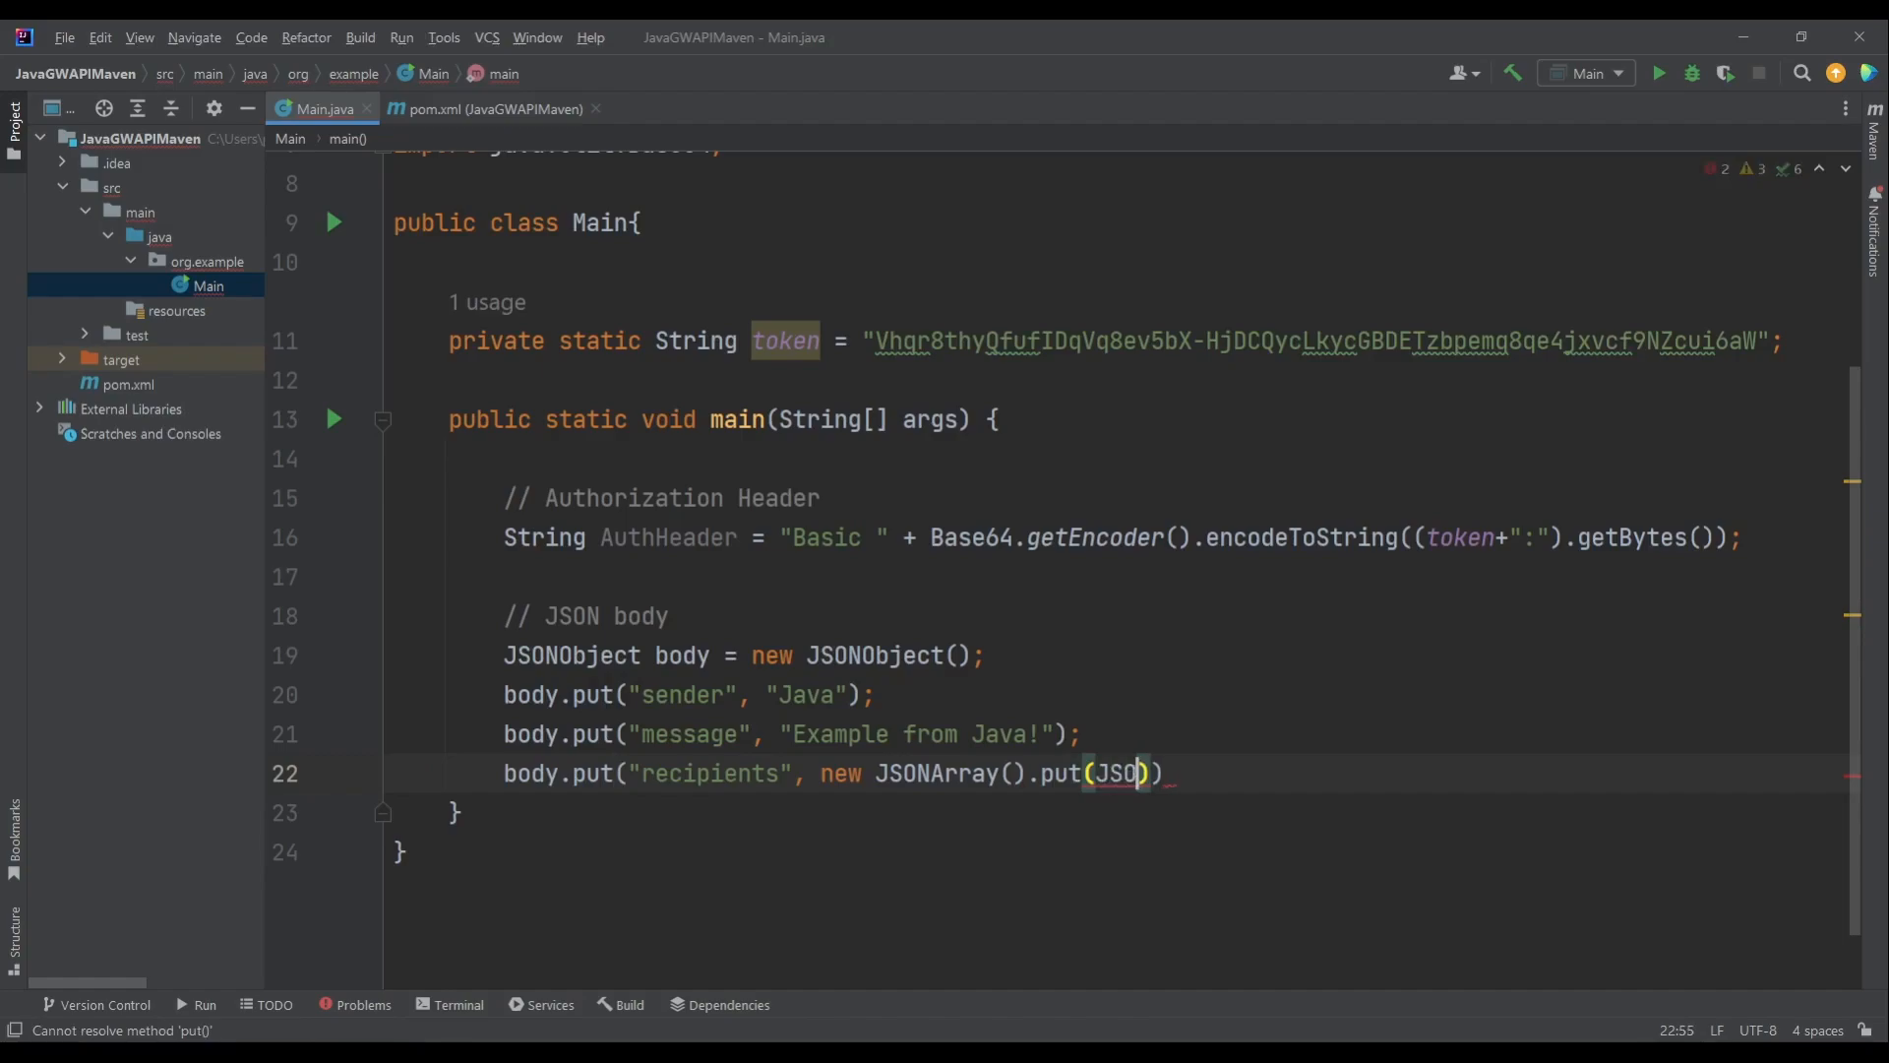
{"action": "key", "text": "Backspace"}
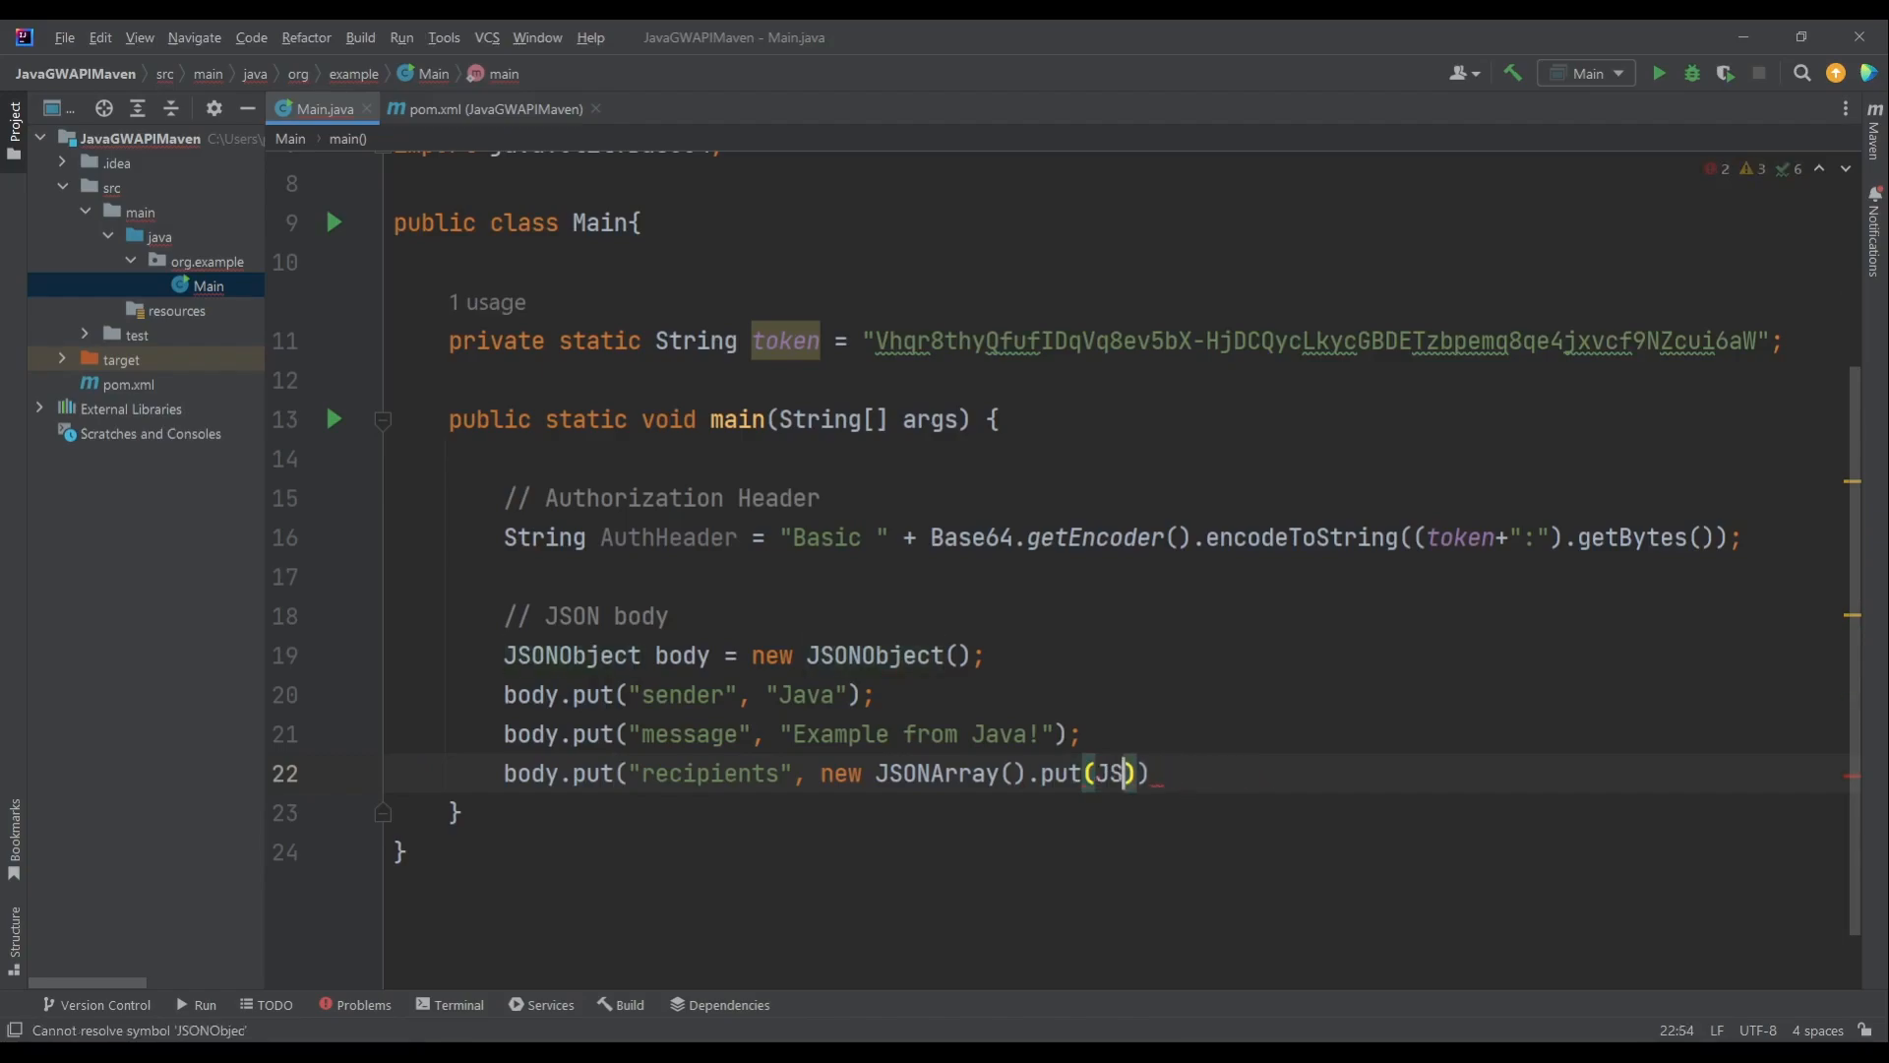
{"action": "type", "text": "new JSONObject("}
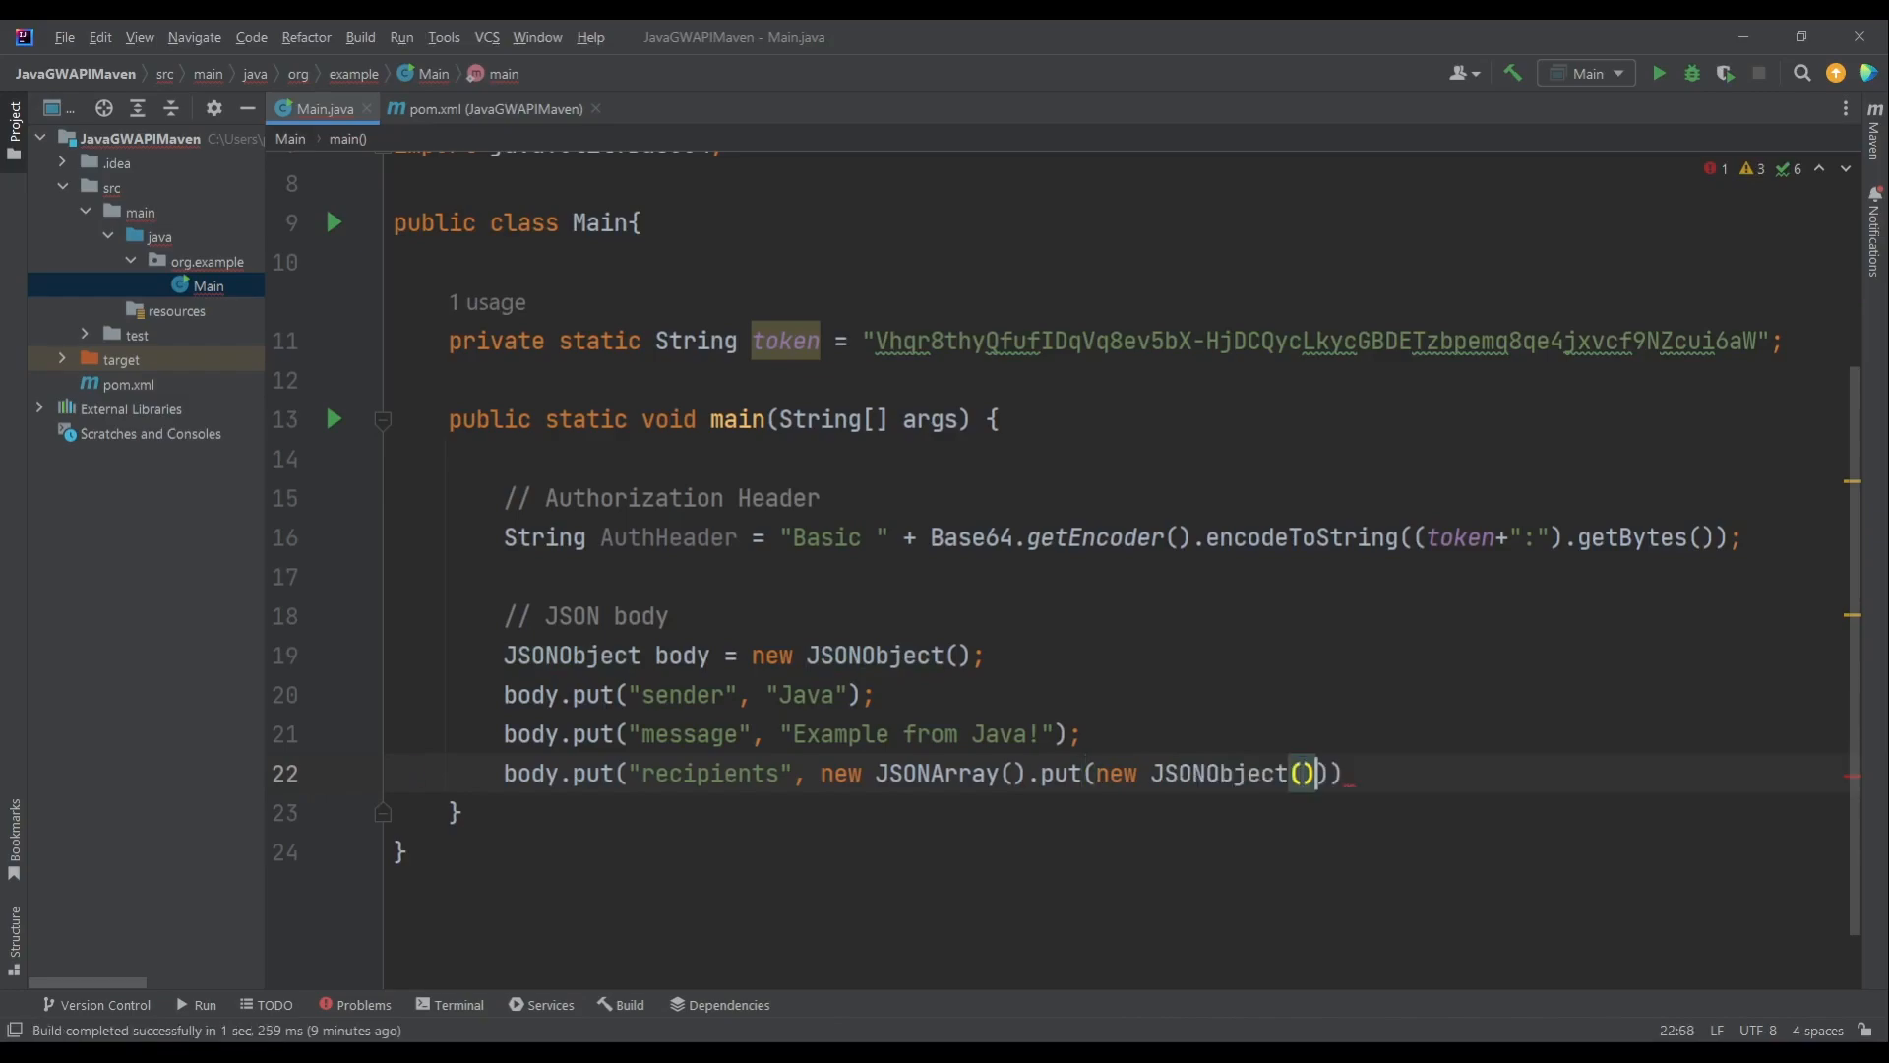
{"action": "type", "text": ".put(\"ms\""}
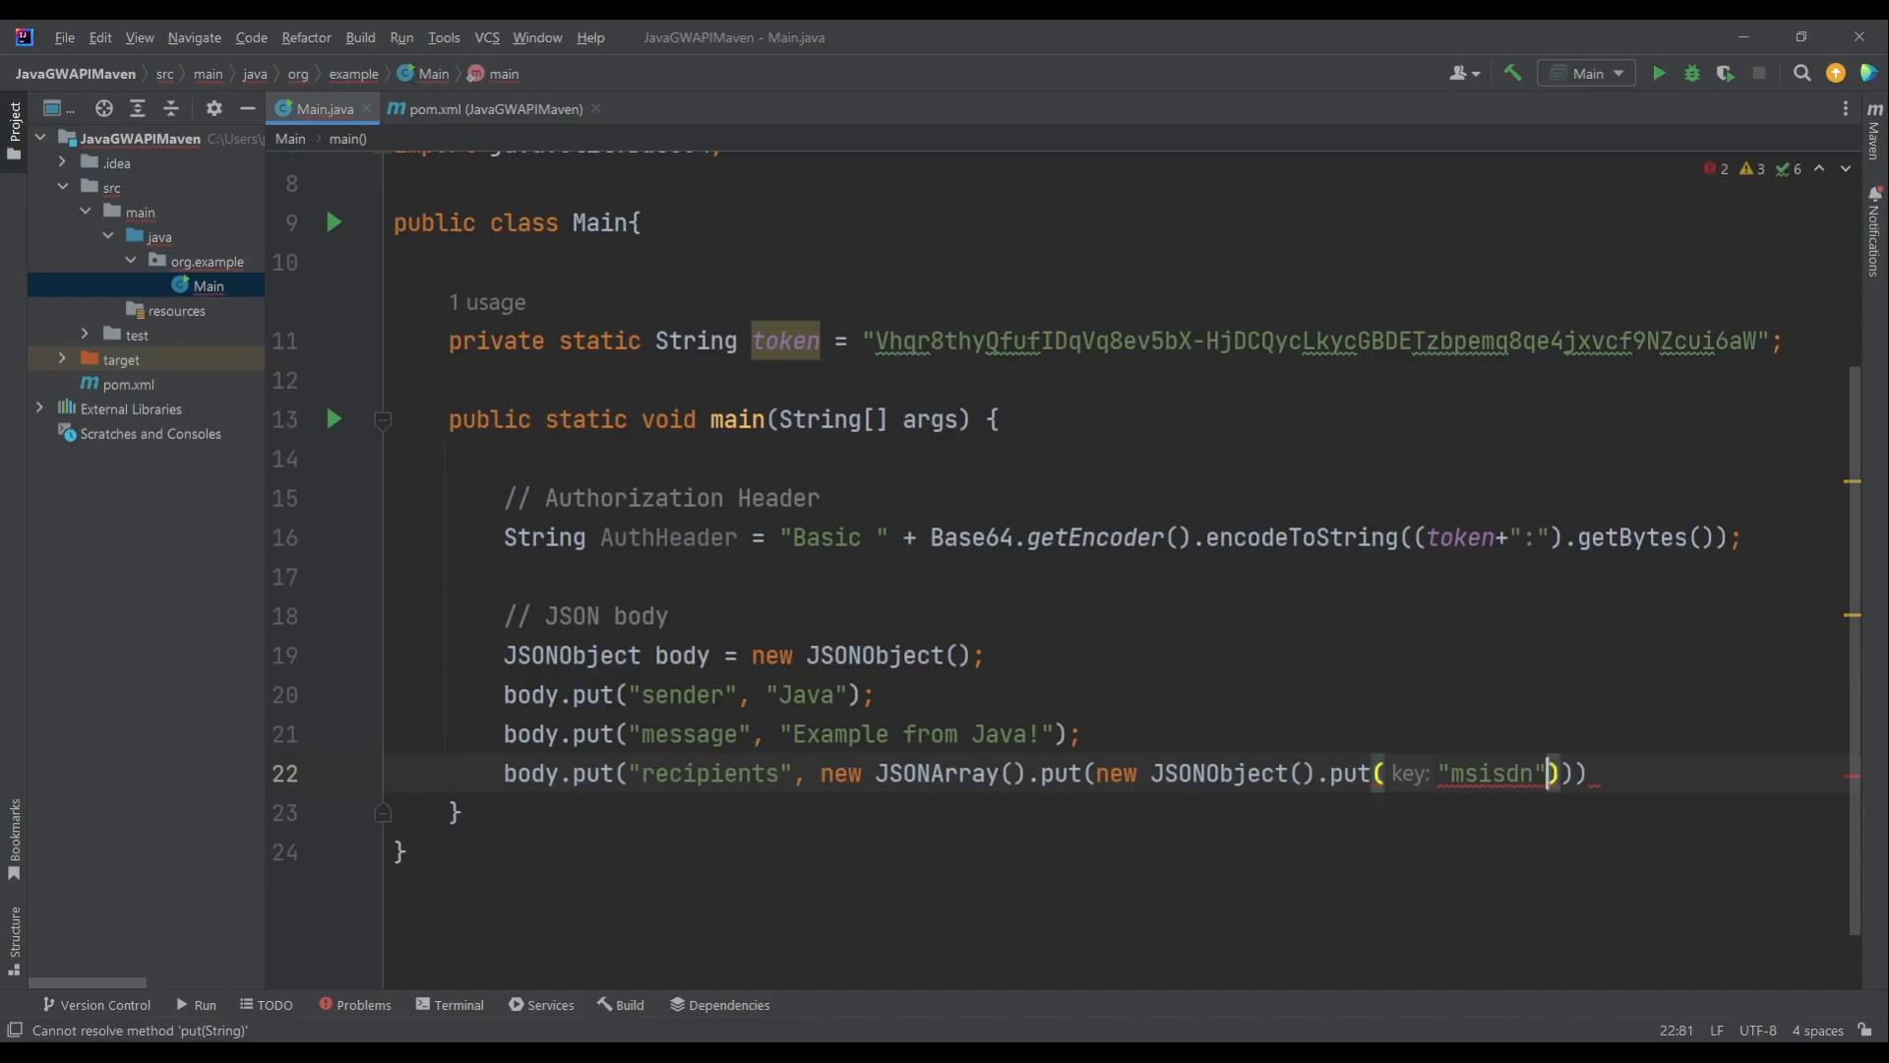
{"action": "type", "text": ", \"45\""}
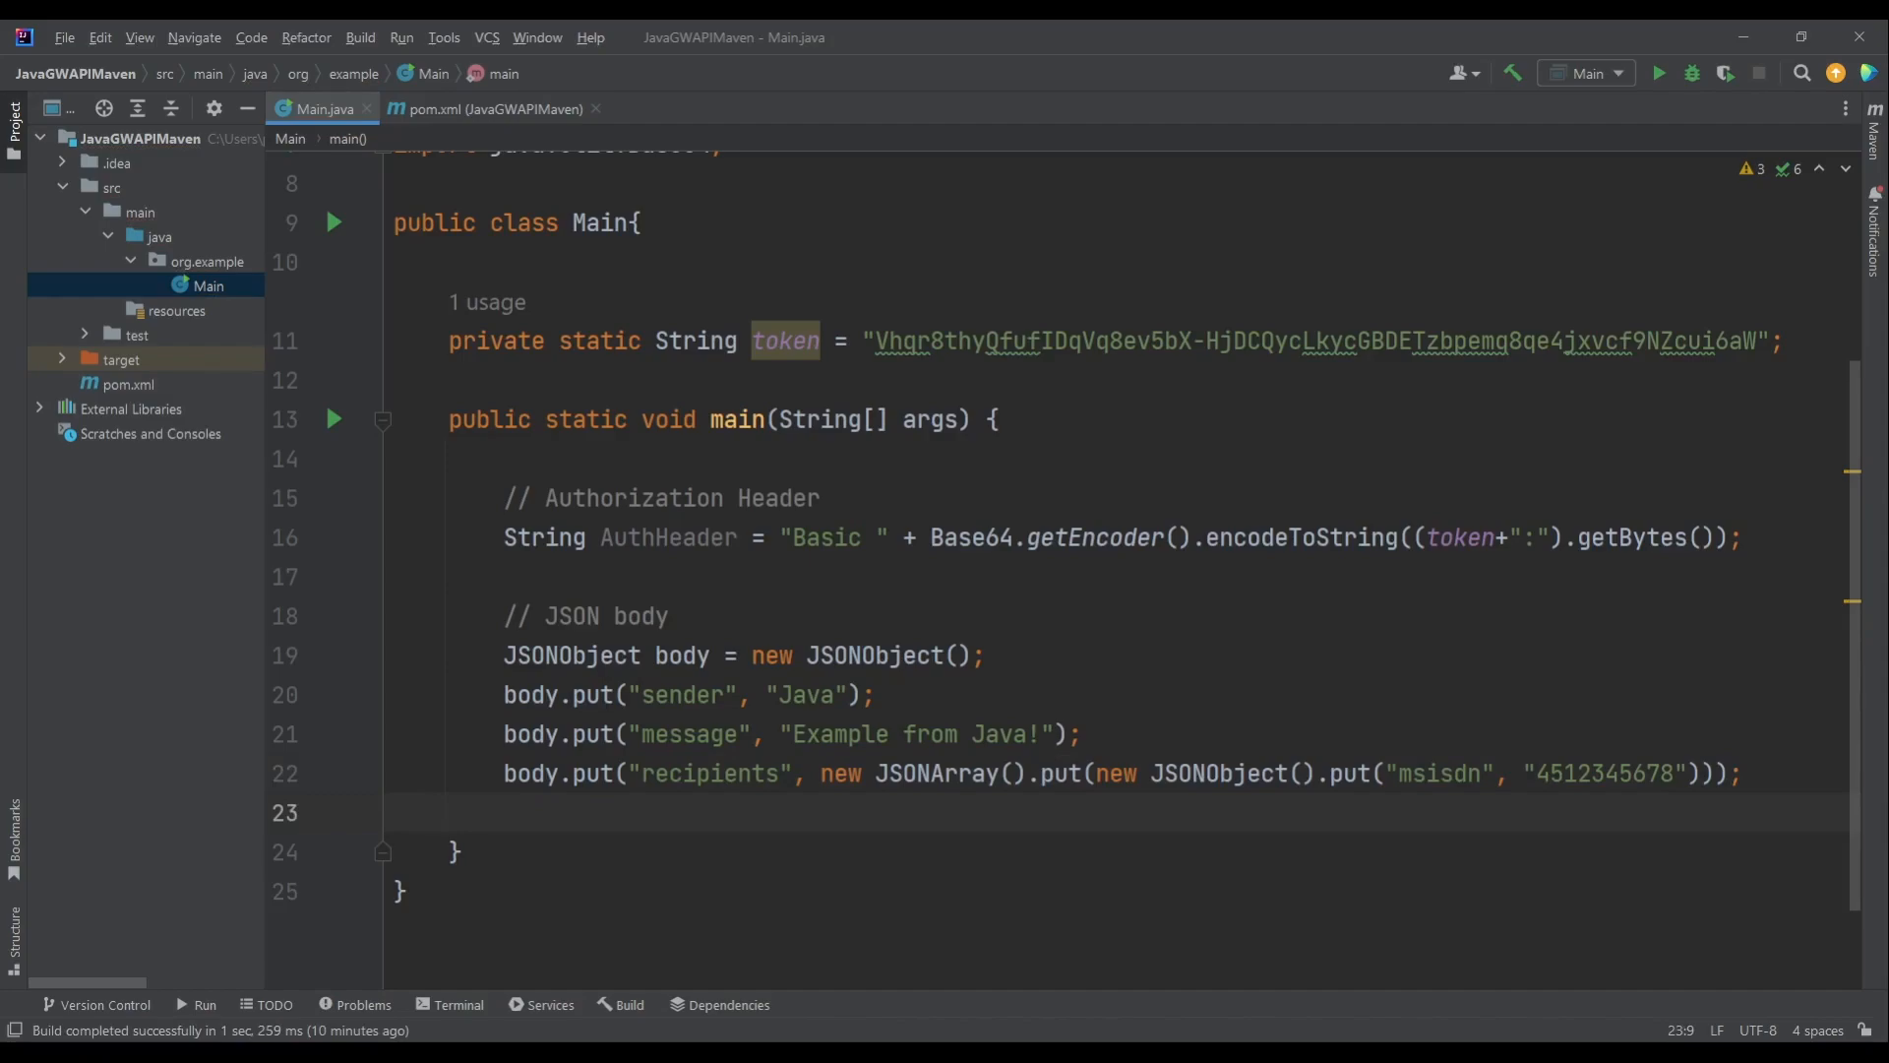
{"action": "type", "text": "// {\"recipients\":"}
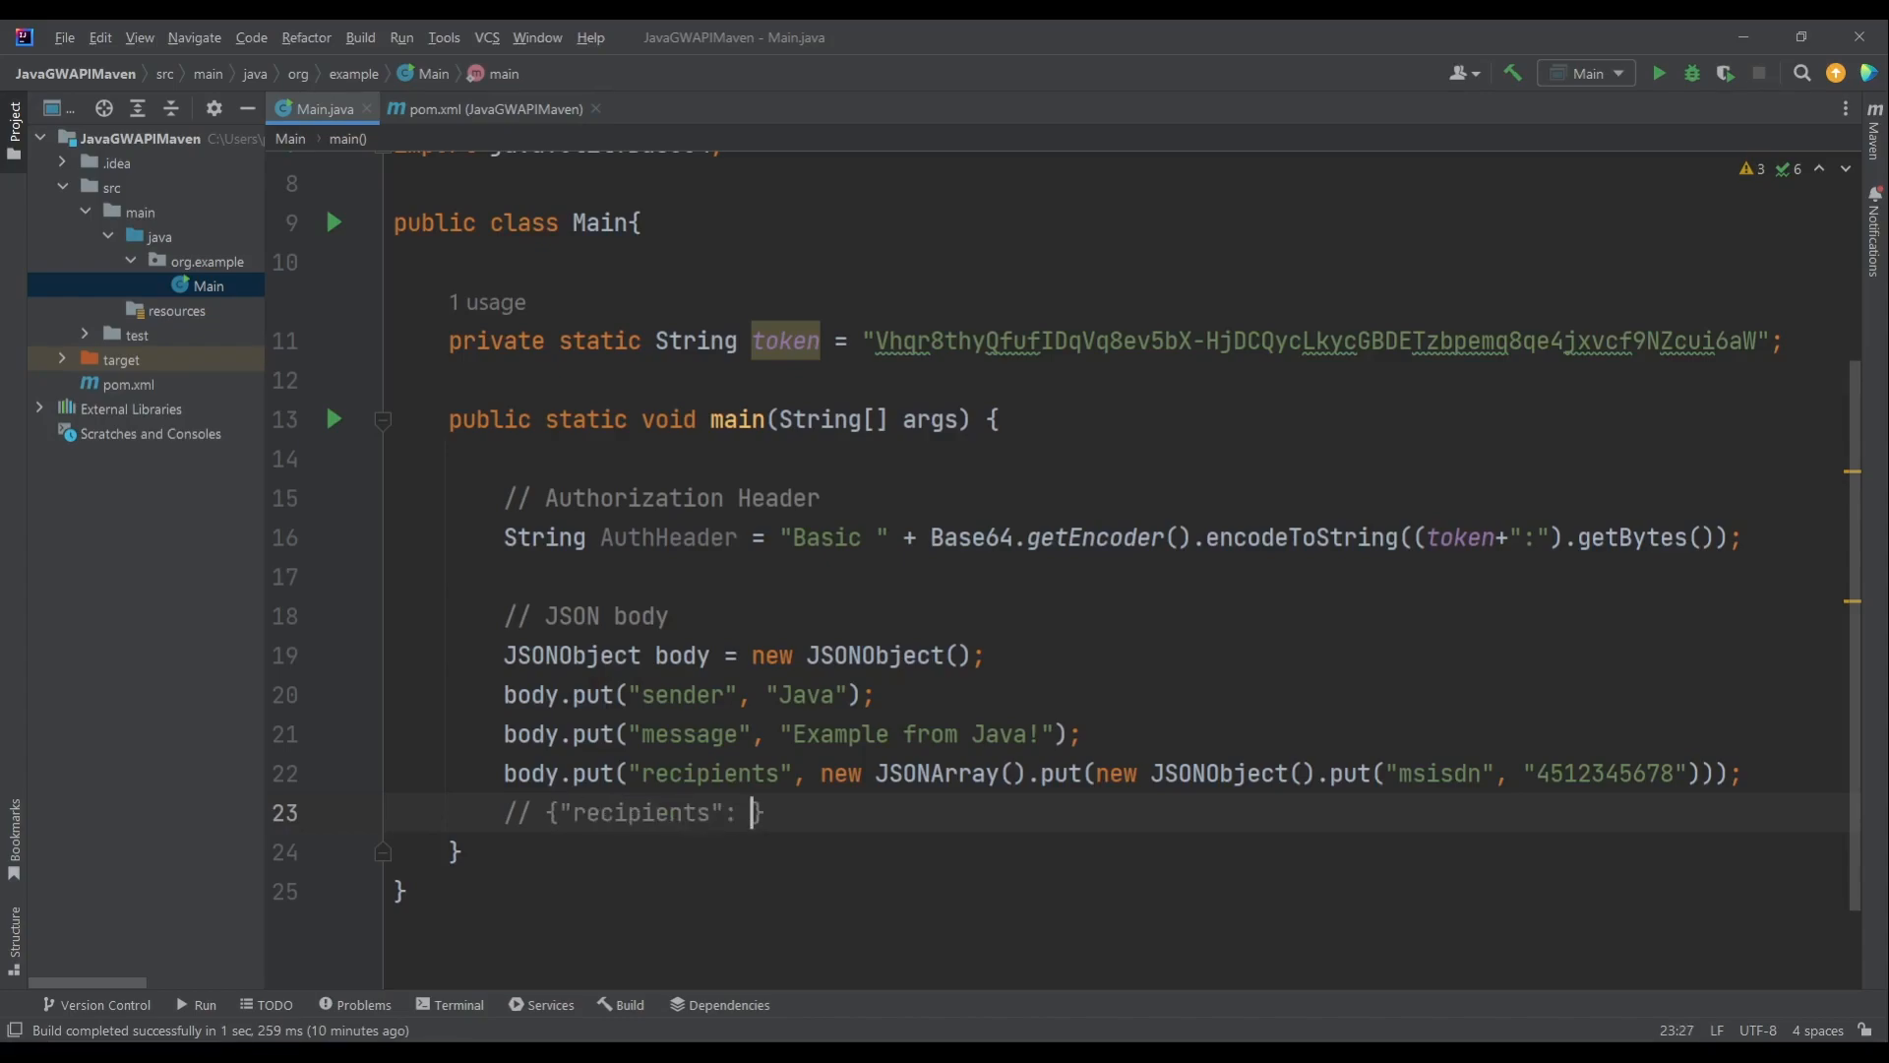
{"action": "type", "text": "["}
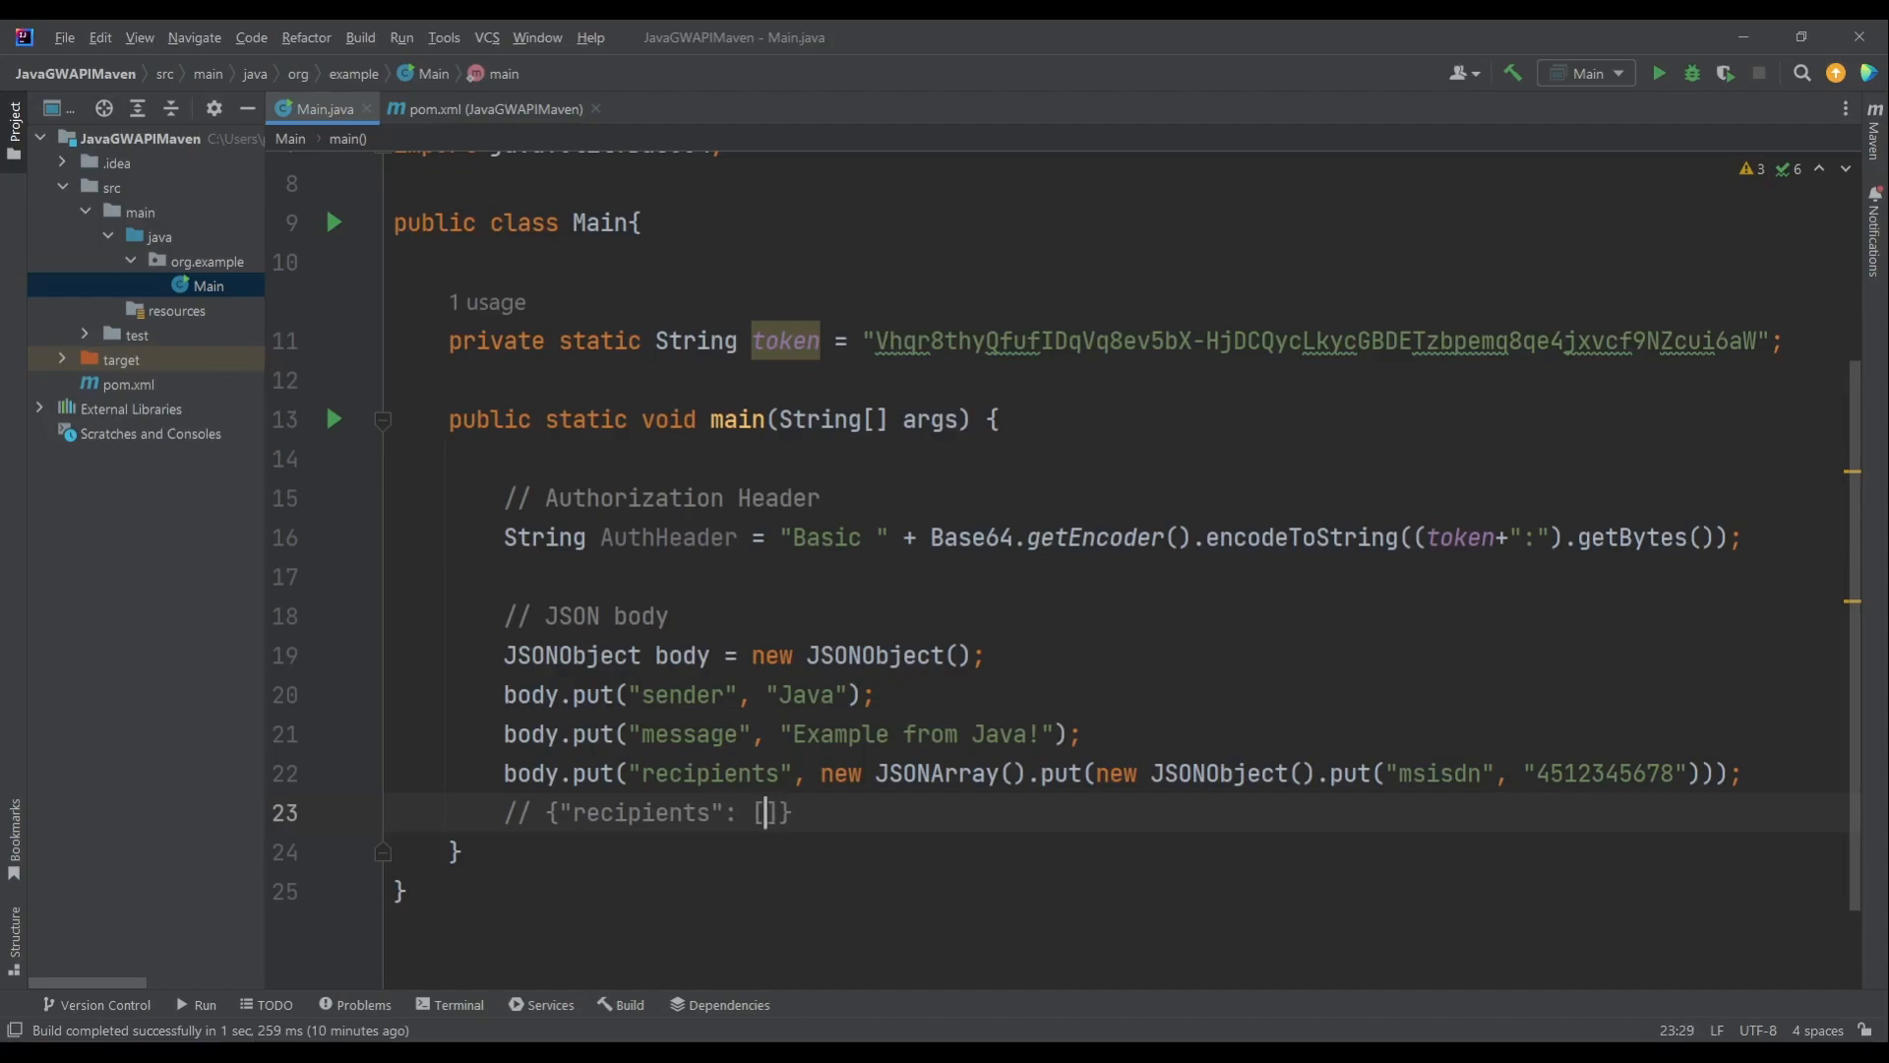
{"action": "type", "text": "{}"}
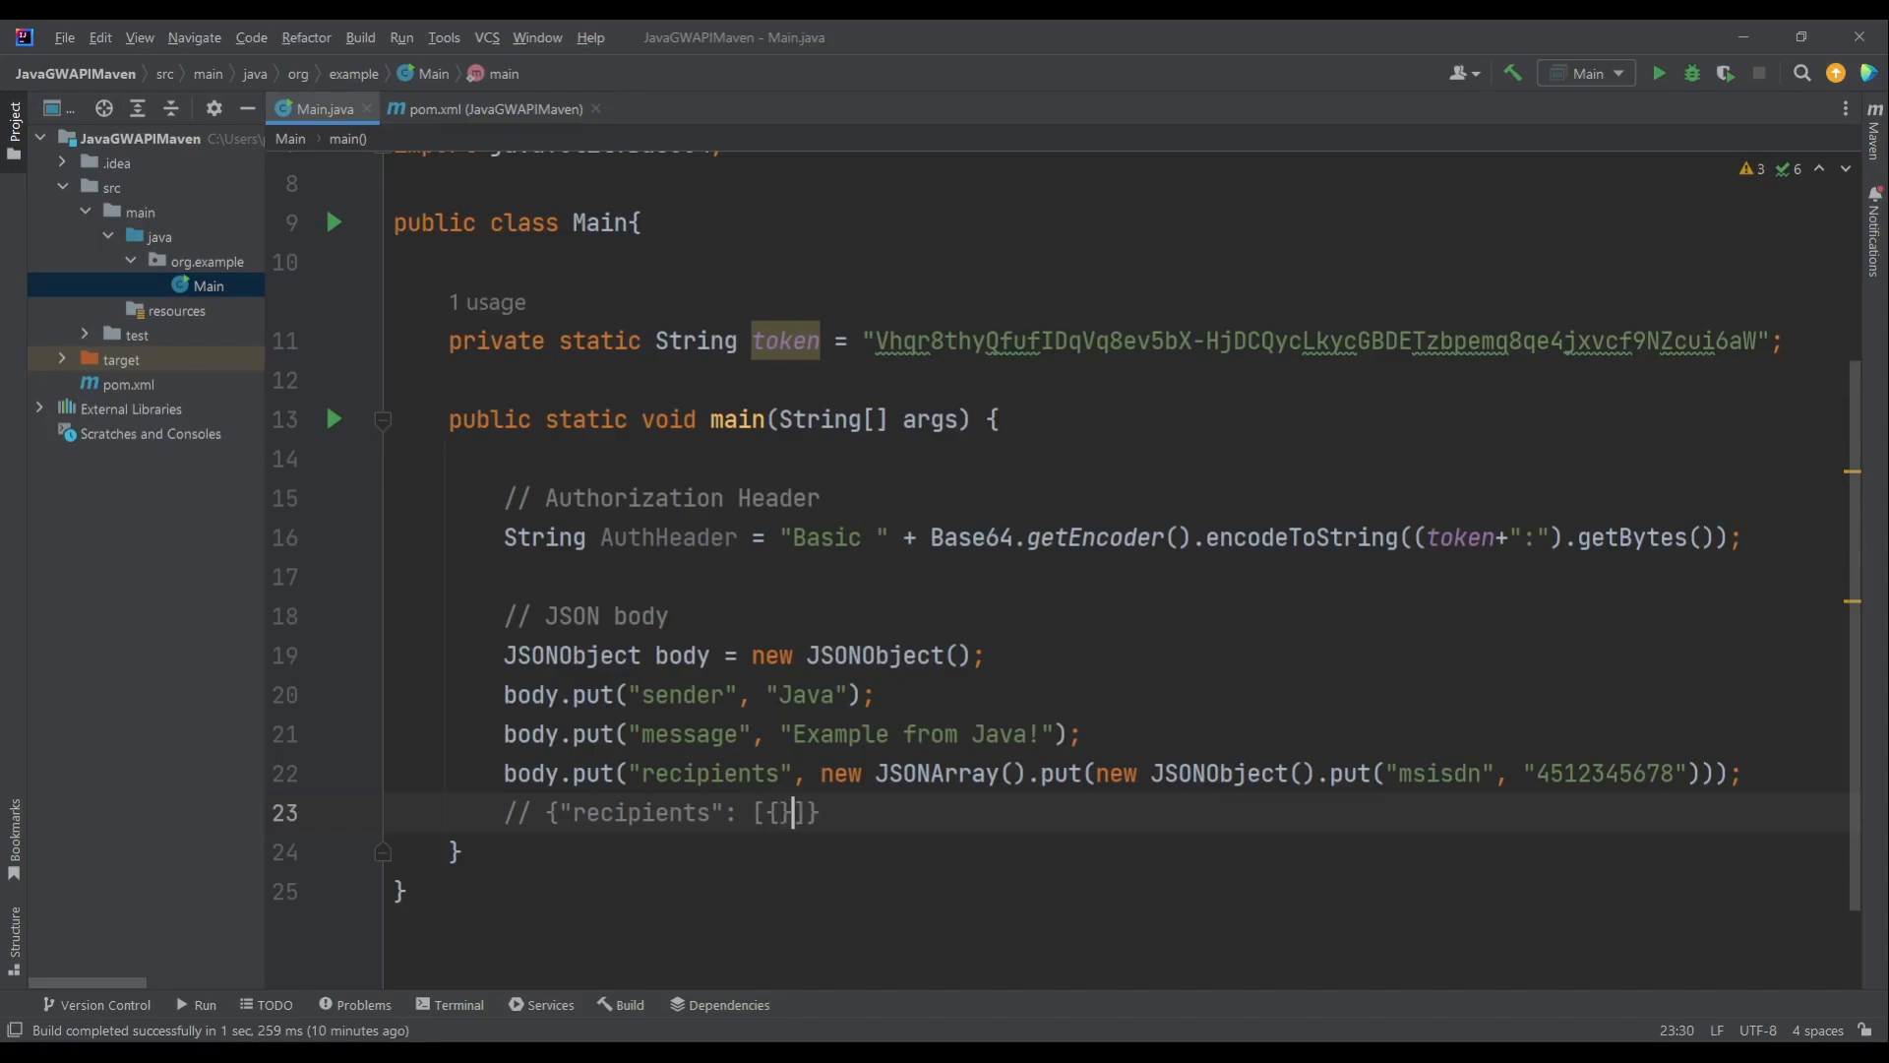
{"action": "type", "text": "\"msisdn\""}
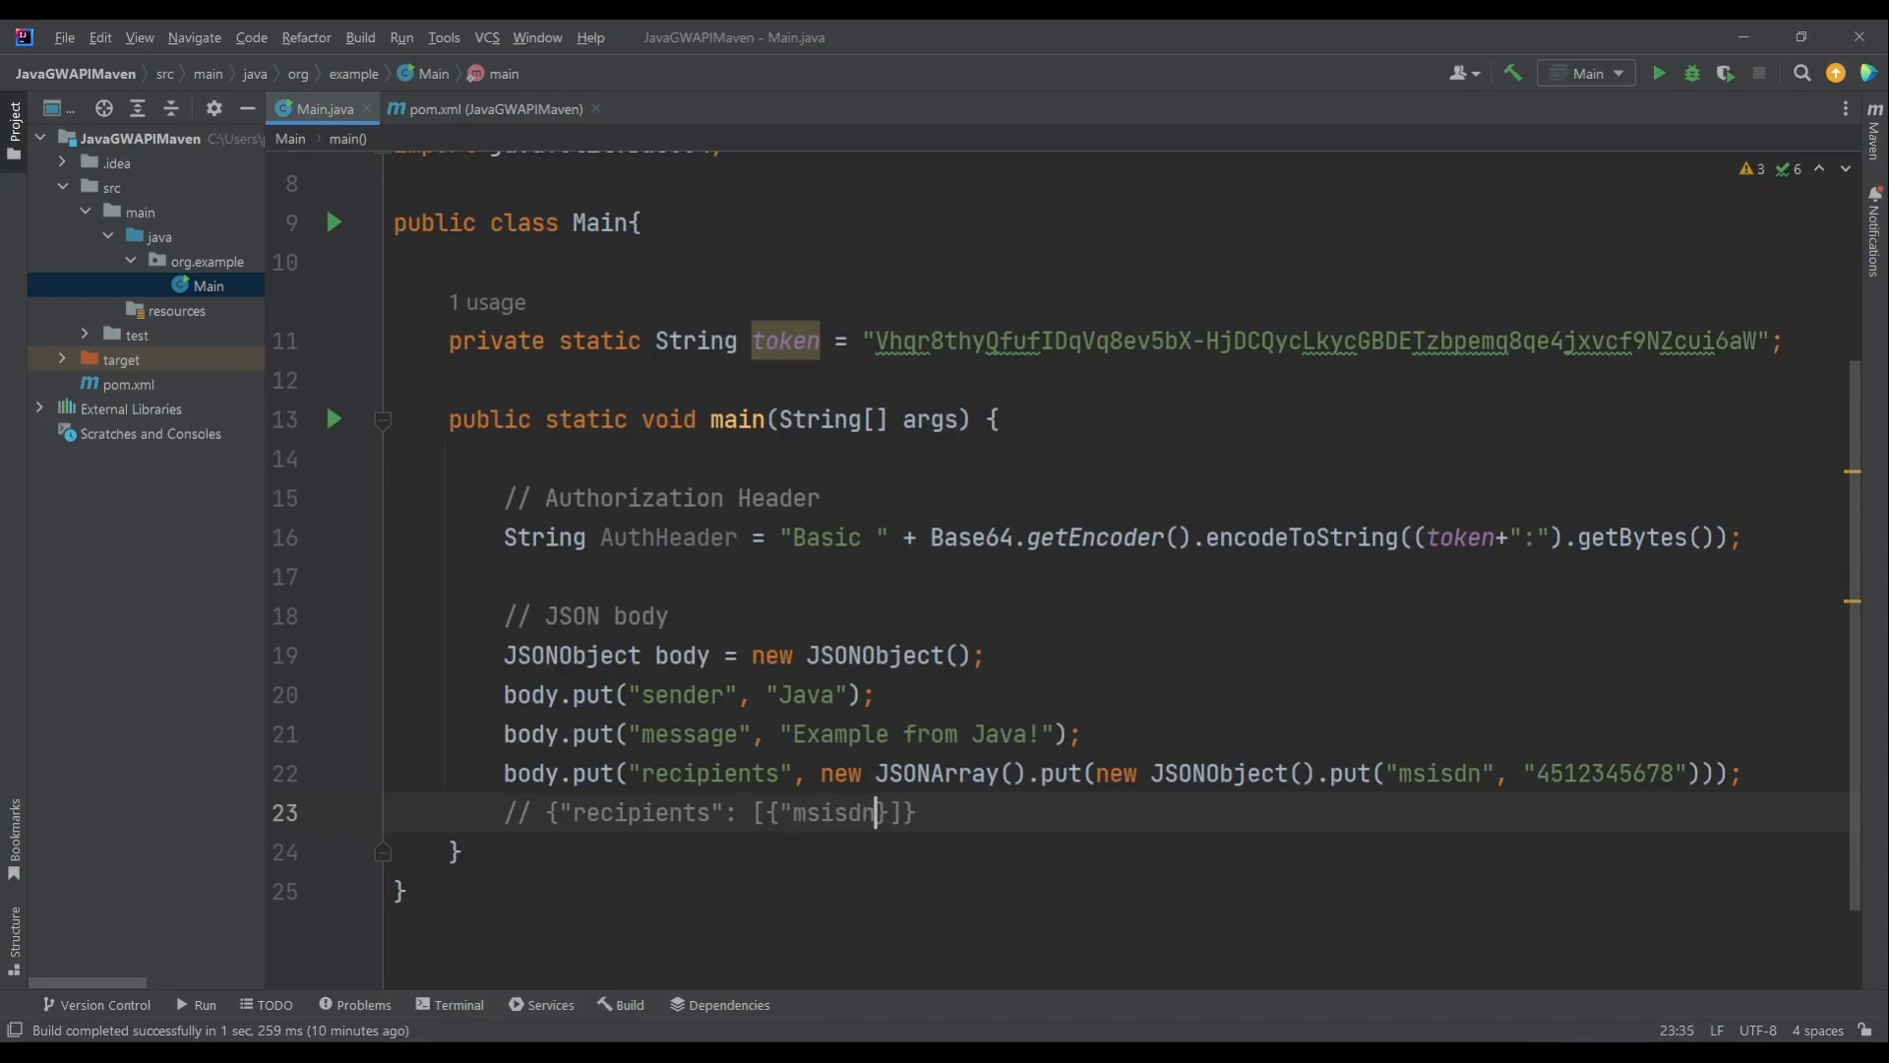
{"action": "type", "text": ":"}
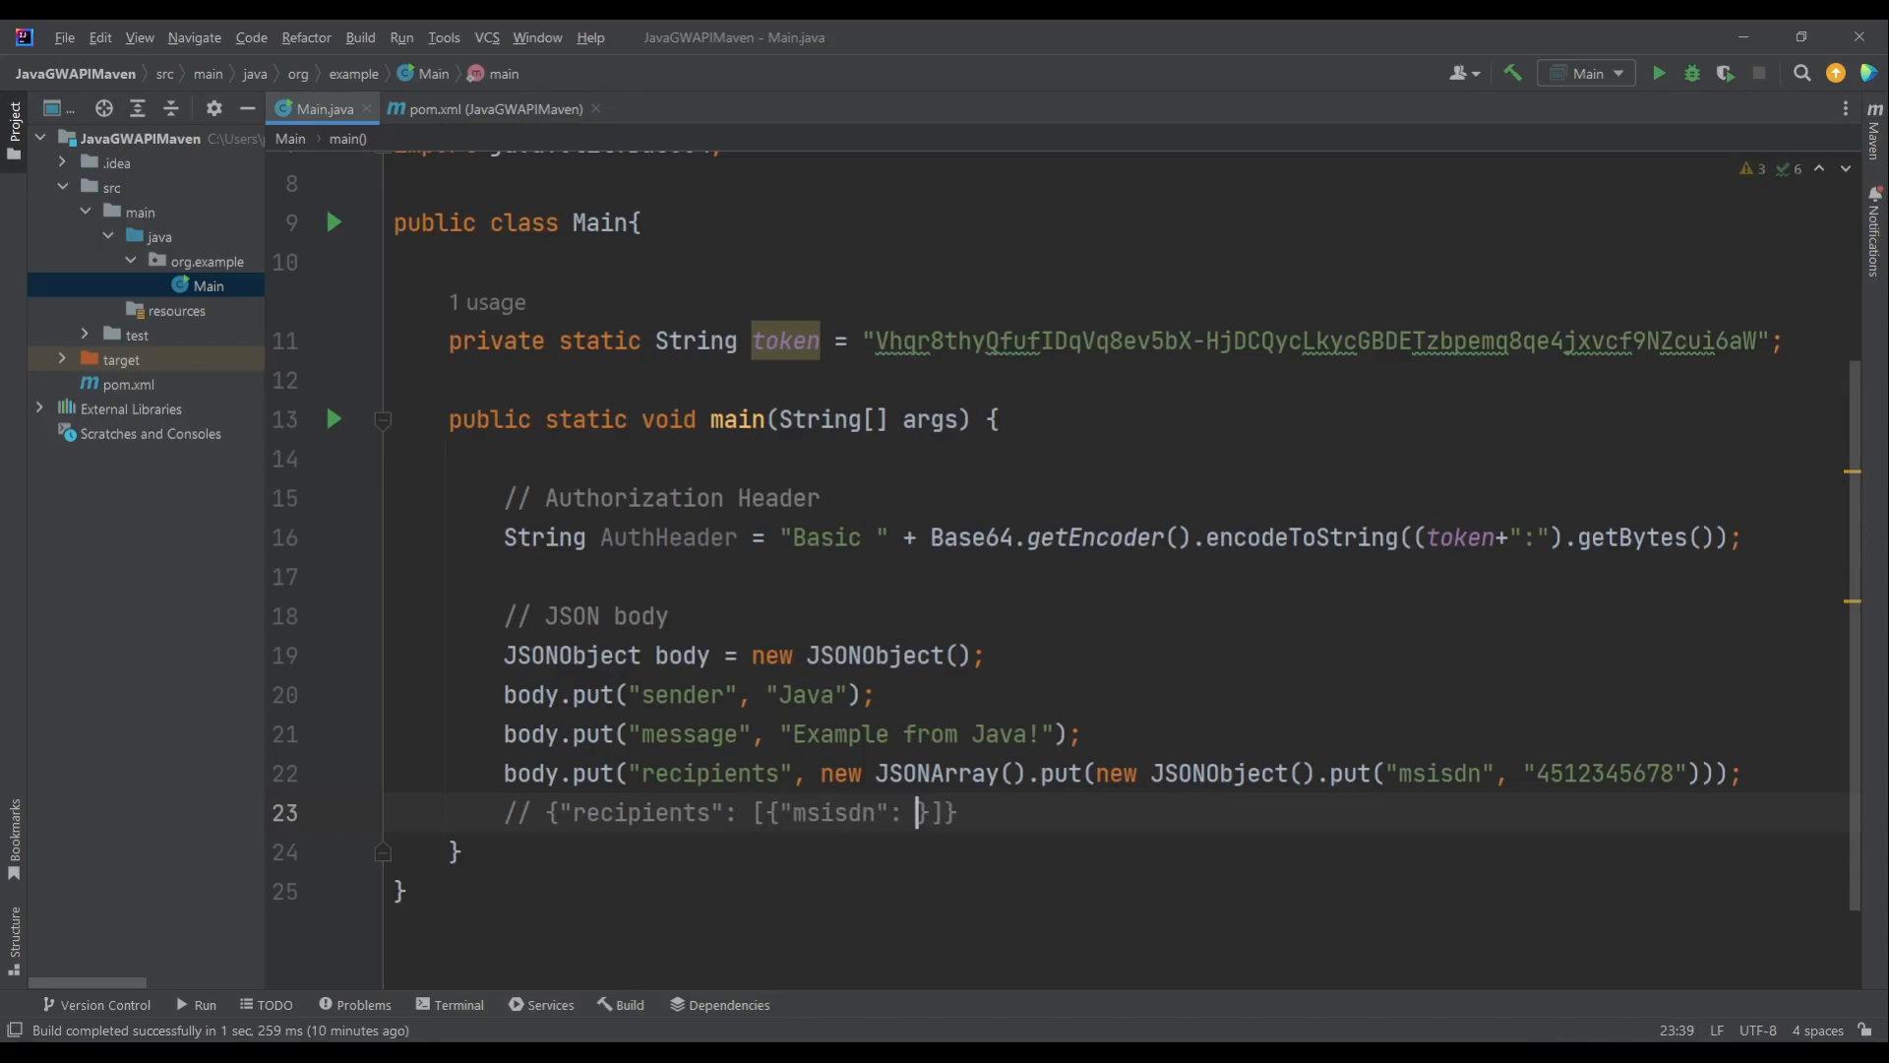
{"action": "type", "text": "4512345"}
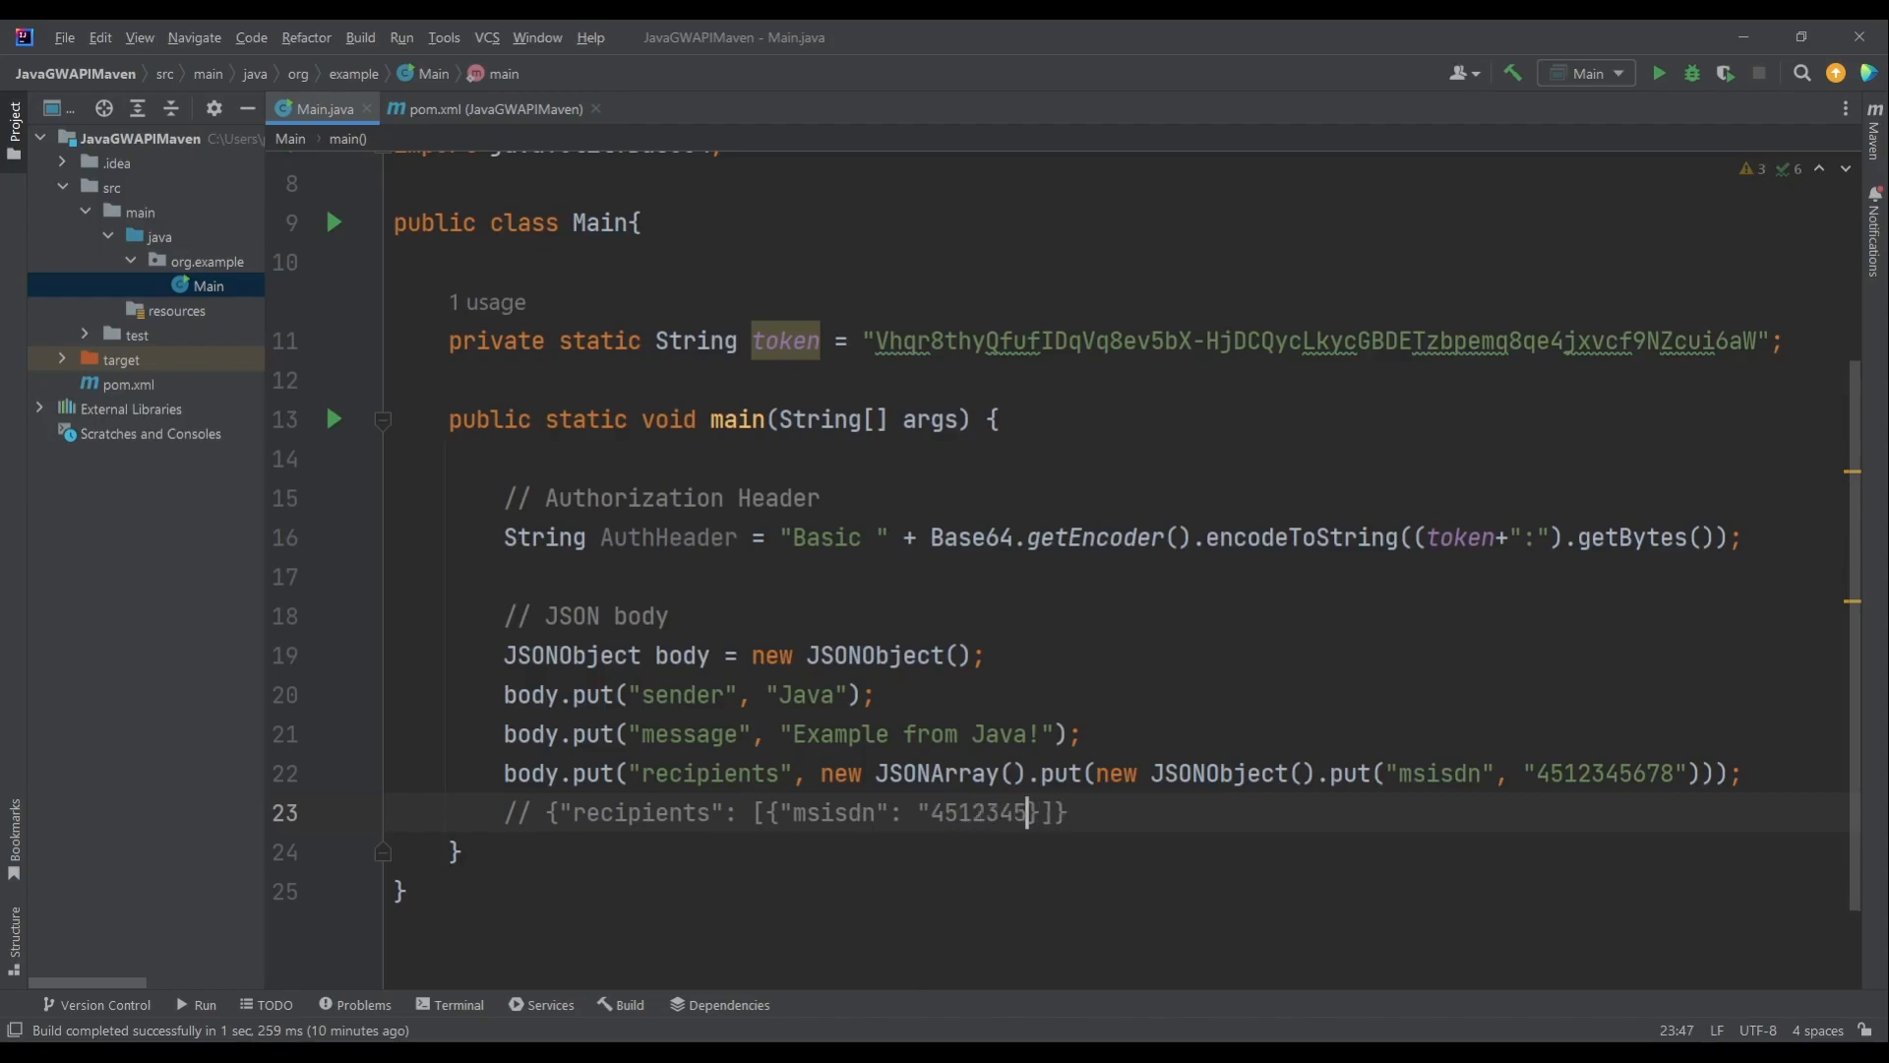
{"action": "type", "text": "678\""}
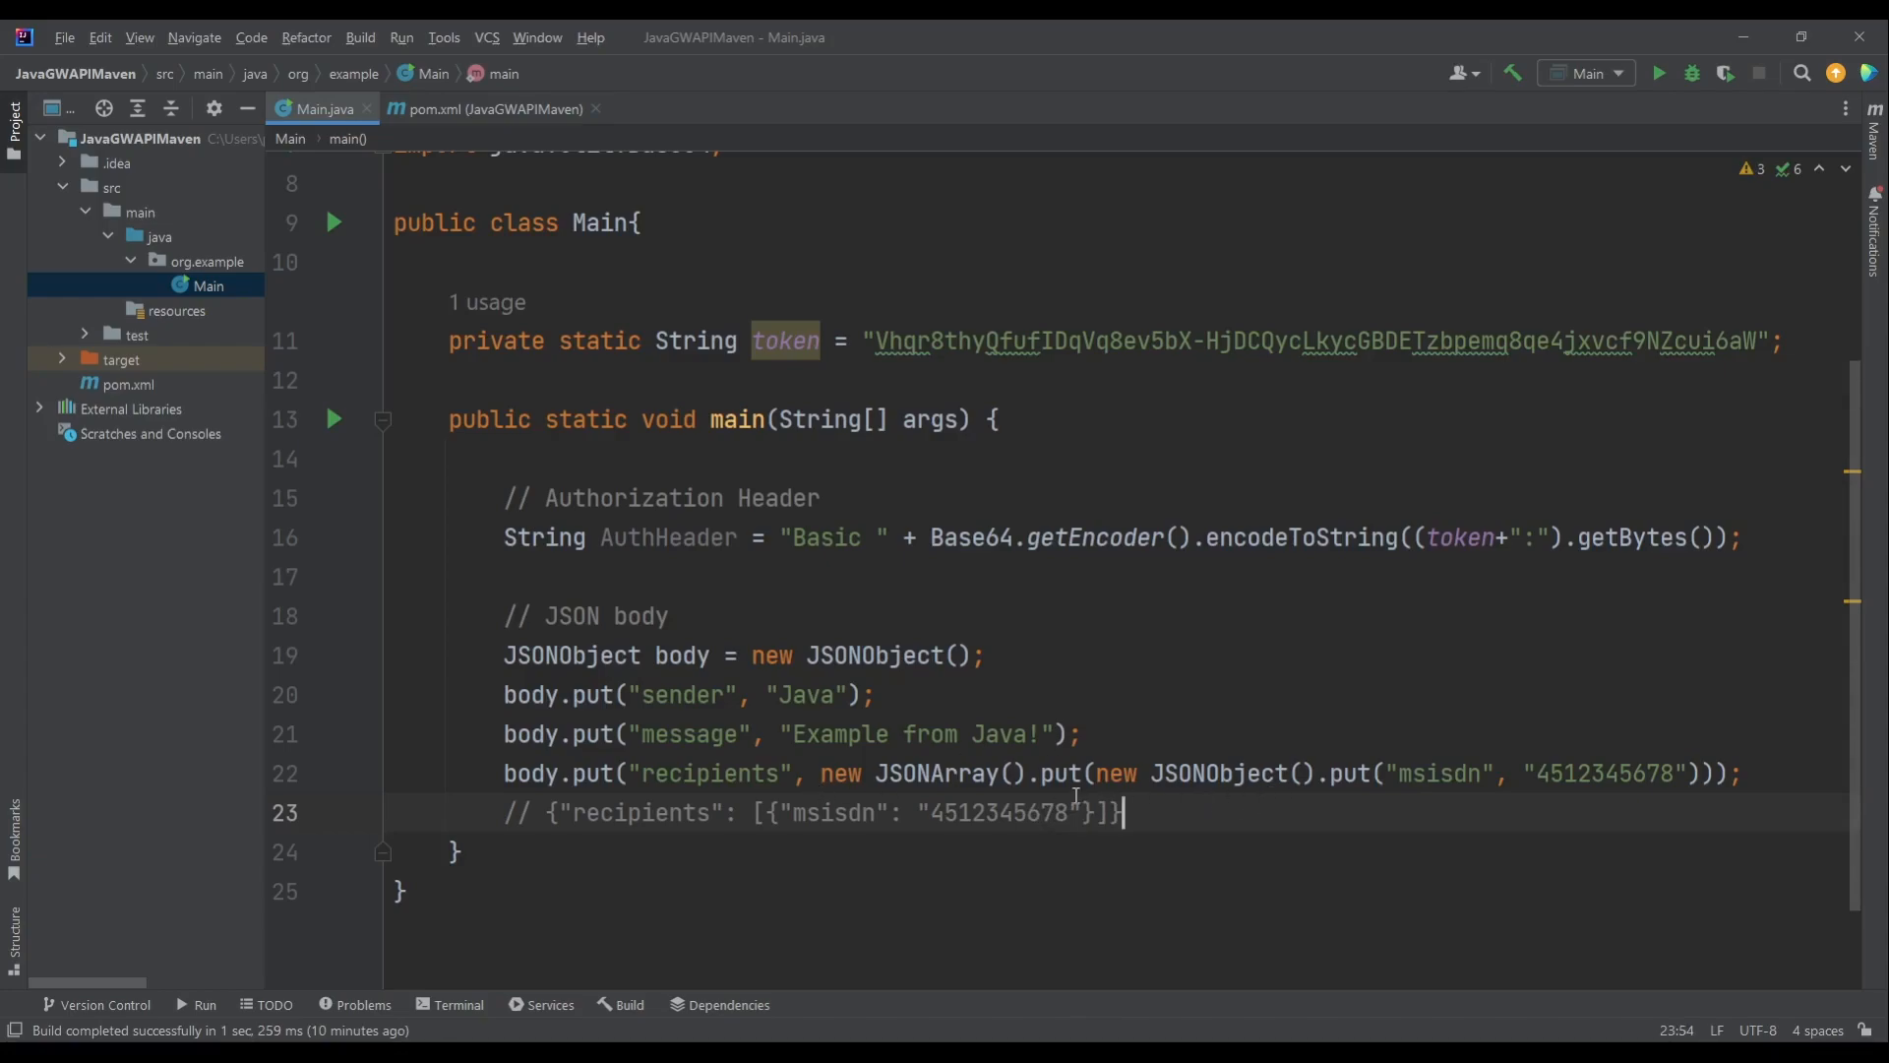
{"action": "left_click", "coordinate": [1091, 772]}
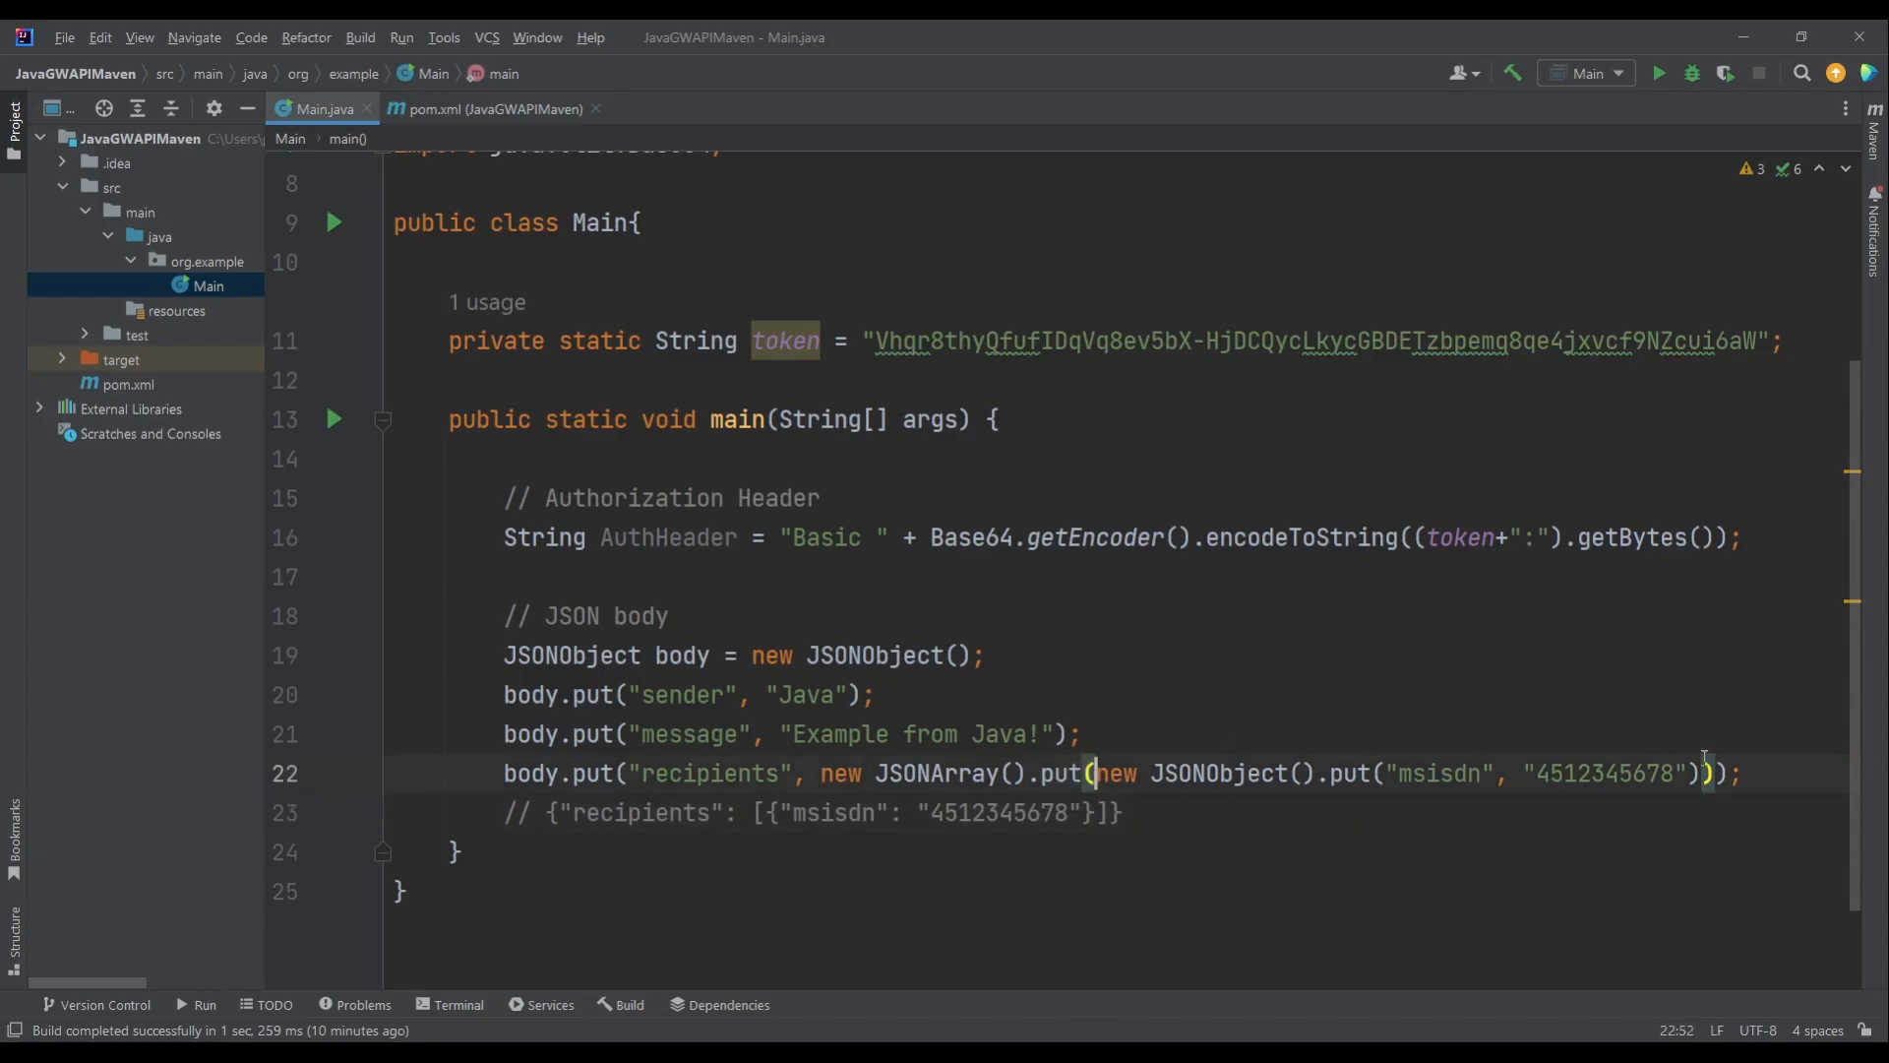
{"action": "mouse_move", "coordinate": [1506, 744]}
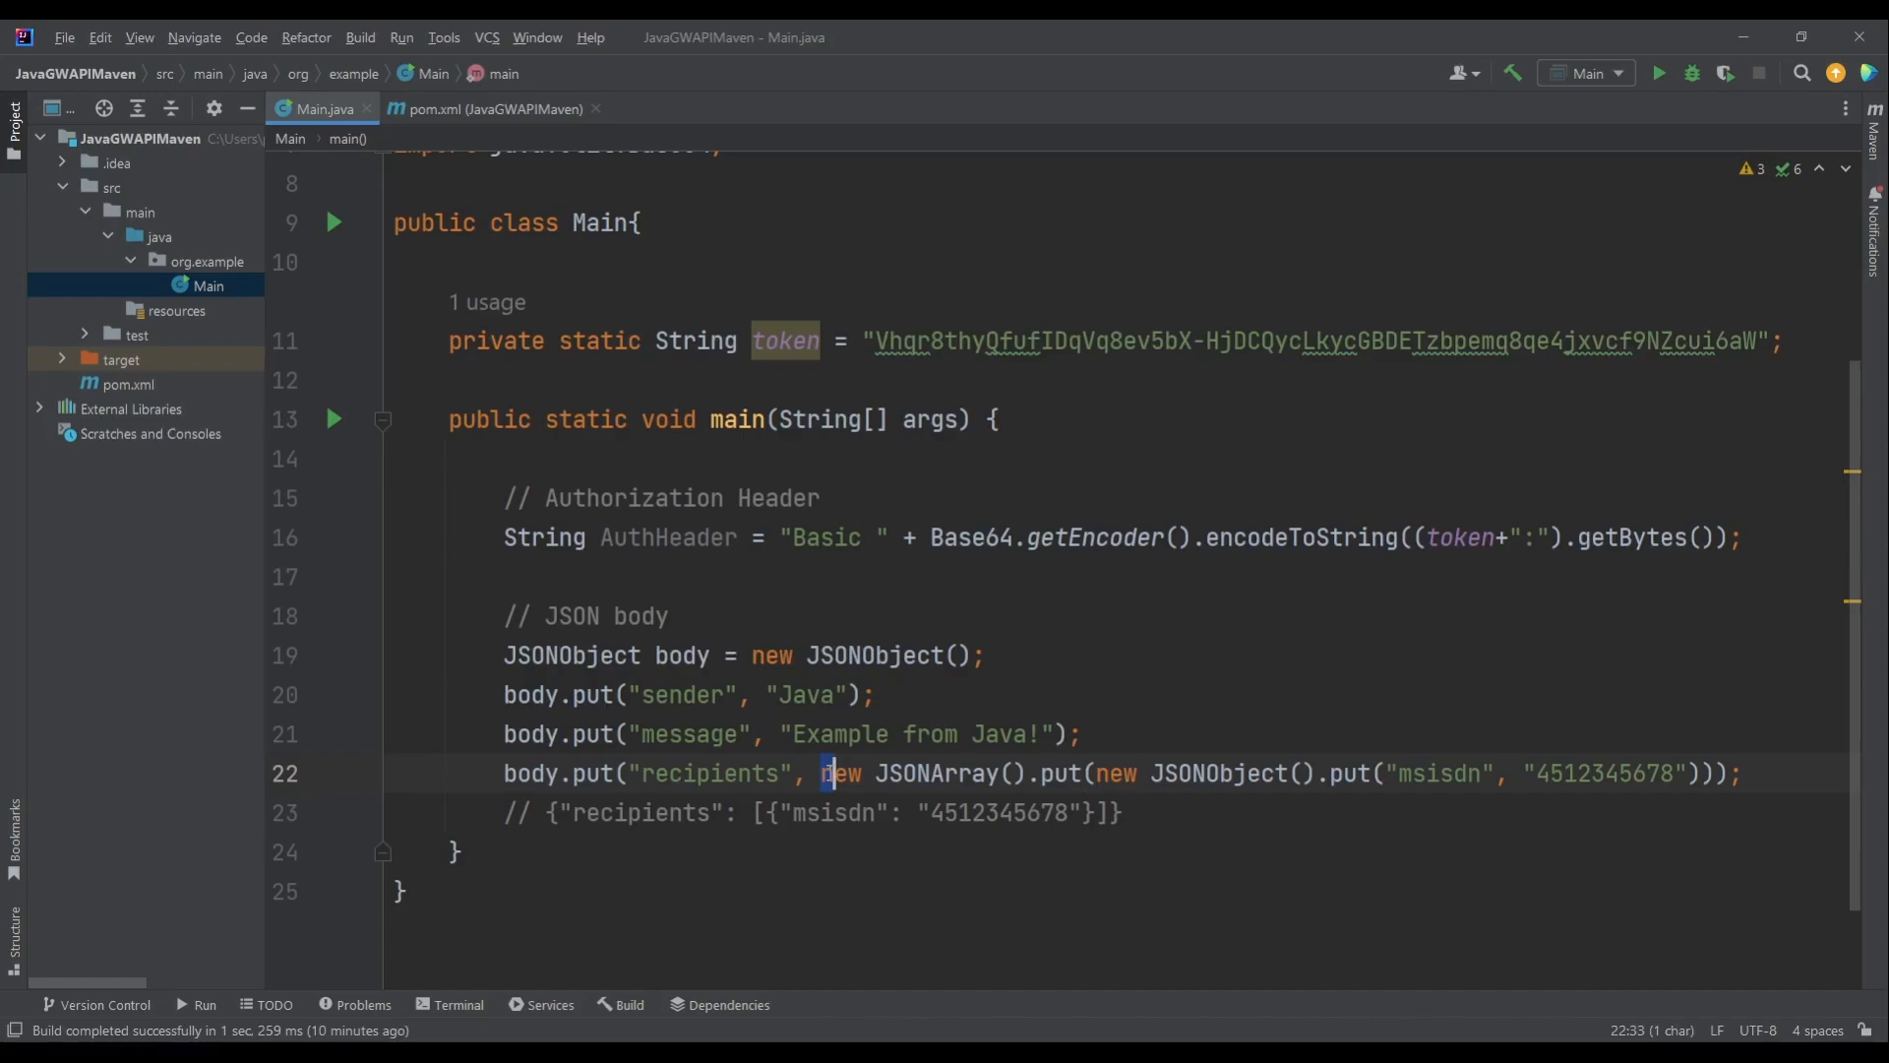
{"action": "left_click", "coordinate": [1036, 812]}
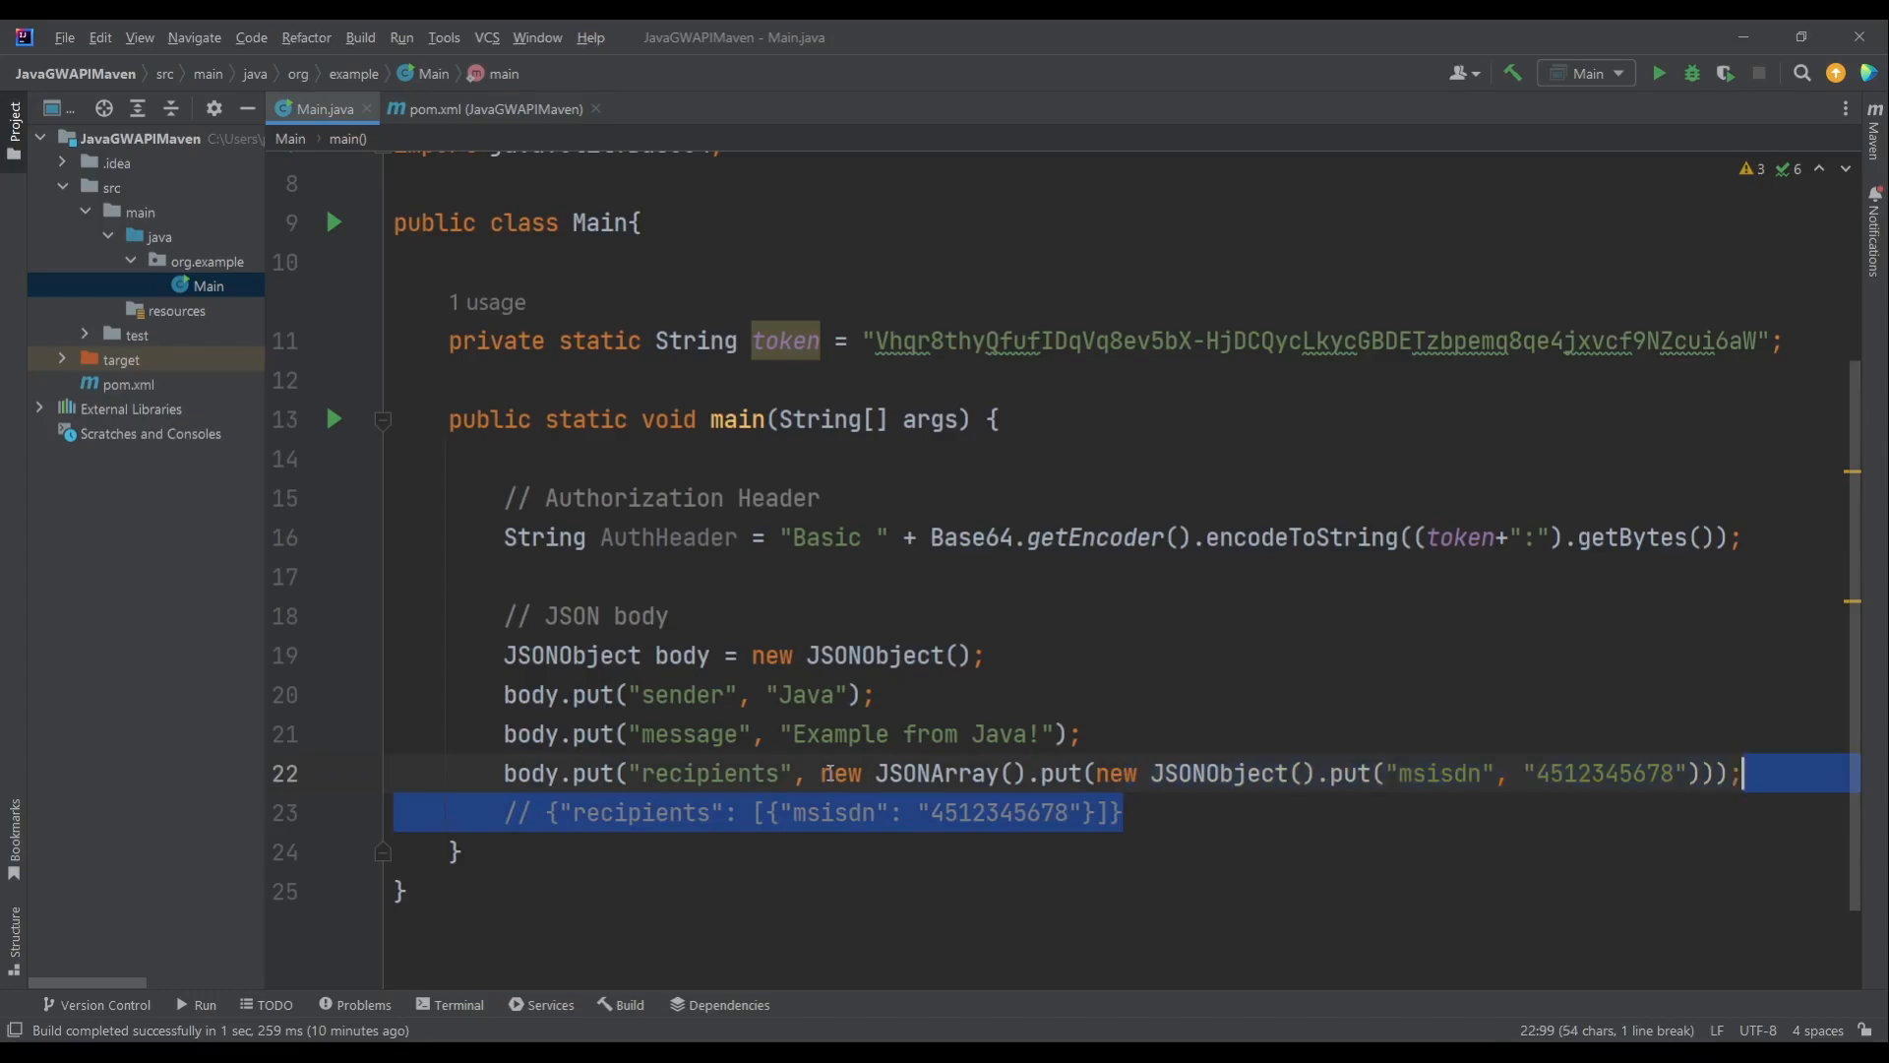
{"action": "key", "text": "Delete"}
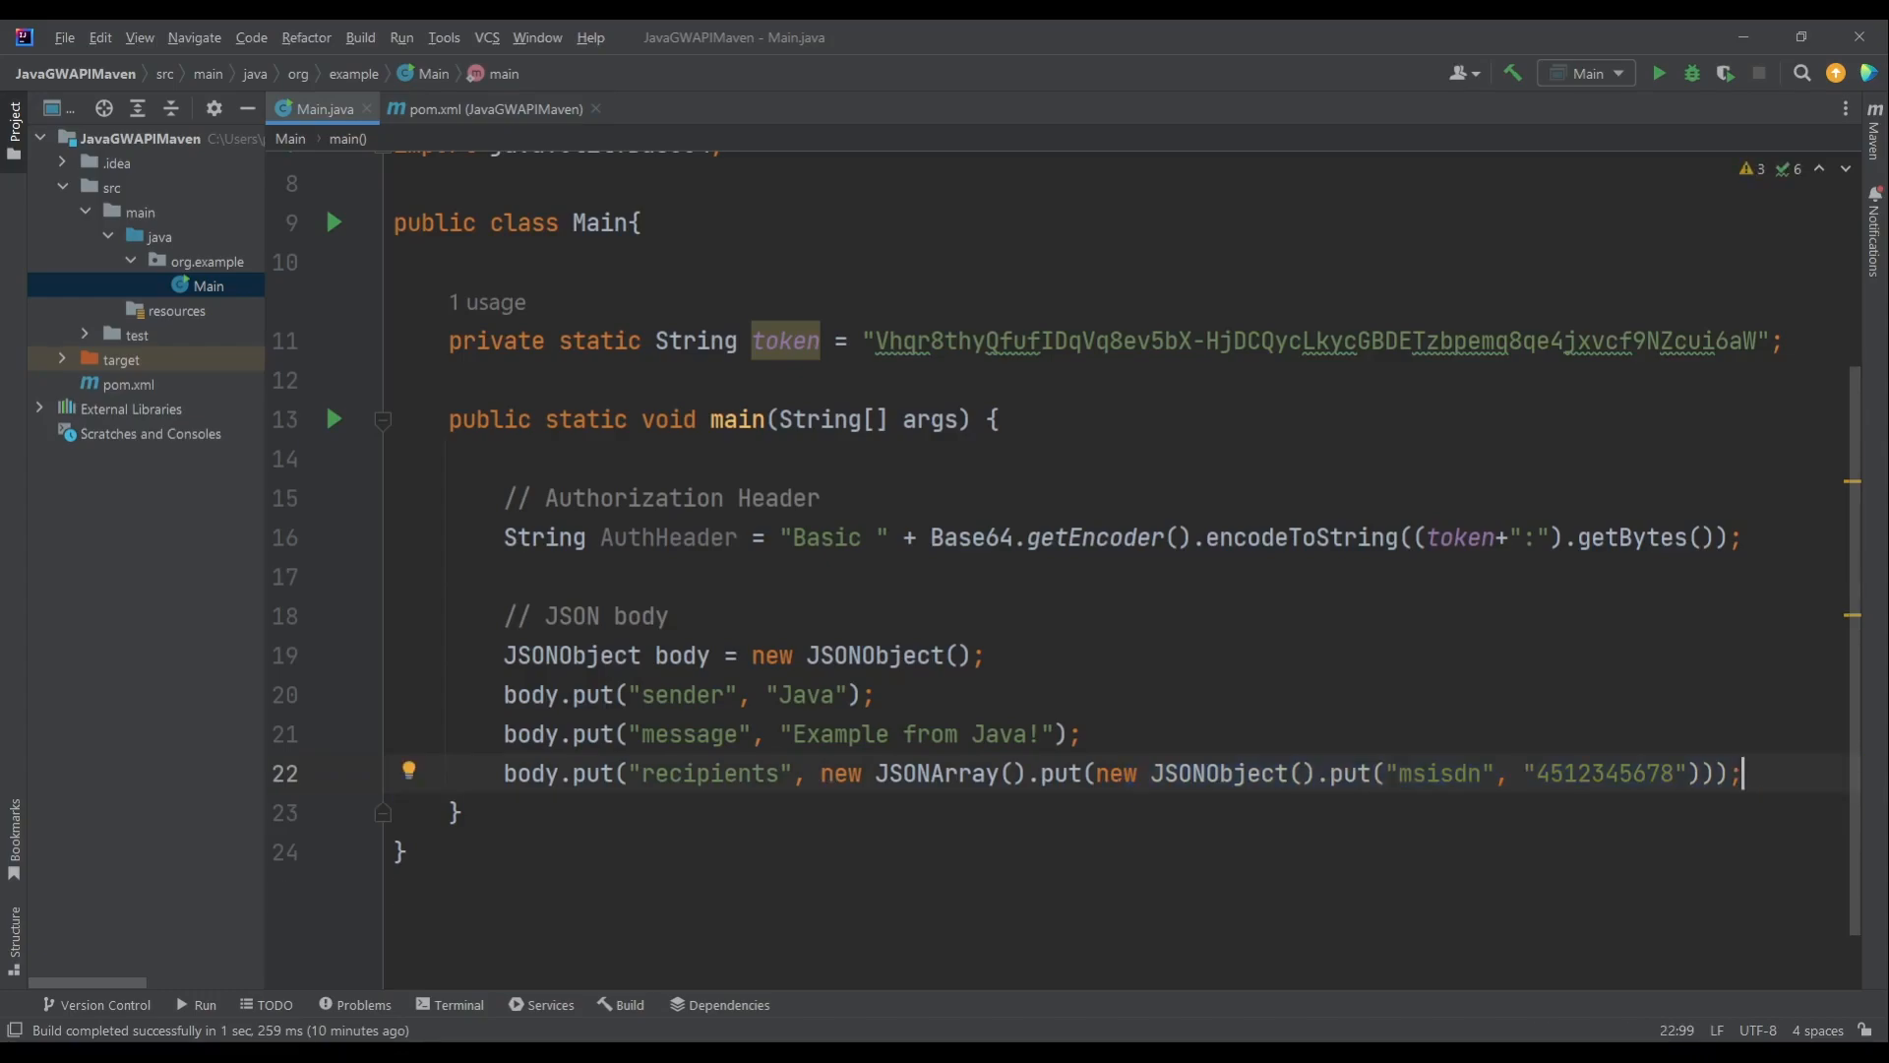
{"action": "key", "text": "Enter"}
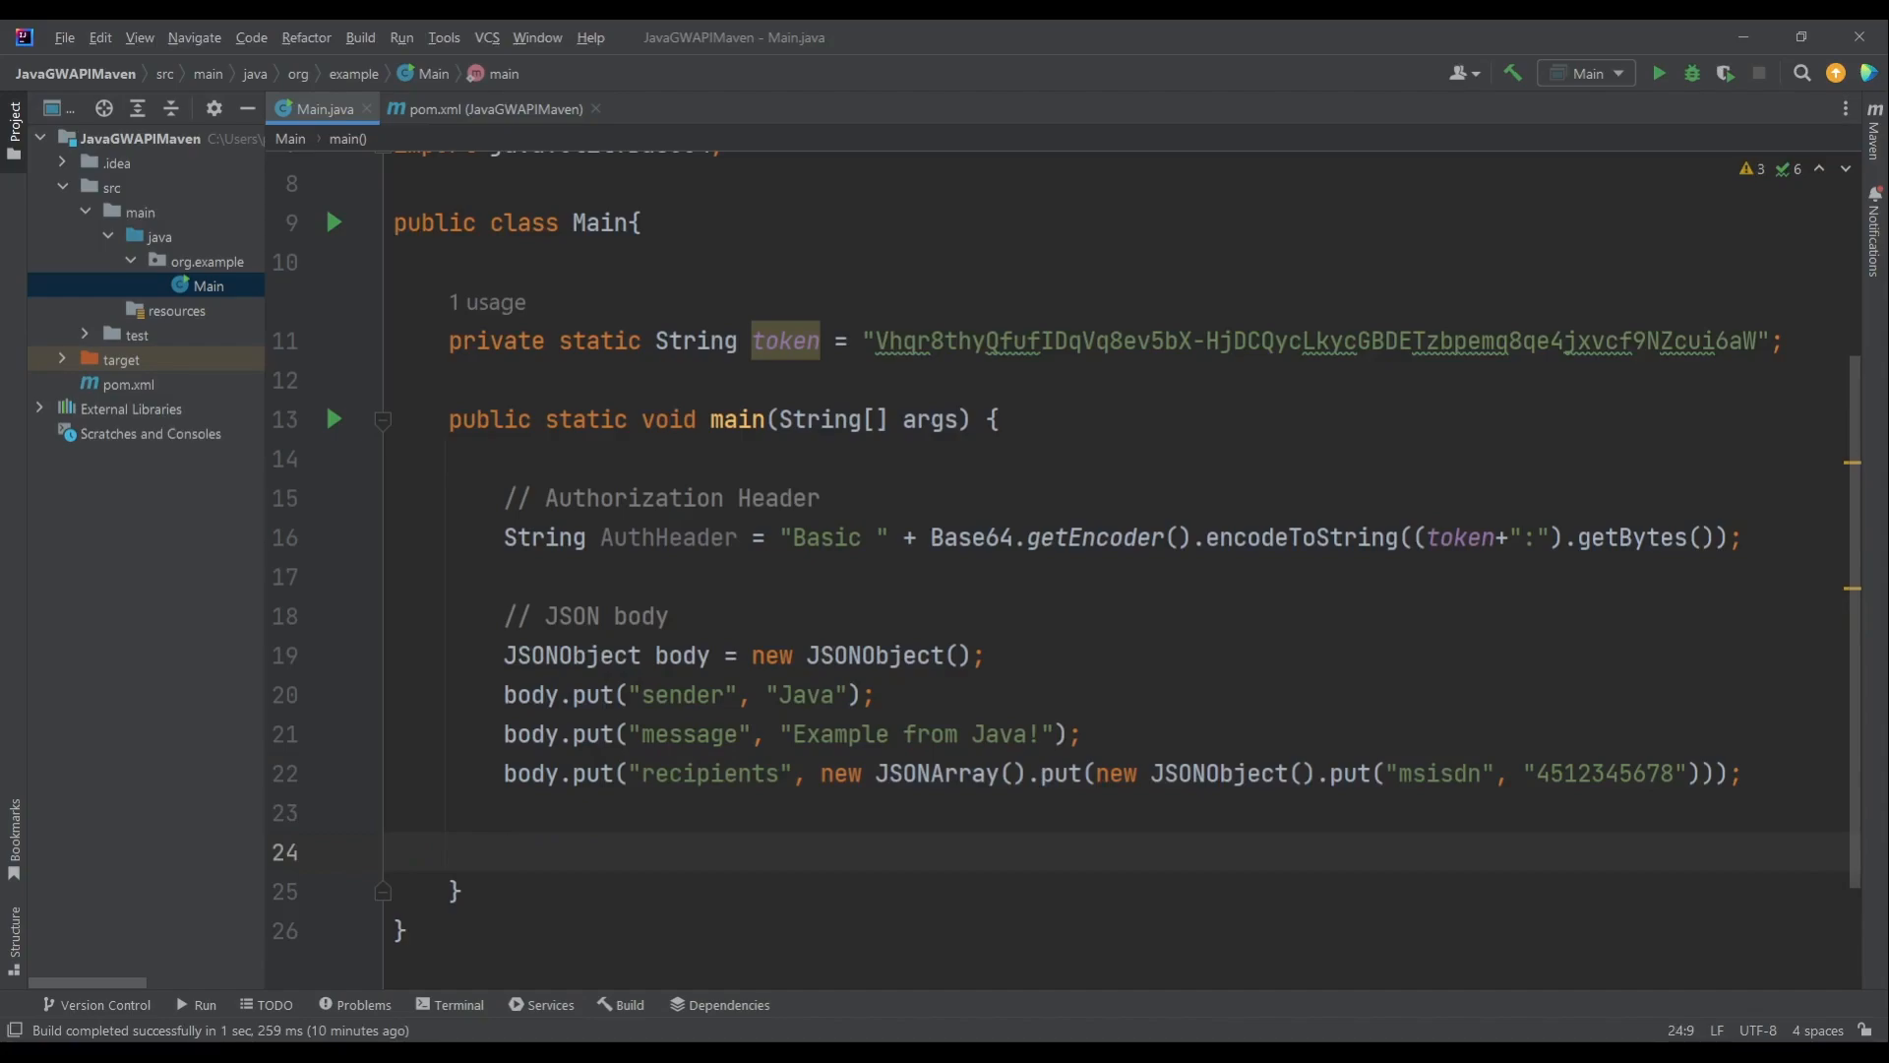
- Declare var client = HttpClient.newHttpClient(); in main, followed by a new line
{"action": "type", "text": "var cl"}
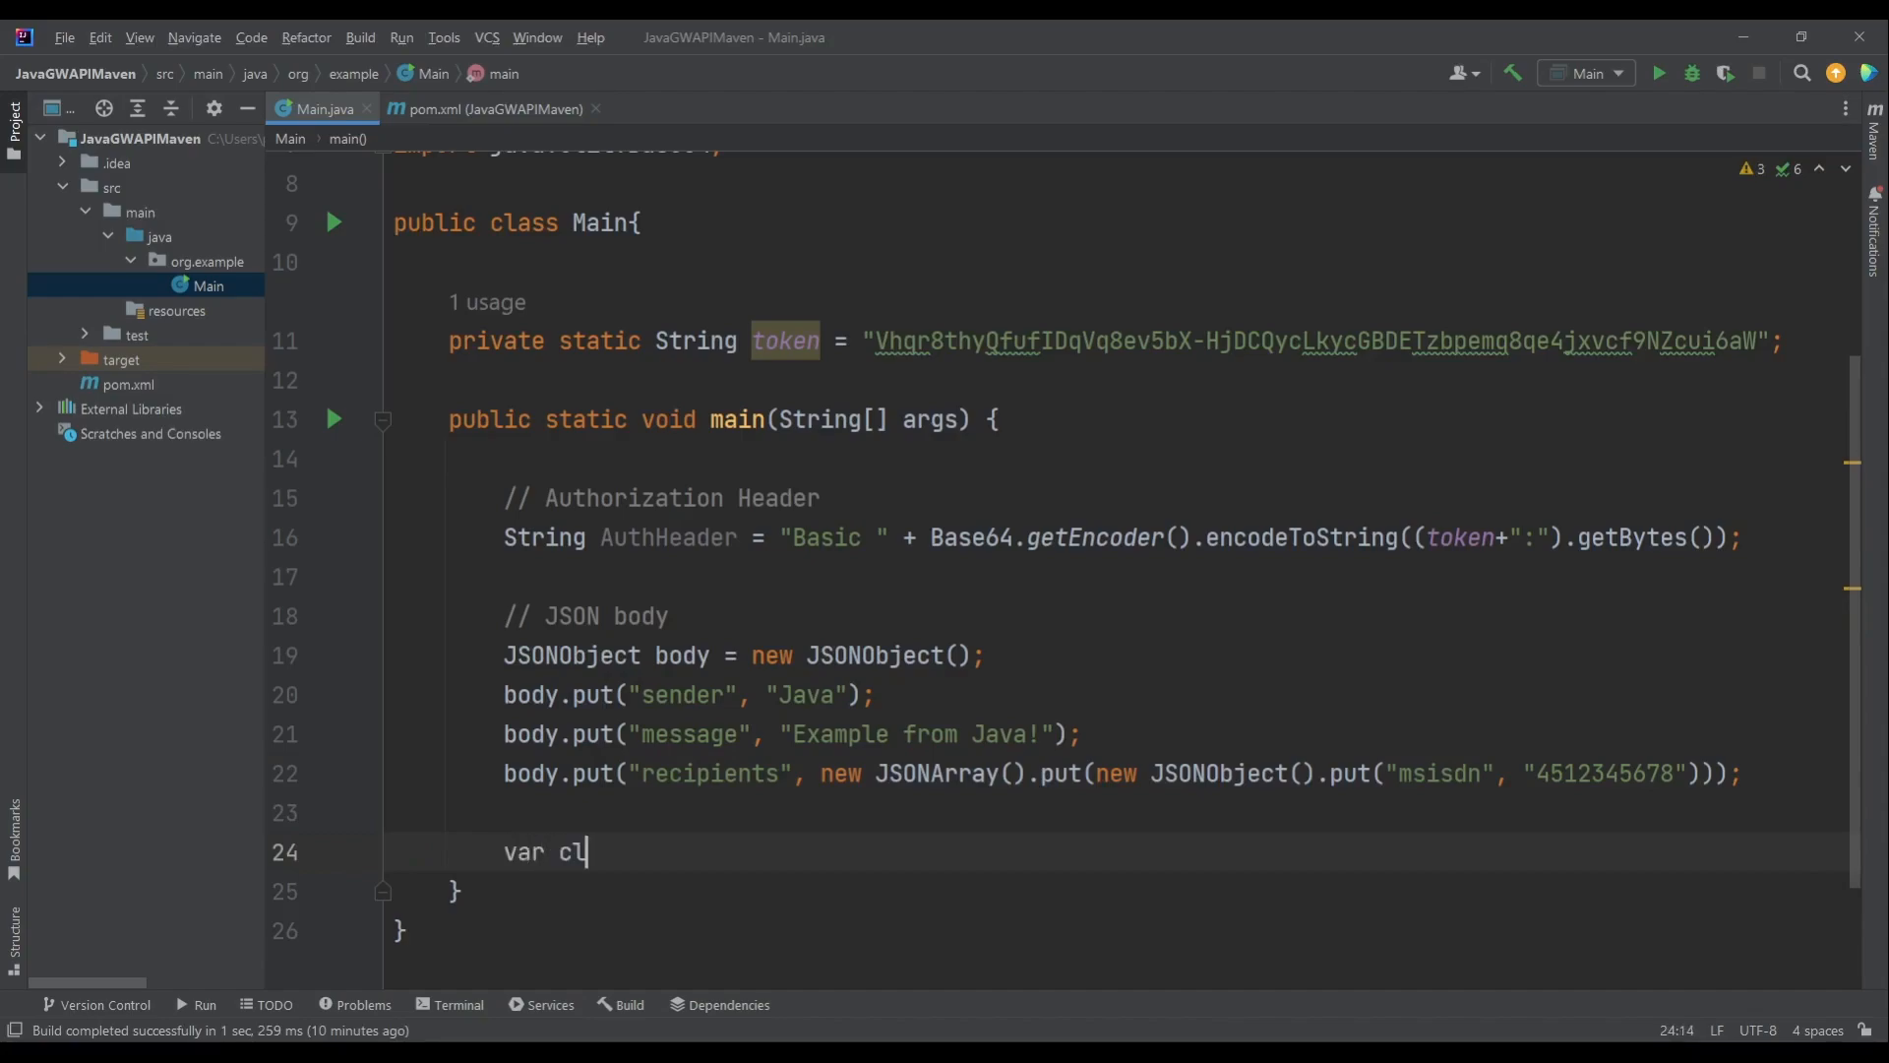
{"action": "type", "text": "ient"}
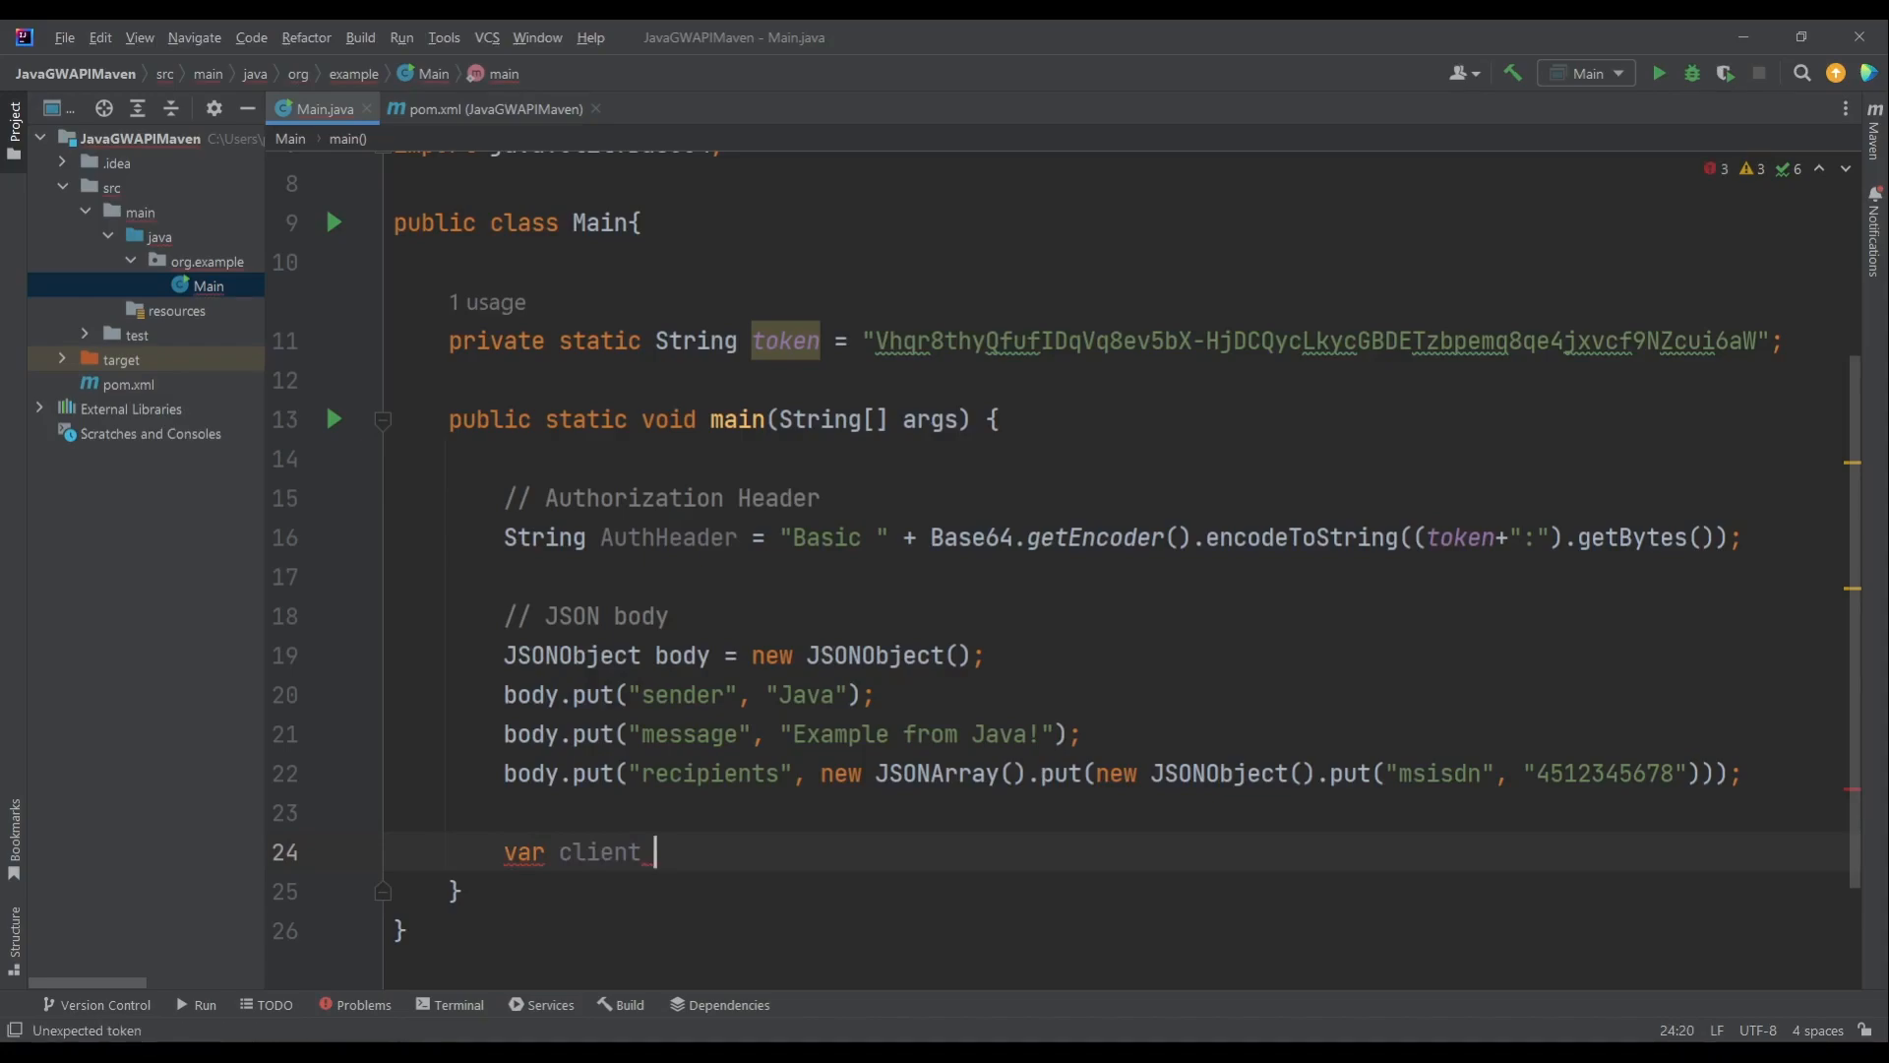
{"action": "type", "text": "= HttpClient.newHttpClient();"}
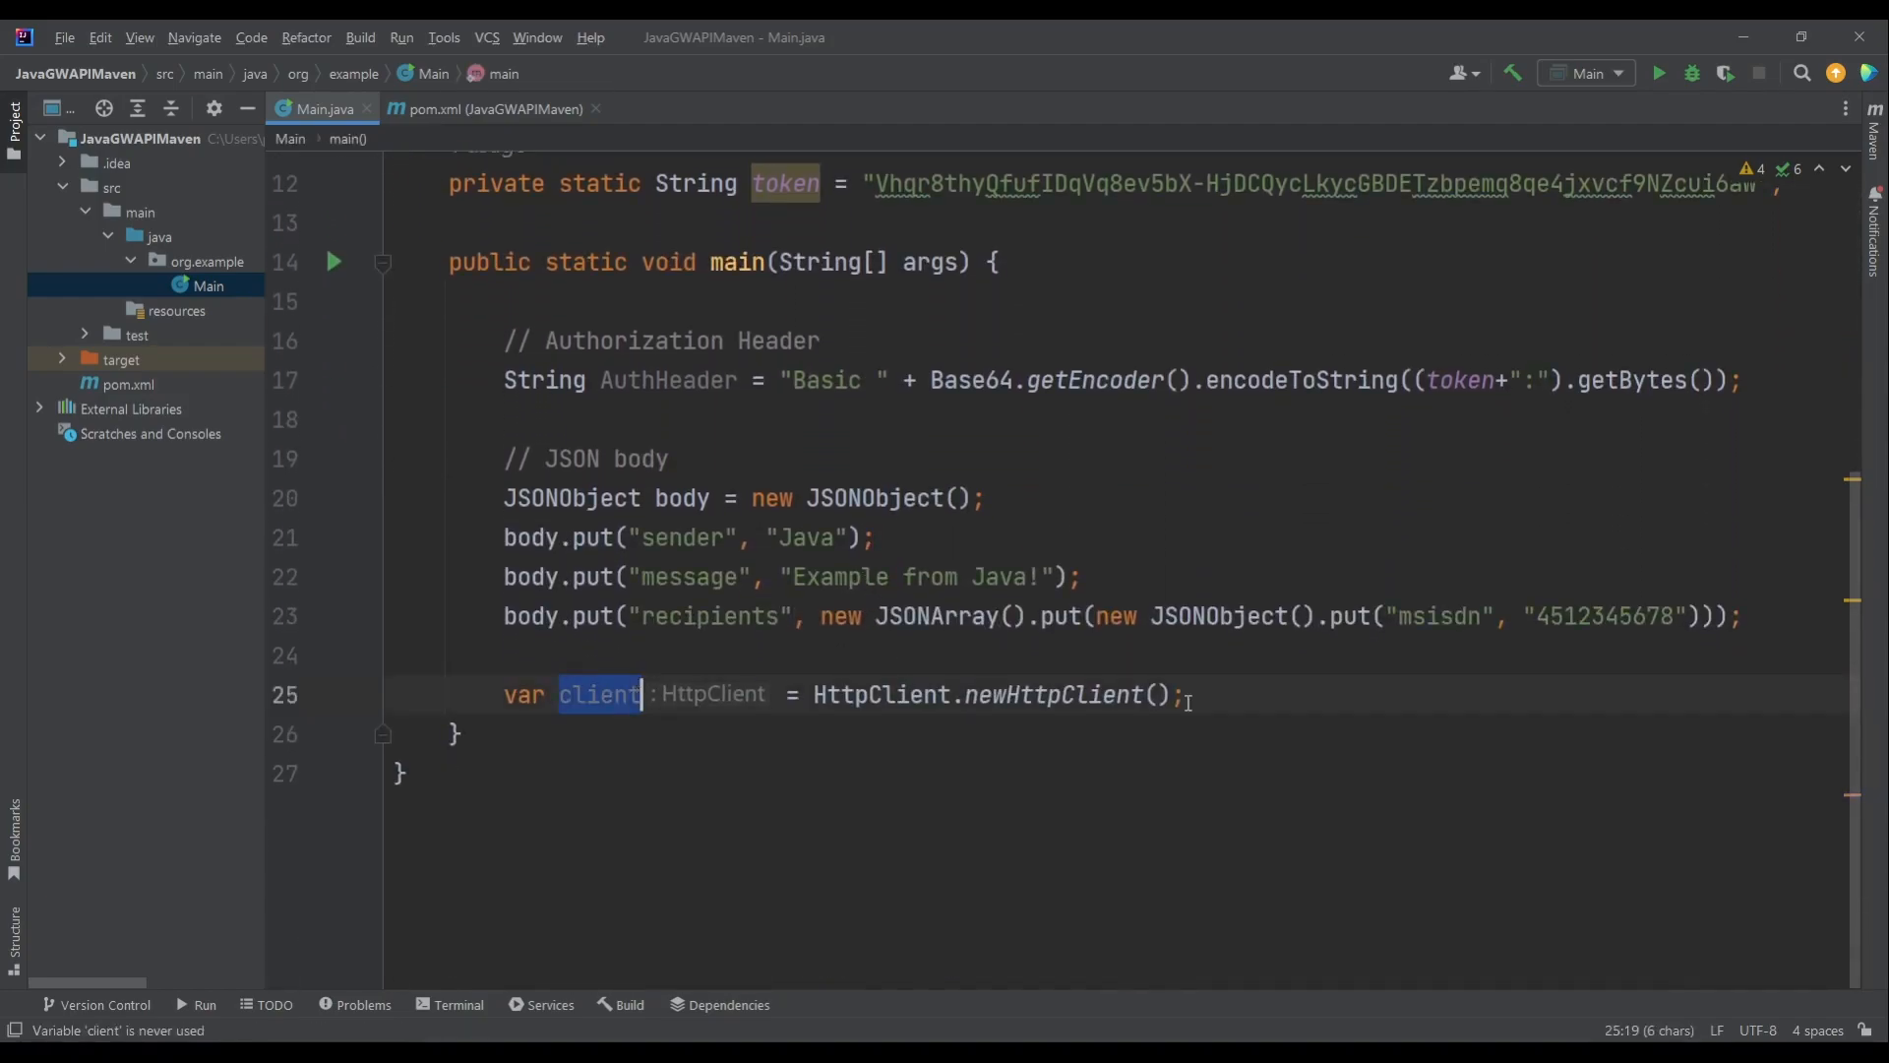
{"action": "key", "text": "enter"}
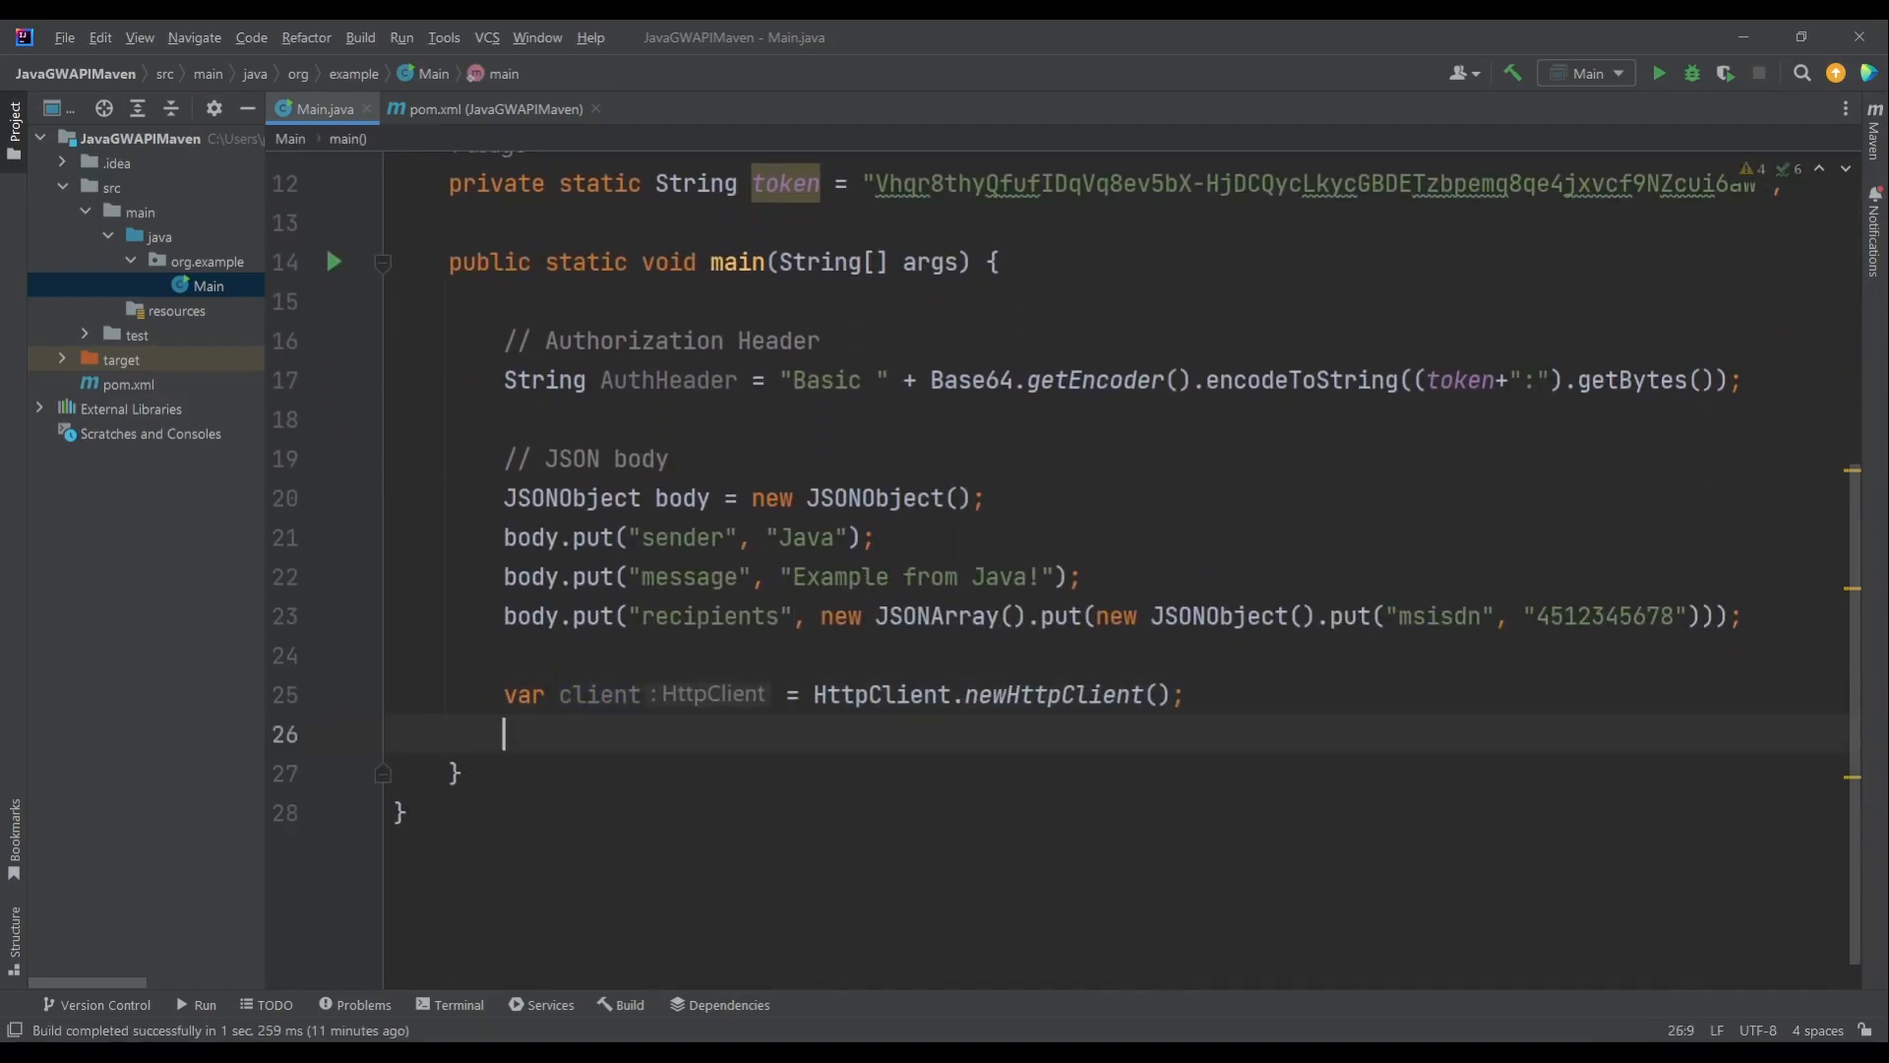
{"action": "type", "text": "var request ="}
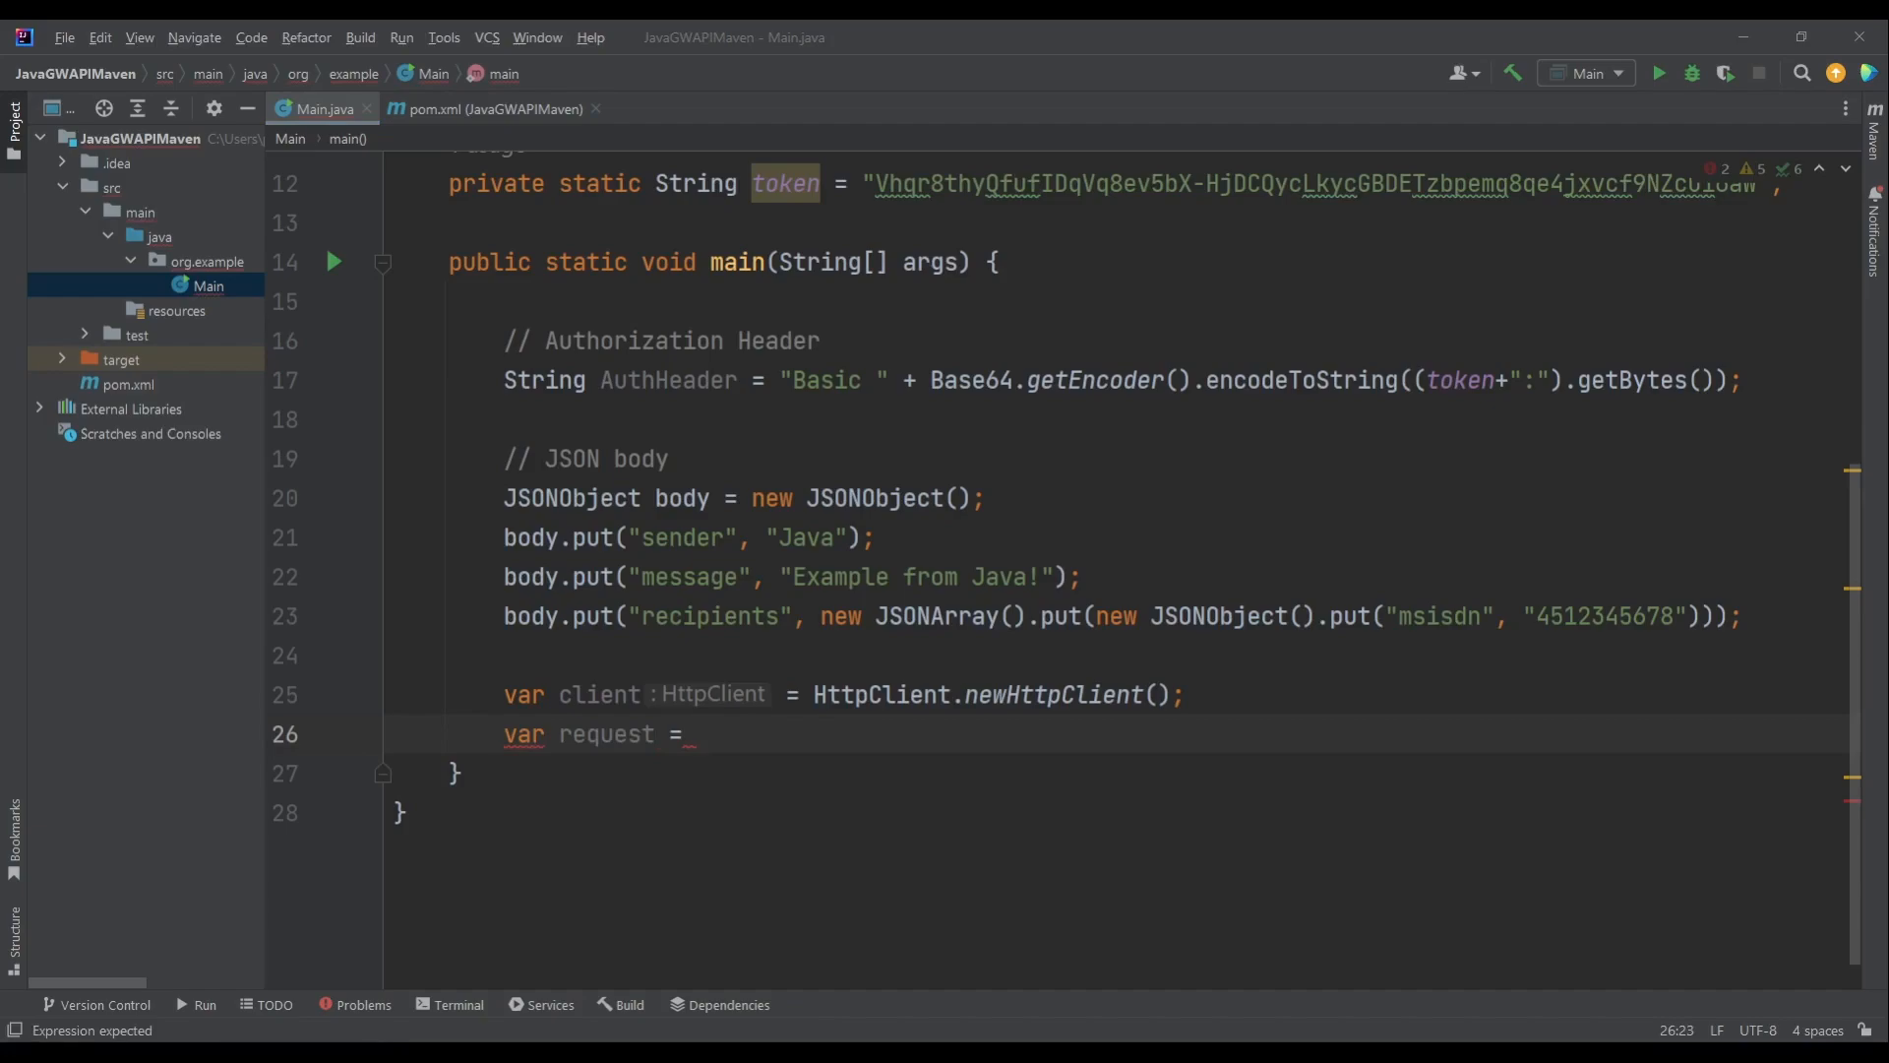
{"action": "type", "text": "h"}
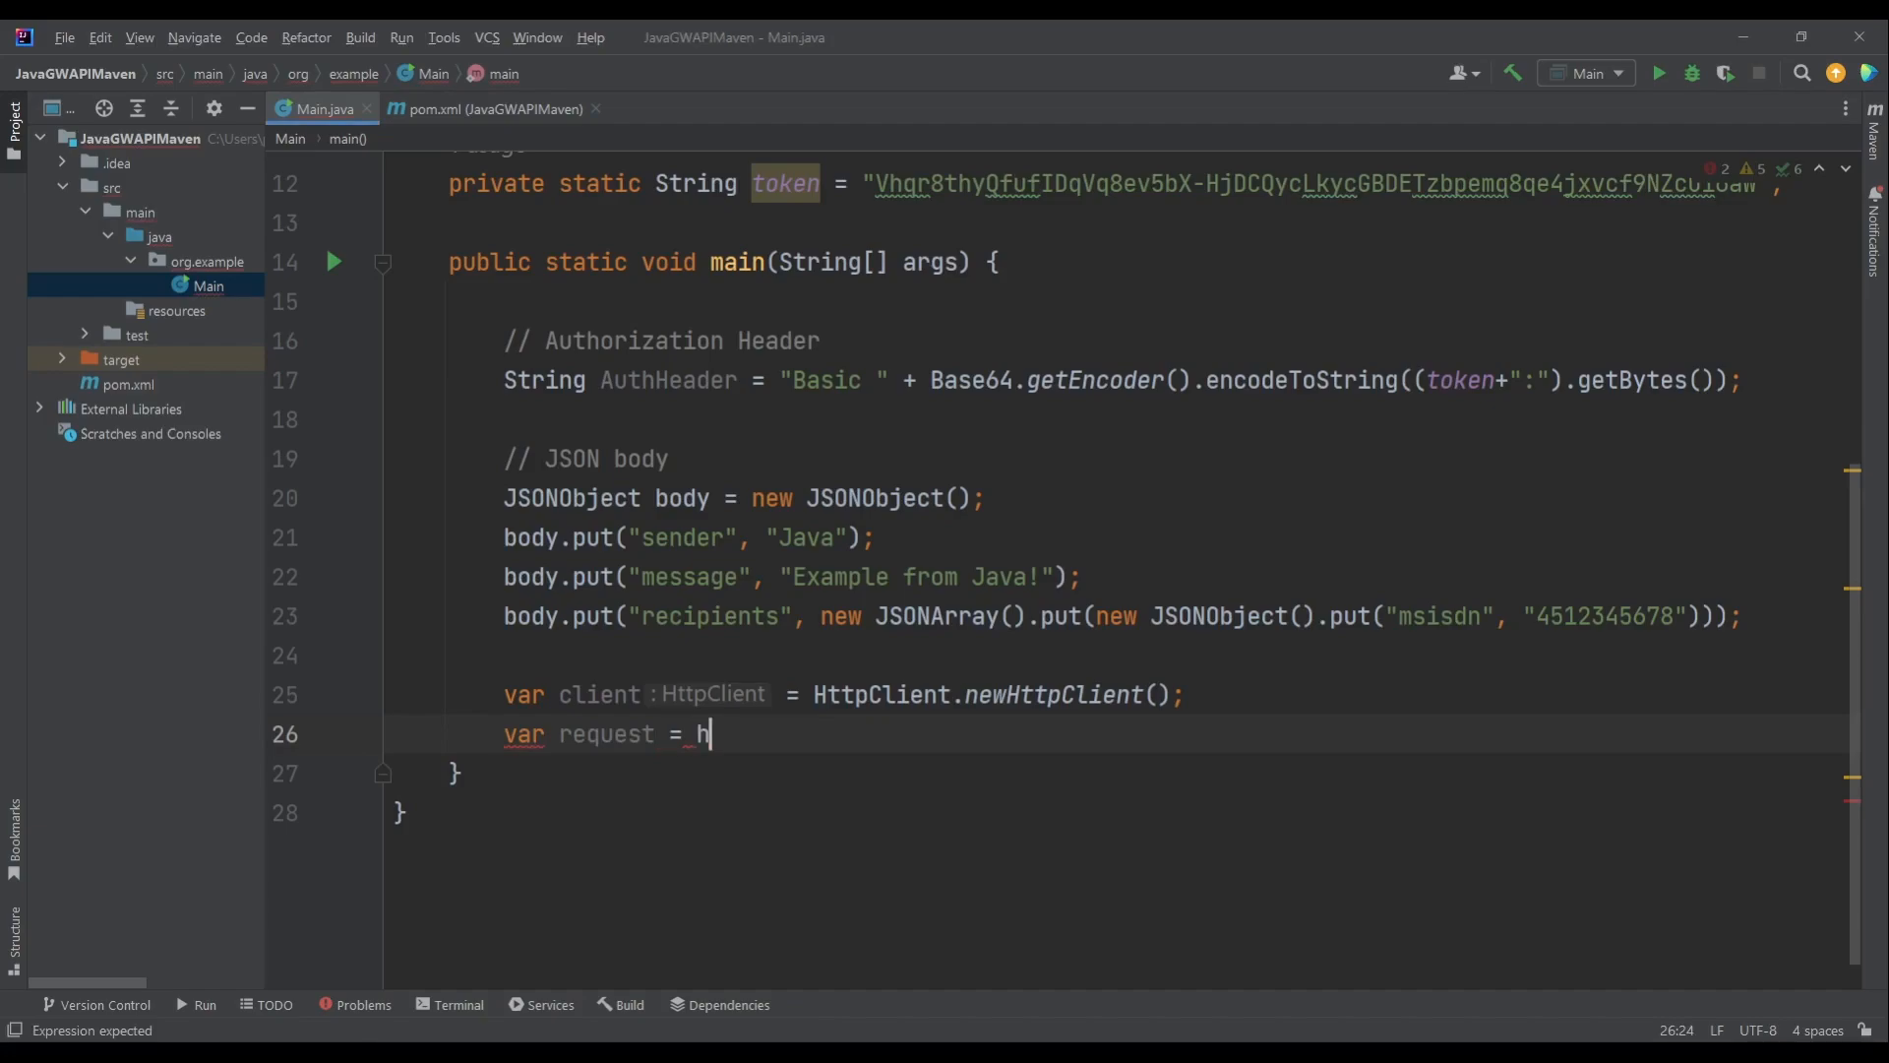
{"action": "type", "text": "ttpClient."}
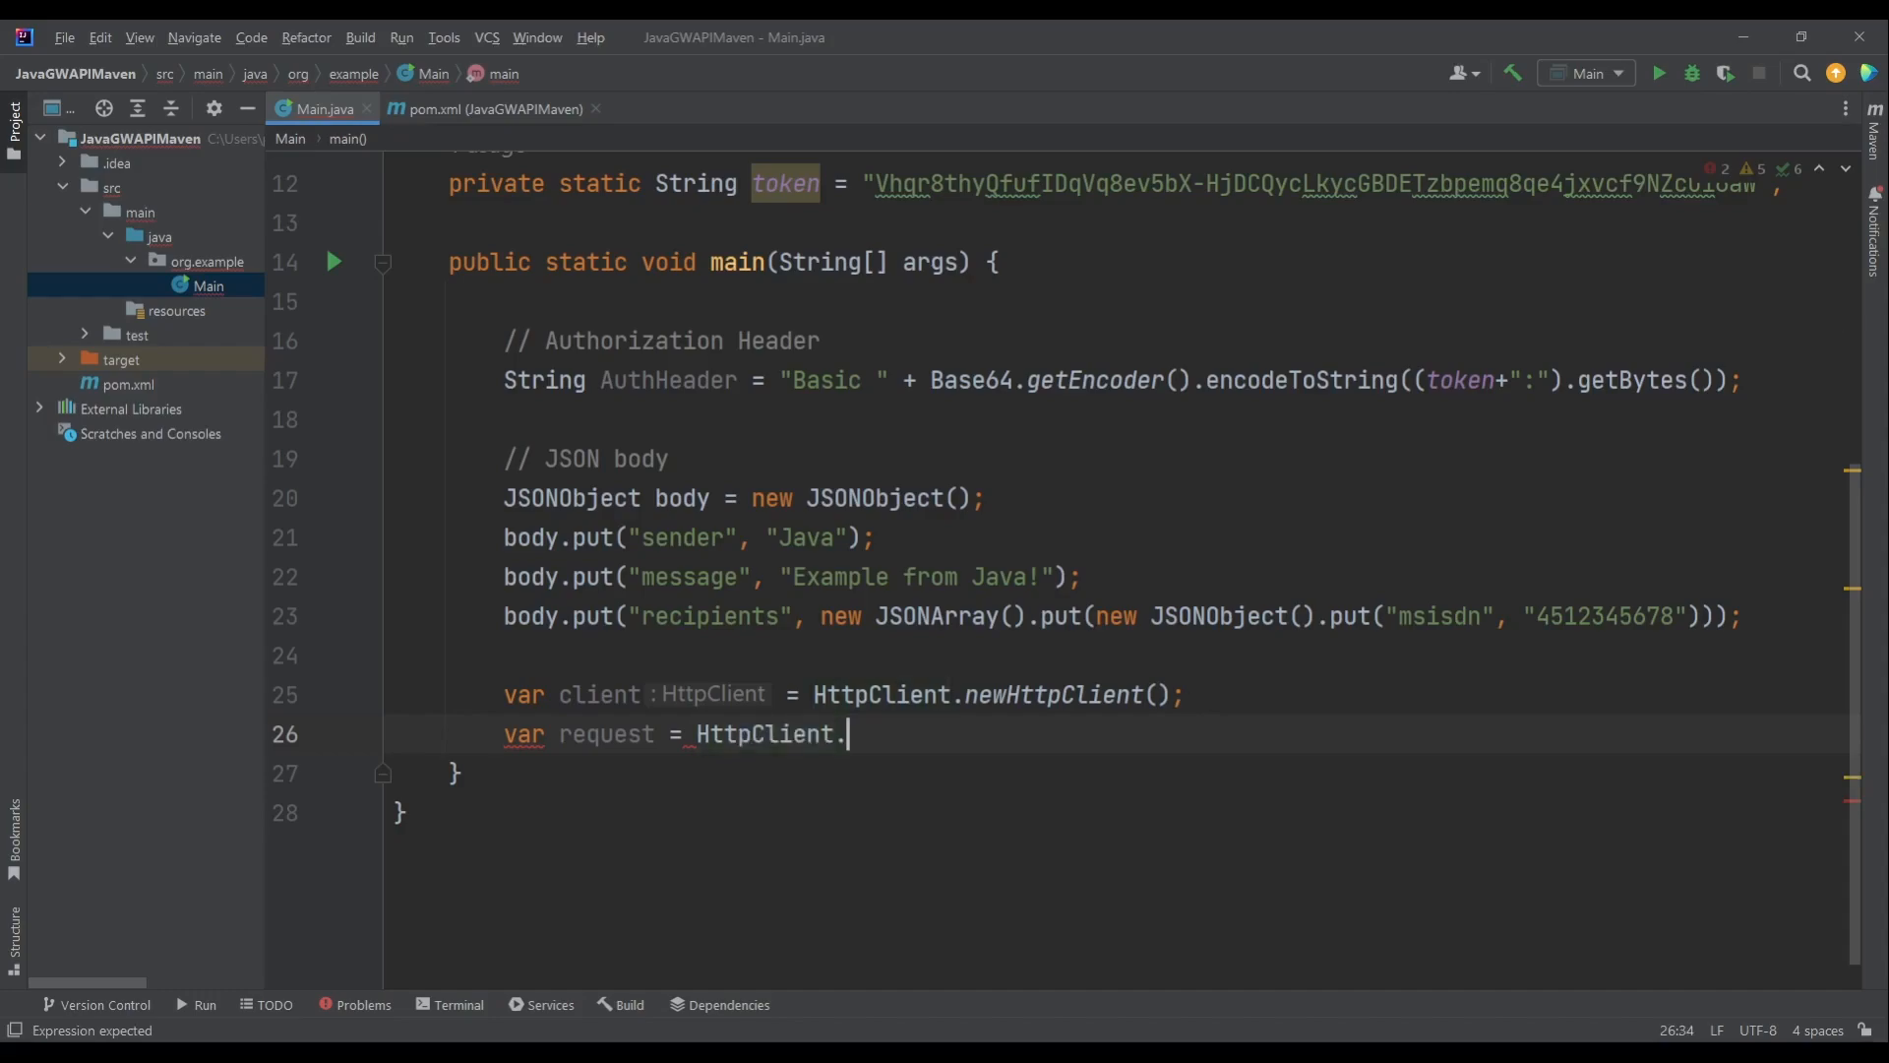
{"action": "type", "text": "newBuilder()"}
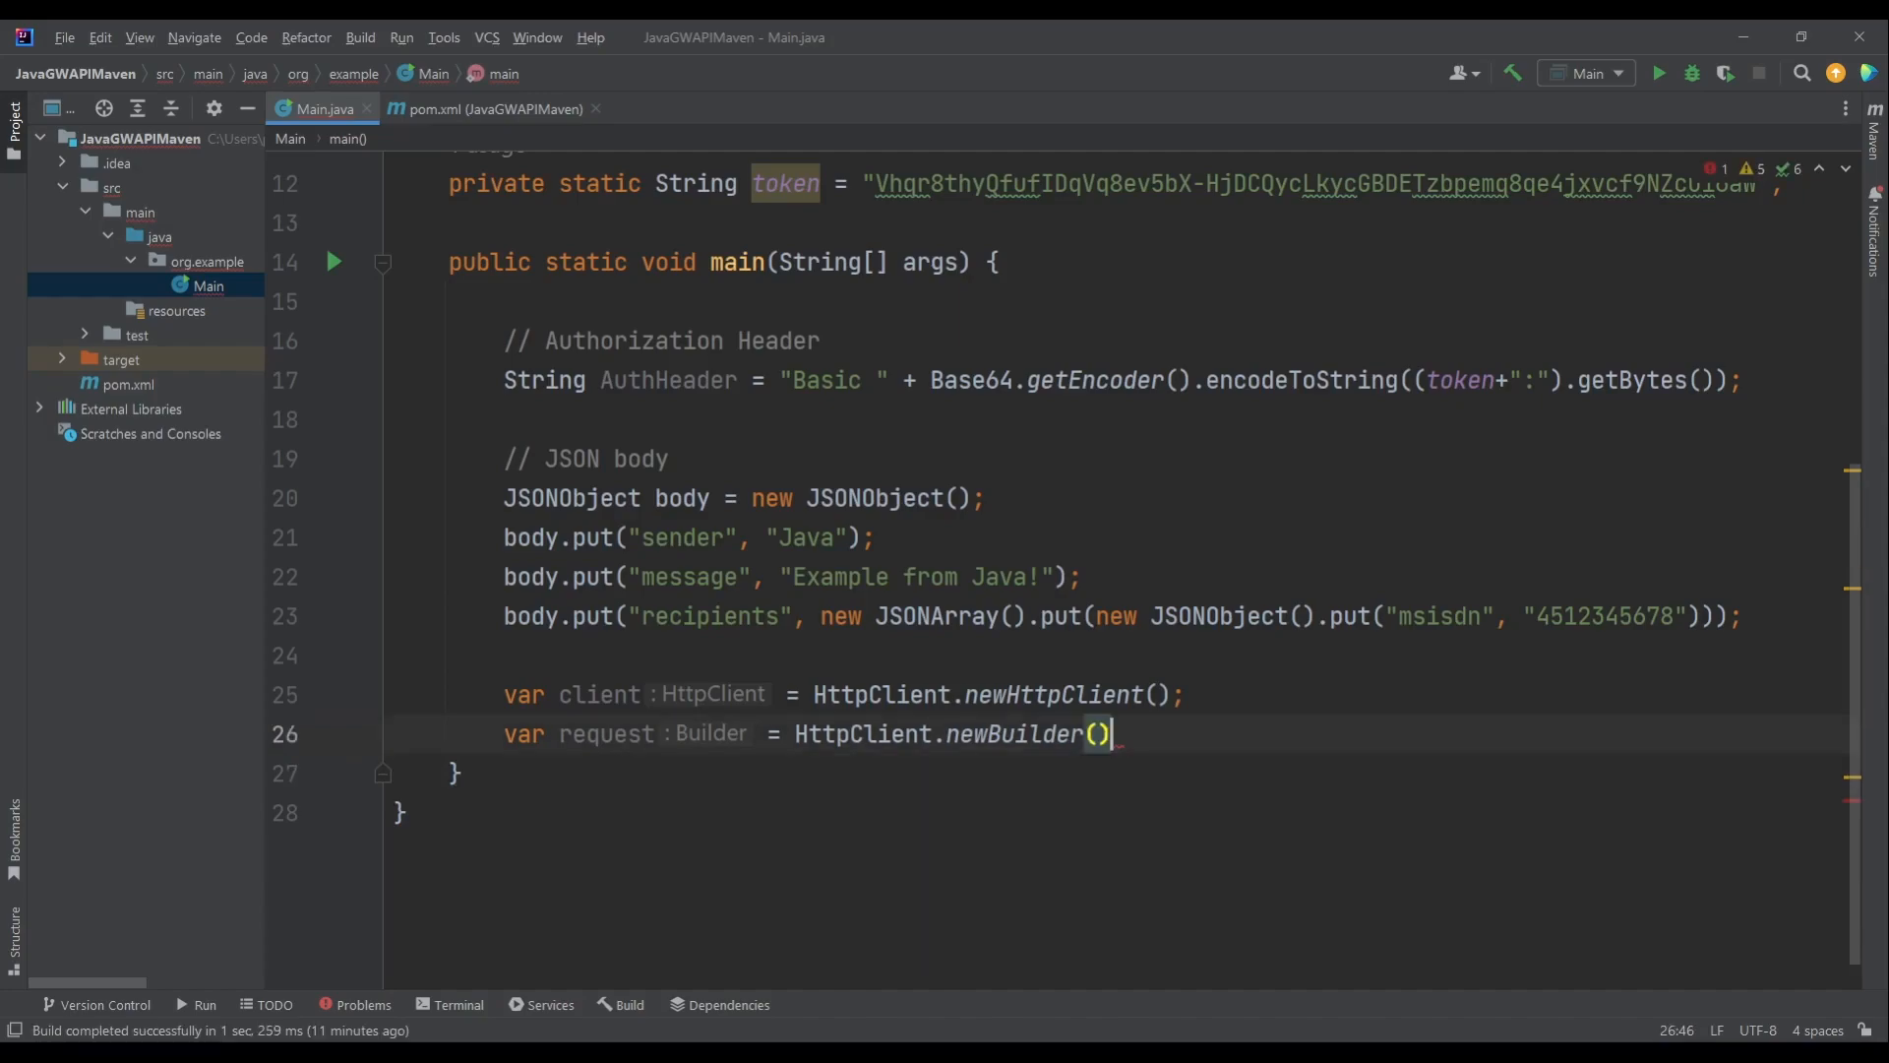
{"action": "type", "text": "HttpReques"}
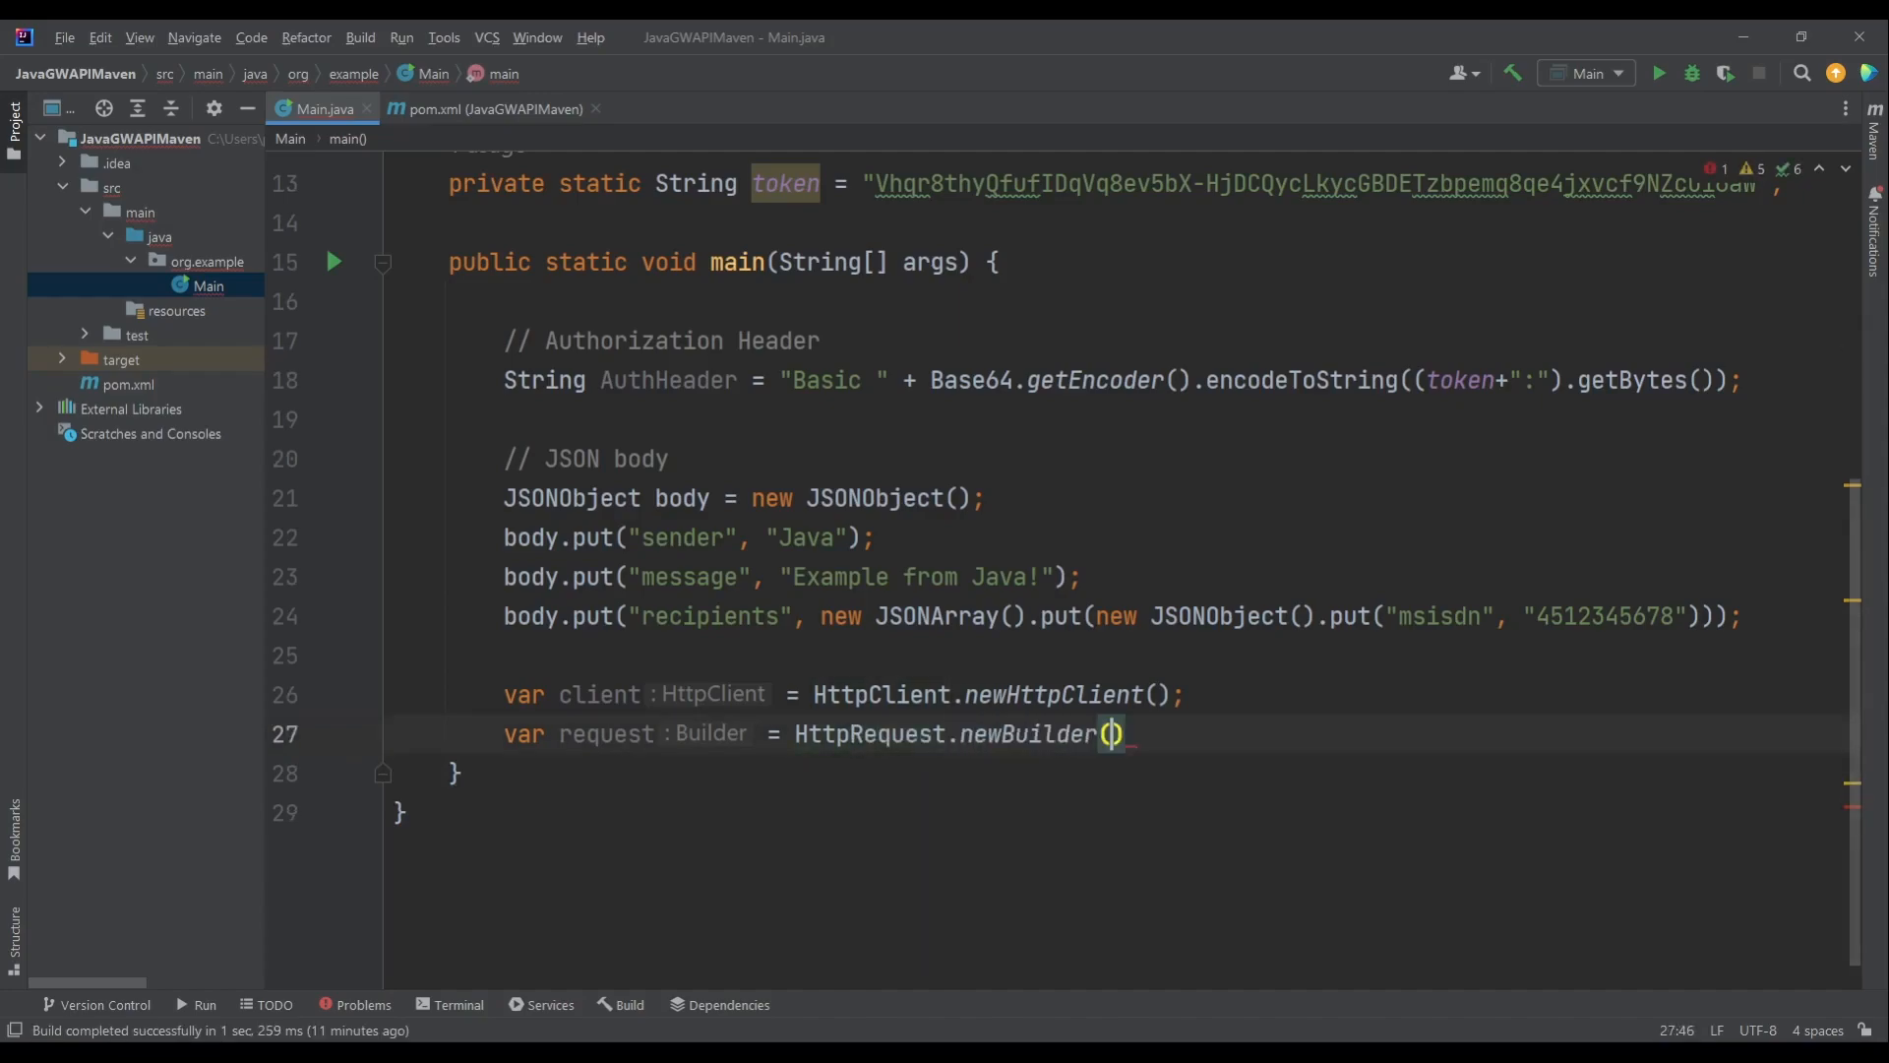
{"action": "type", "text": "new URI(\""}
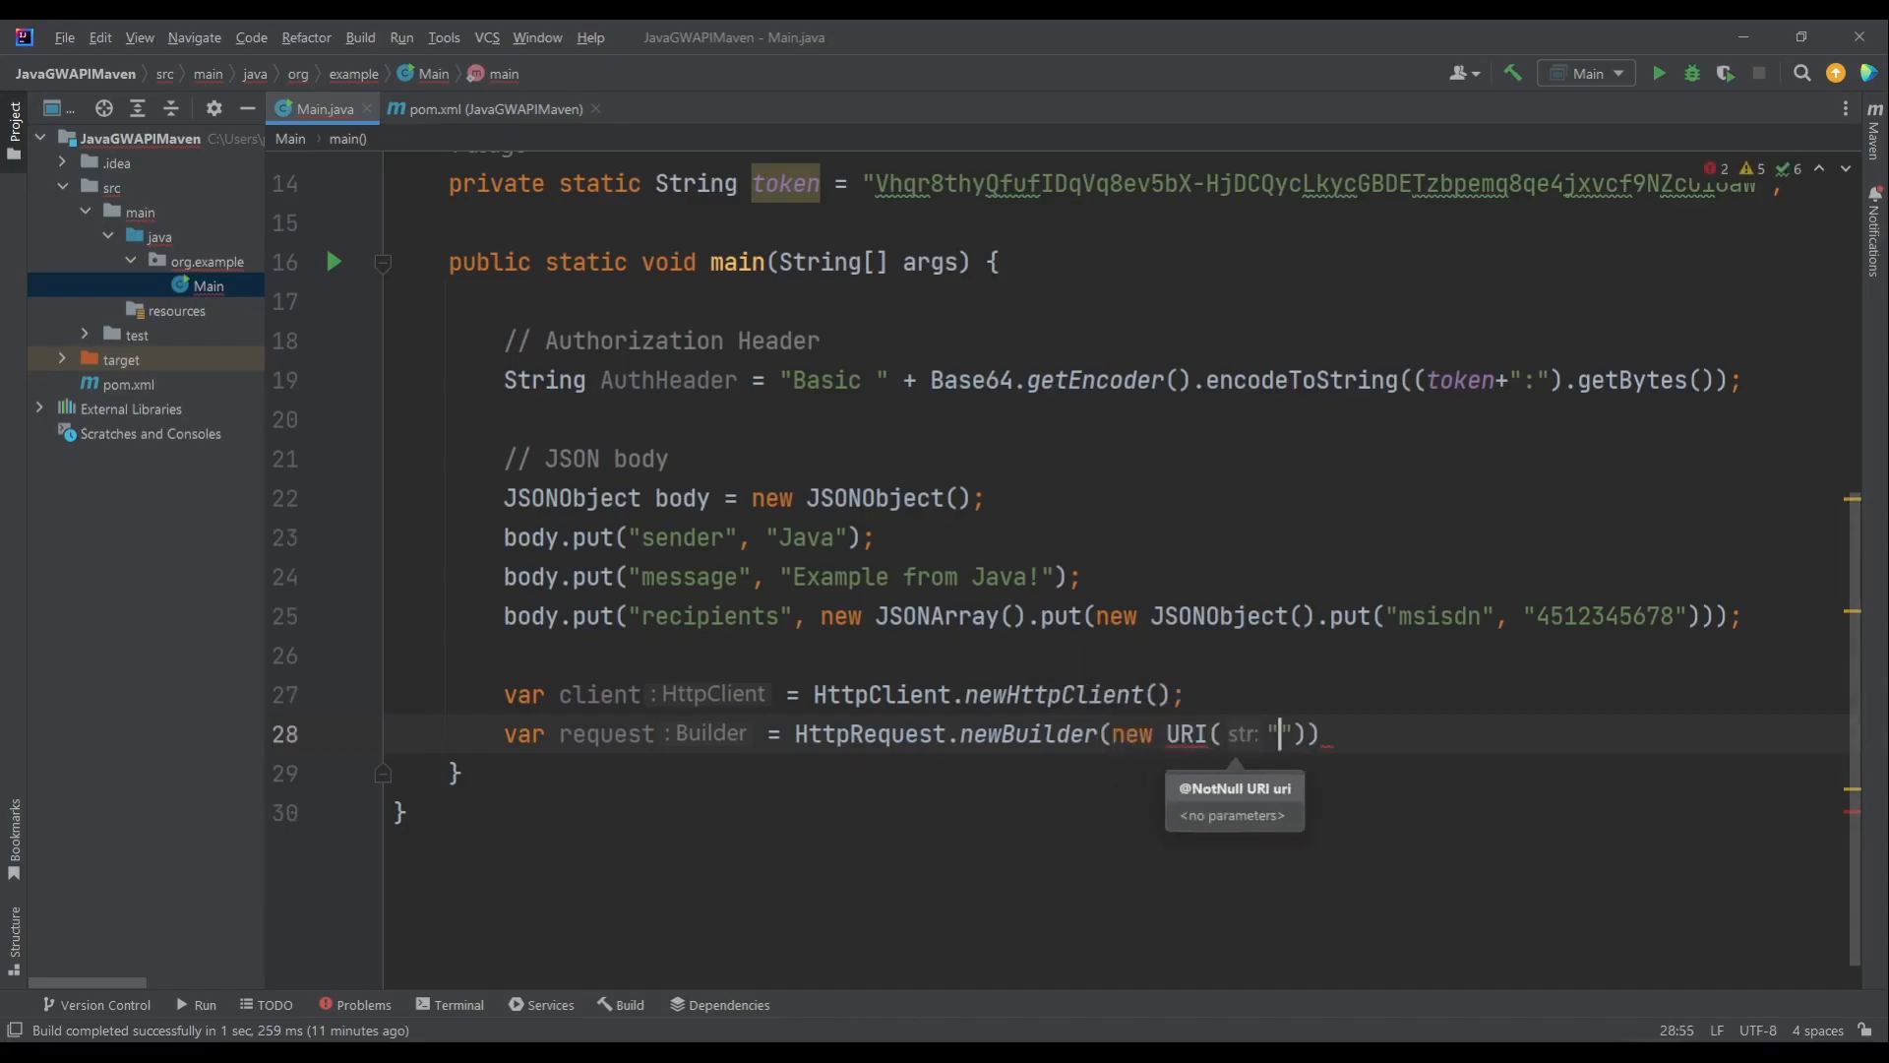
{"action": "type", "text": "https://"}
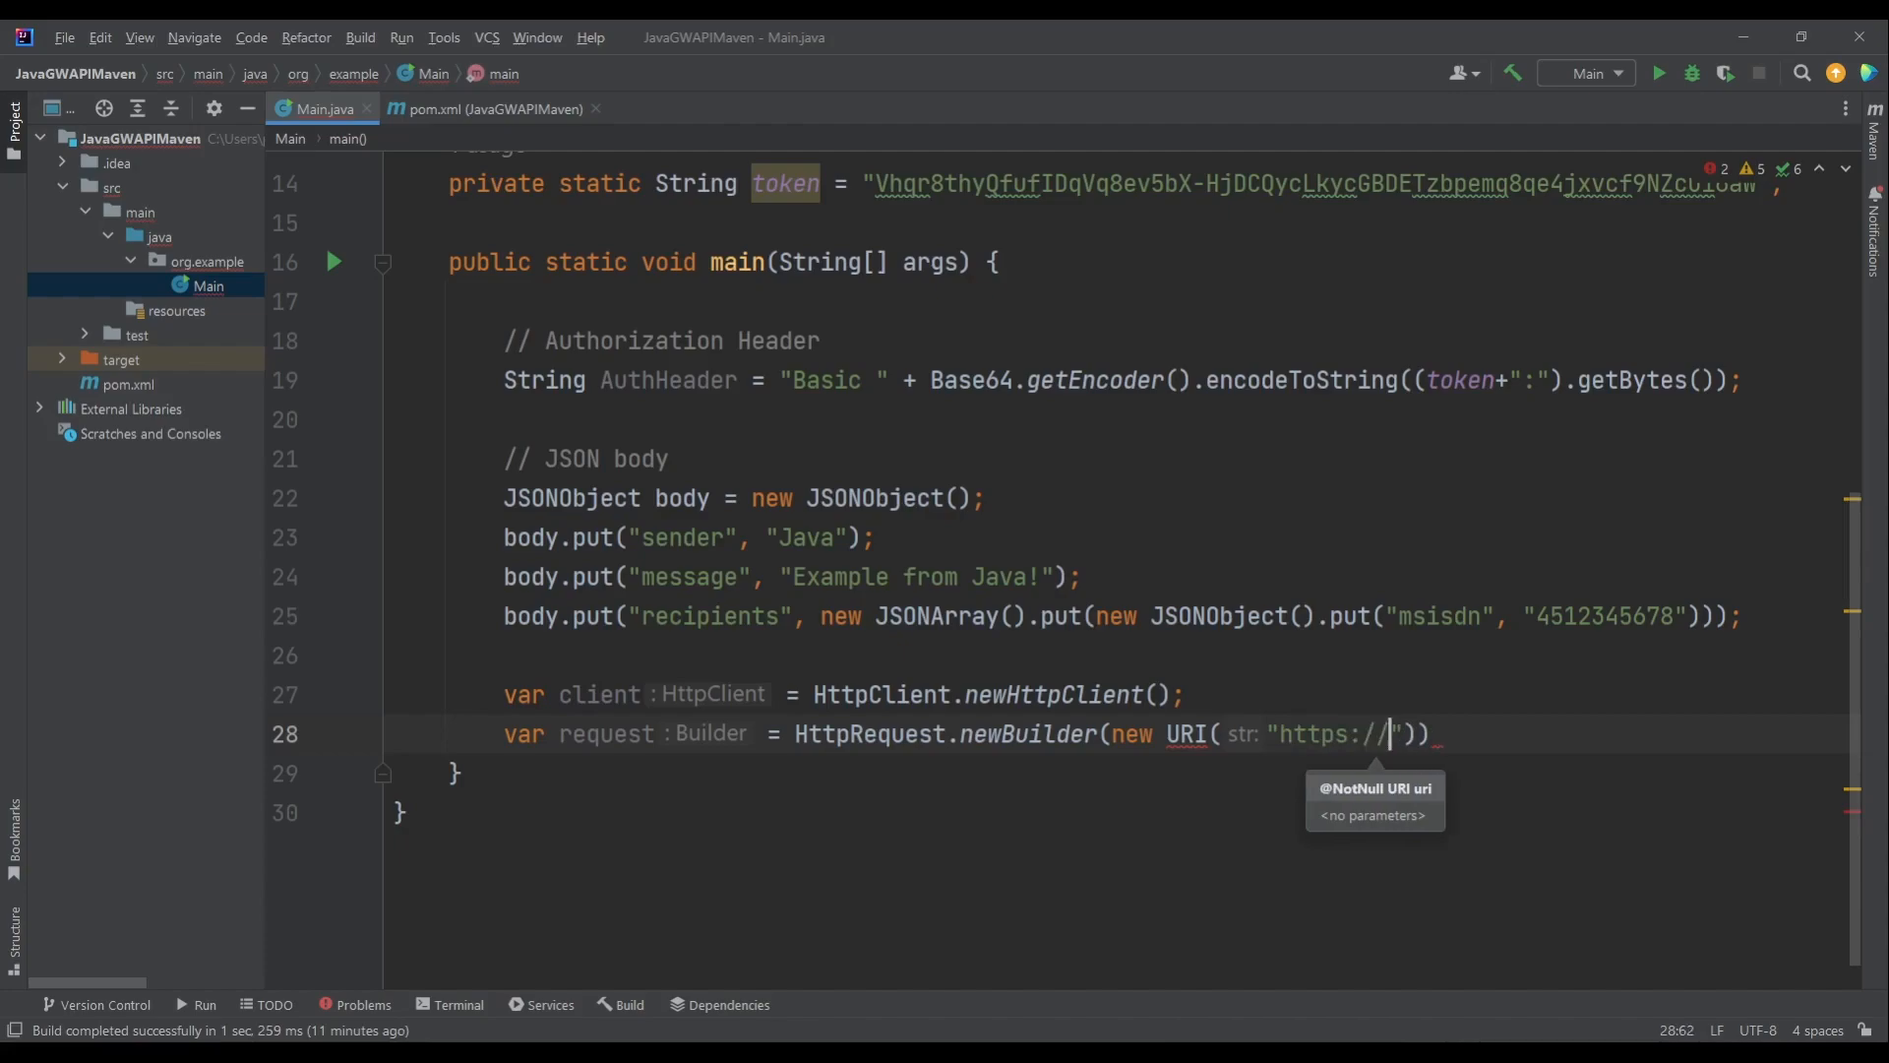
{"action": "type", "text": "gatewaya"}
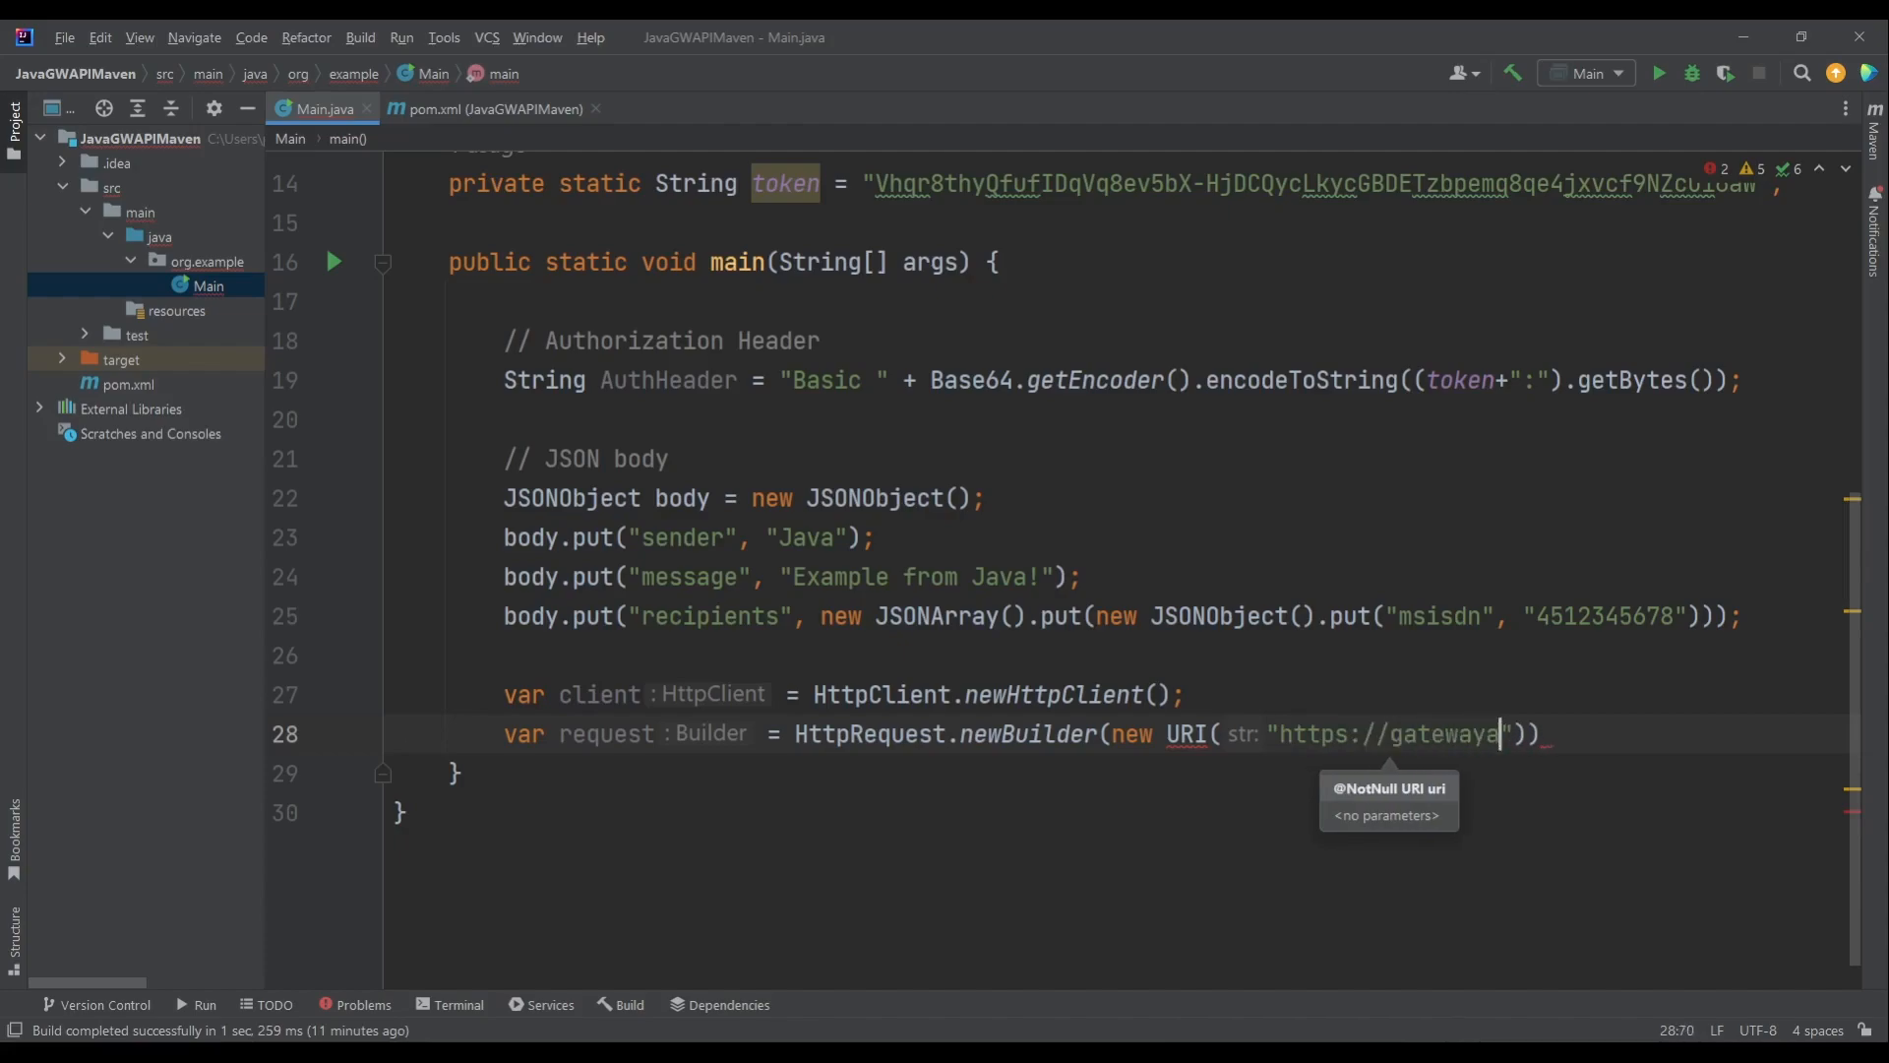
{"action": "type", "text": "pi.com/rest/"}
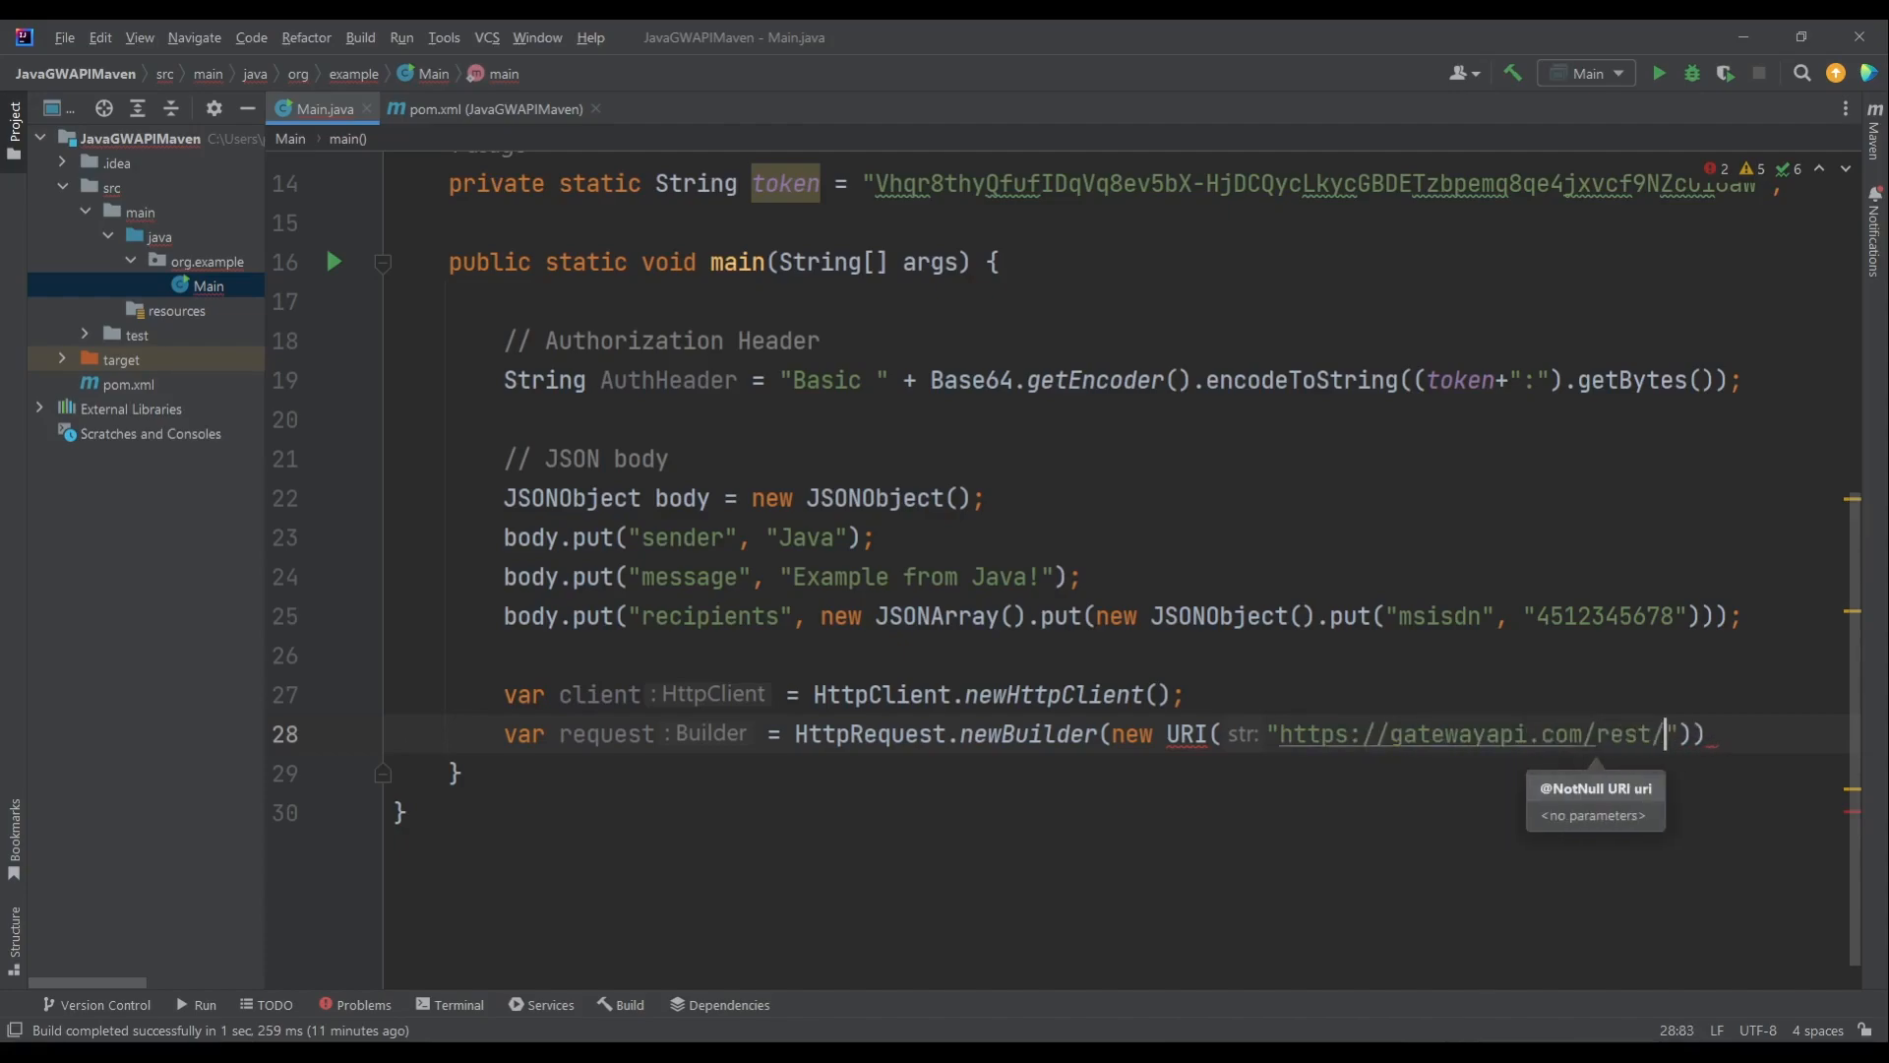
{"action": "type", "text": "mtsms"}
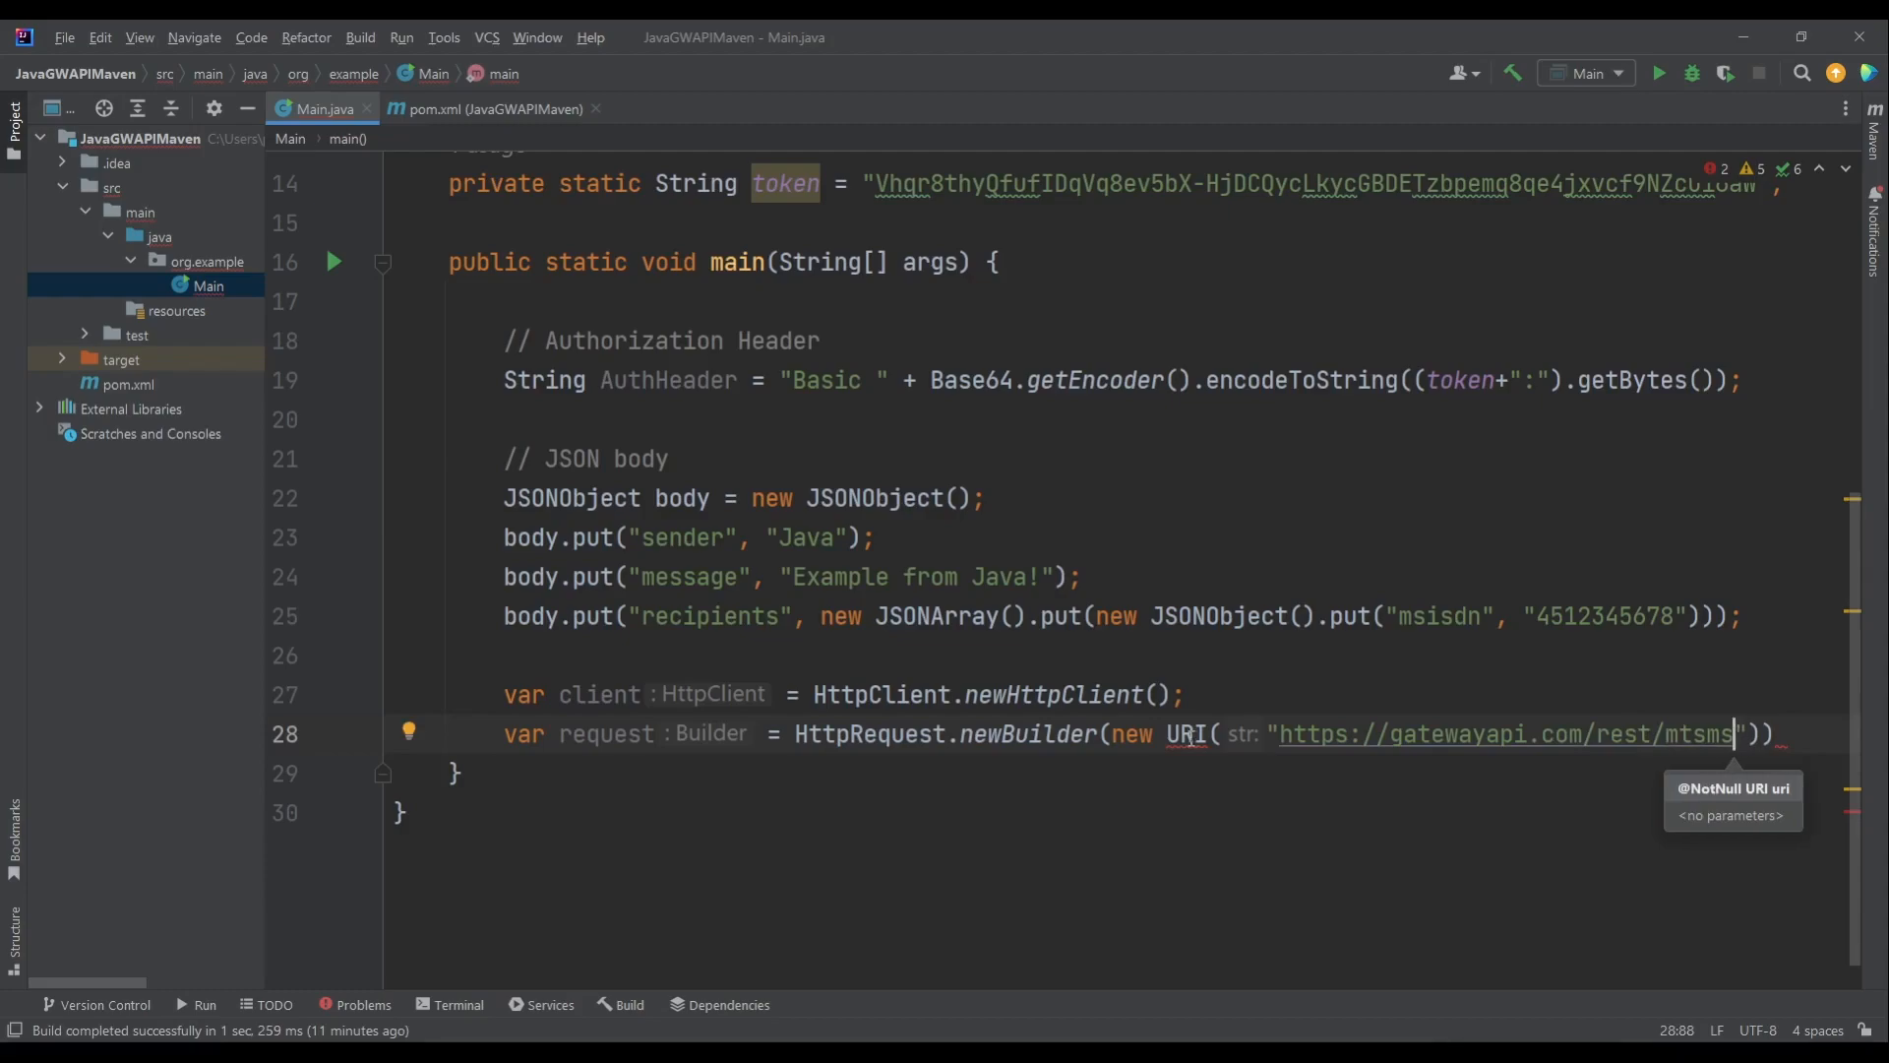
{"action": "mouse_move", "coordinate": [1368, 90]}
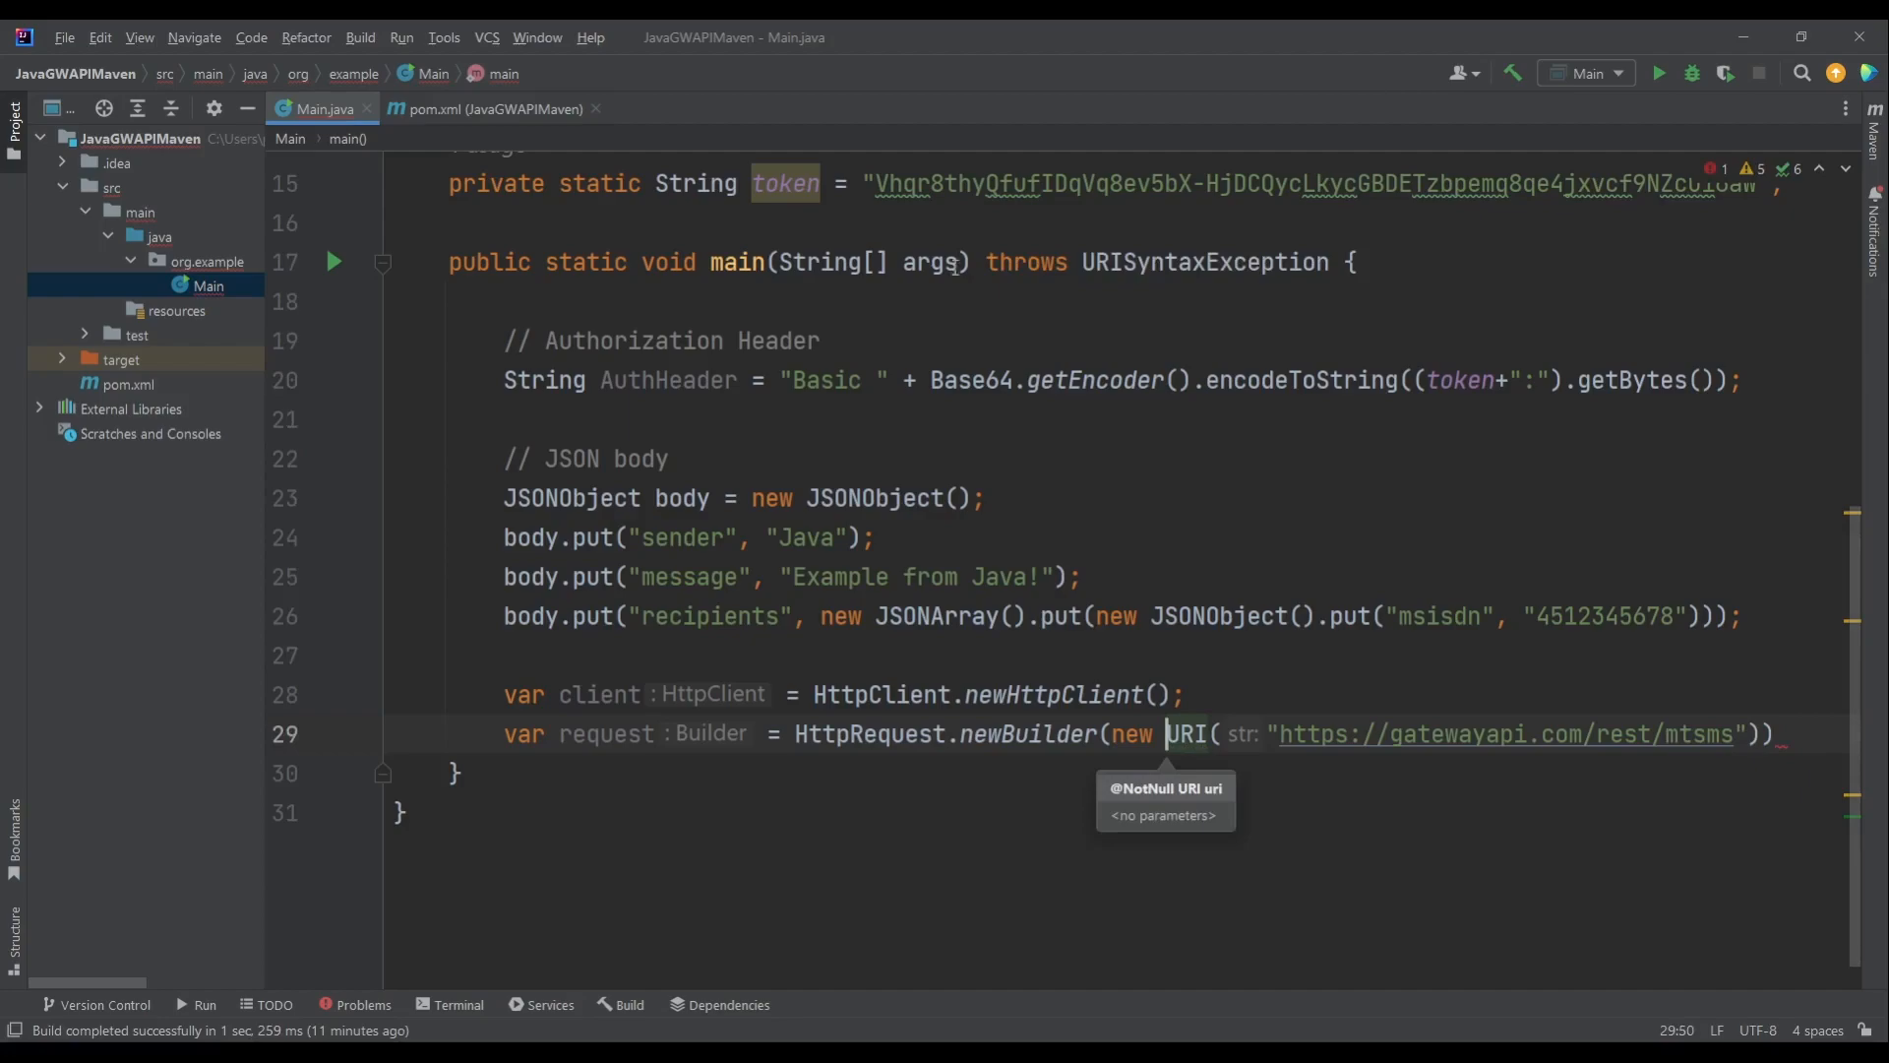
{"action": "mouse_move", "coordinate": [793, 392]}
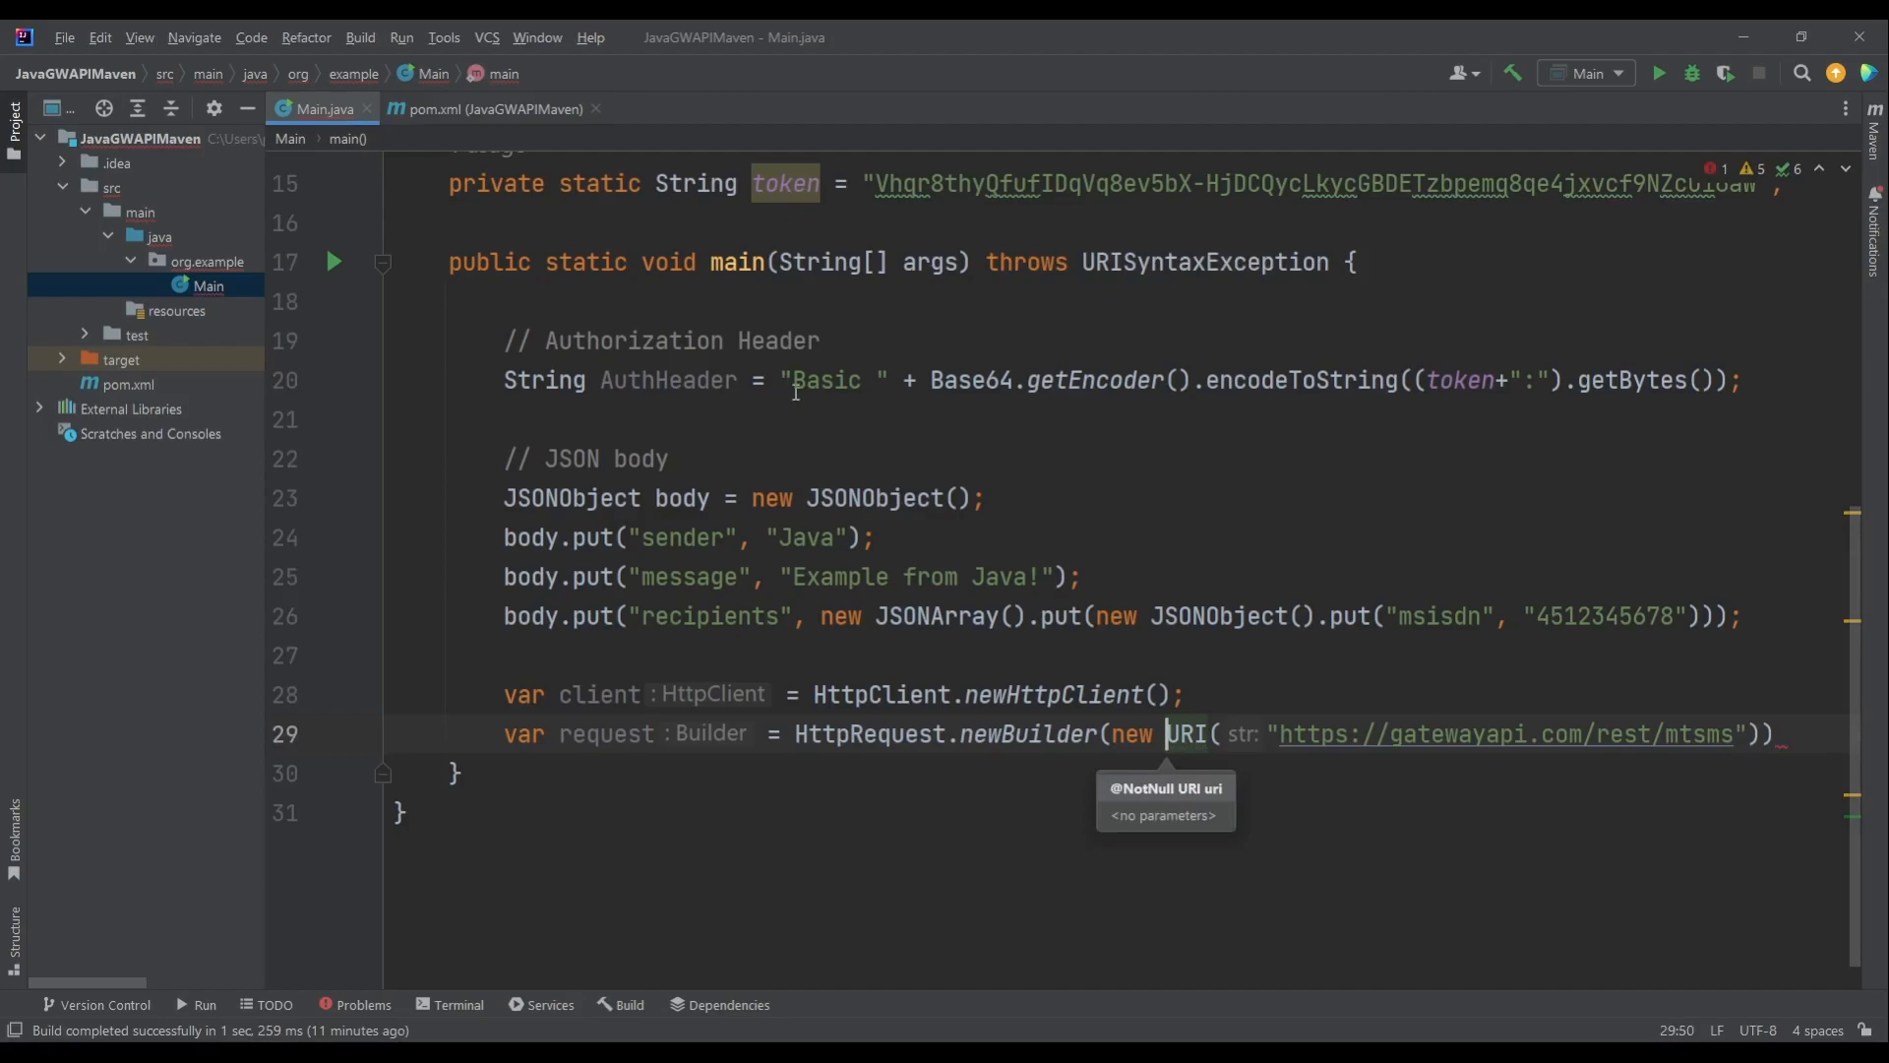
{"action": "scroll", "scroll_direction": "up", "scroll_amount": 3}
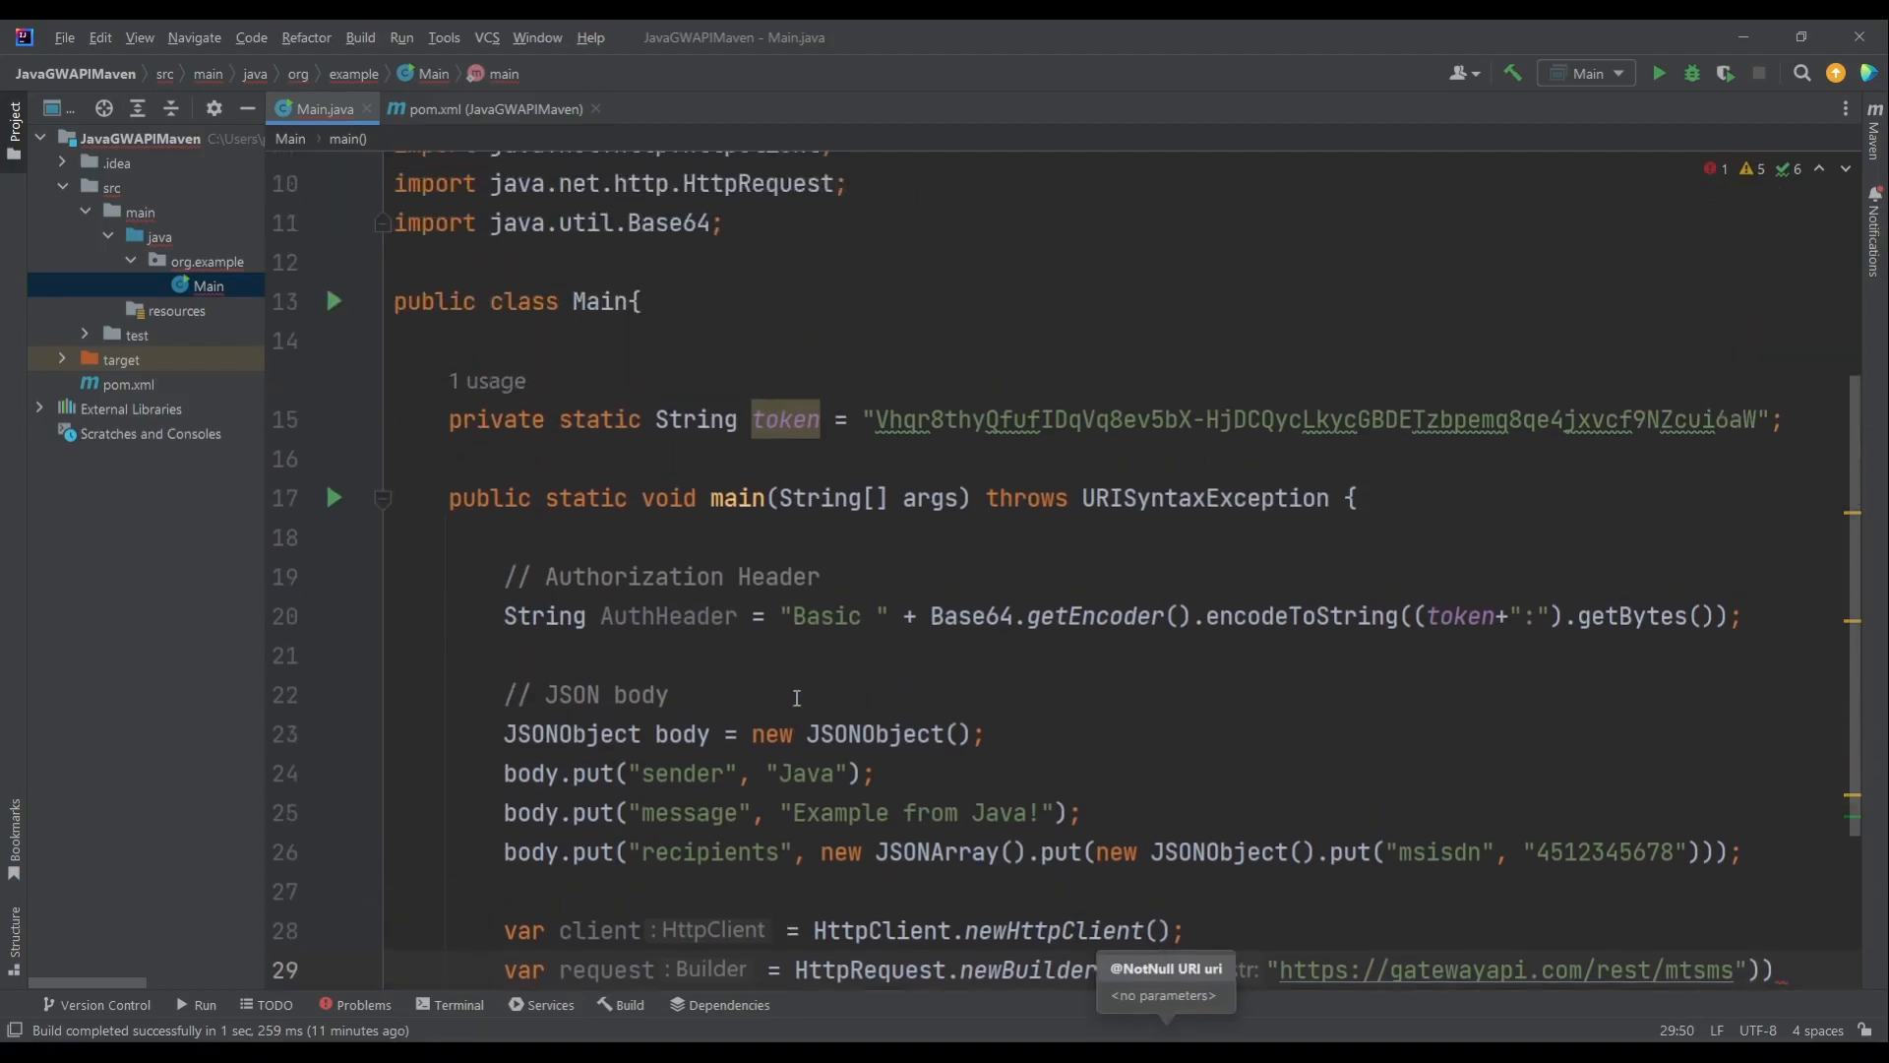
{"action": "scroll", "scroll_direction": "down", "scroll_amount": 3}
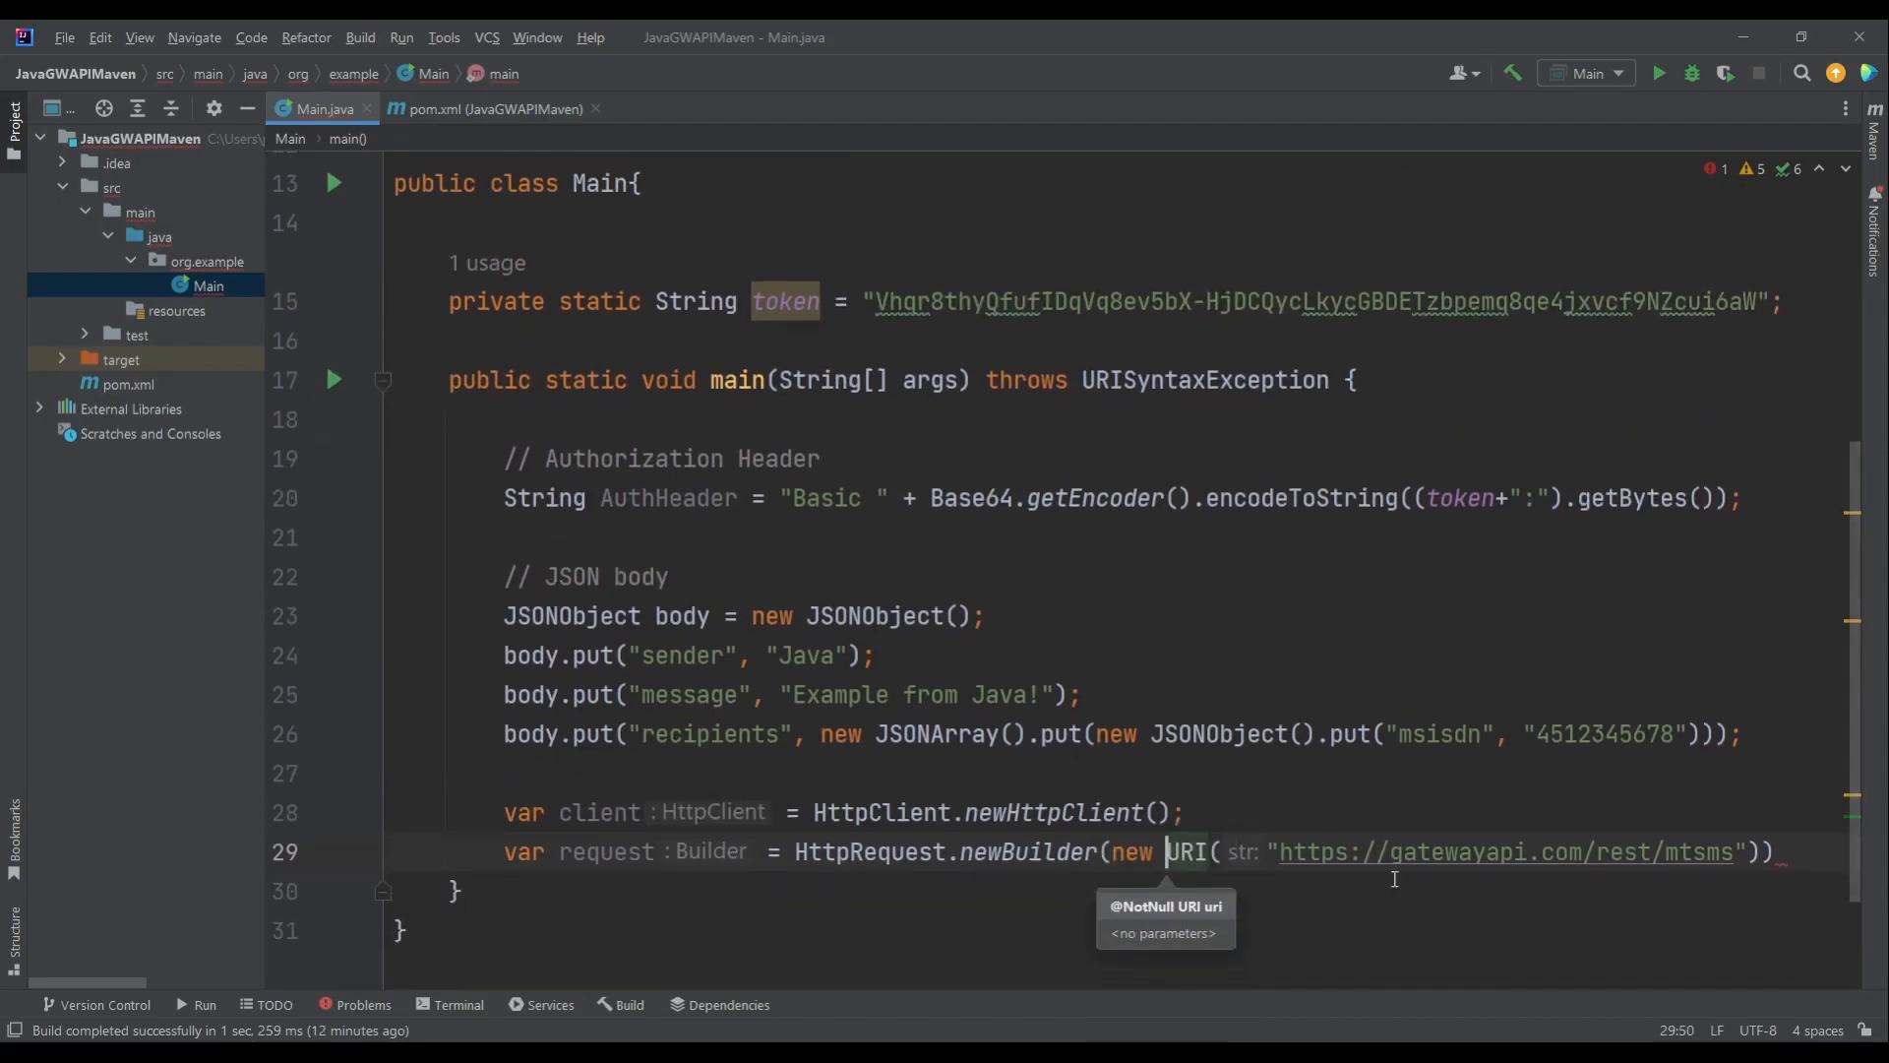
- Chain .POST with HttpRequest.BodyPublishers built from the JSON body
{"action": "key", "text": "enter"}
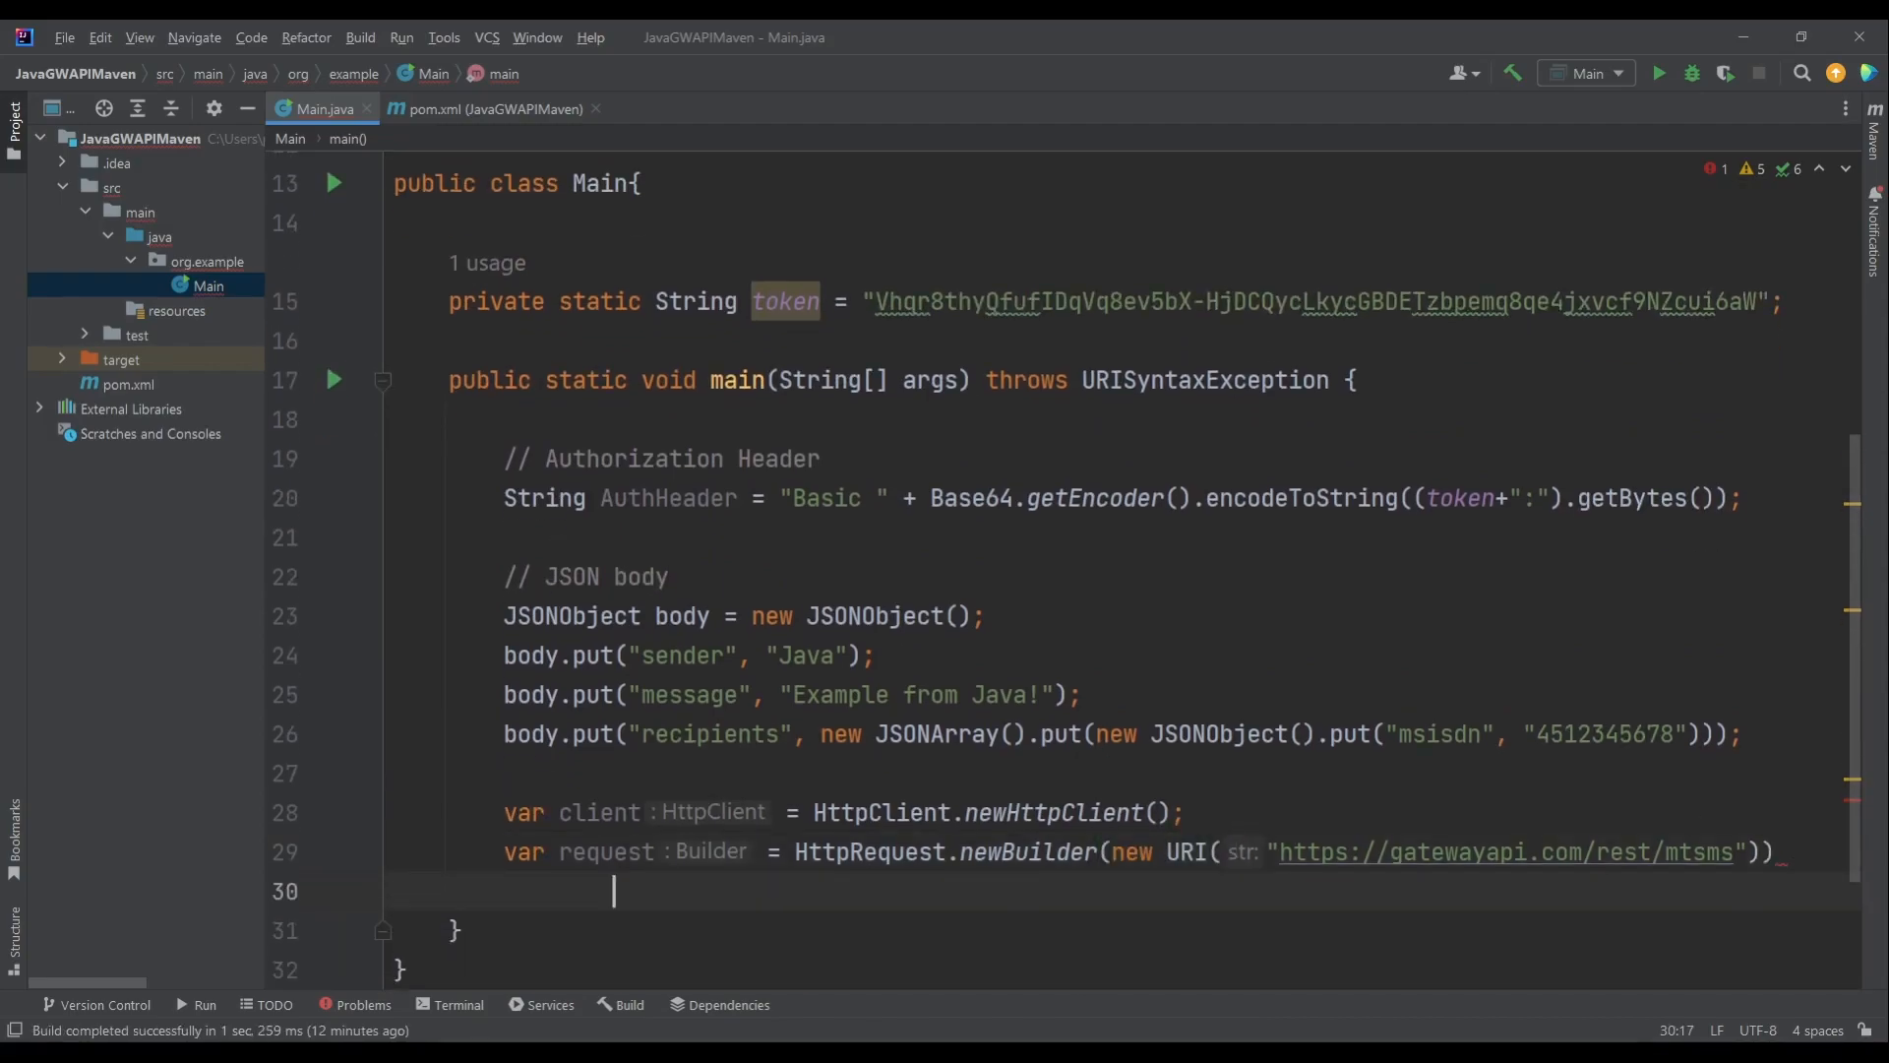
{"action": "type", "text": ".POST()"}
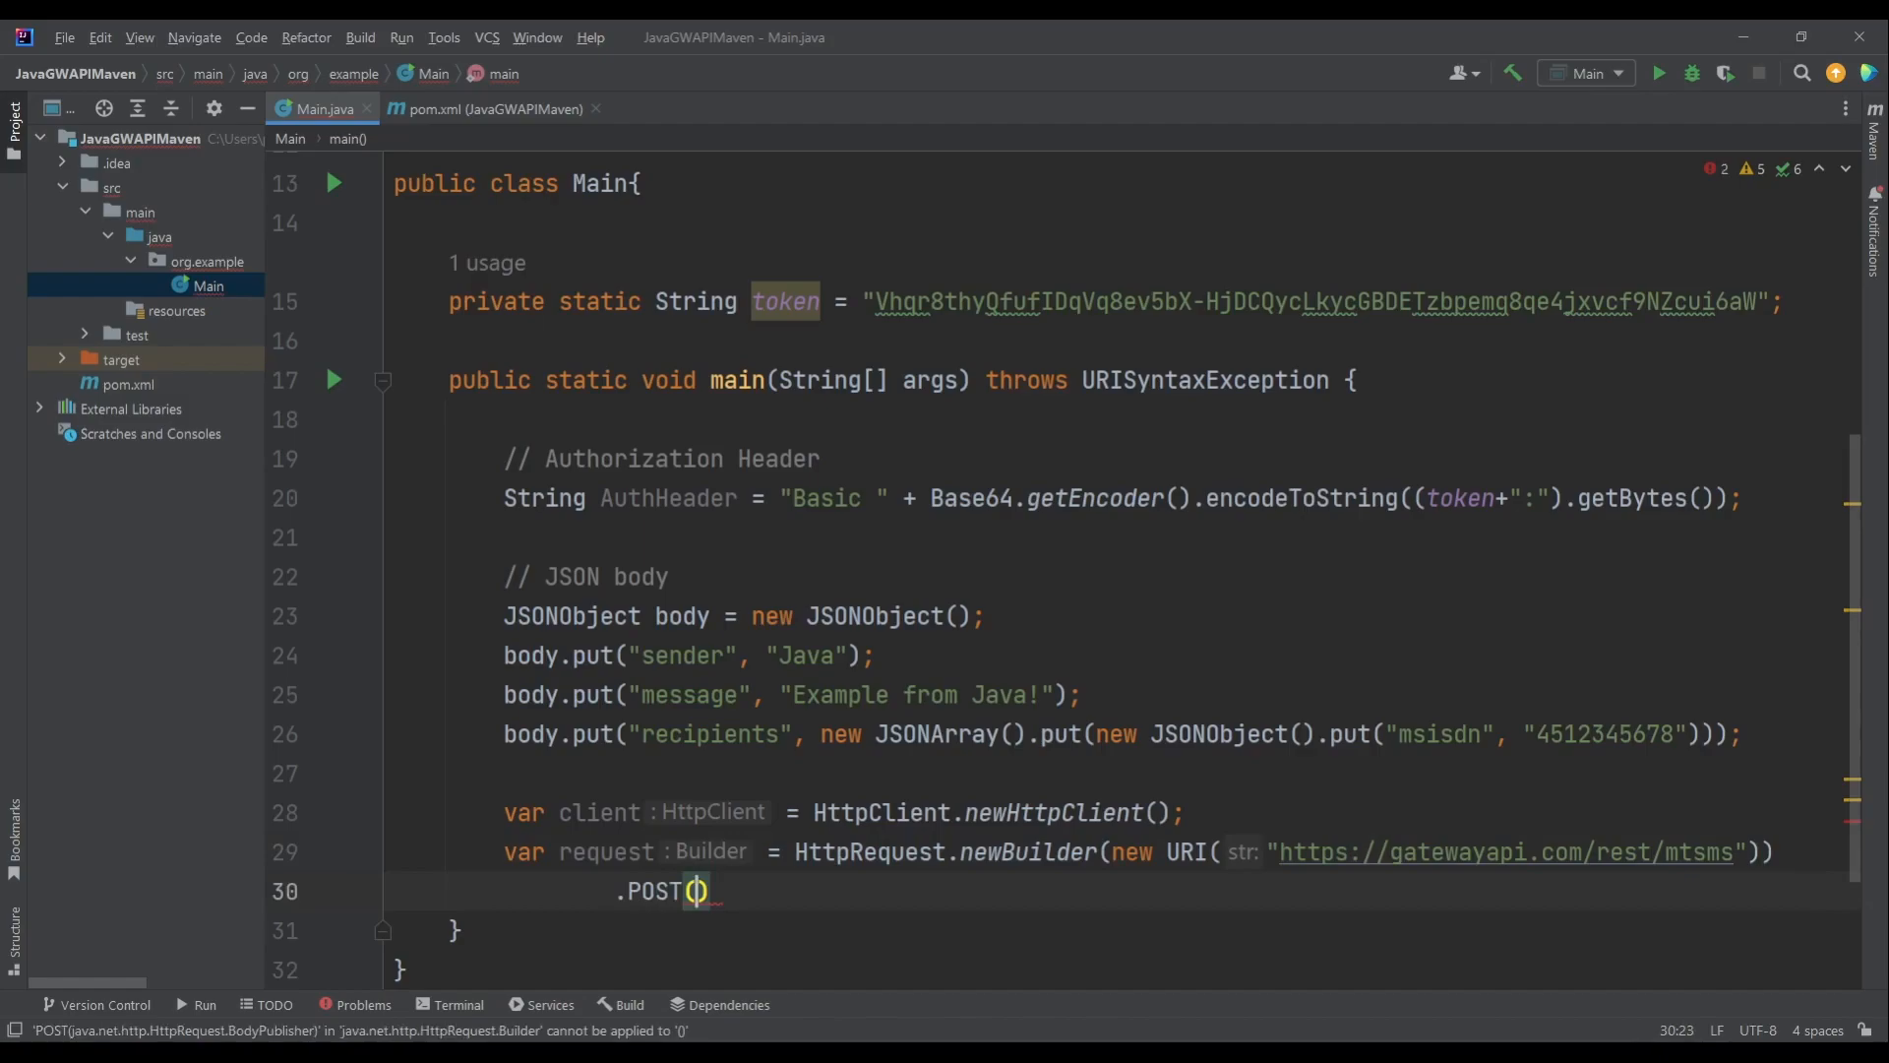
{"action": "type", "text": "HttpRequest."}
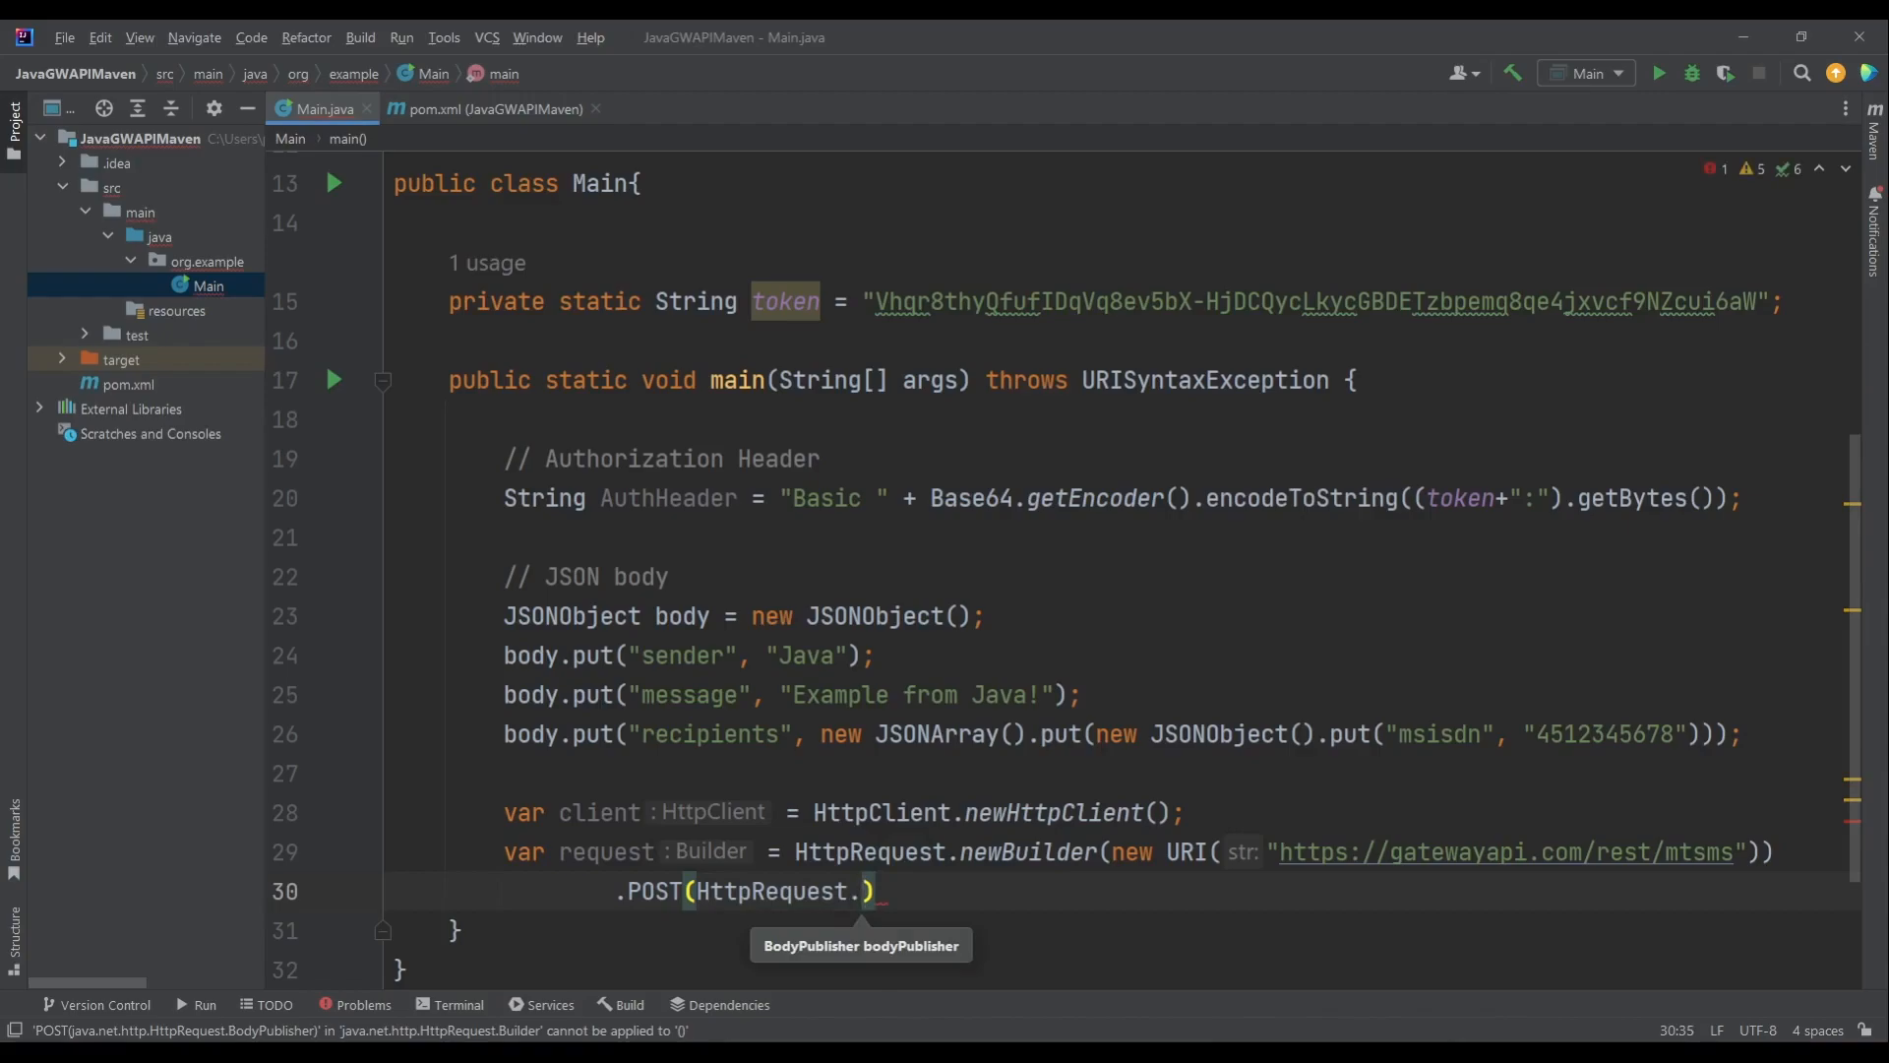
{"action": "type", "text": "BodyPublishers.ofString("}
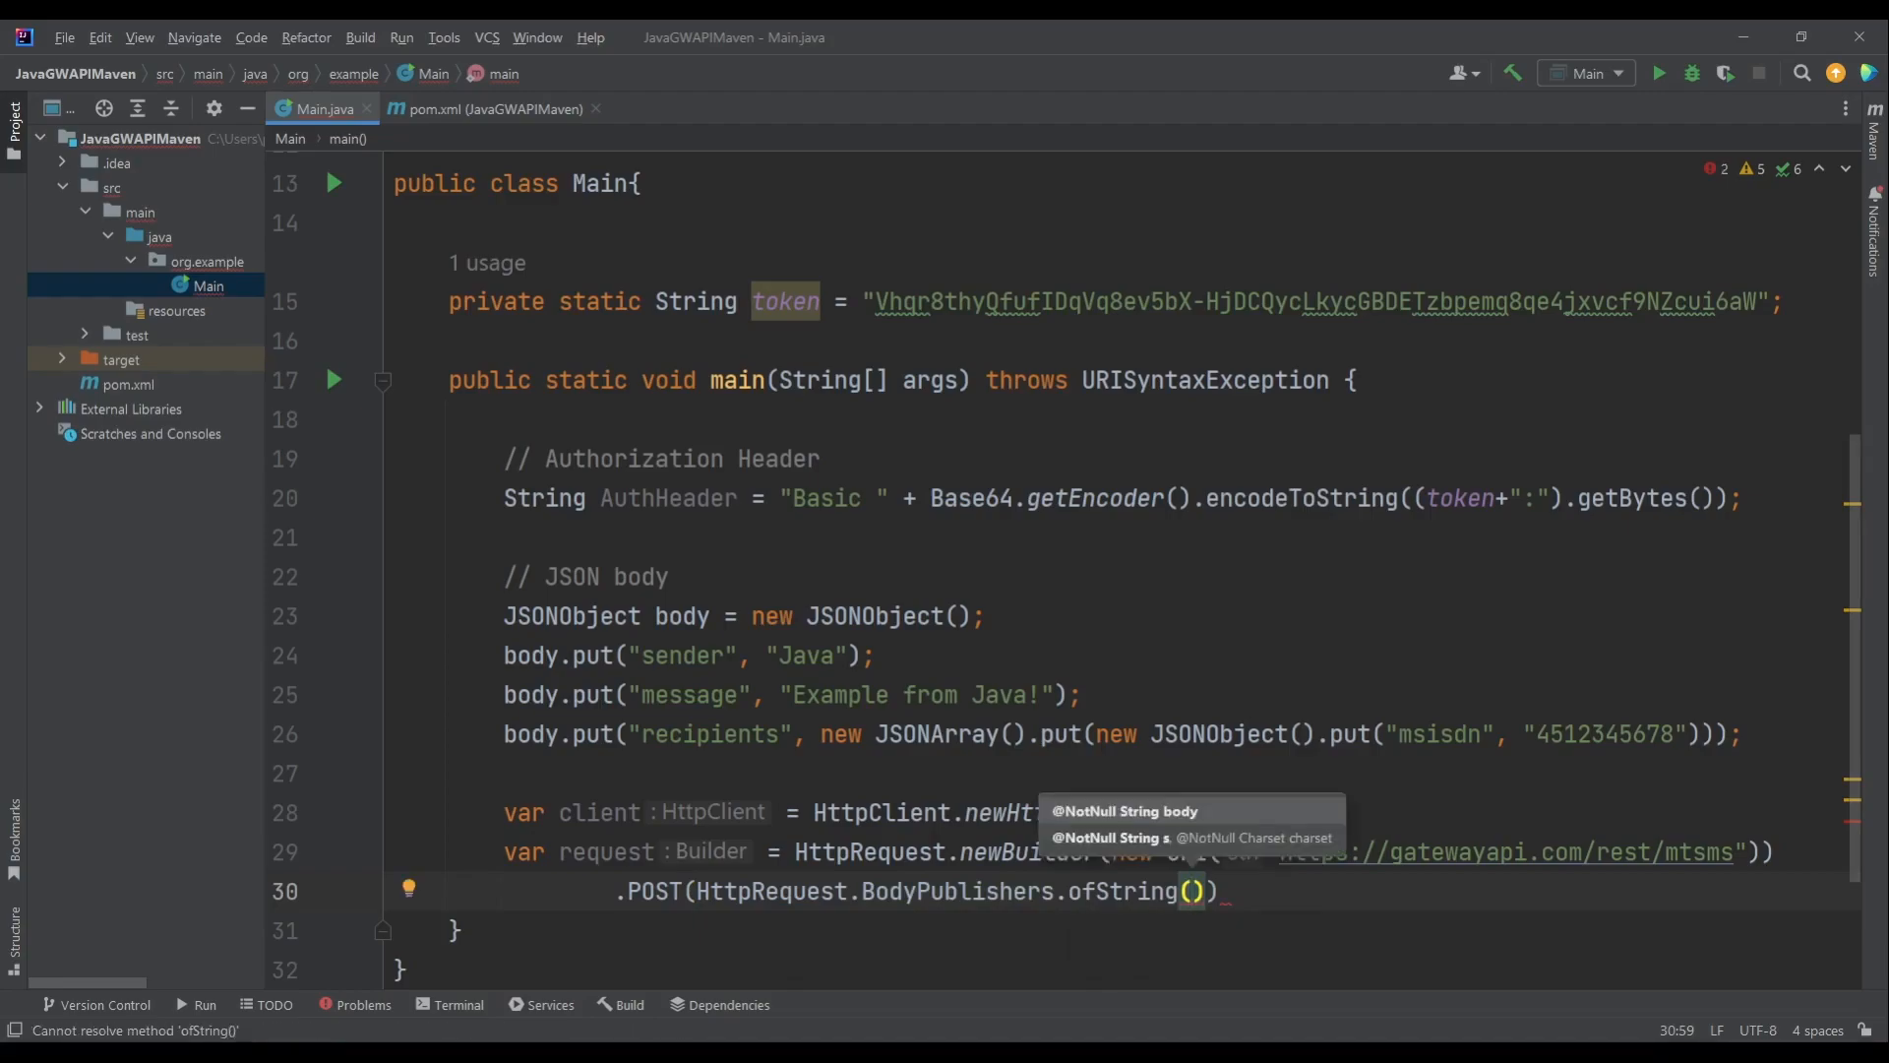
{"action": "type", "text": "body.toString("}
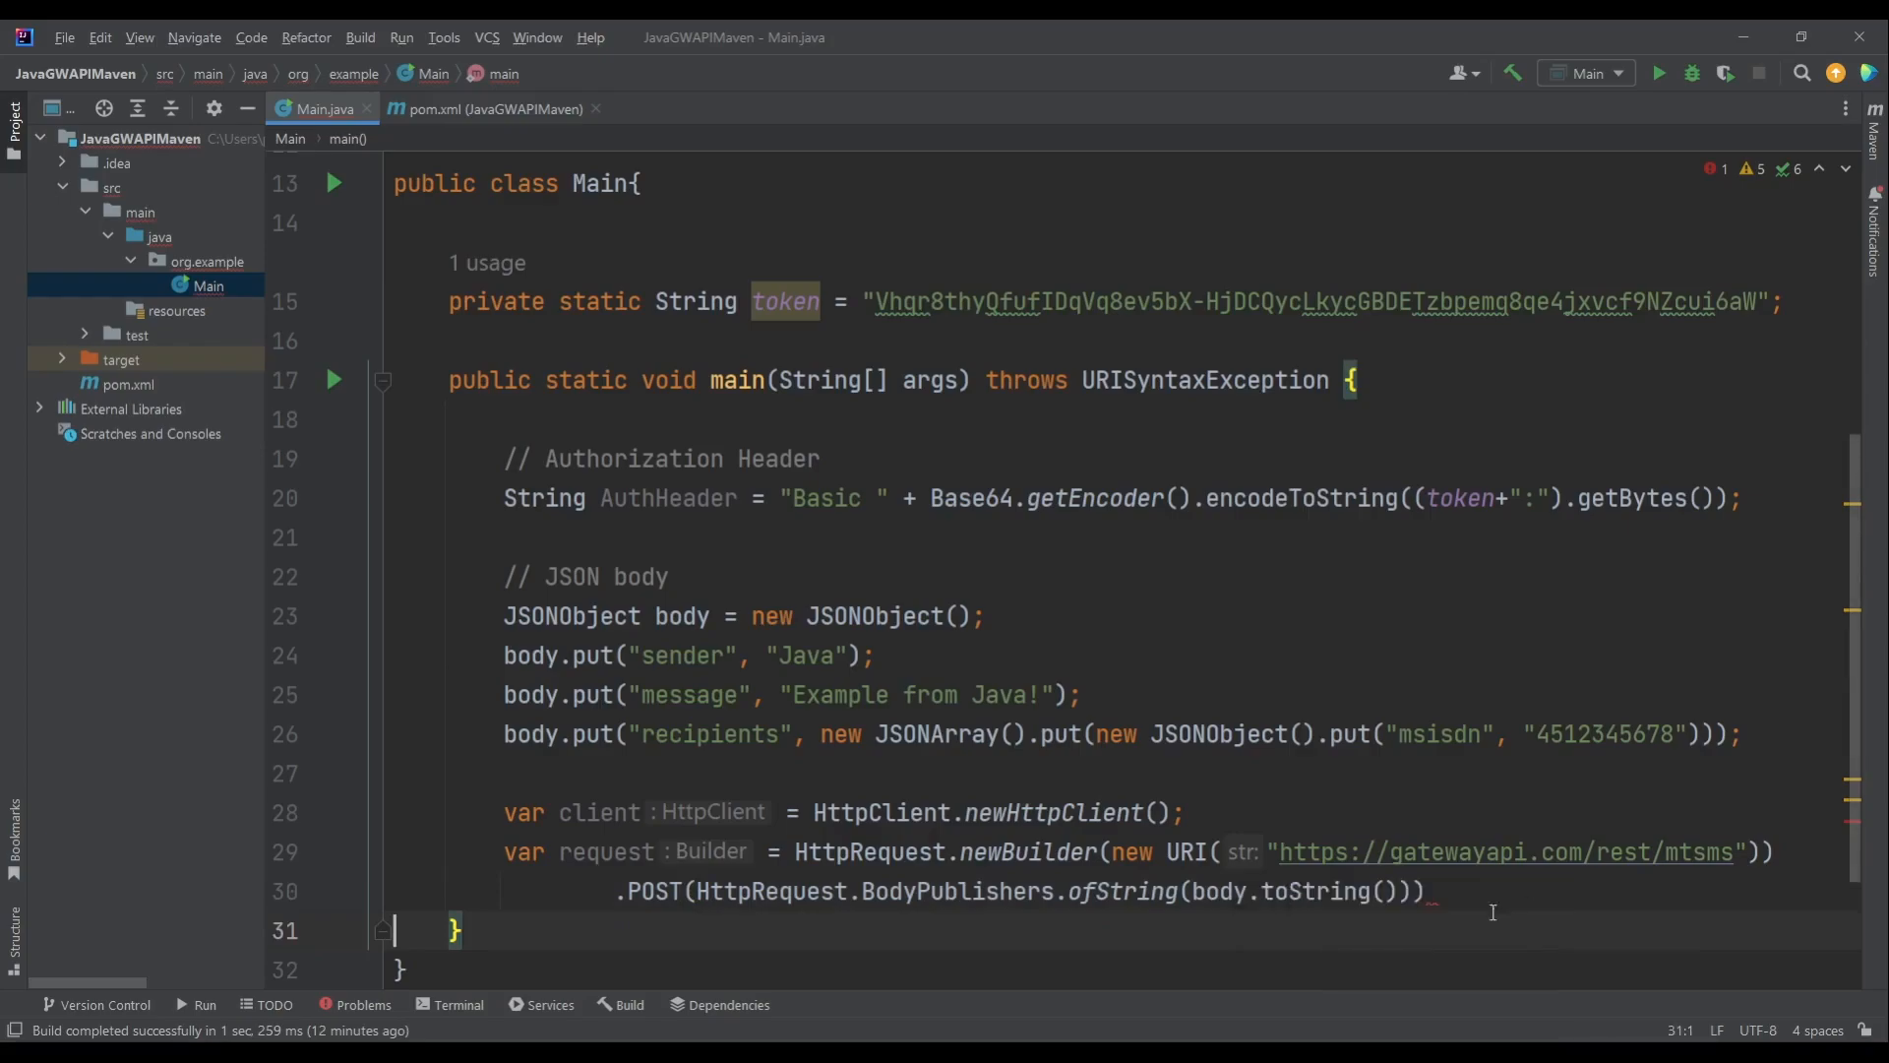
{"action": "type", "text": "."}
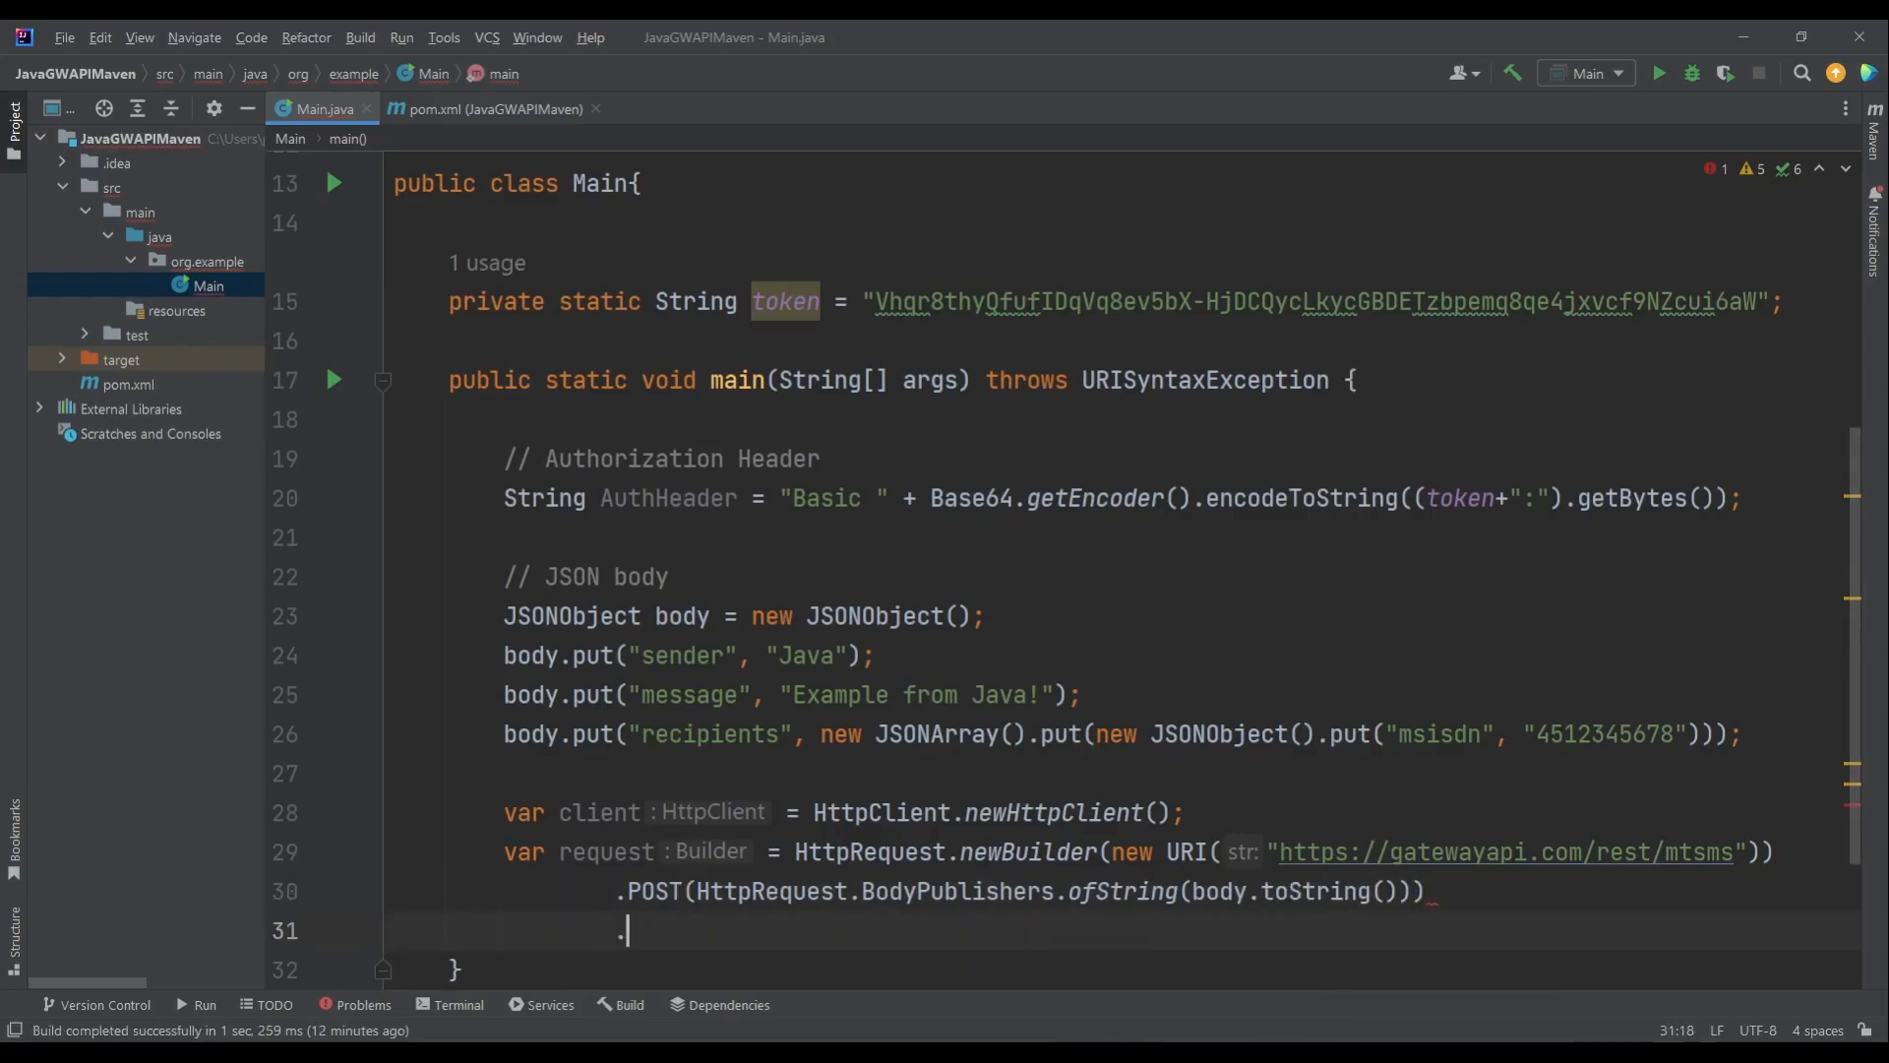
- Add Authorization and Content-type application/json headers, then .build() the request
{"action": "type", "text": ".header(\"Au\")"}
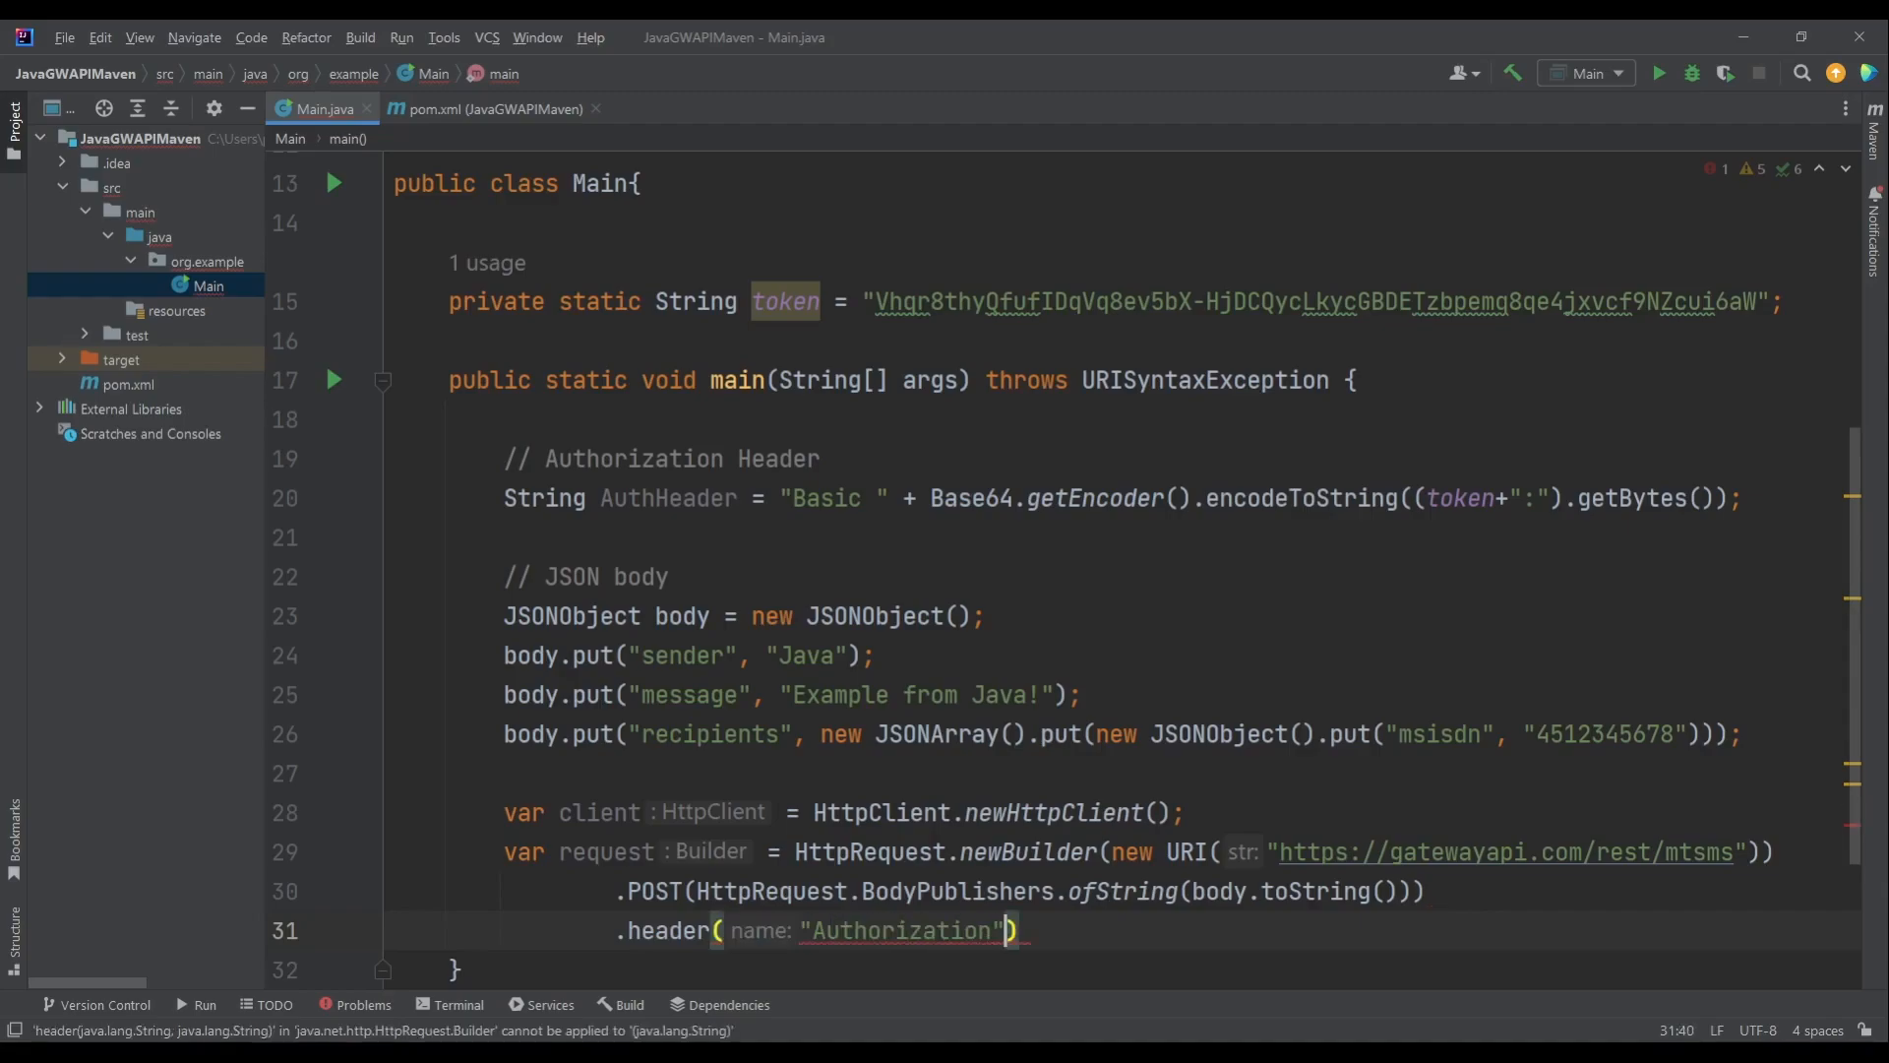
{"action": "type", "text": ", a"}
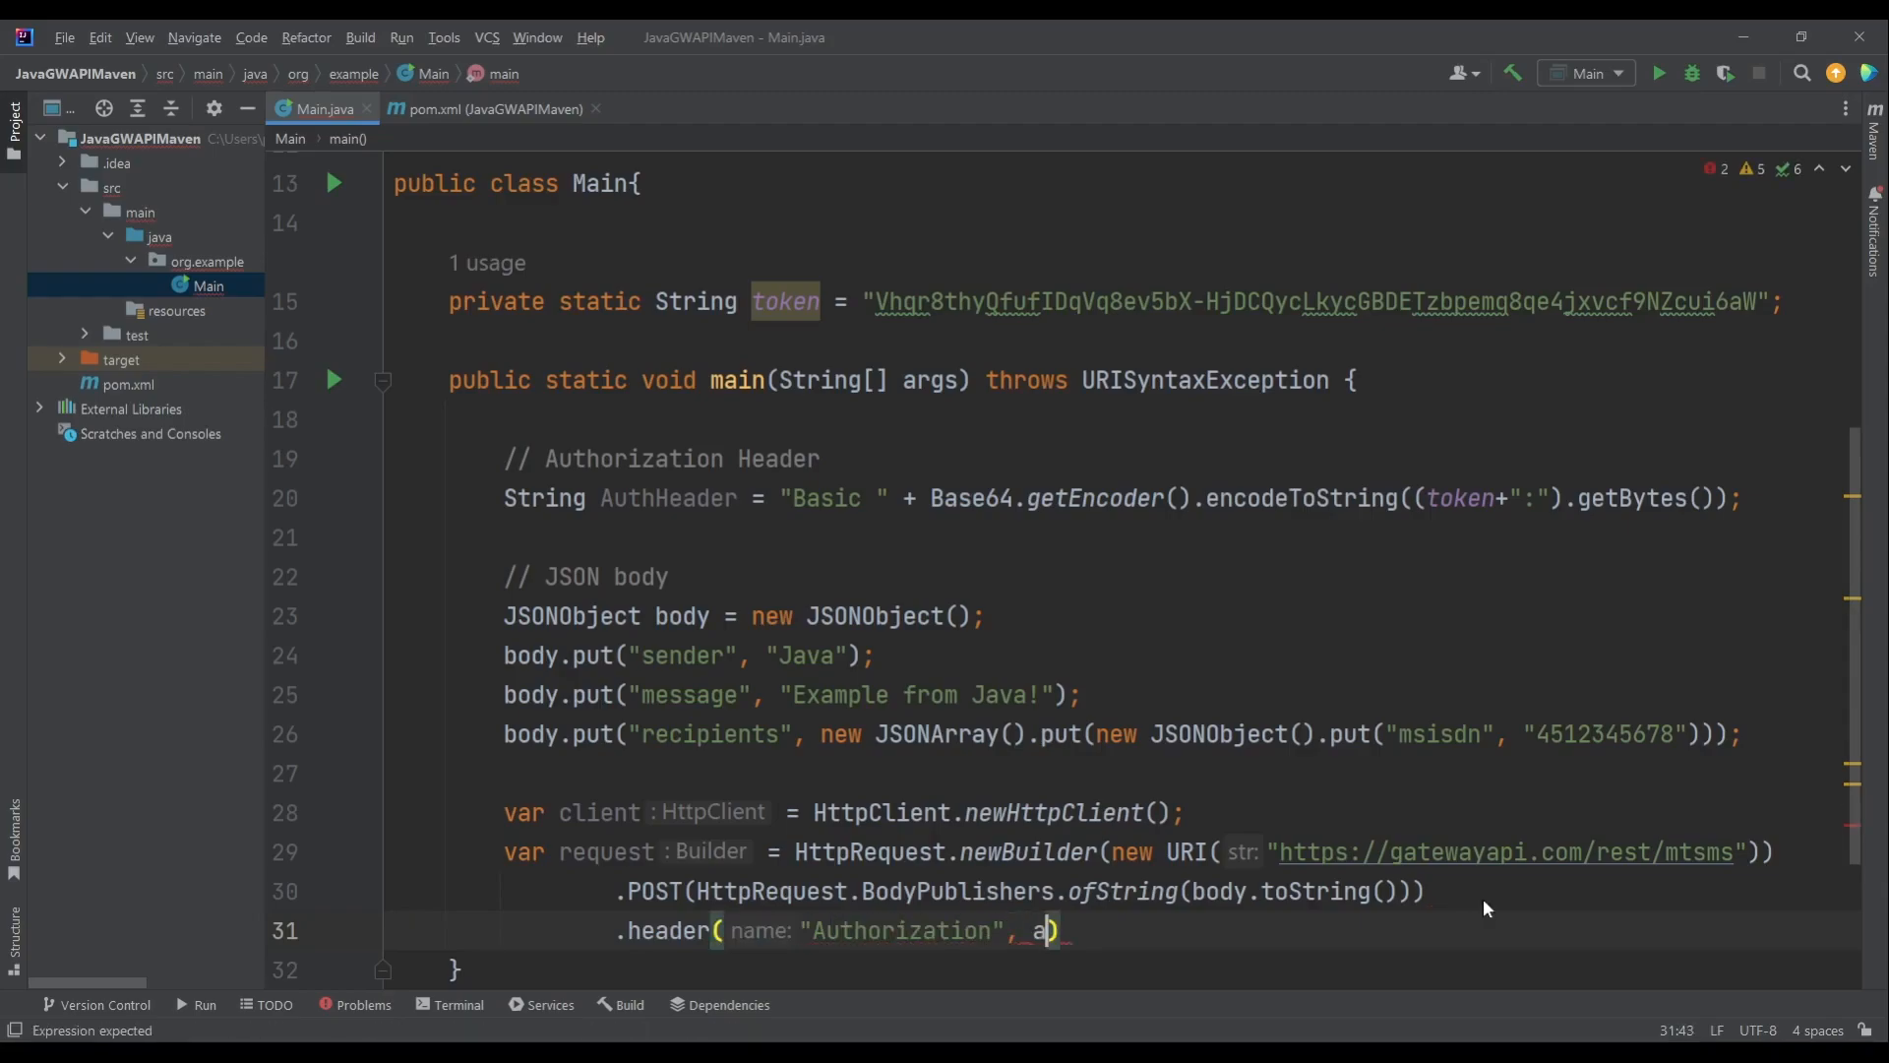
{"action": "type", "text": "uthHeader"}
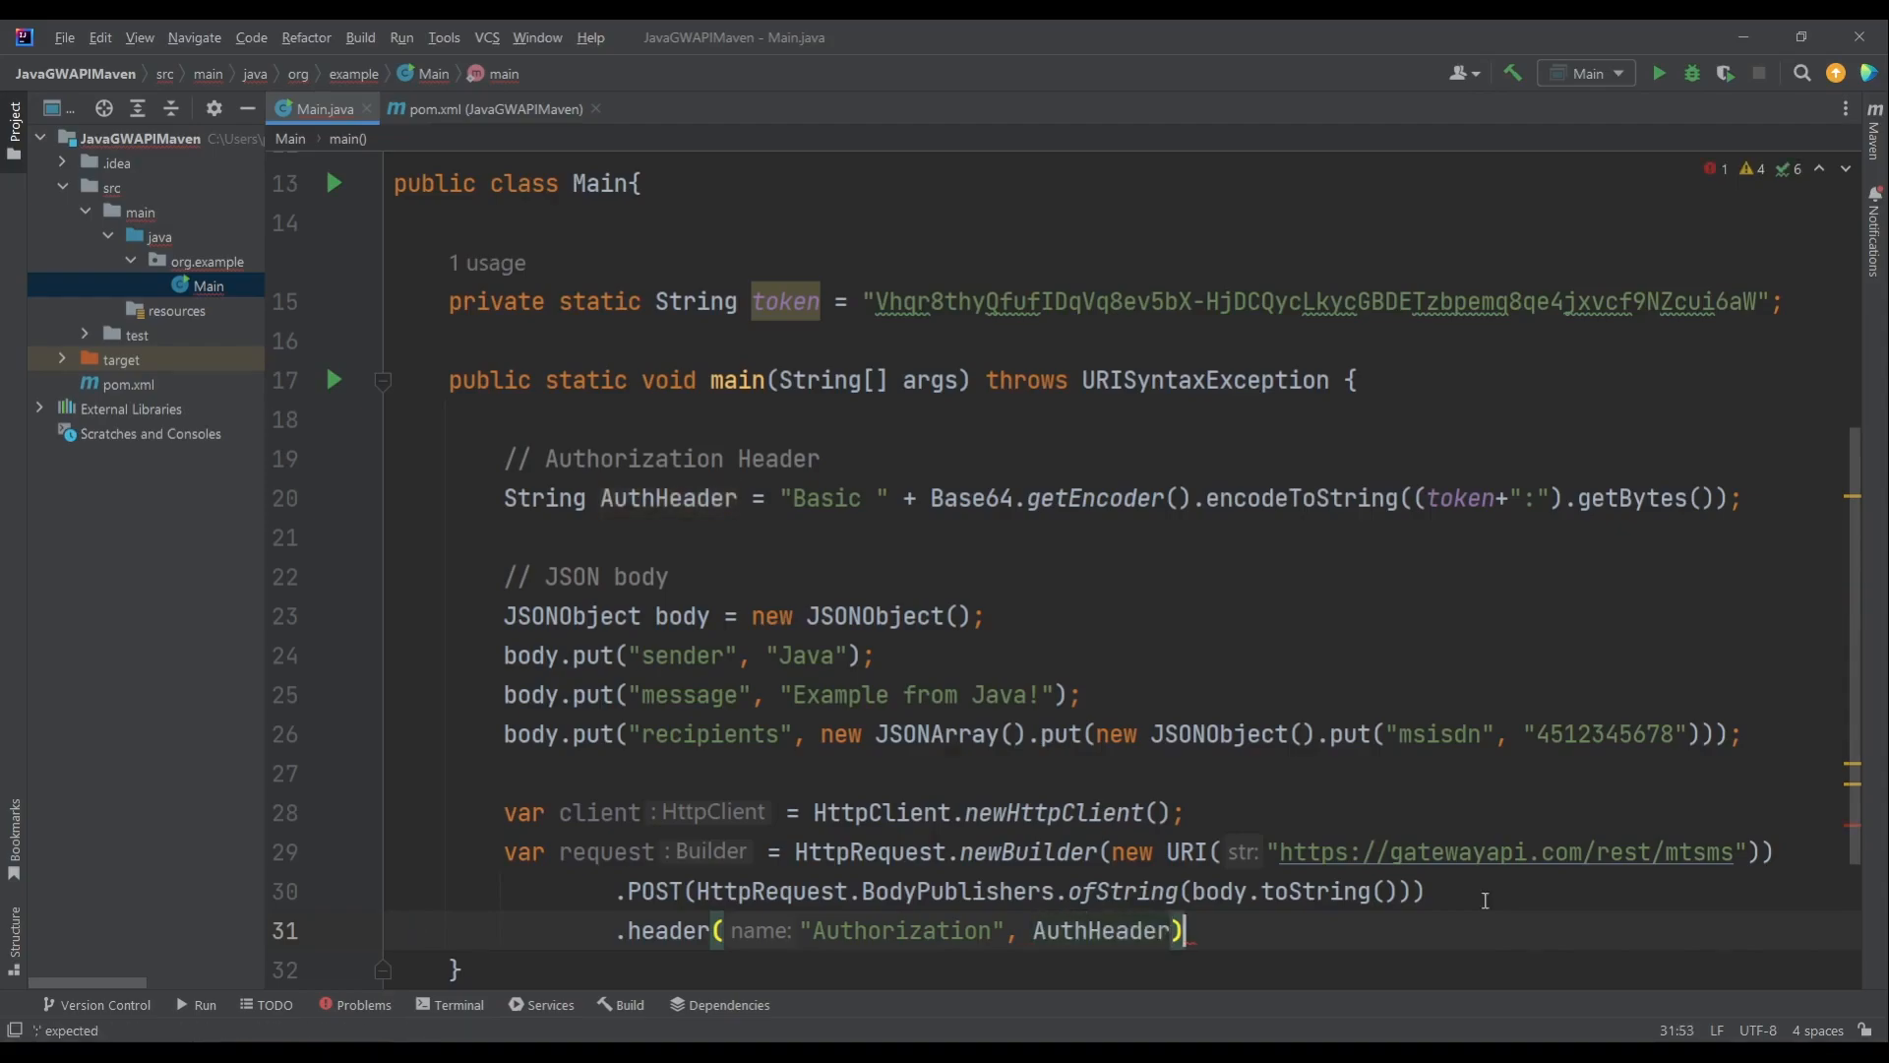
{"action": "type", "text": ","}
{"action": "type", "text": ".header(\""}
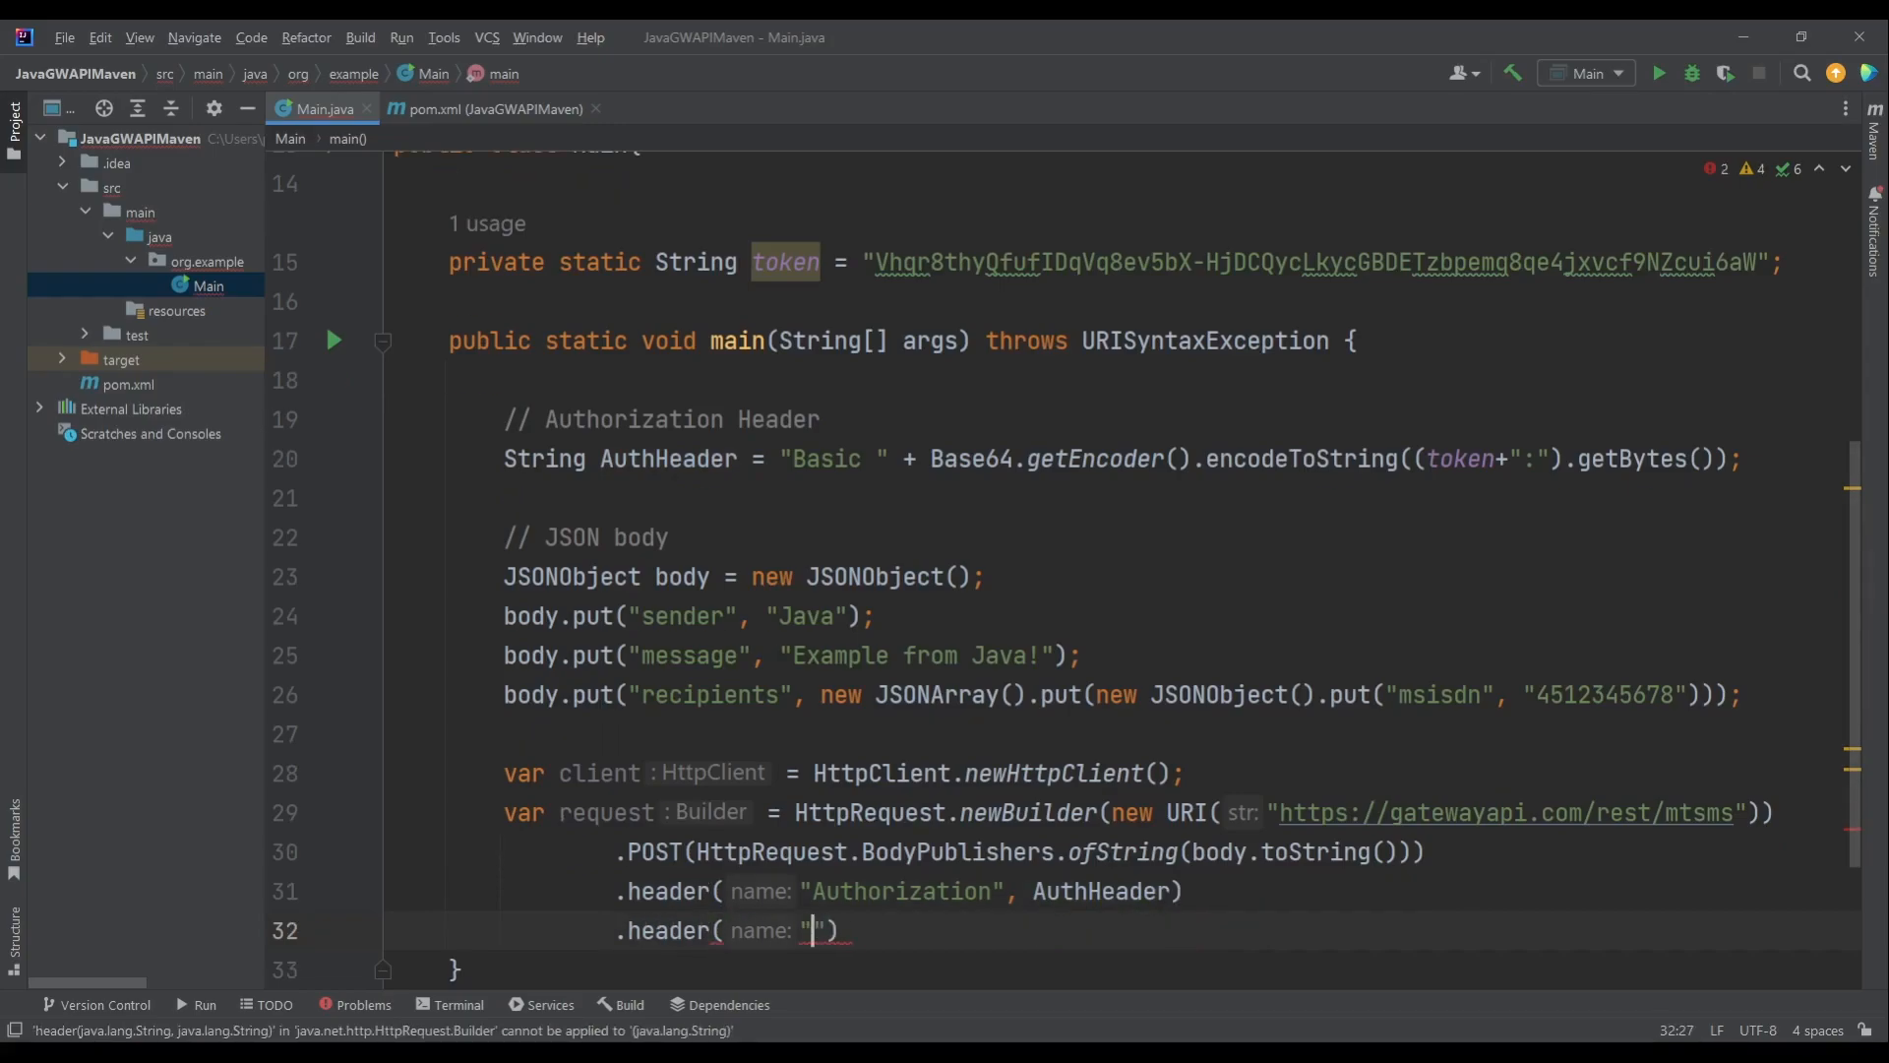
{"action": "type", "text": "Content-"}
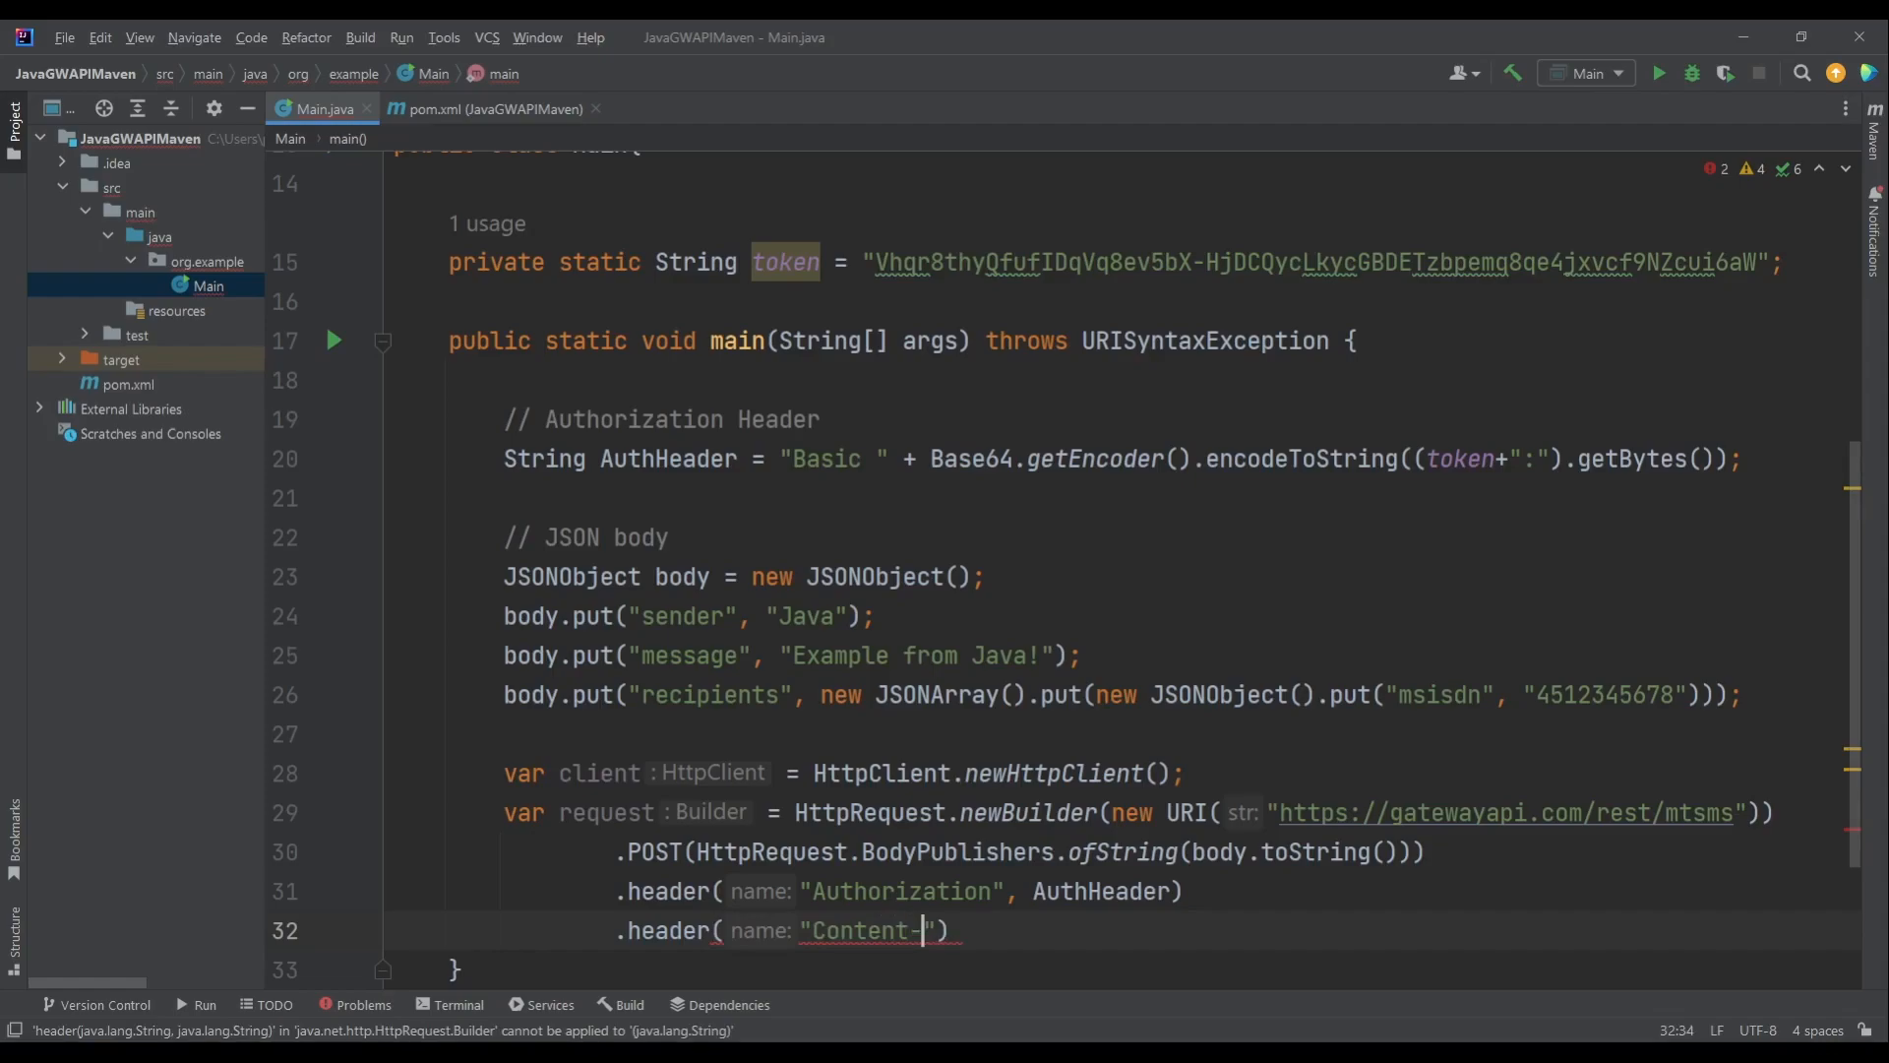
{"action": "type", "text": "type\", \""}
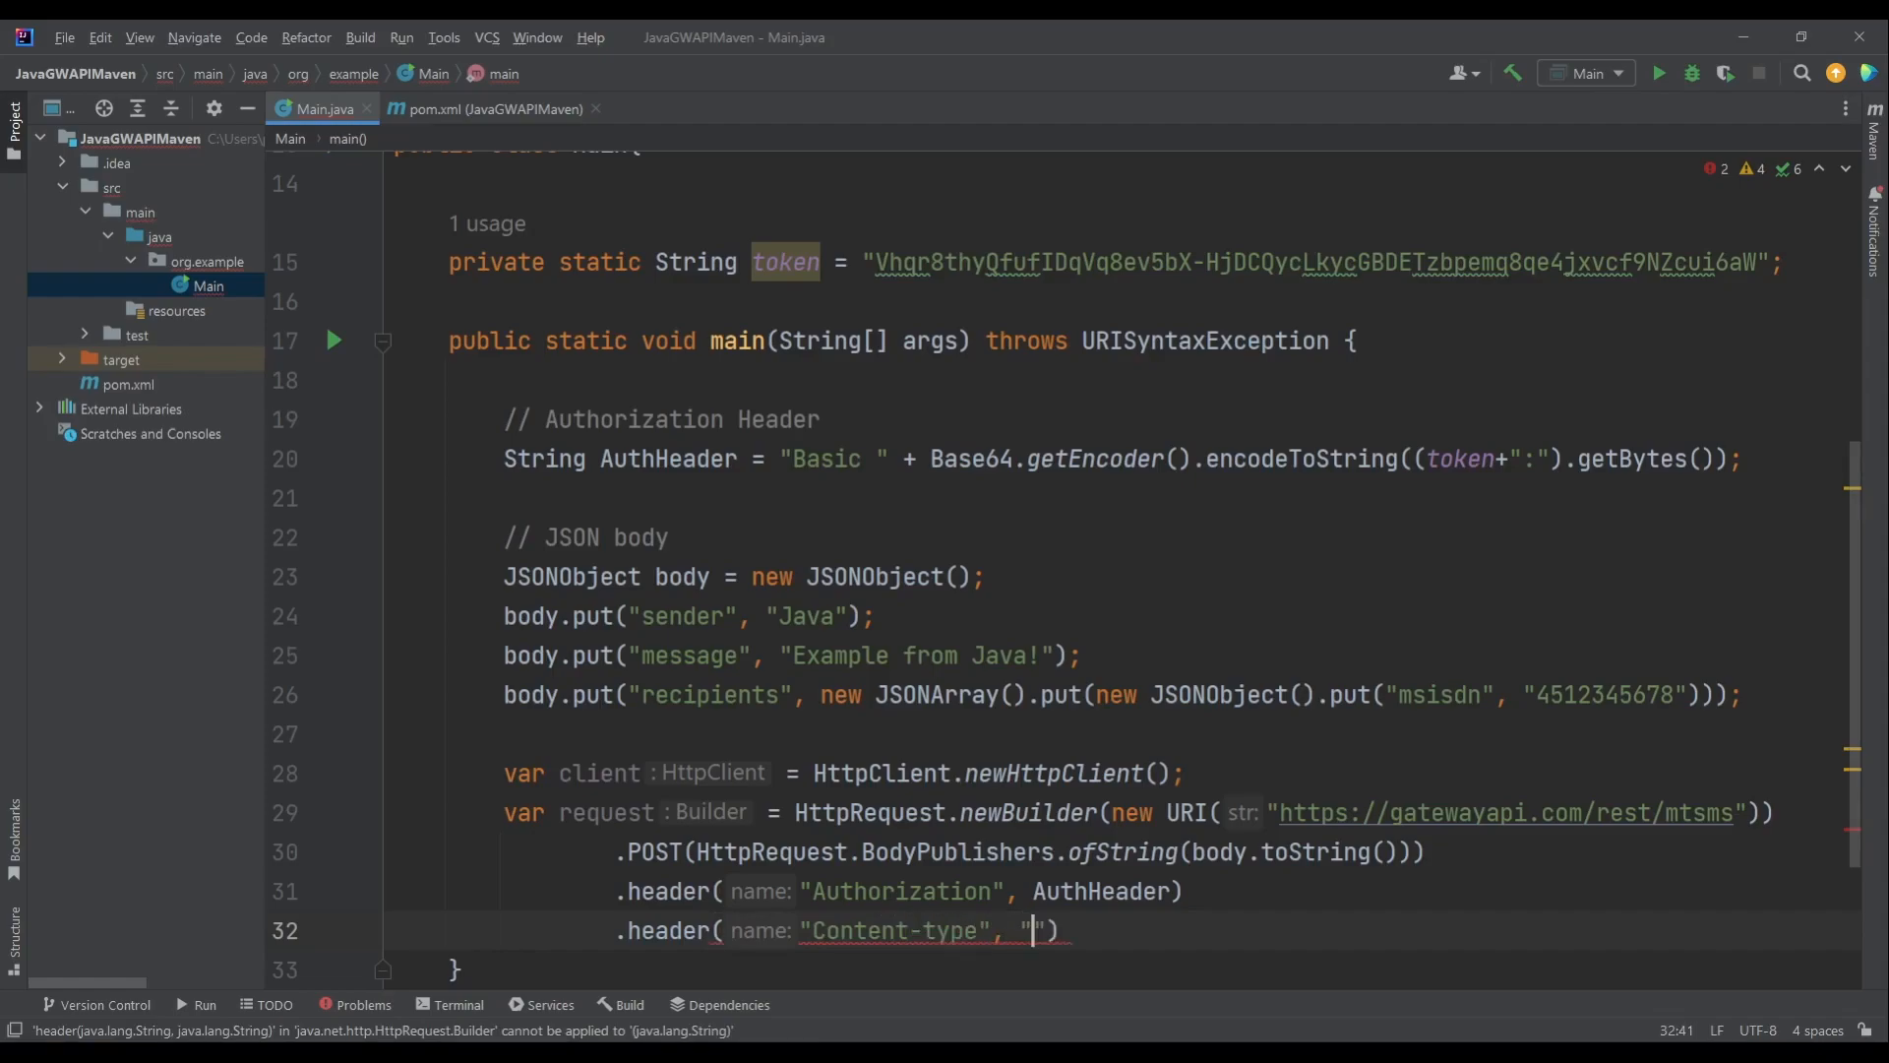
{"action": "type", "text": "application/j"}
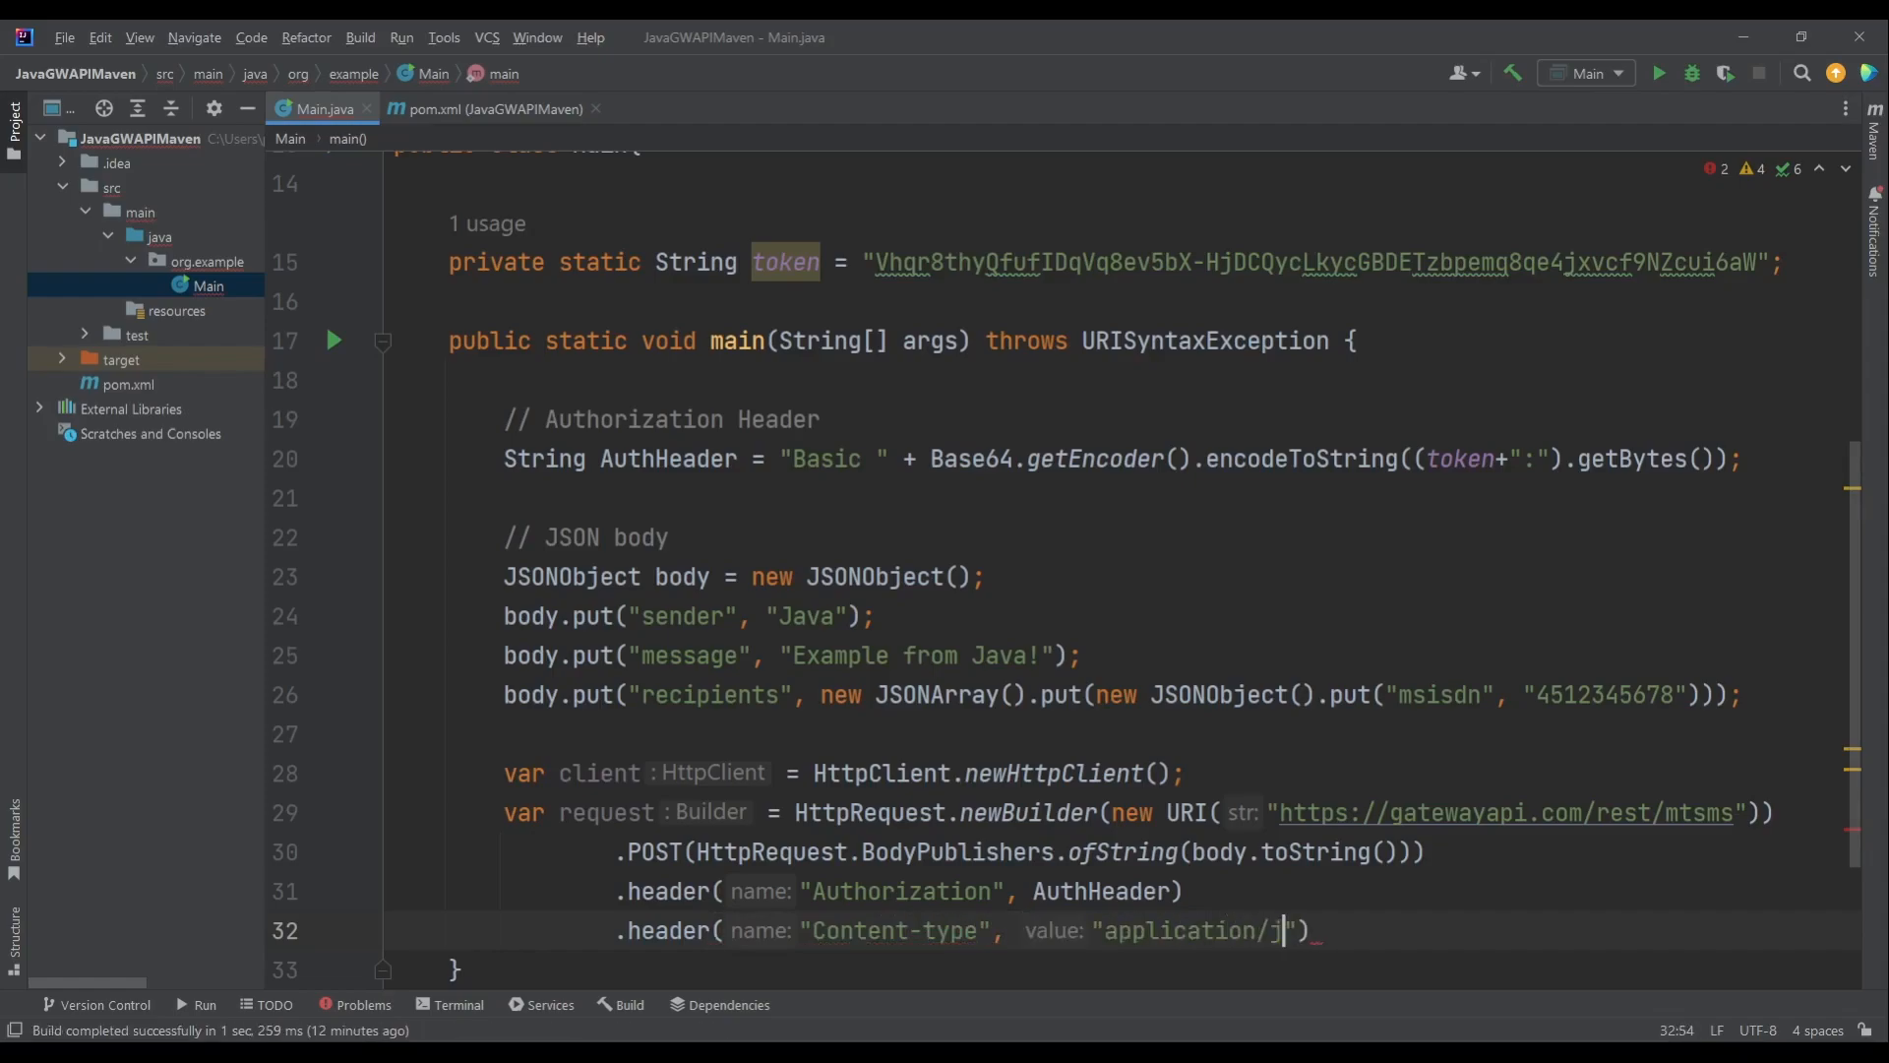
{"action": "type", "text": "son\").b"}
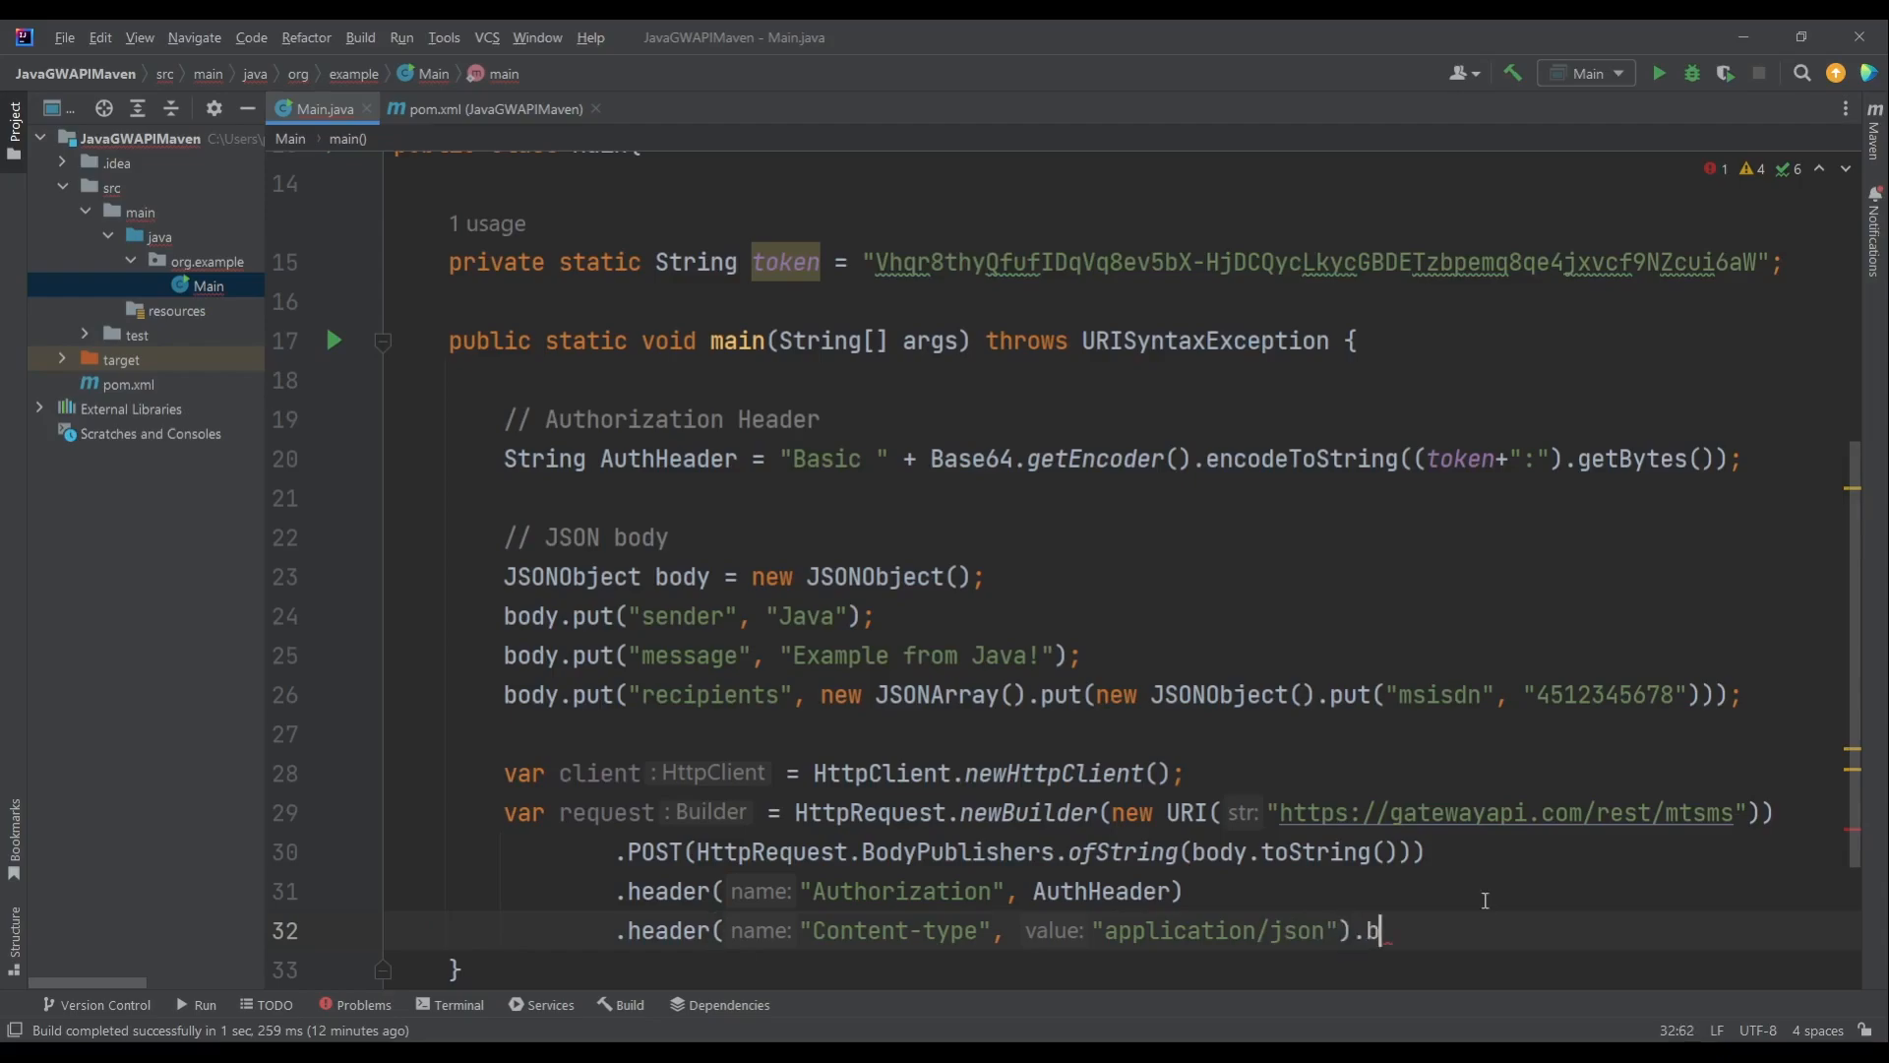
{"action": "type", "text": "uild();"}
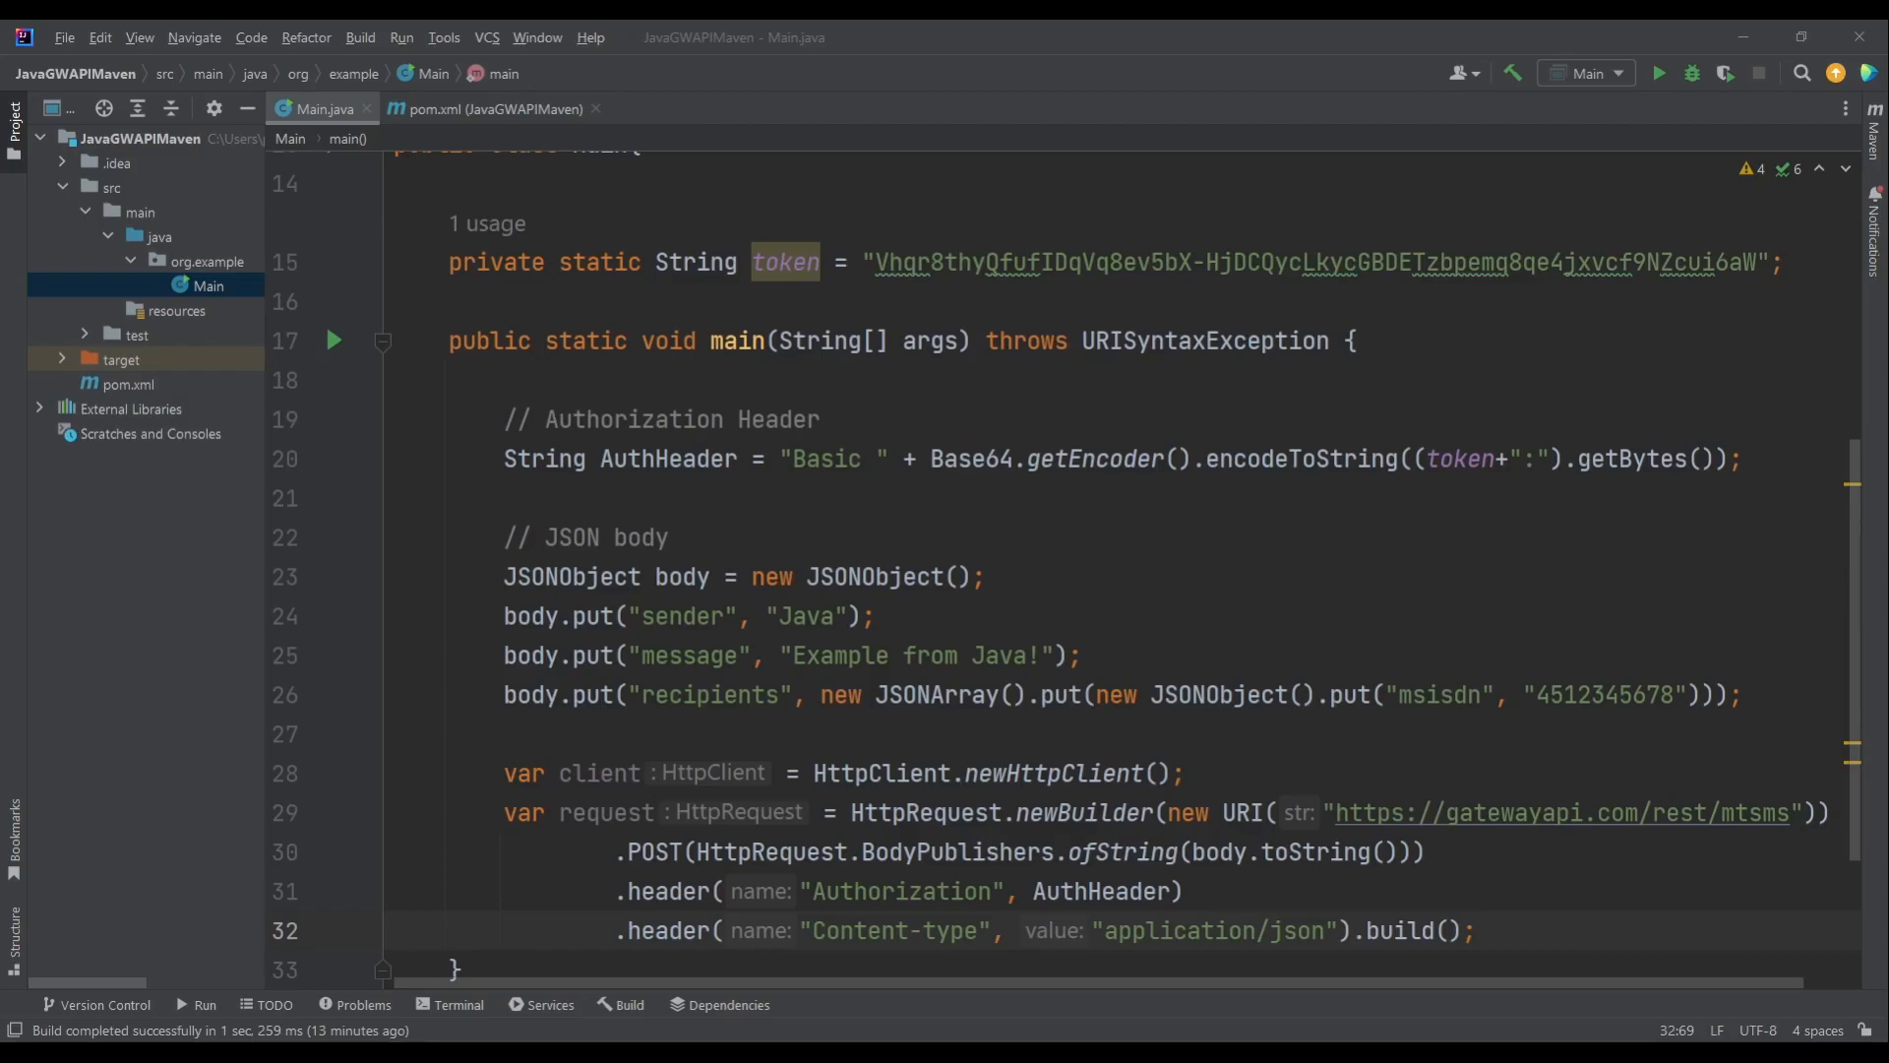
{"action": "left_click", "coordinate": [1476, 930]}
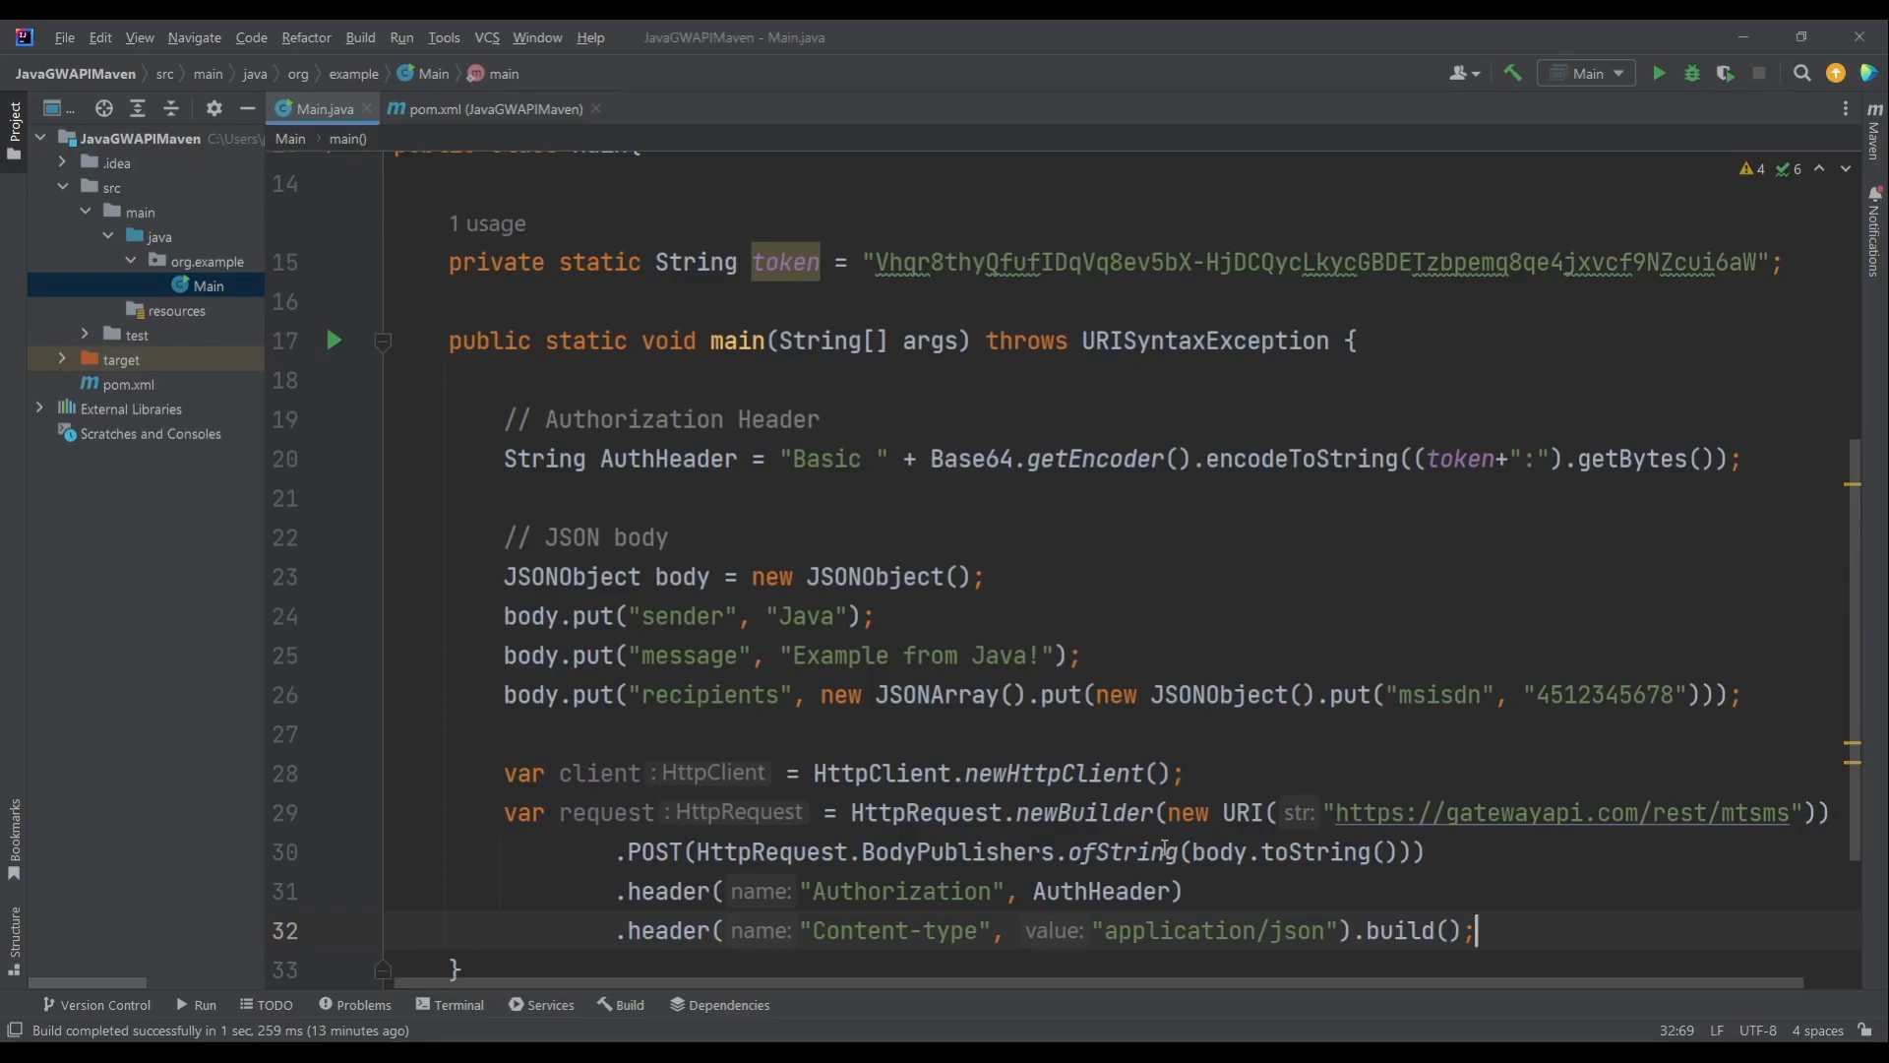
- Add var response = client.send(request, HttpResponse.BodyHandlers.ofString()) and declare main's checked exceptions
{"action": "type", "text": "c"}
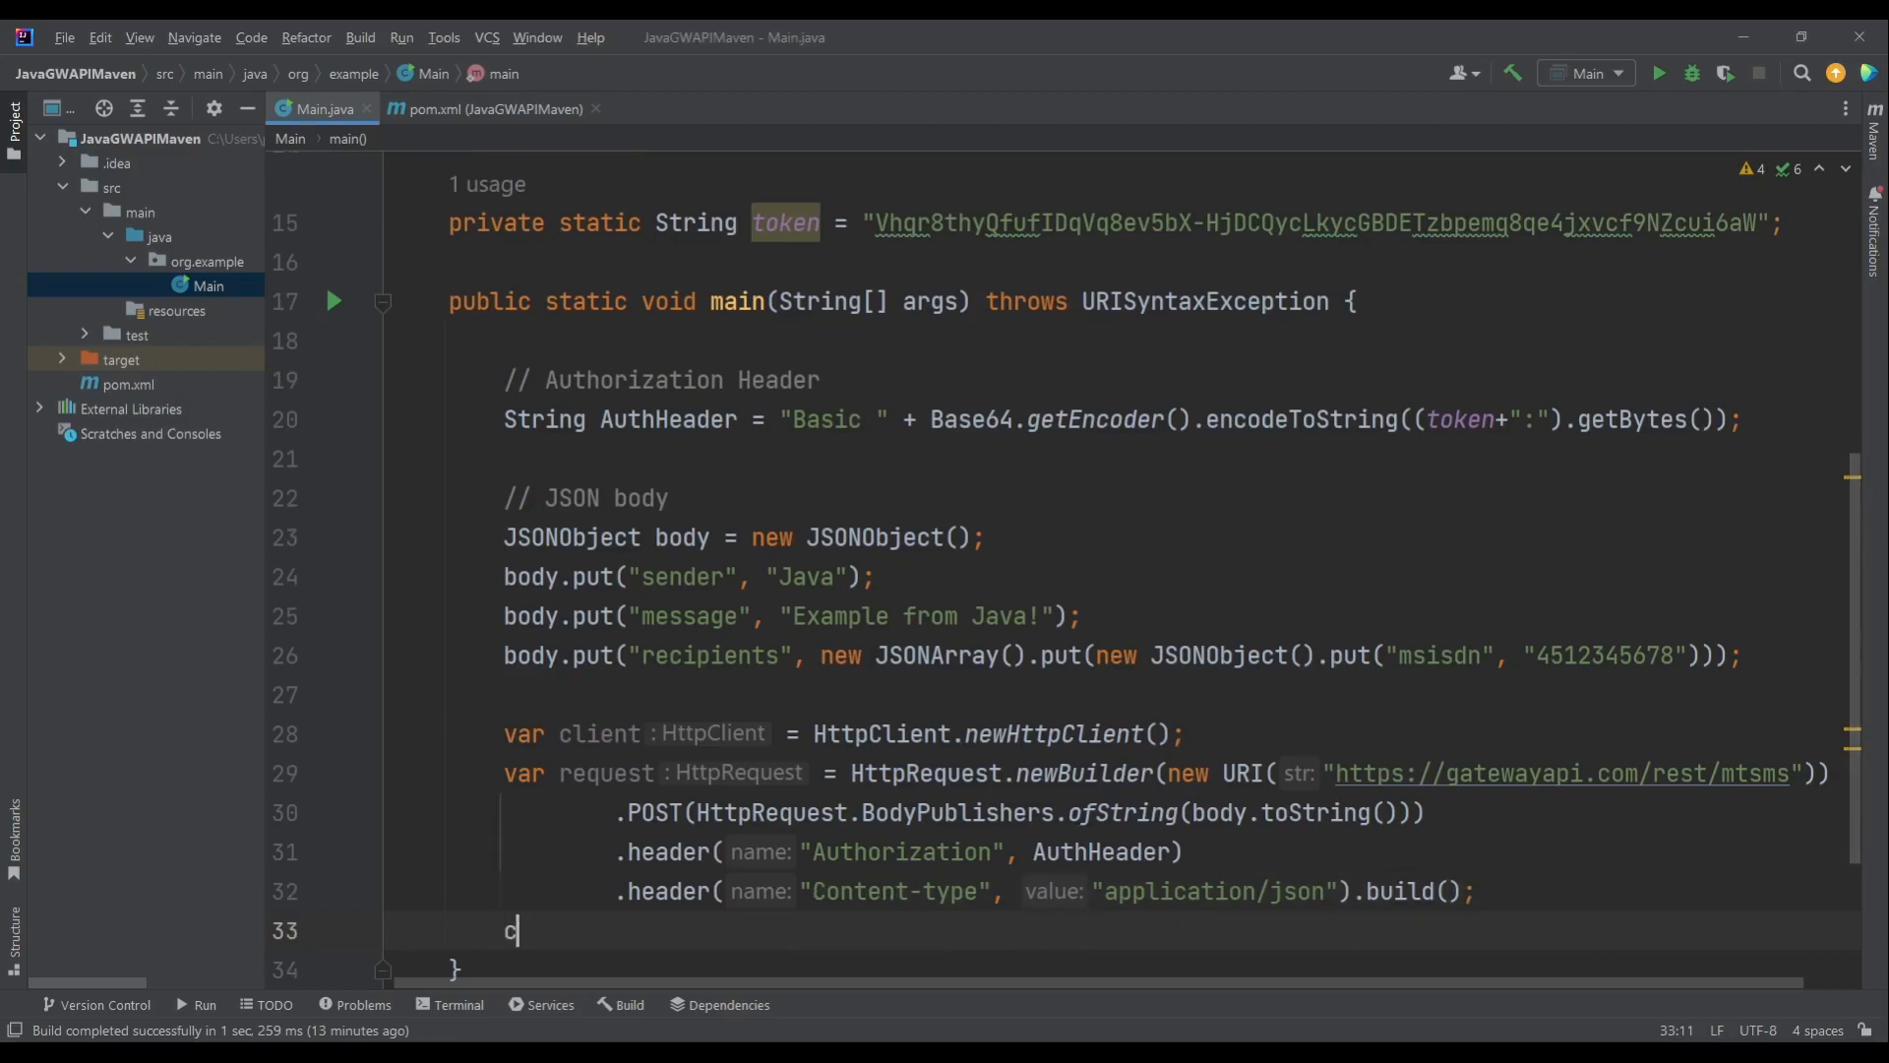
{"action": "type", "text": "ar response"}
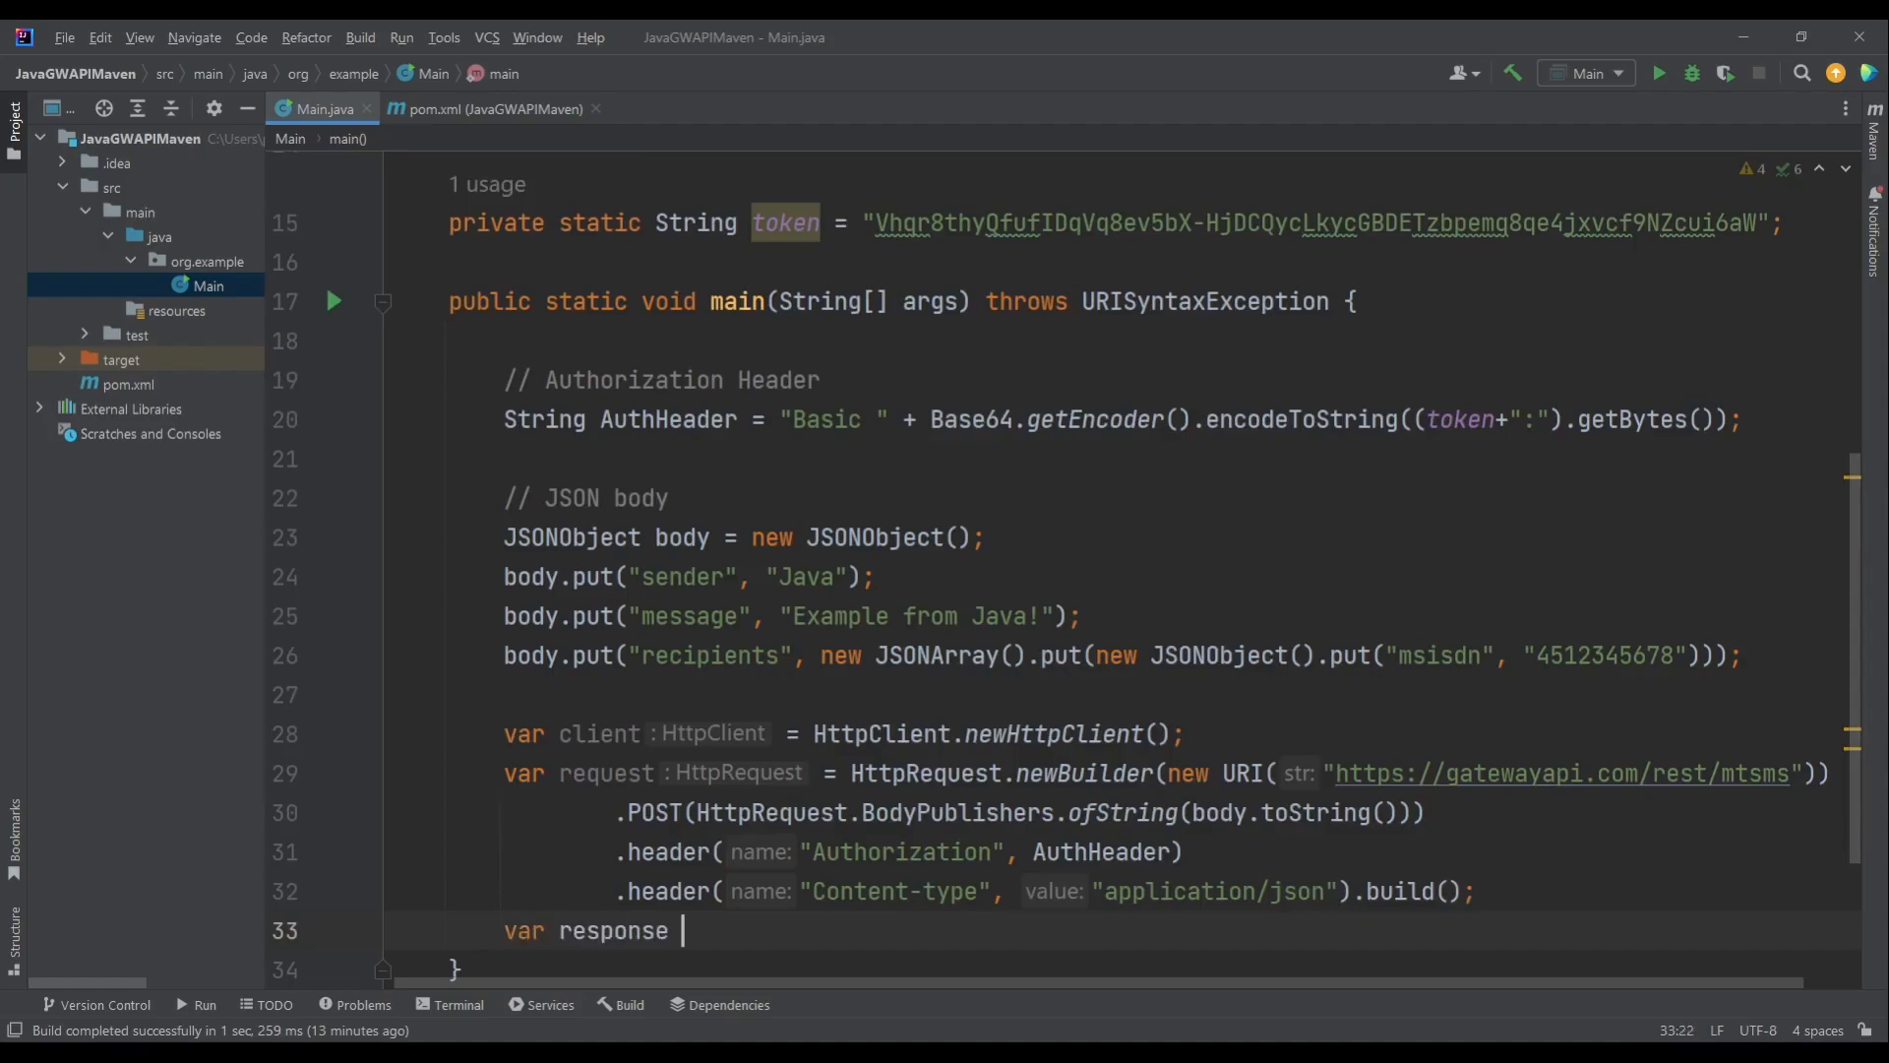
{"action": "type", "text": "= client.send(r"}
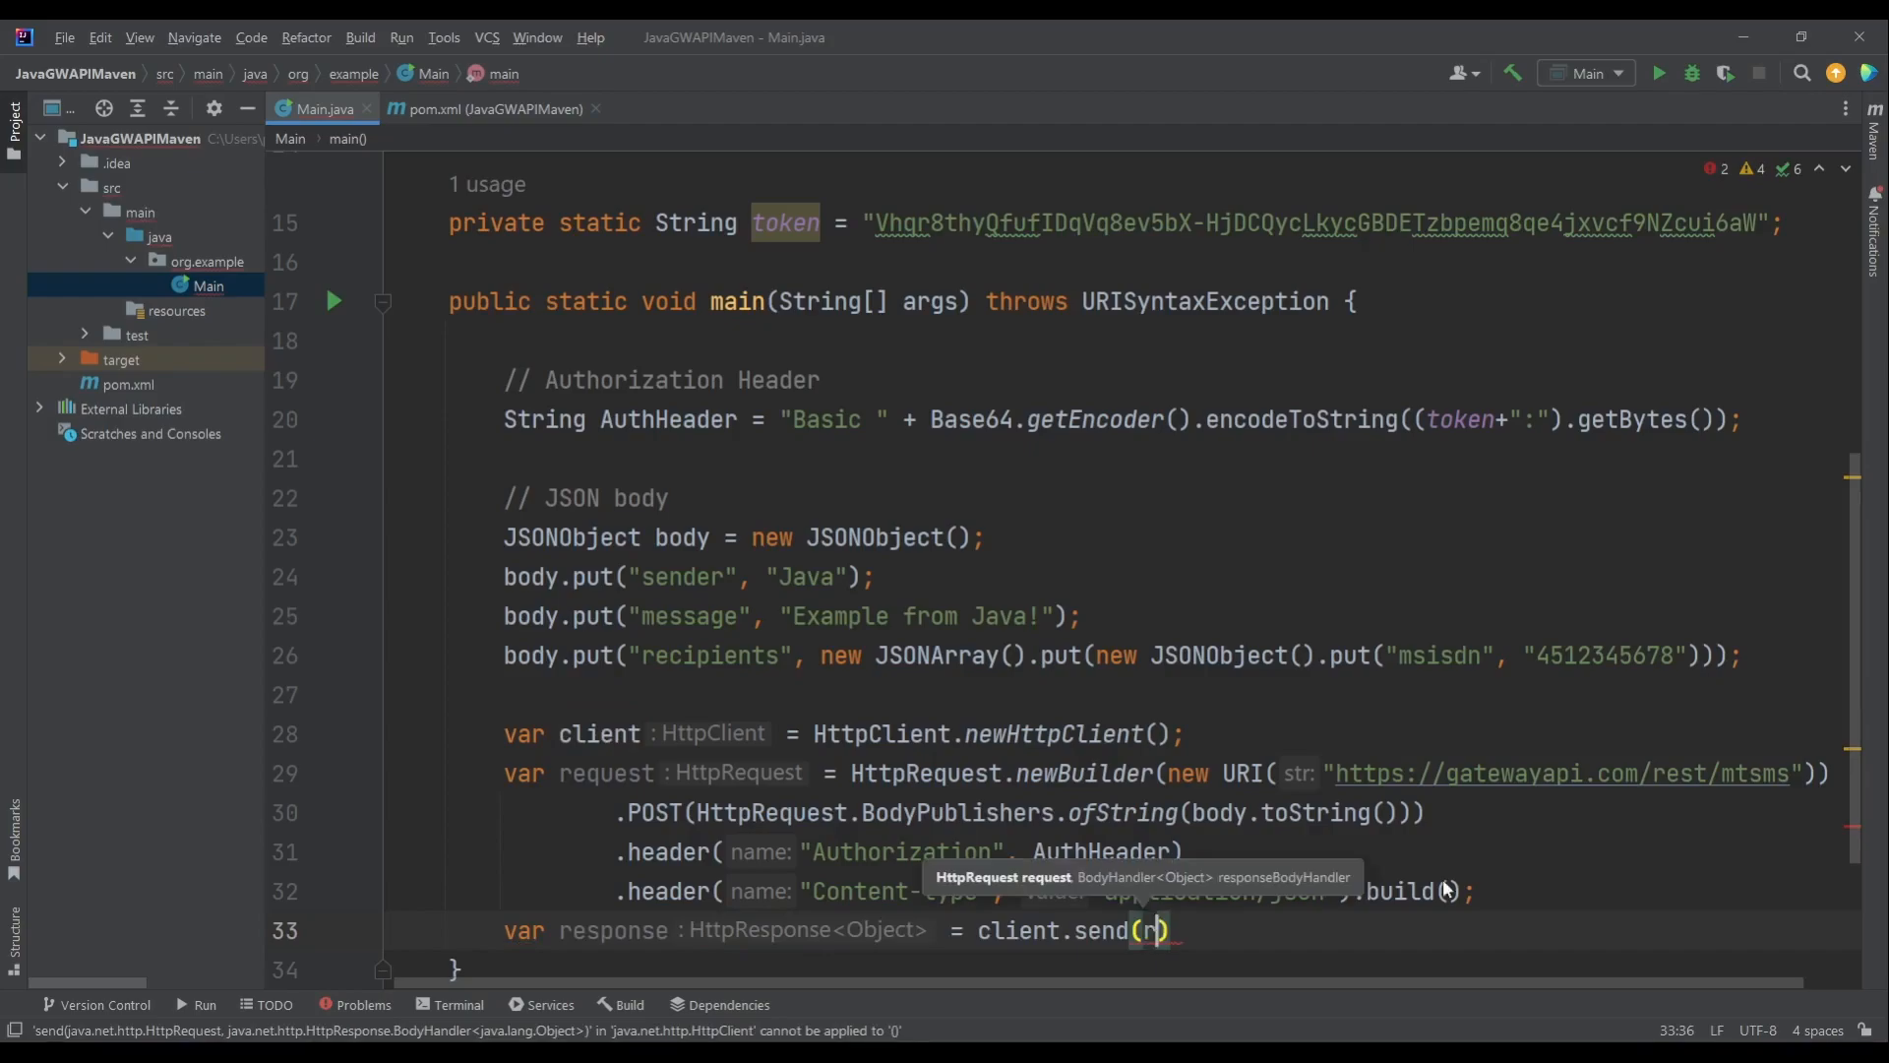
{"action": "type", "text": "equest, HttpResponse.BodyHandlers.ofString("}
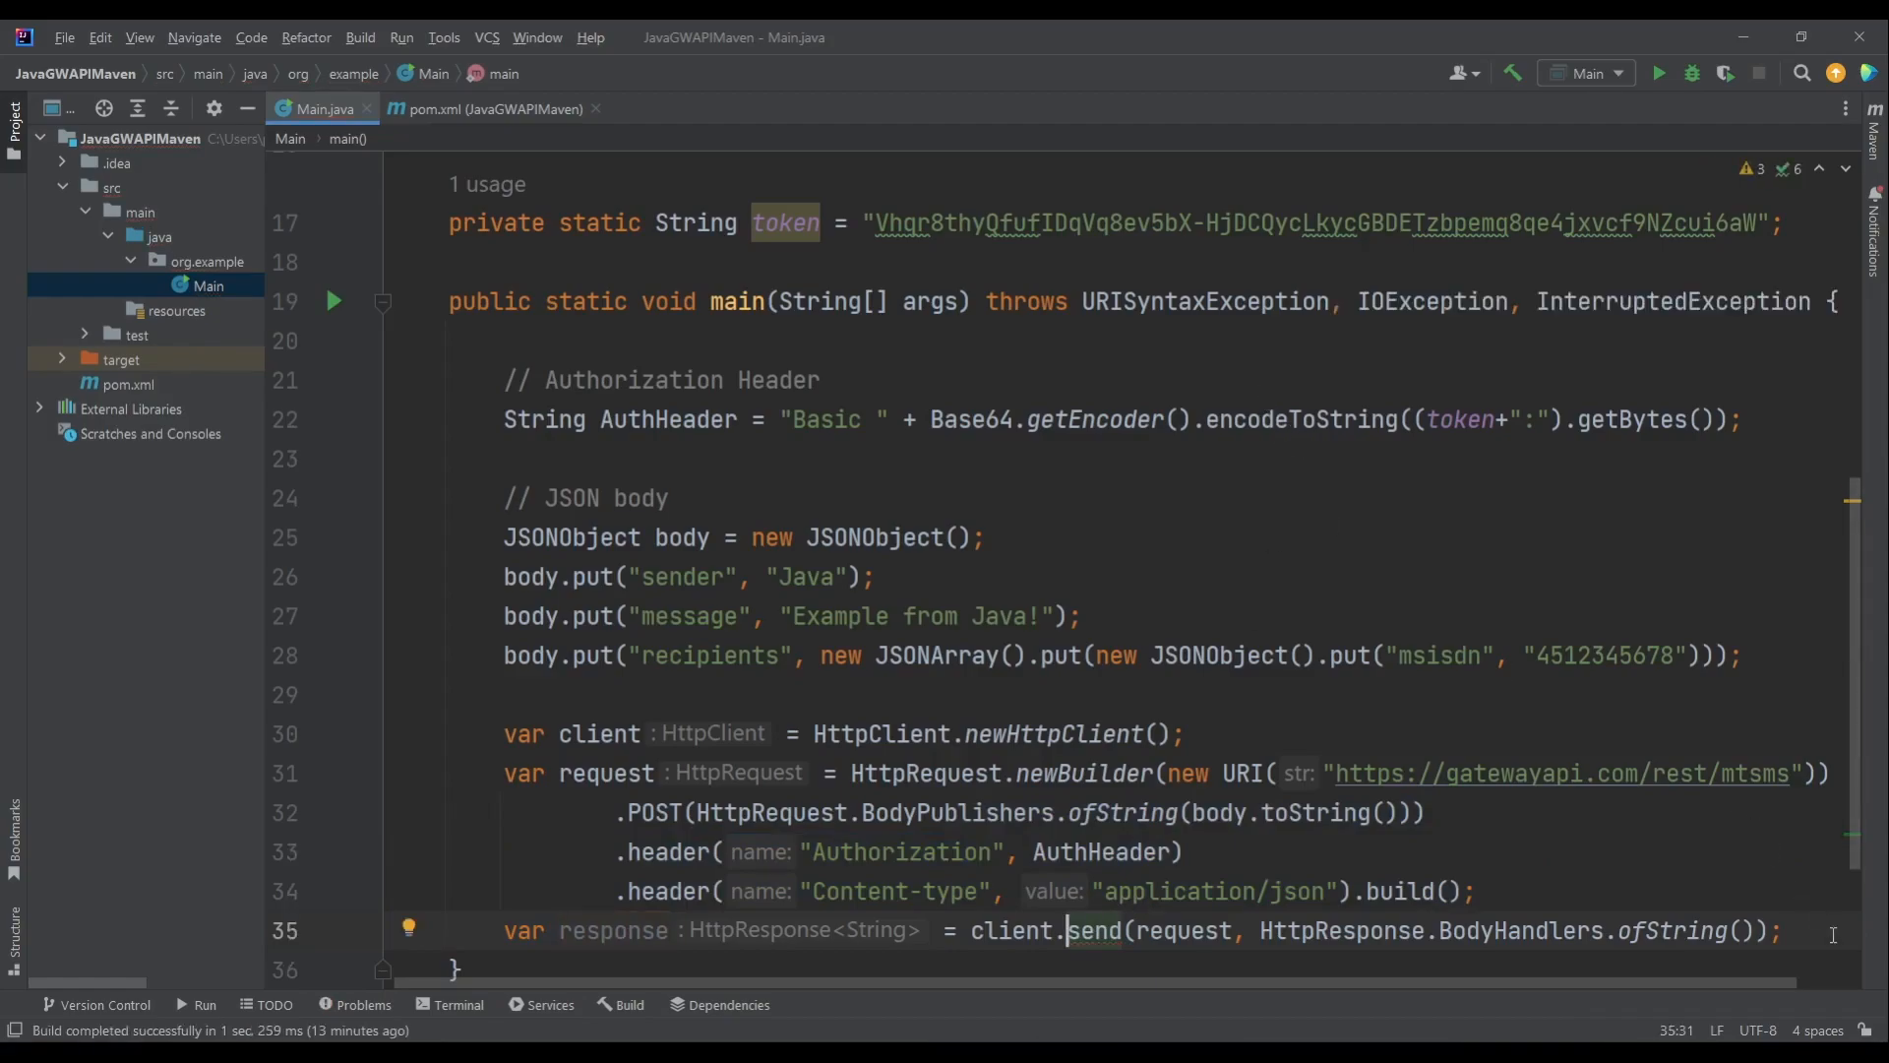
{"action": "mouse_move", "coordinate": [1804, 955]}
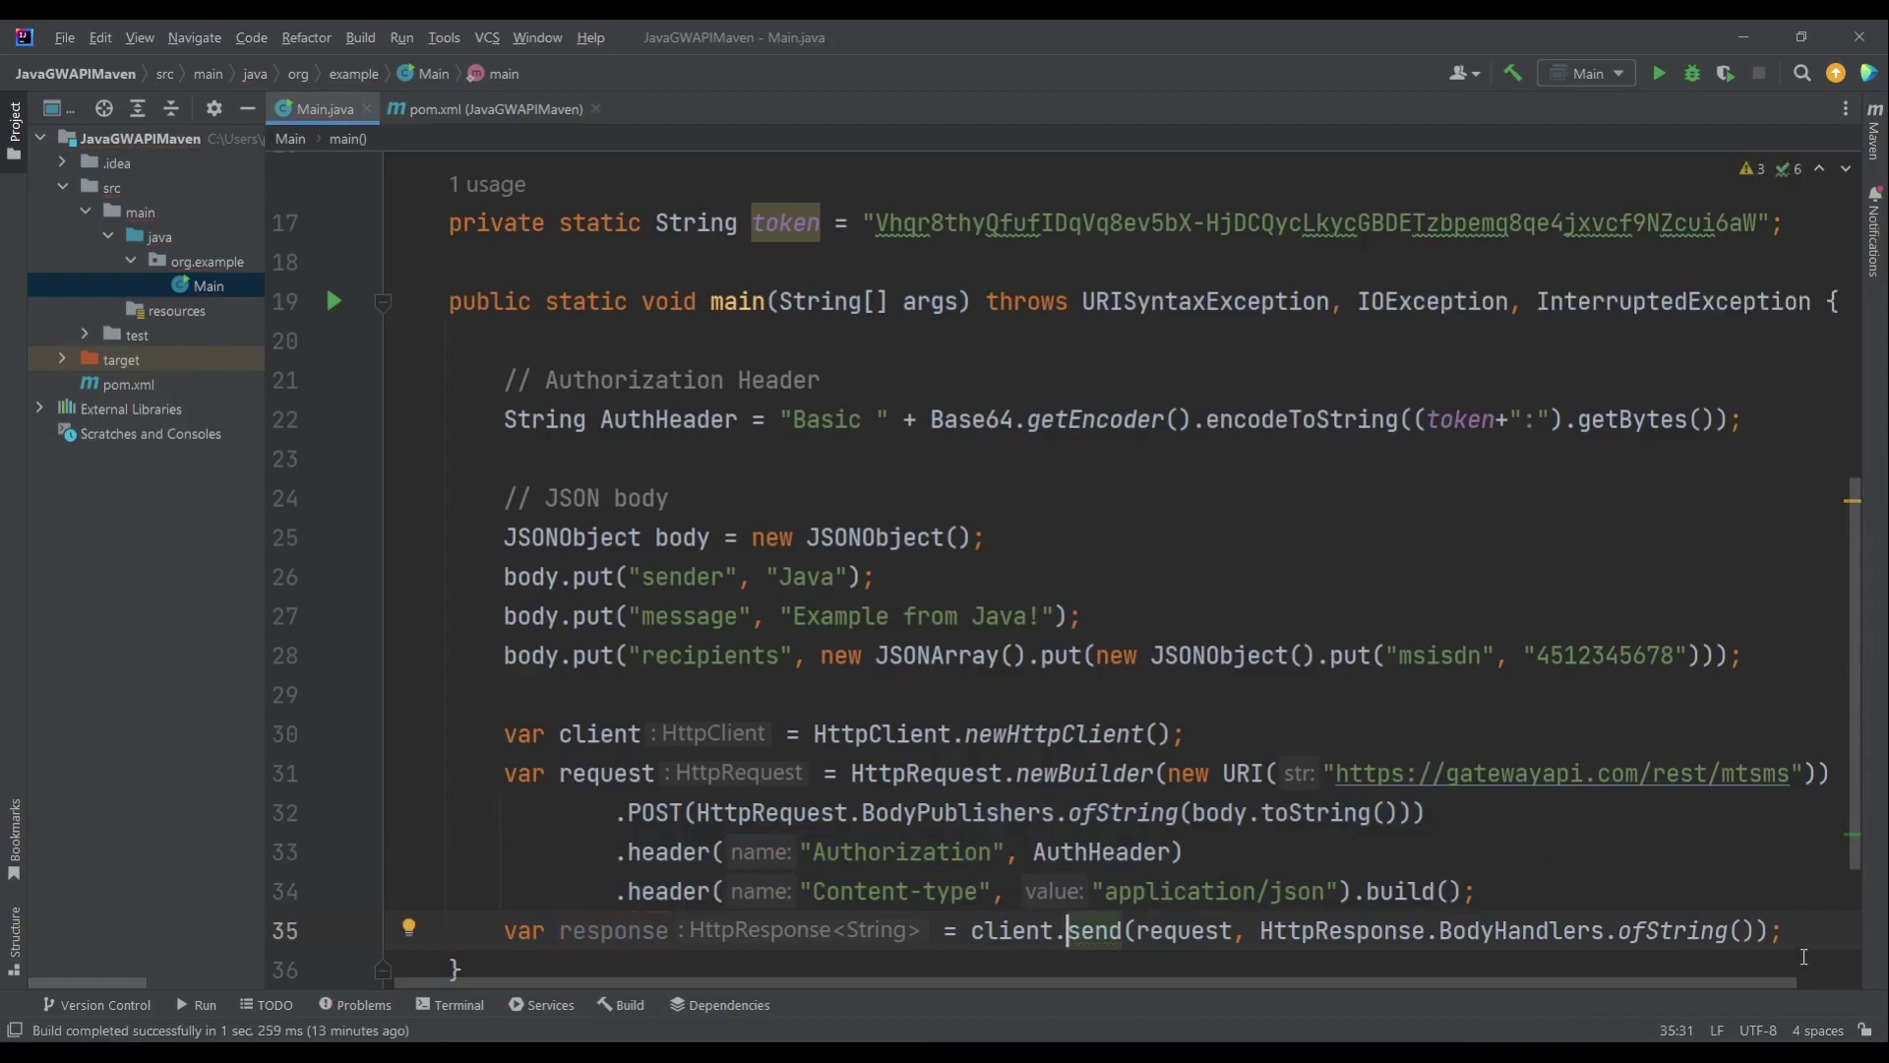
{"action": "type", "text": "pr"}
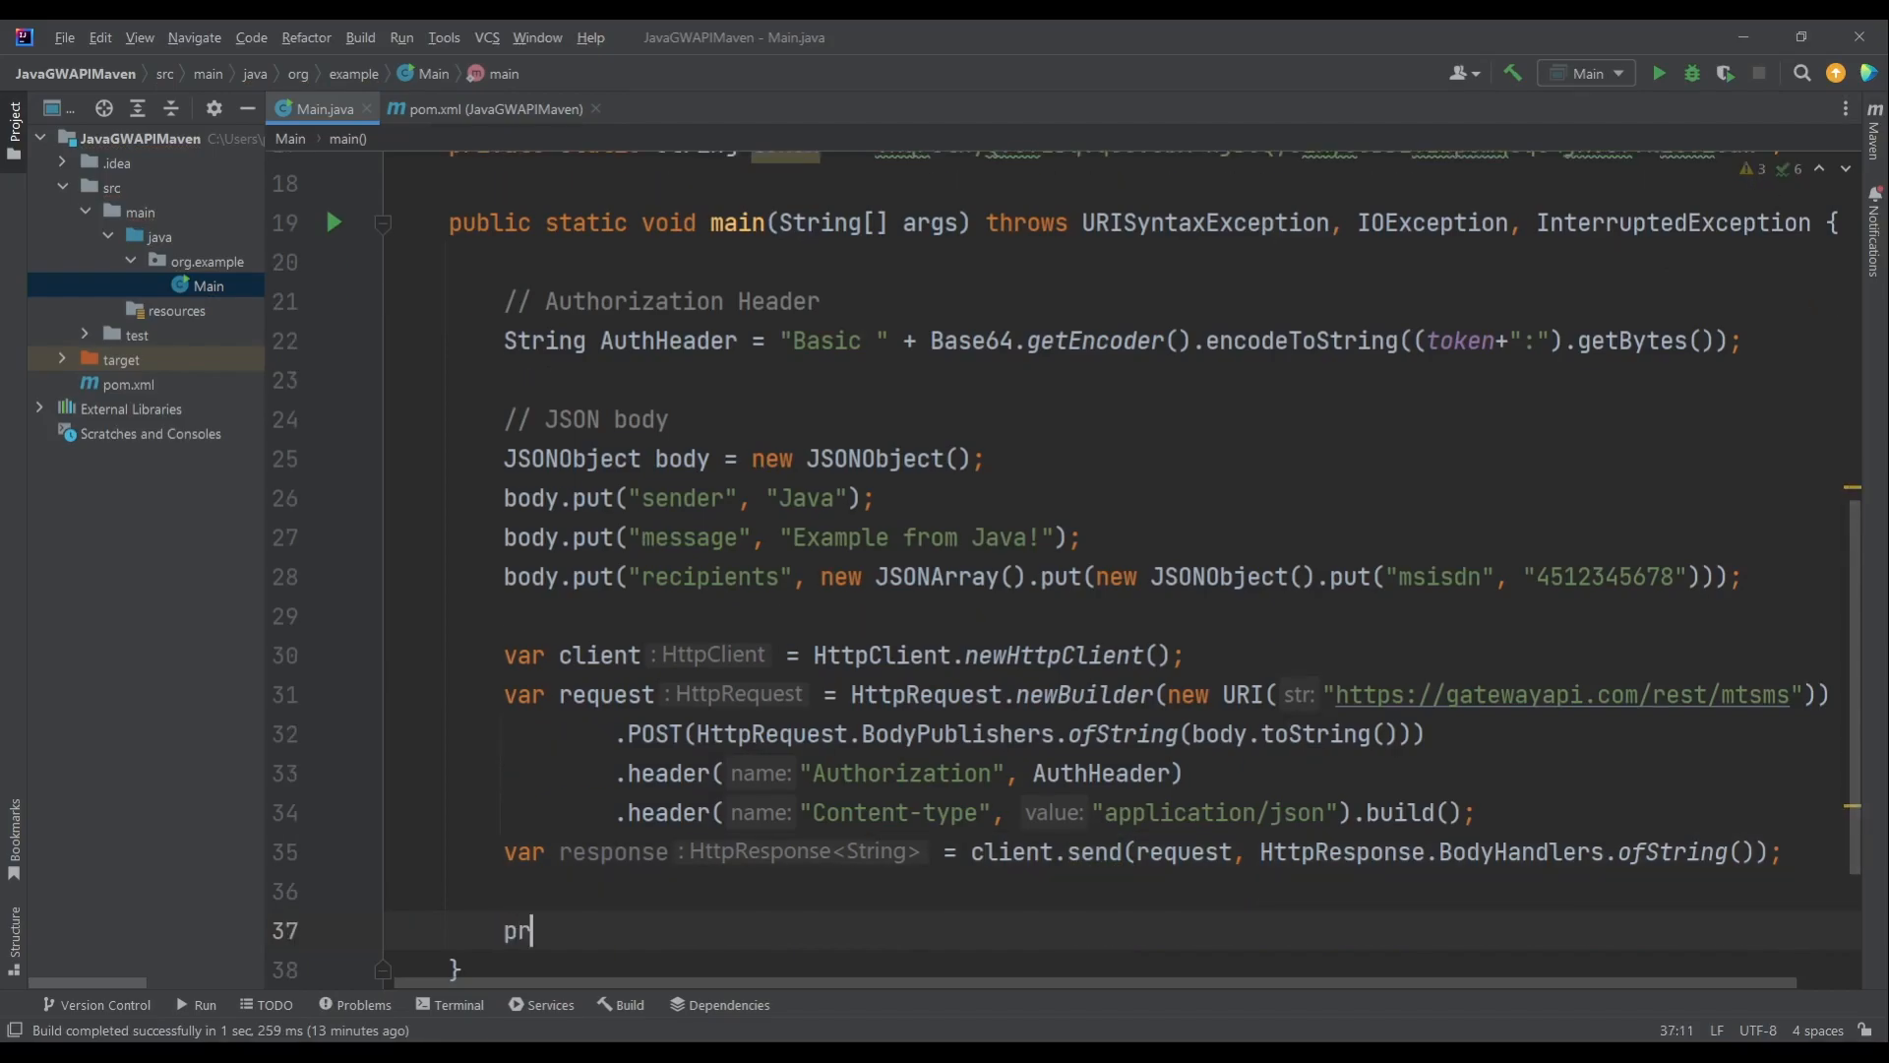
- Print response.statusCode() and response.body() with System.out.println below the send line
{"action": "type", "text": "so"}
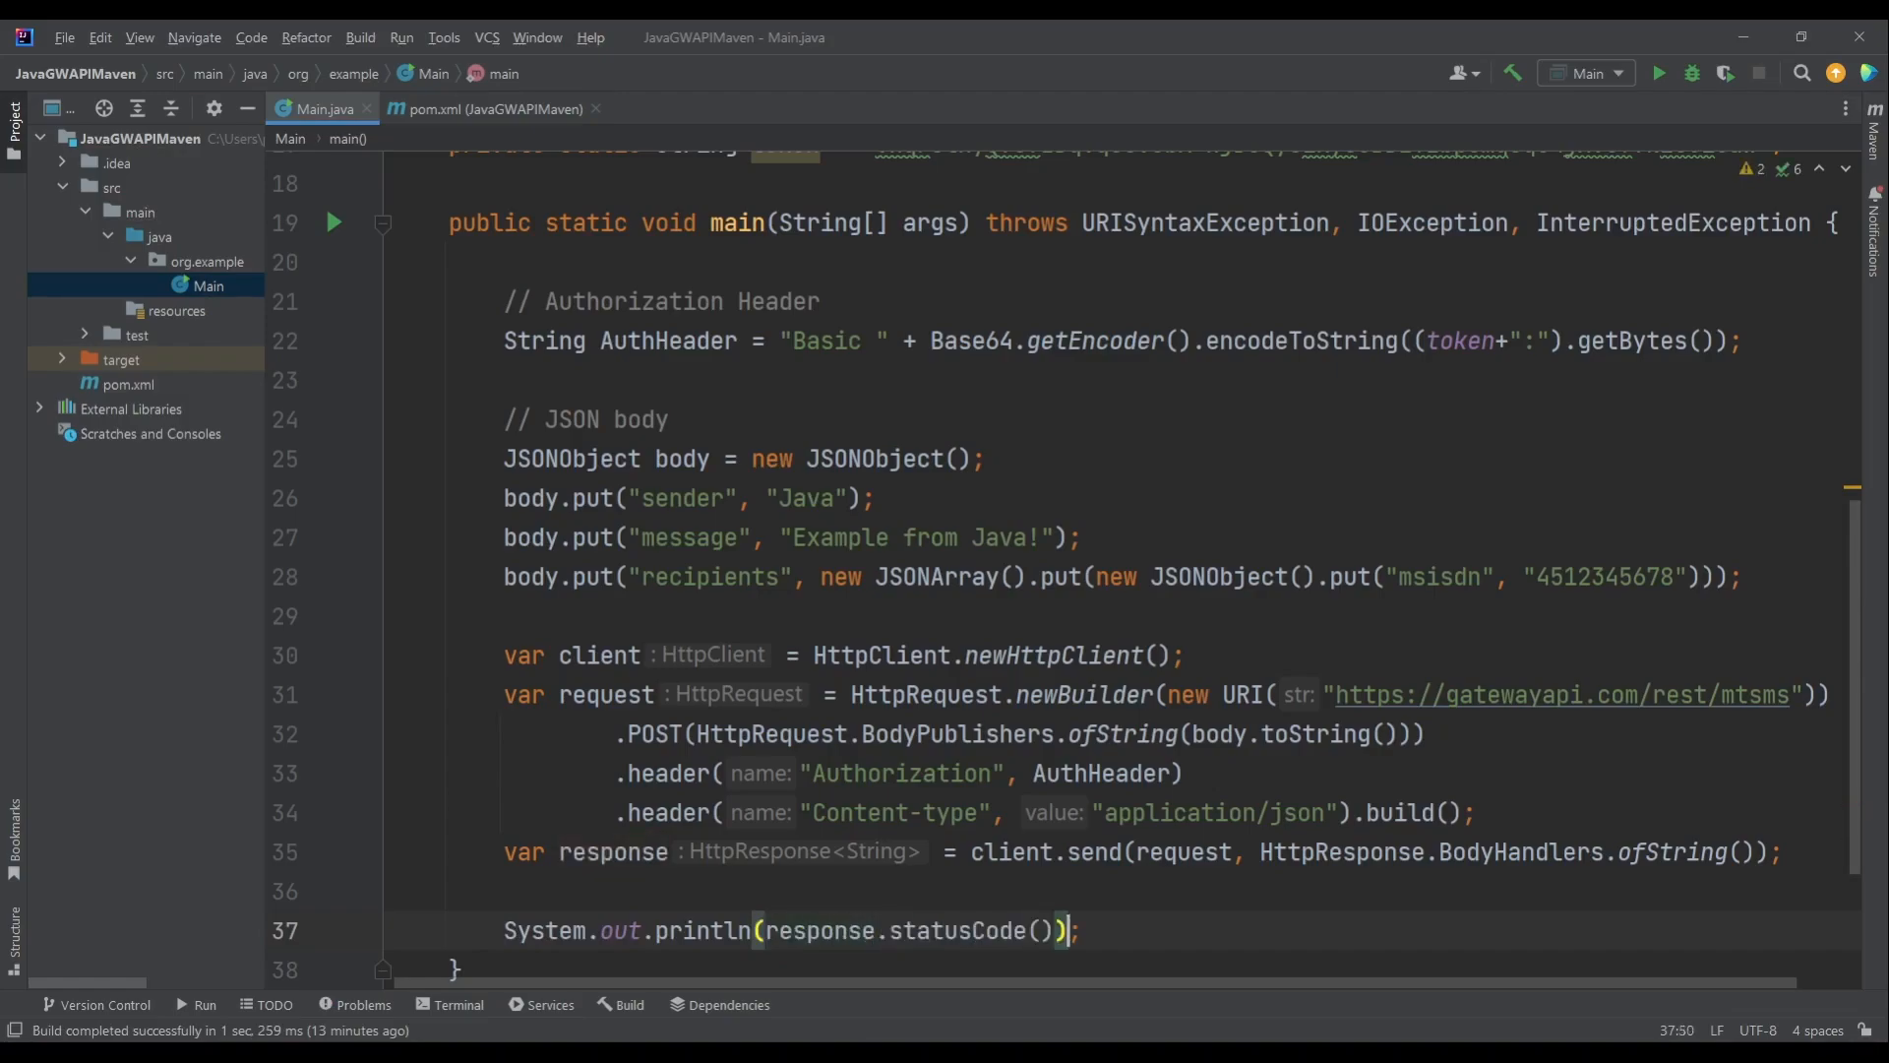
{"action": "type", "text": "System.out.println();"}
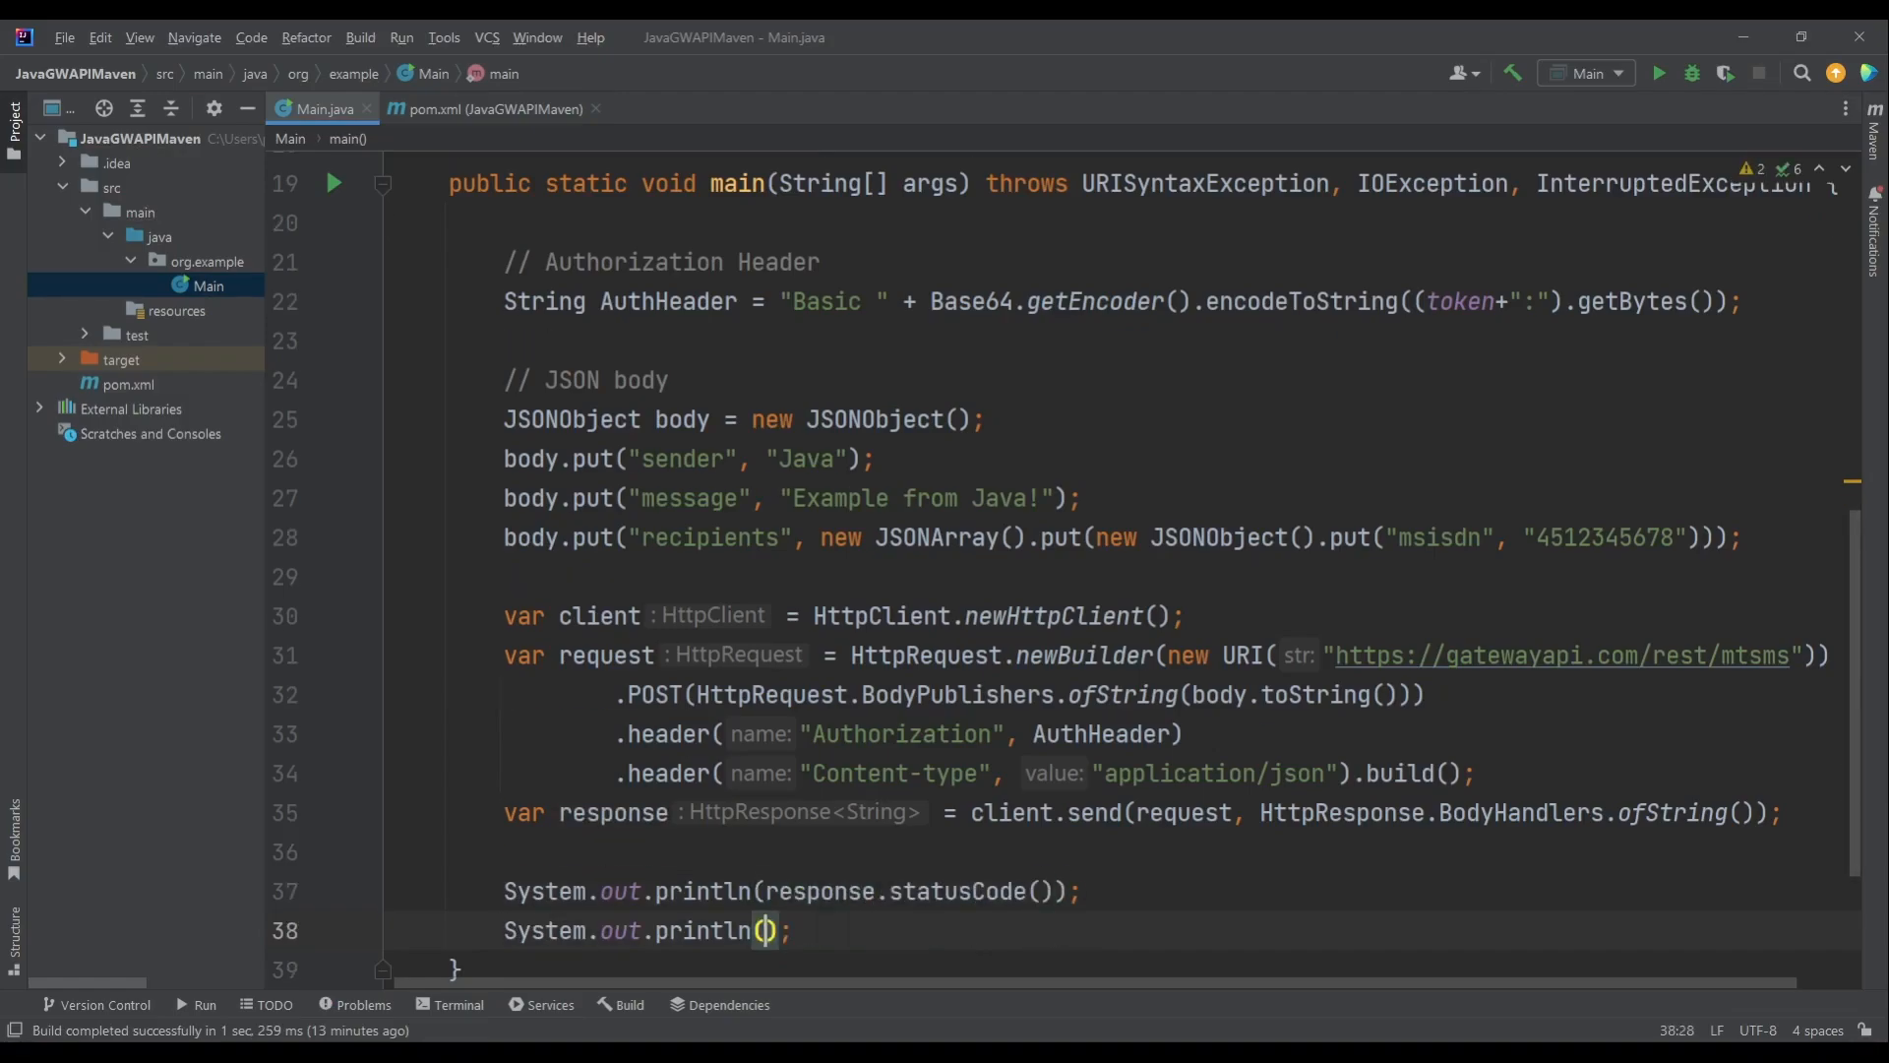
{"action": "type", "text": "response.b"}
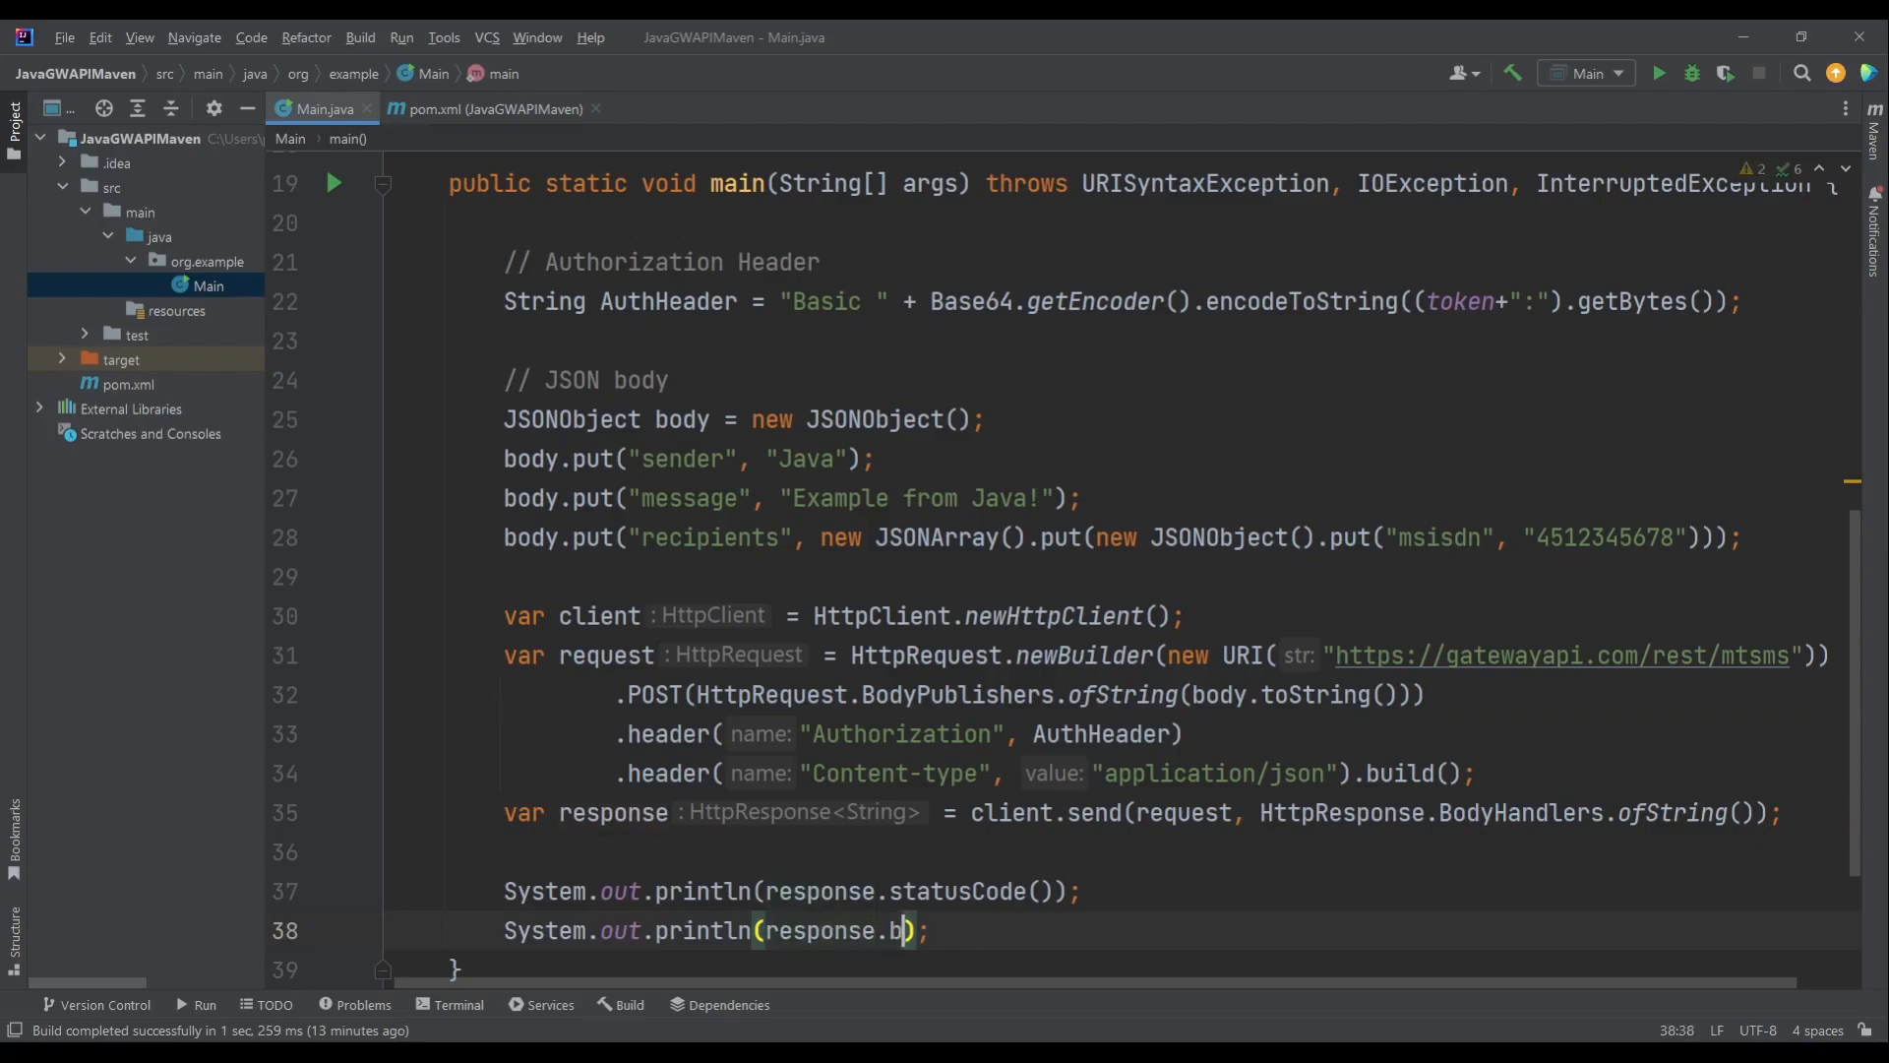
{"action": "type", "text": "ody()"}
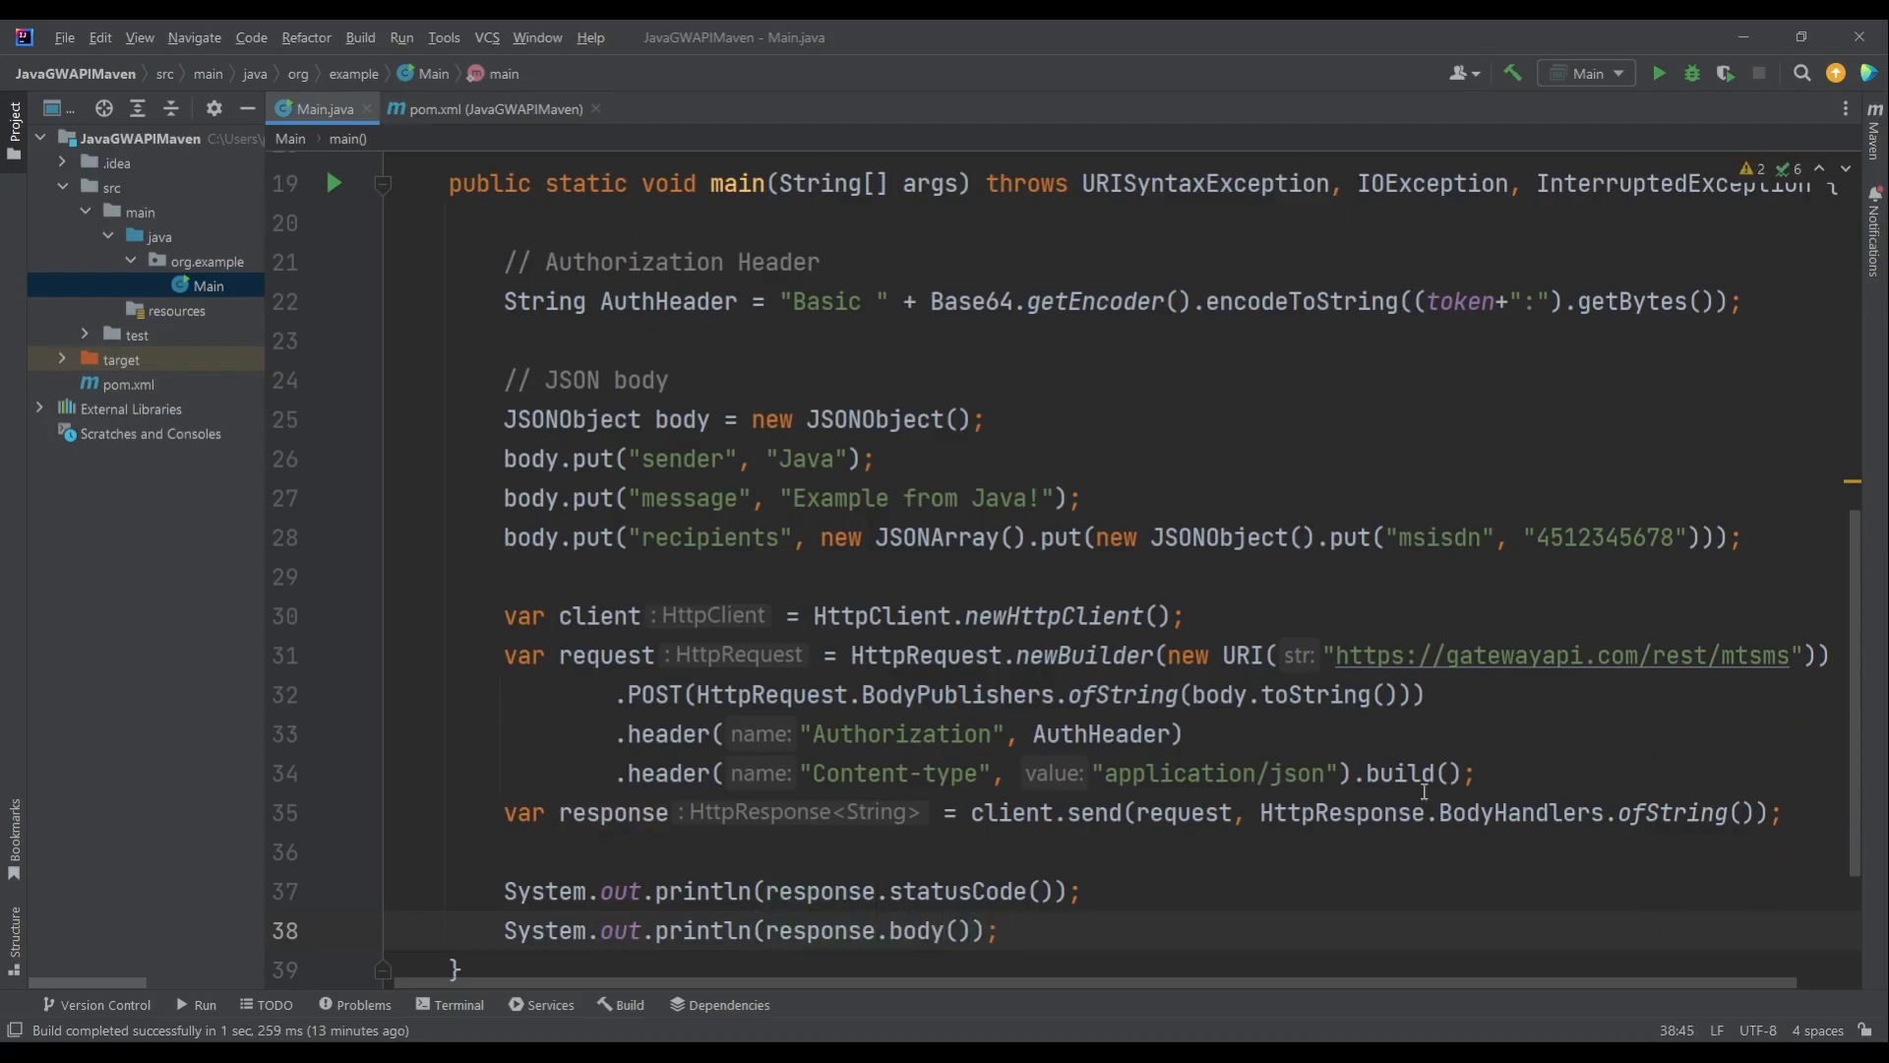
{"action": "mouse_move", "coordinate": [1107, 146]}
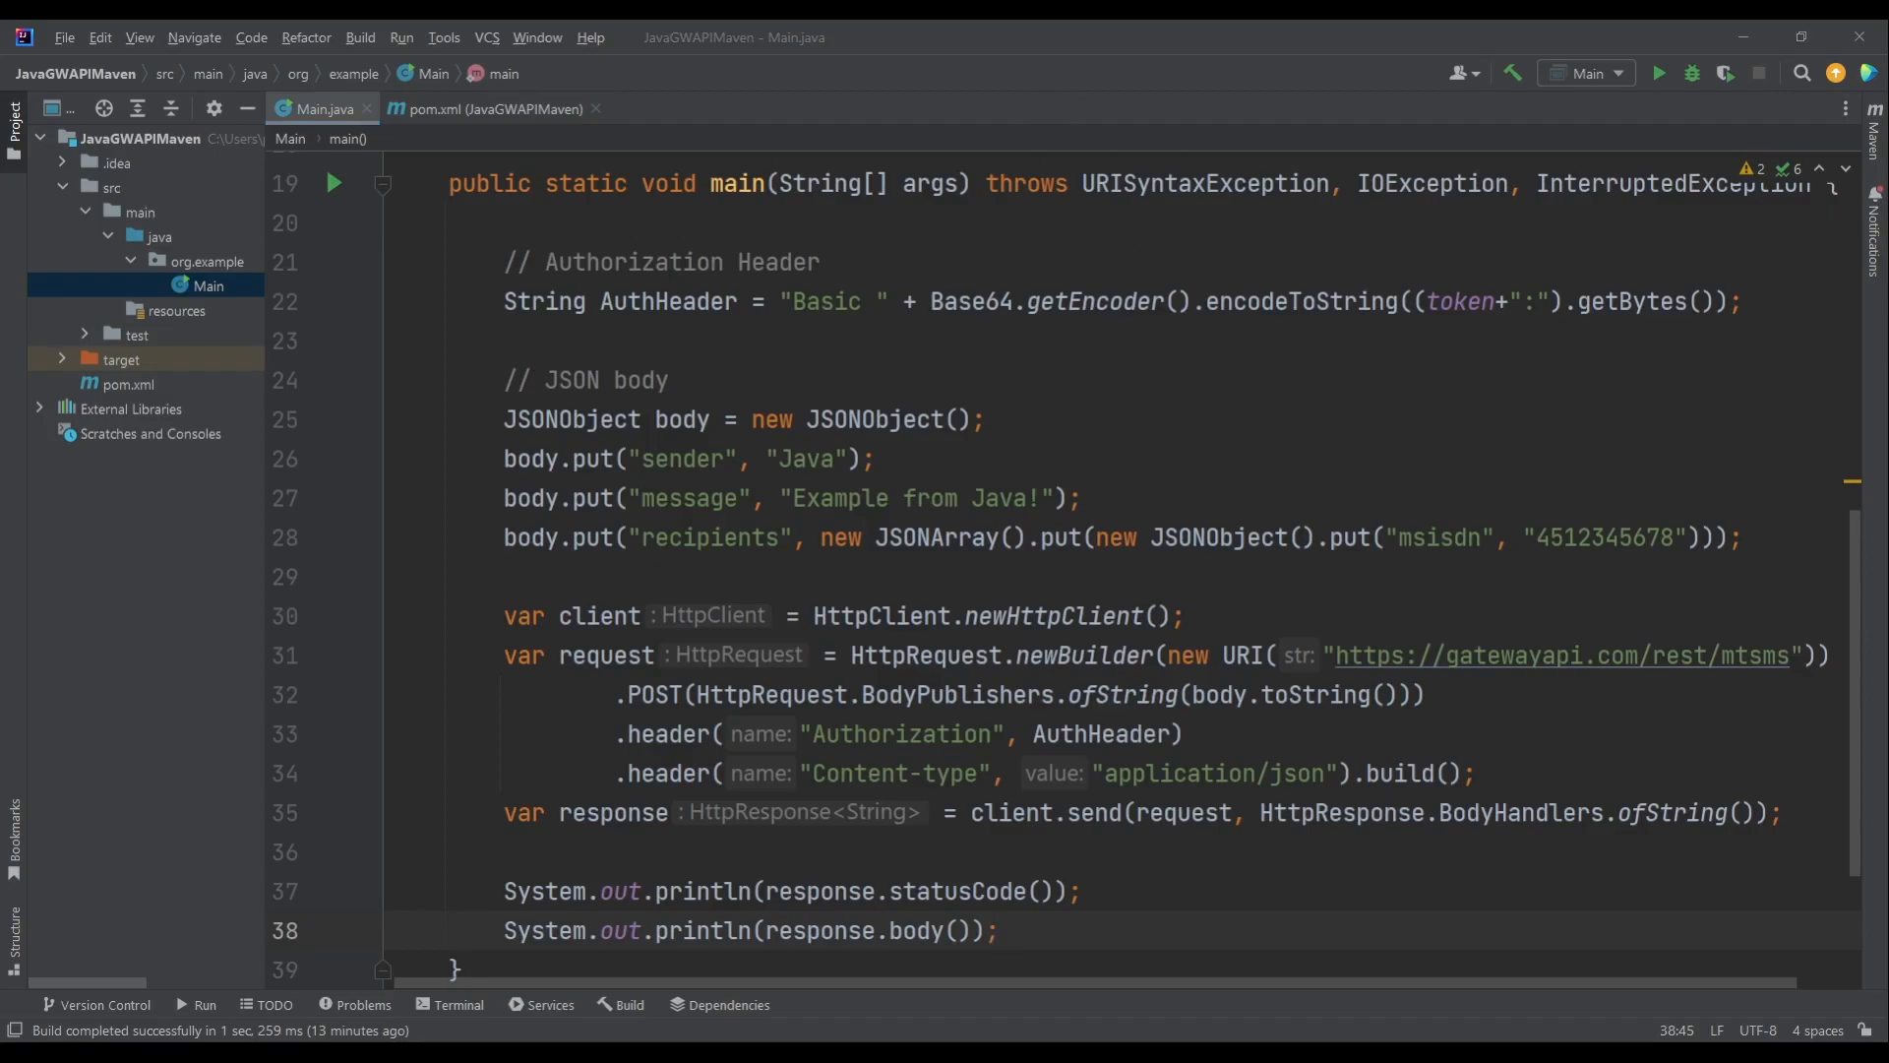
{"action": "left_click", "coordinate": [998, 930]}
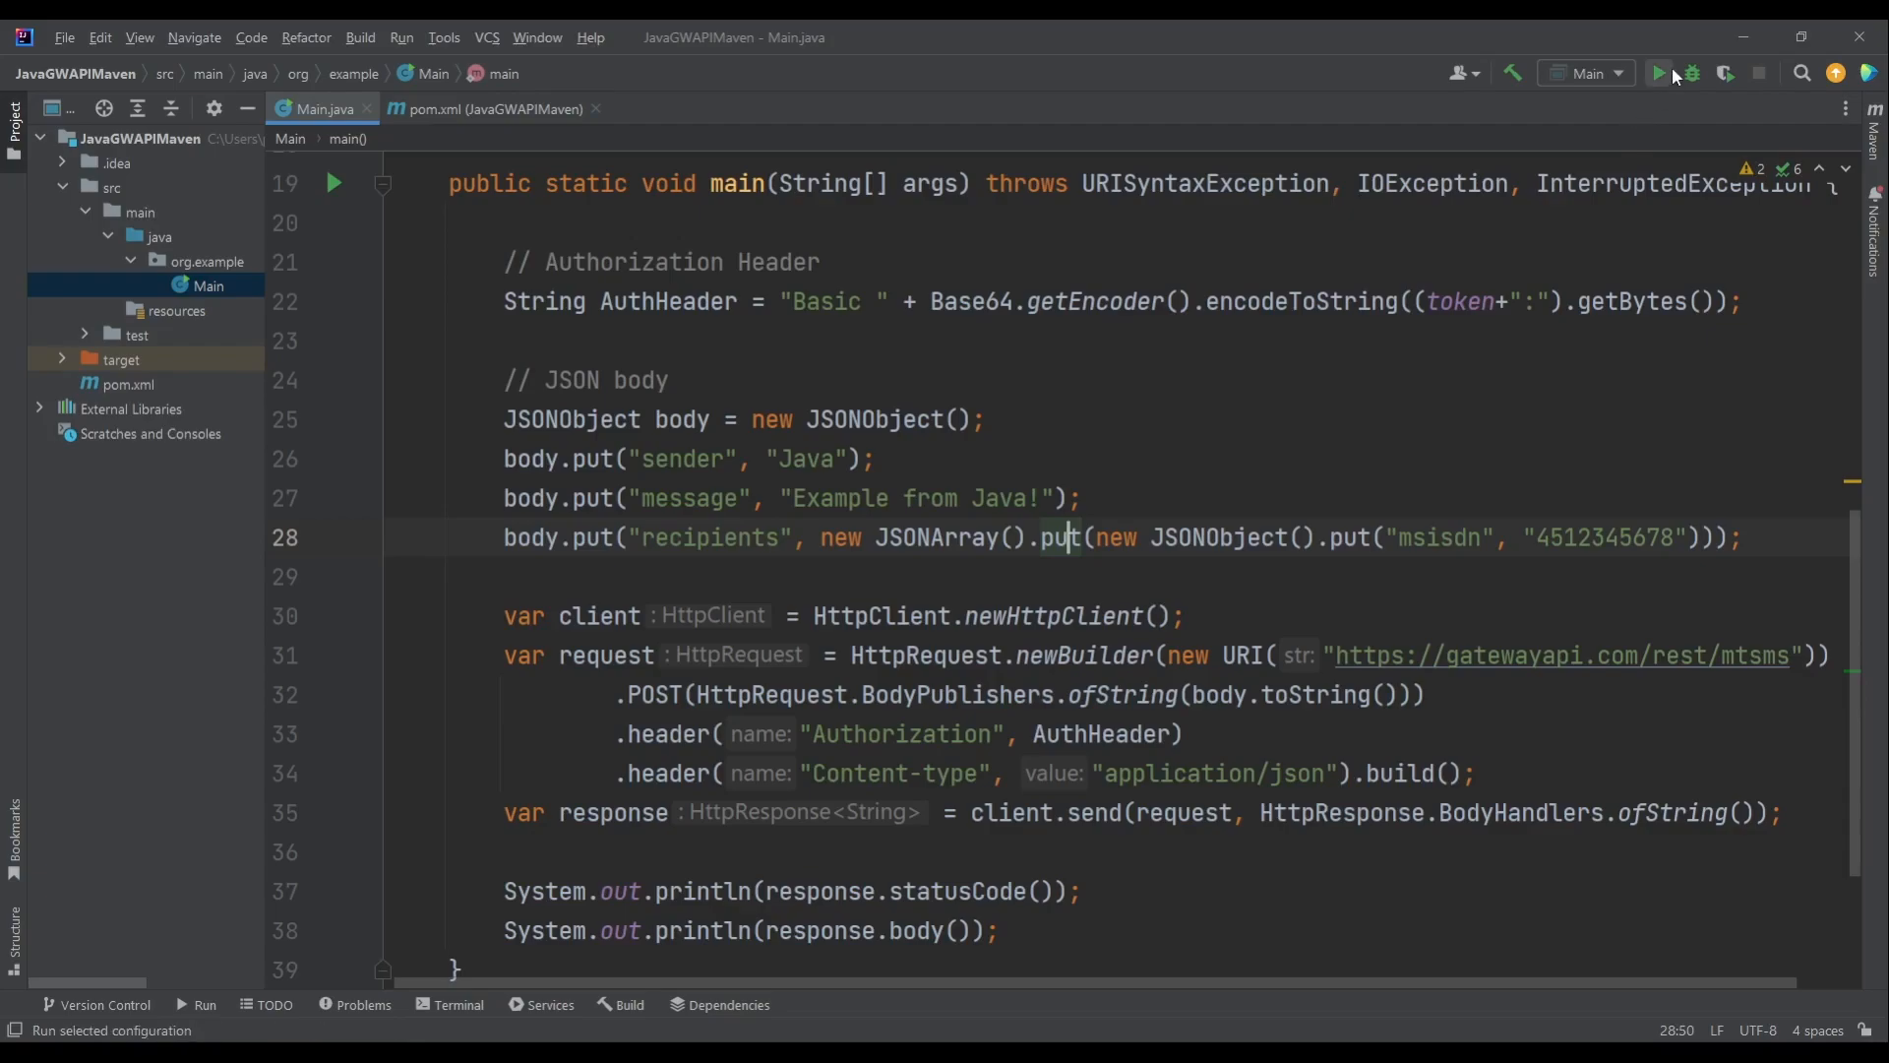
- Run Main and check the output: status 200, message ids and 0.285 DKK cost
{"action": "left_click", "coordinate": [1660, 73]}
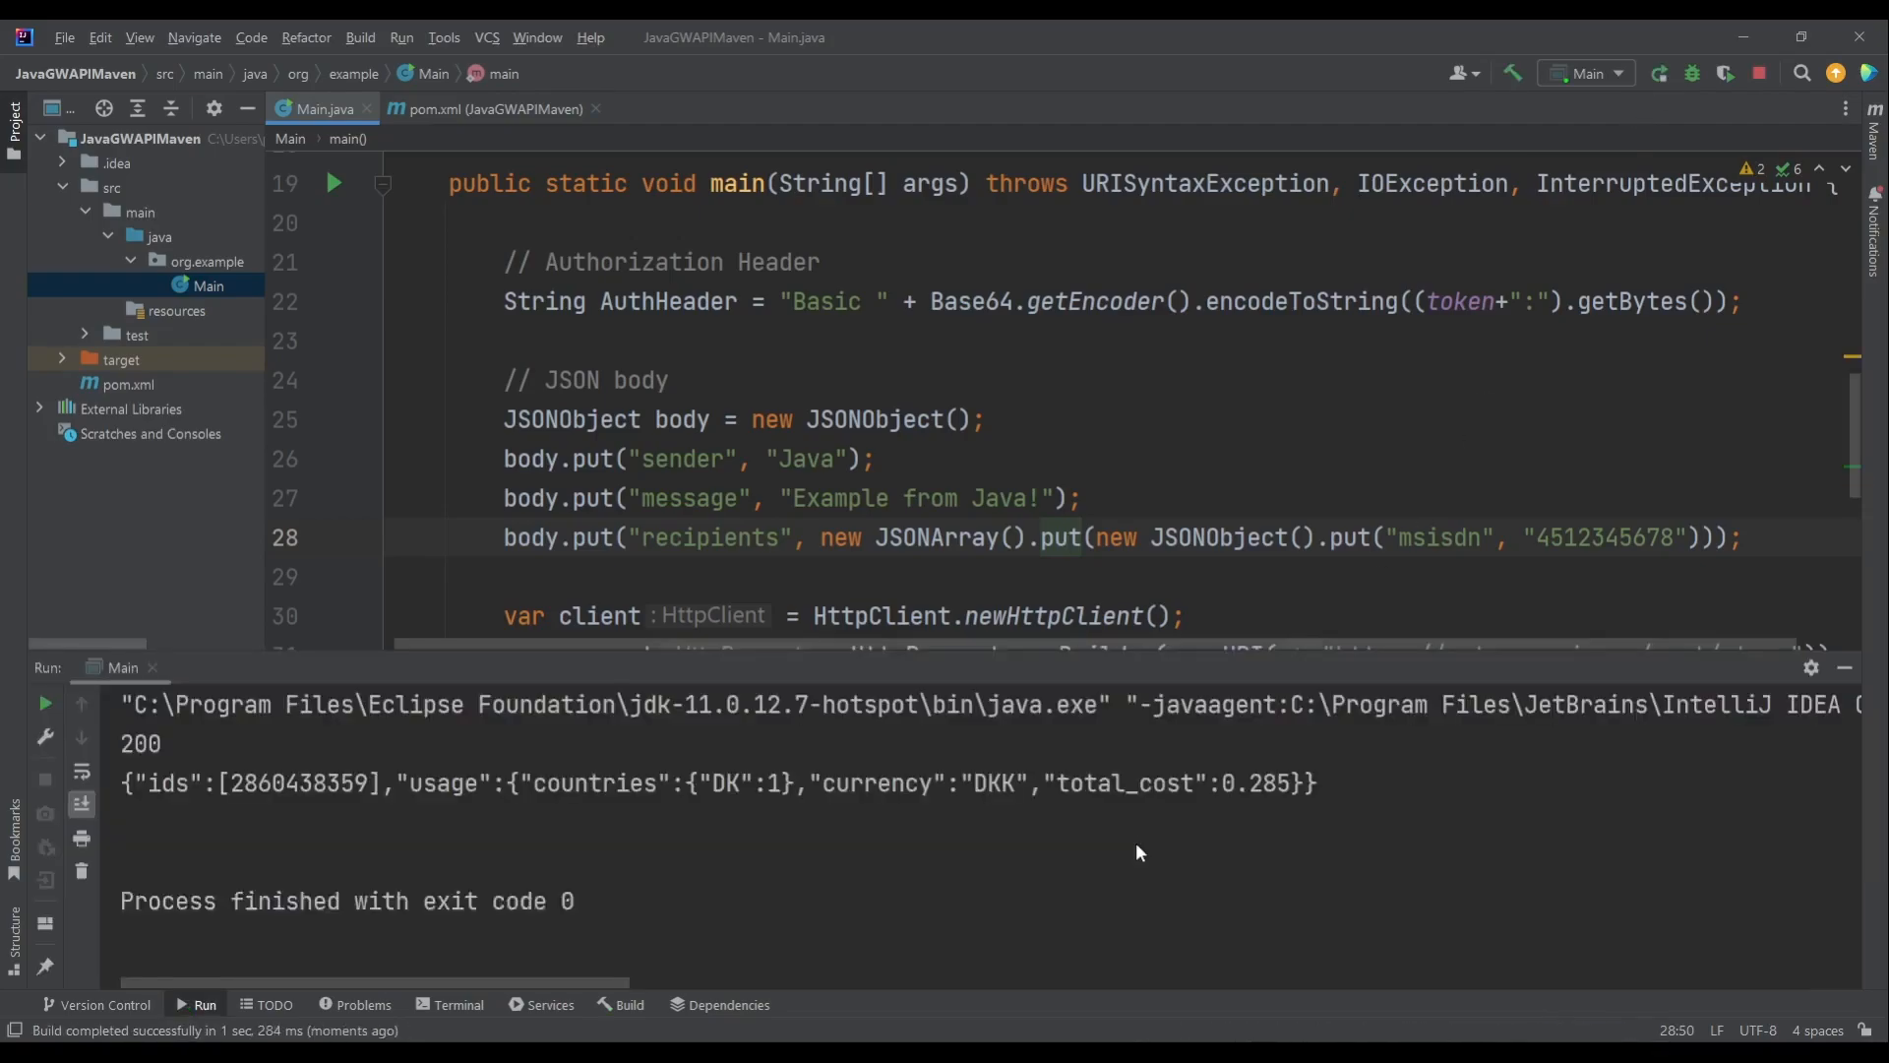
{"action": "double_click", "coordinate": [140, 744]}
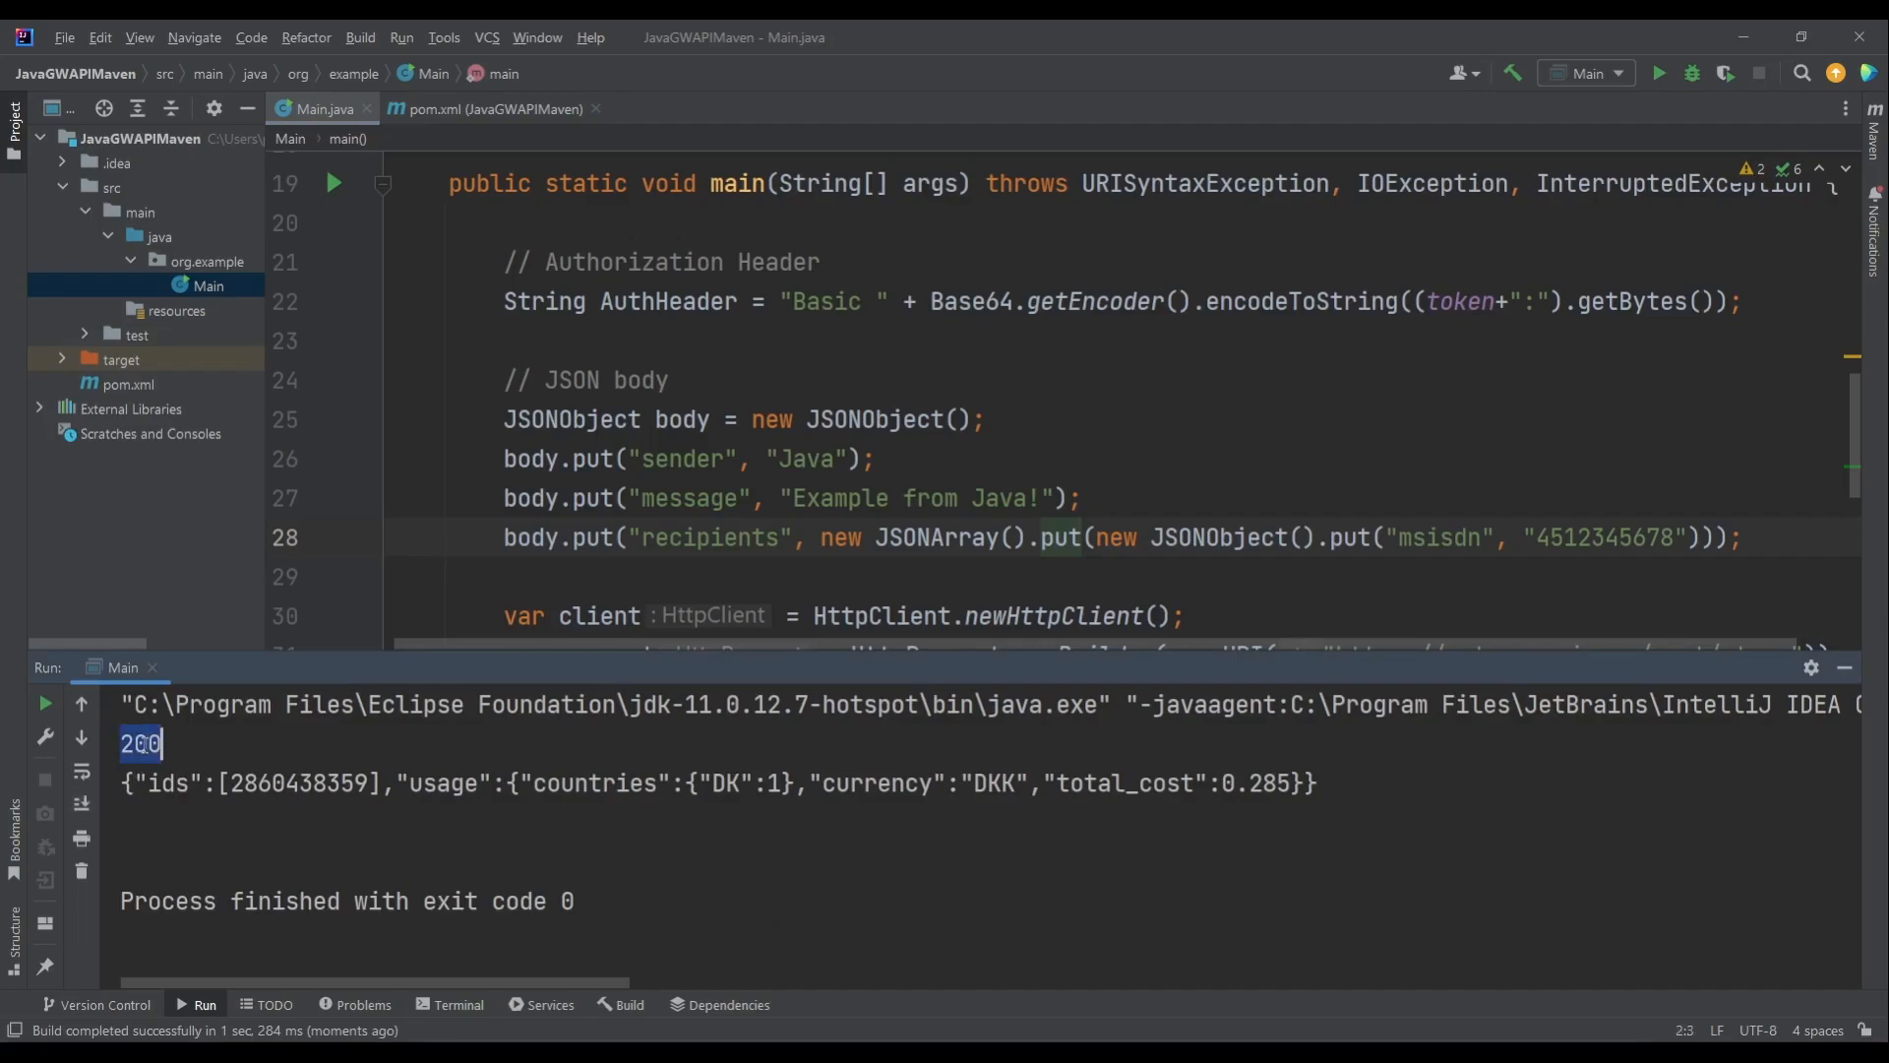
{"action": "double_click", "coordinate": [300, 783]}
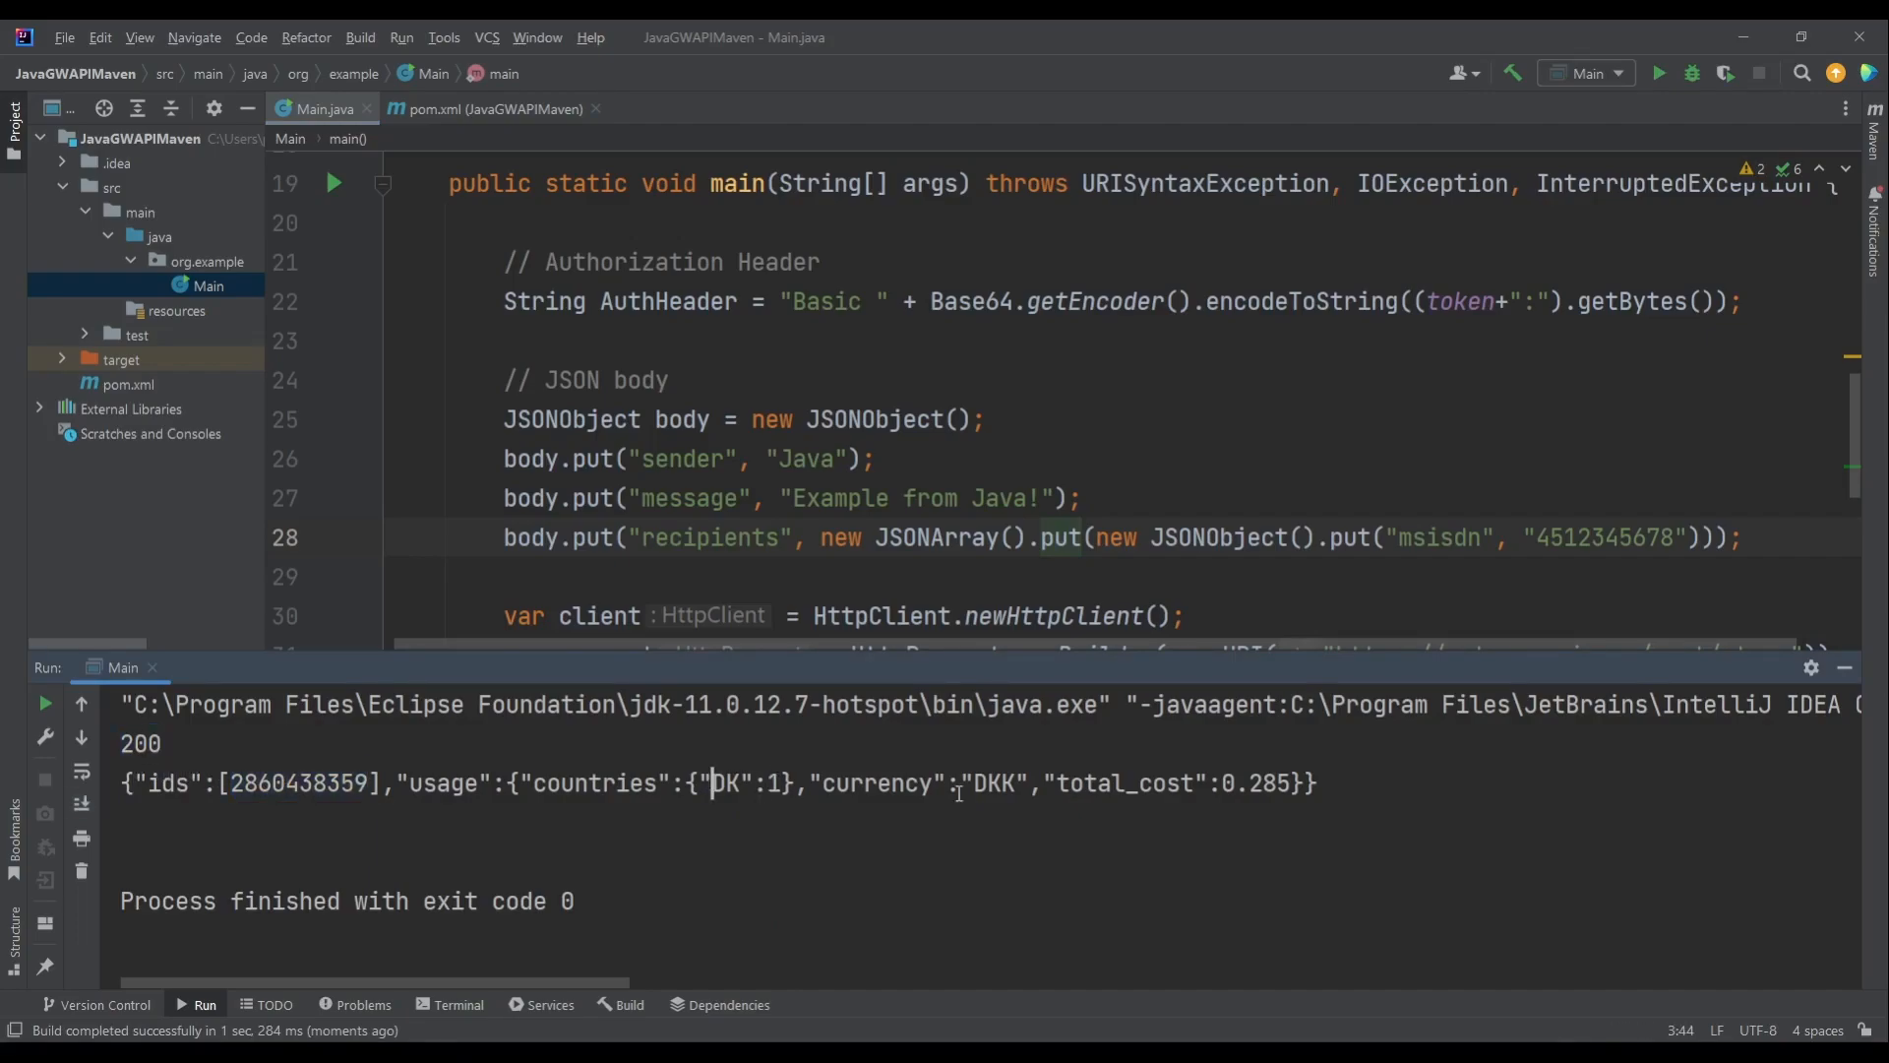
{"action": "left_click", "coordinate": [1205, 783]}
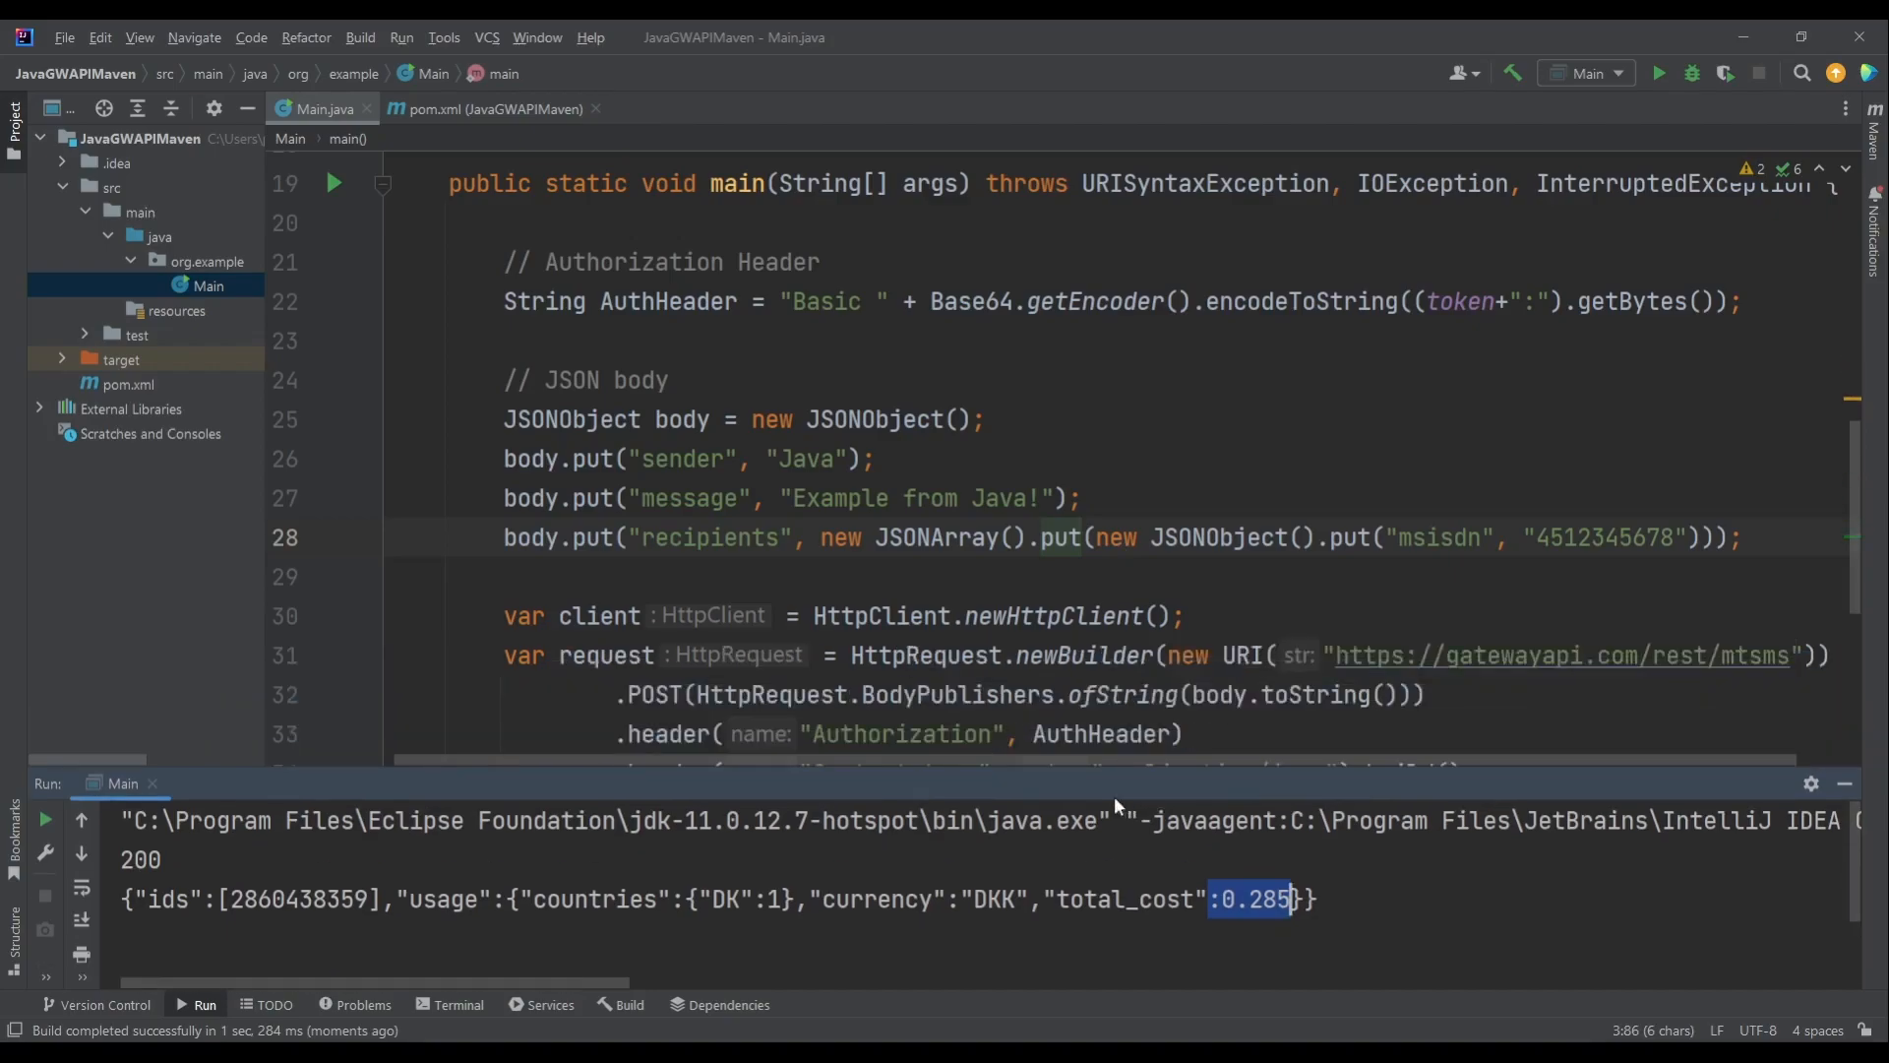
{"action": "left_click", "coordinate": [1121, 694]}
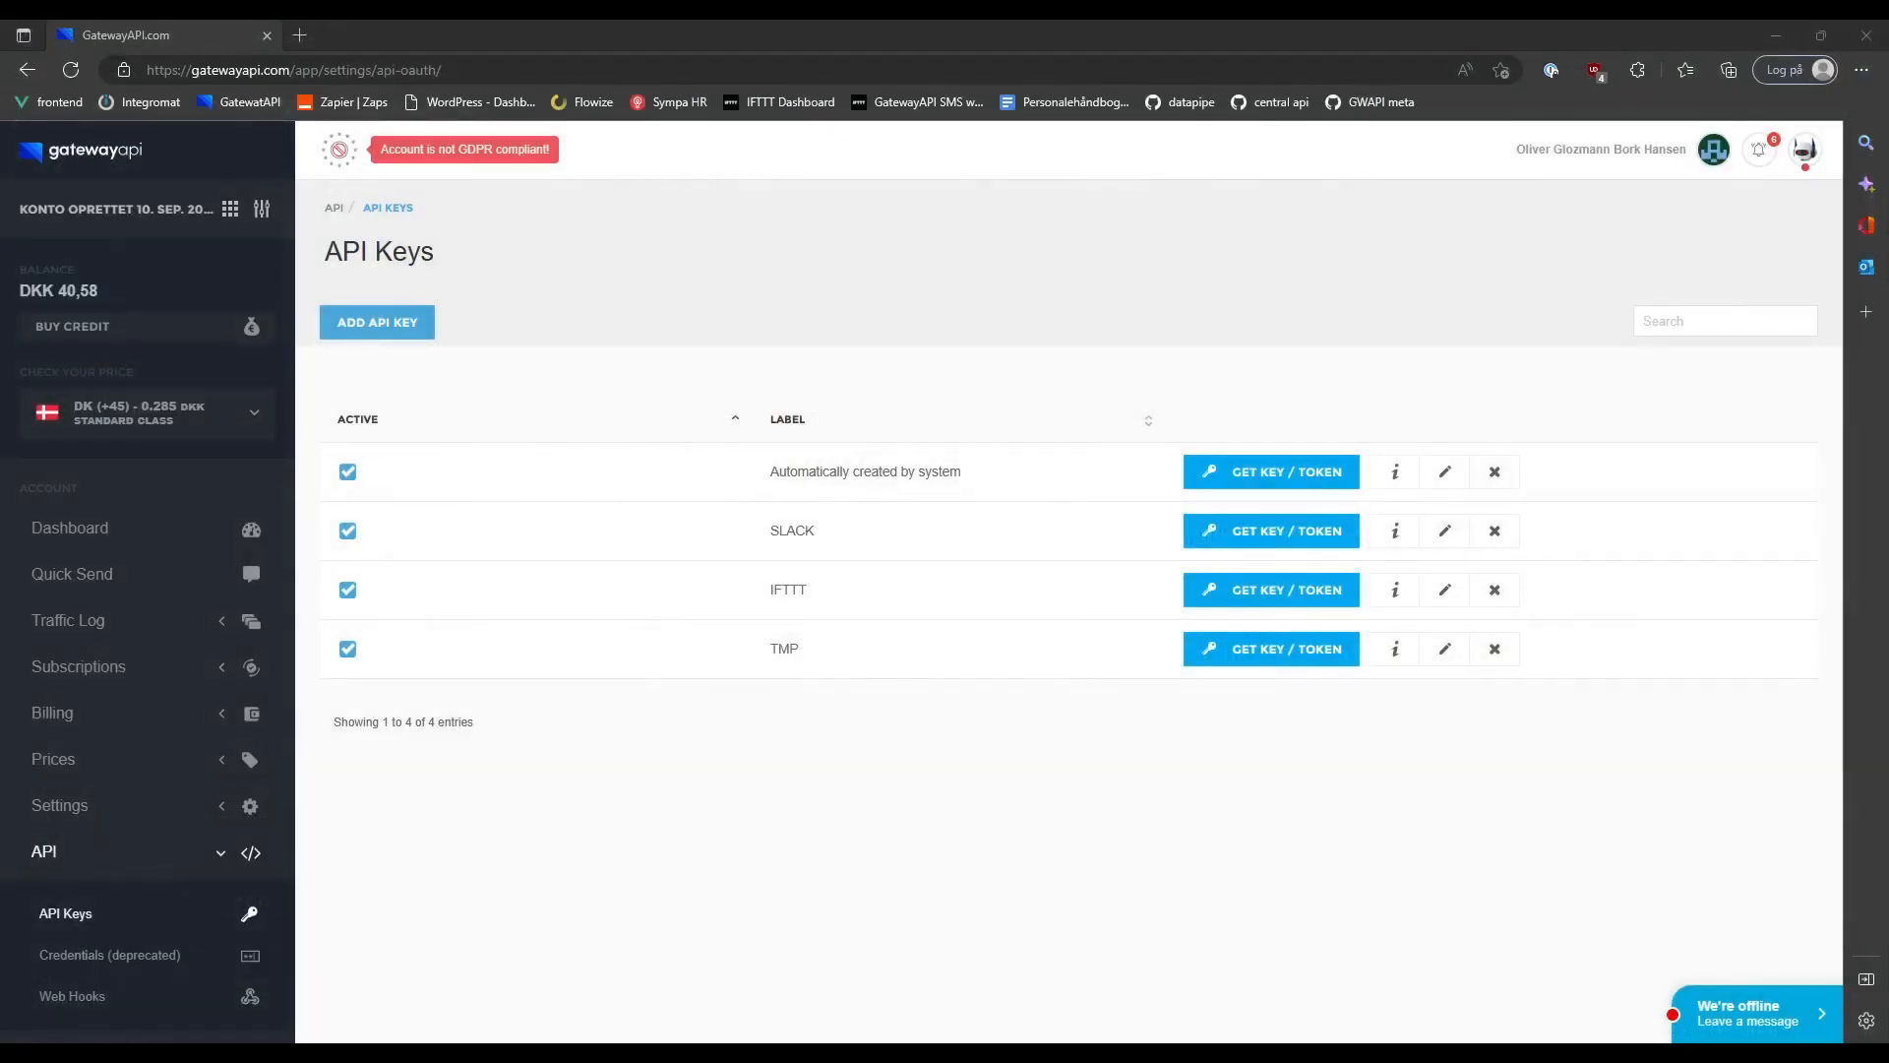
{"action": "mouse_move", "coordinate": [69, 619]}
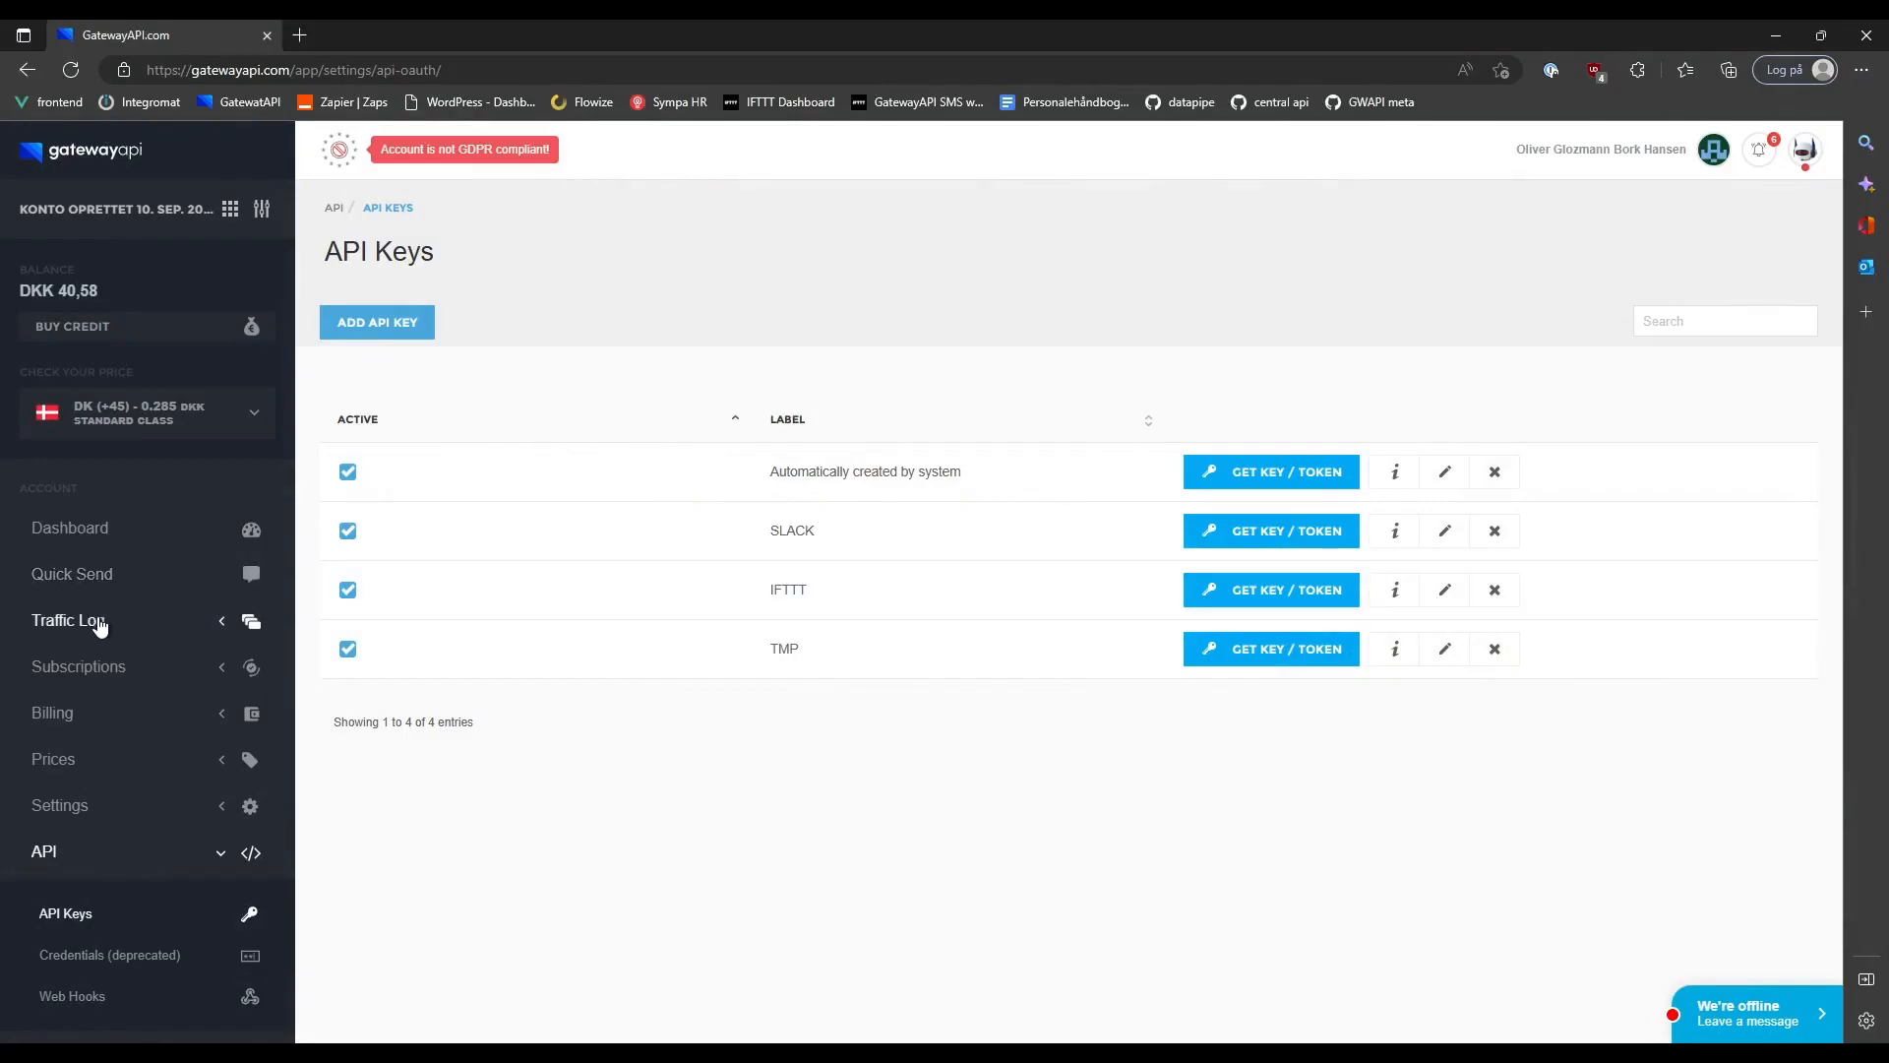
- Open the MT outgoing SMS log, then expand and collapse the "Example from Java!" entry
{"action": "left_click", "coordinate": [69, 619]}
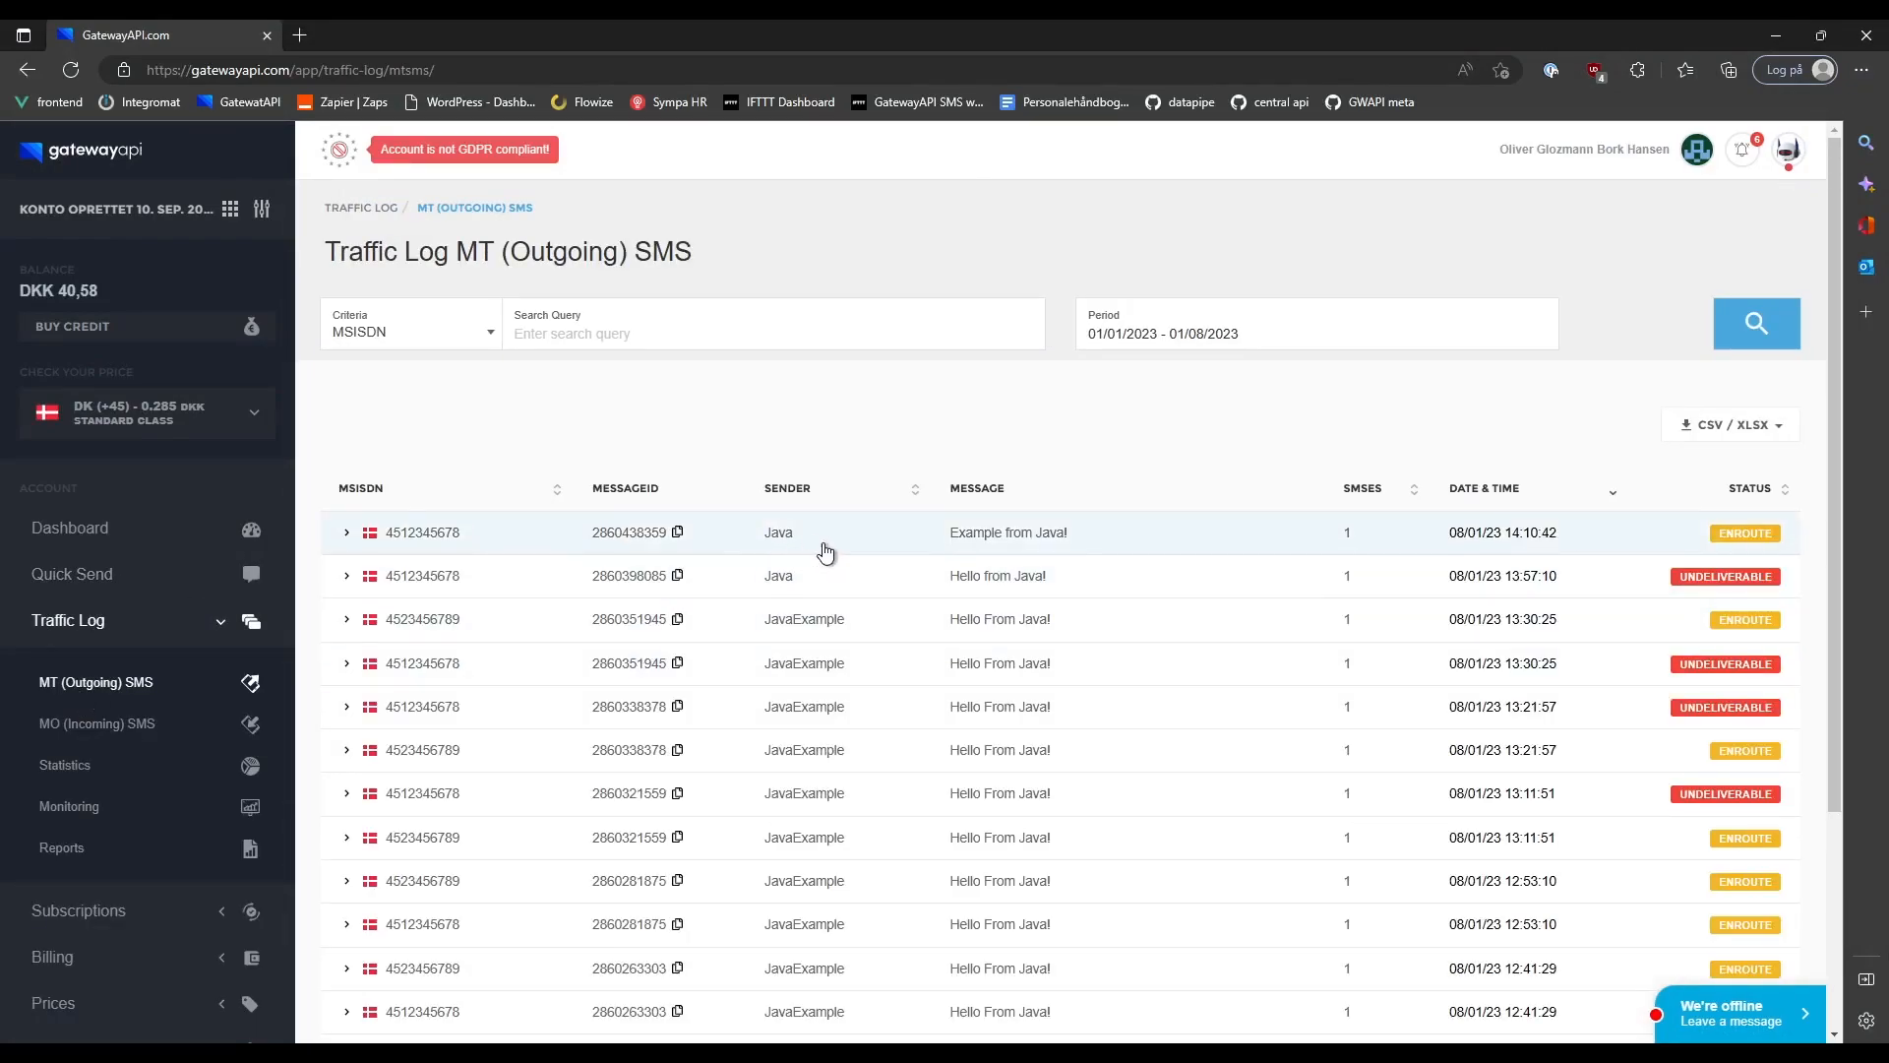
{"action": "left_click", "coordinate": [346, 531]}
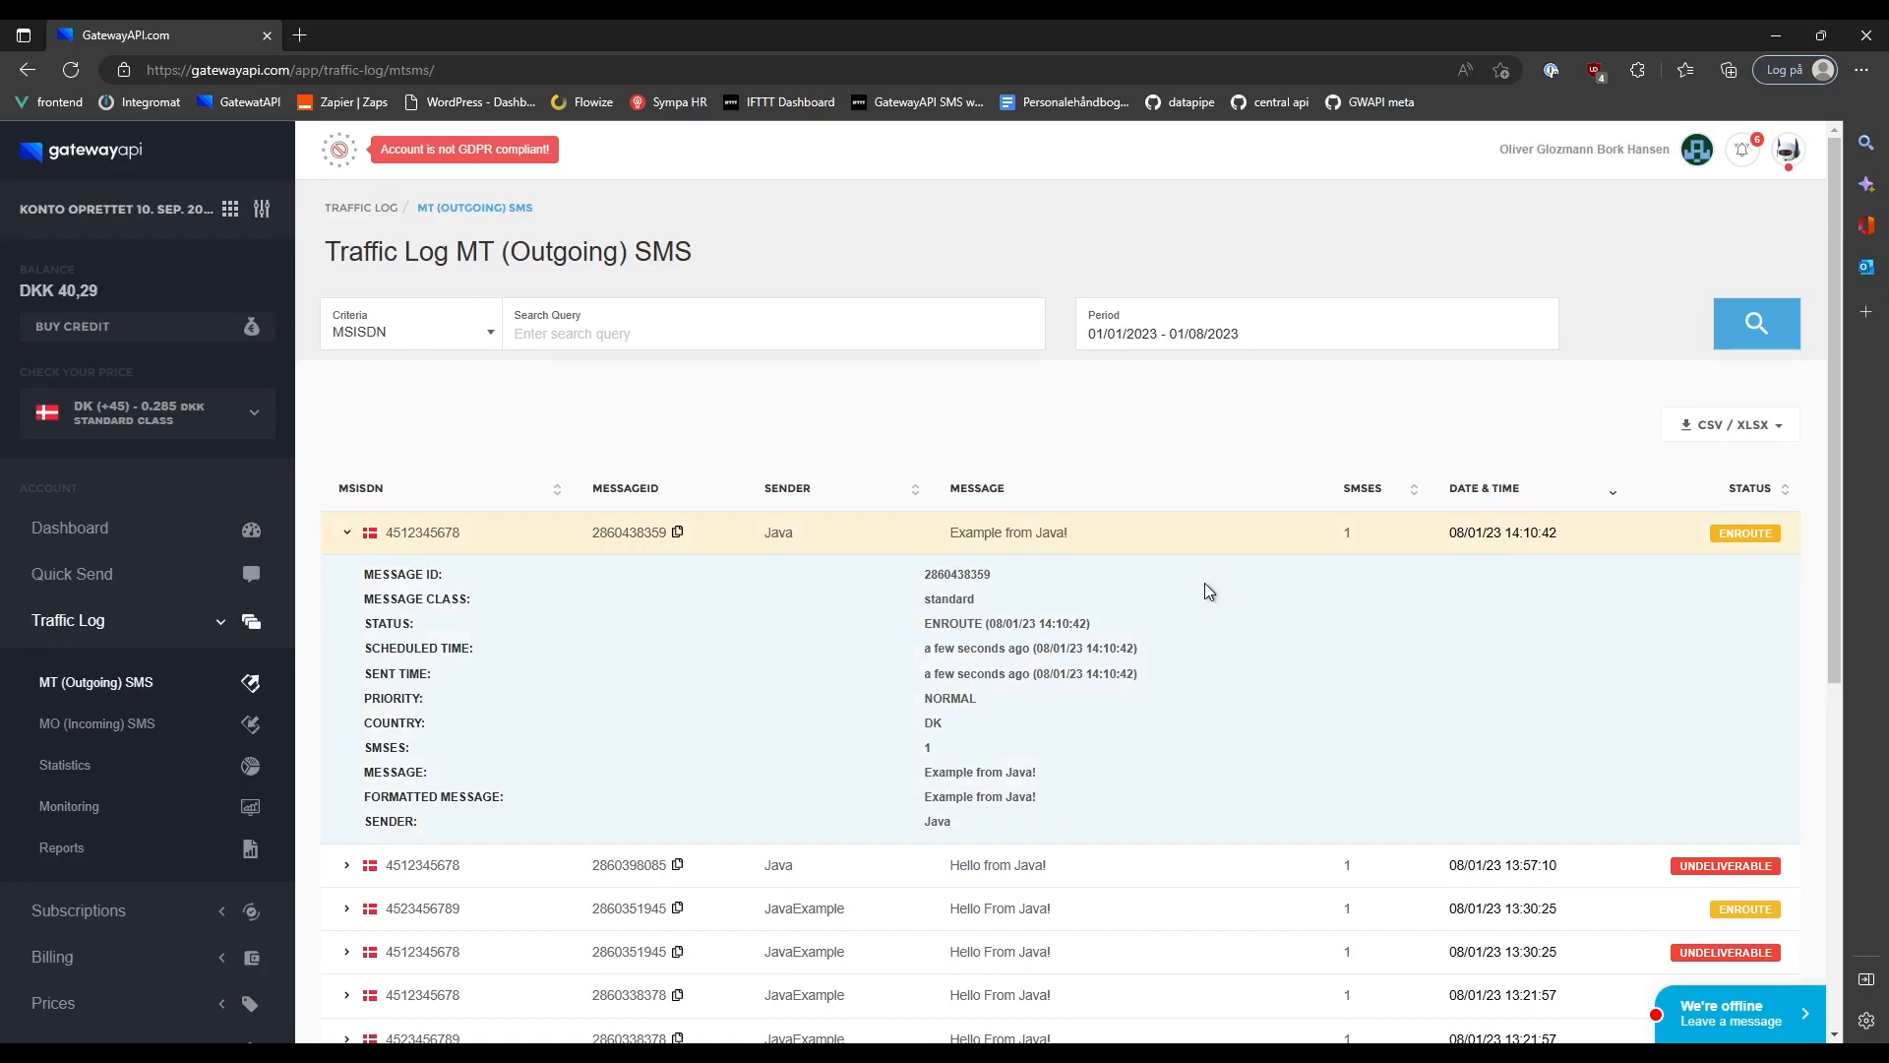
{"action": "left_click", "coordinate": [346, 532]}
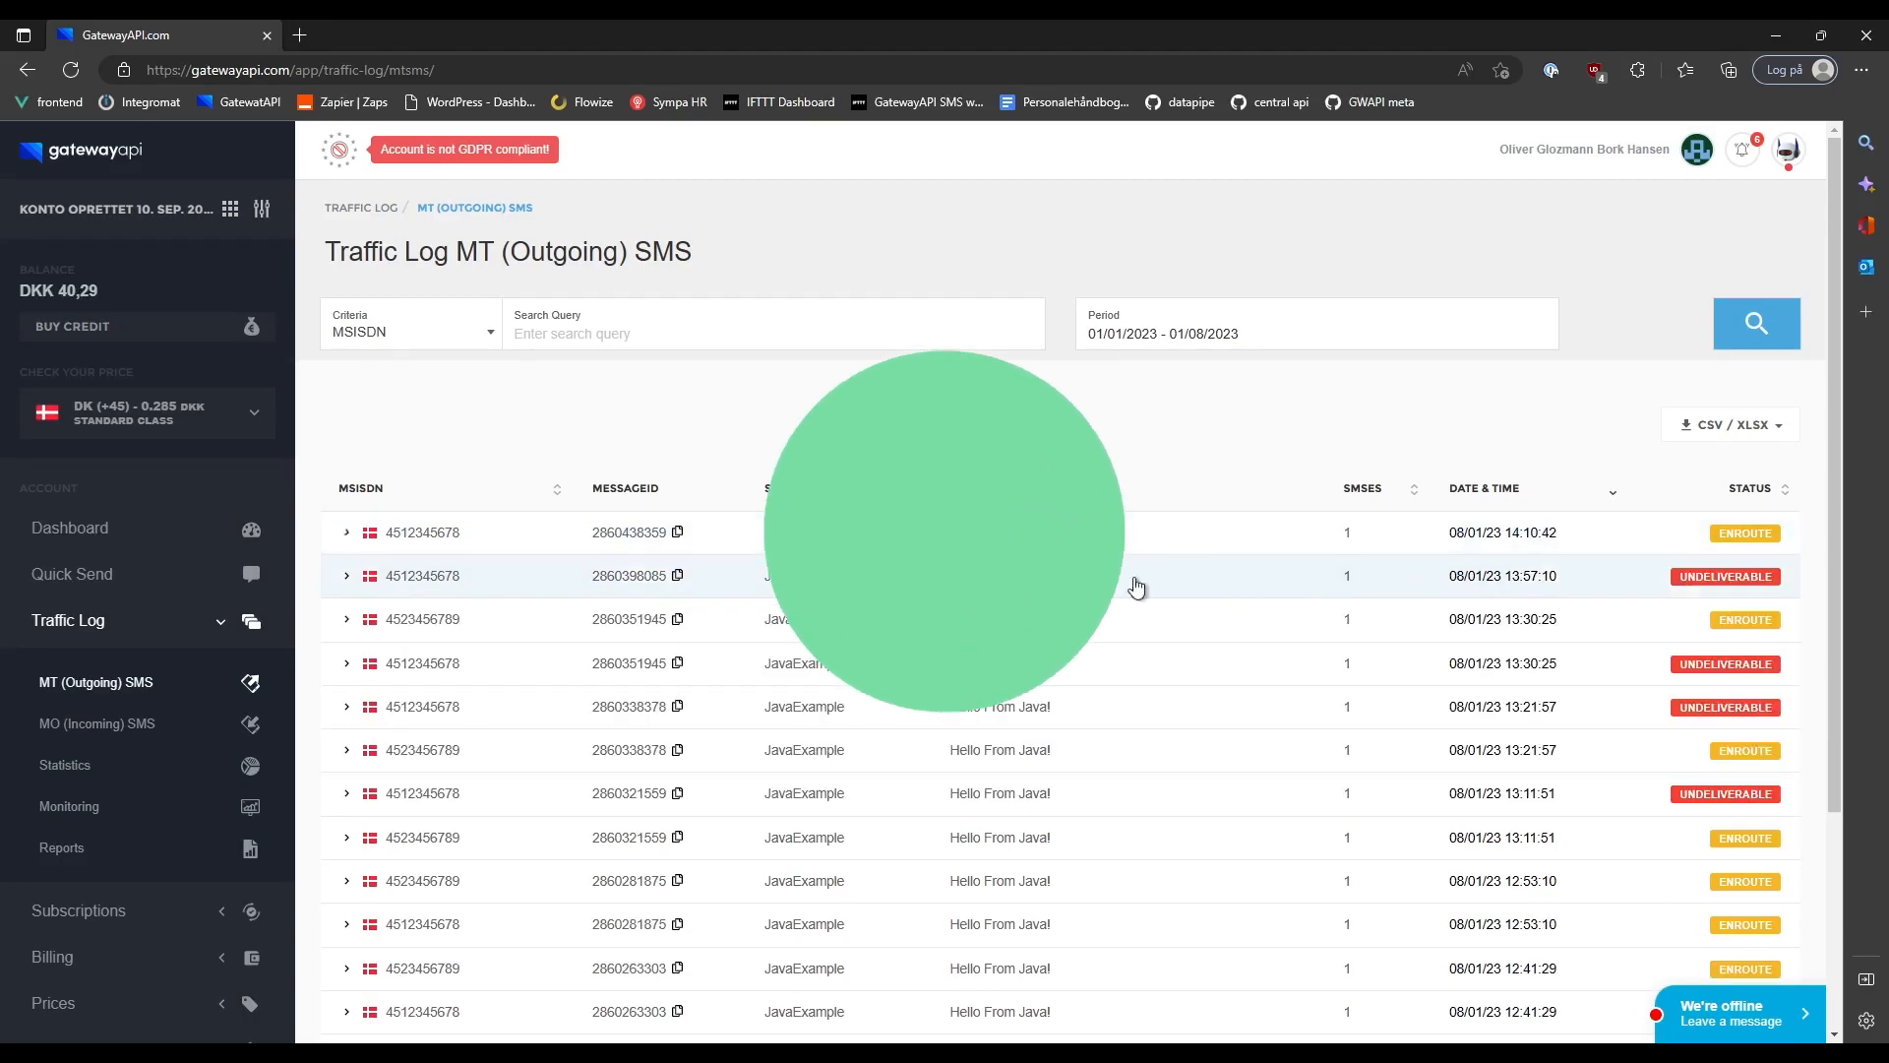